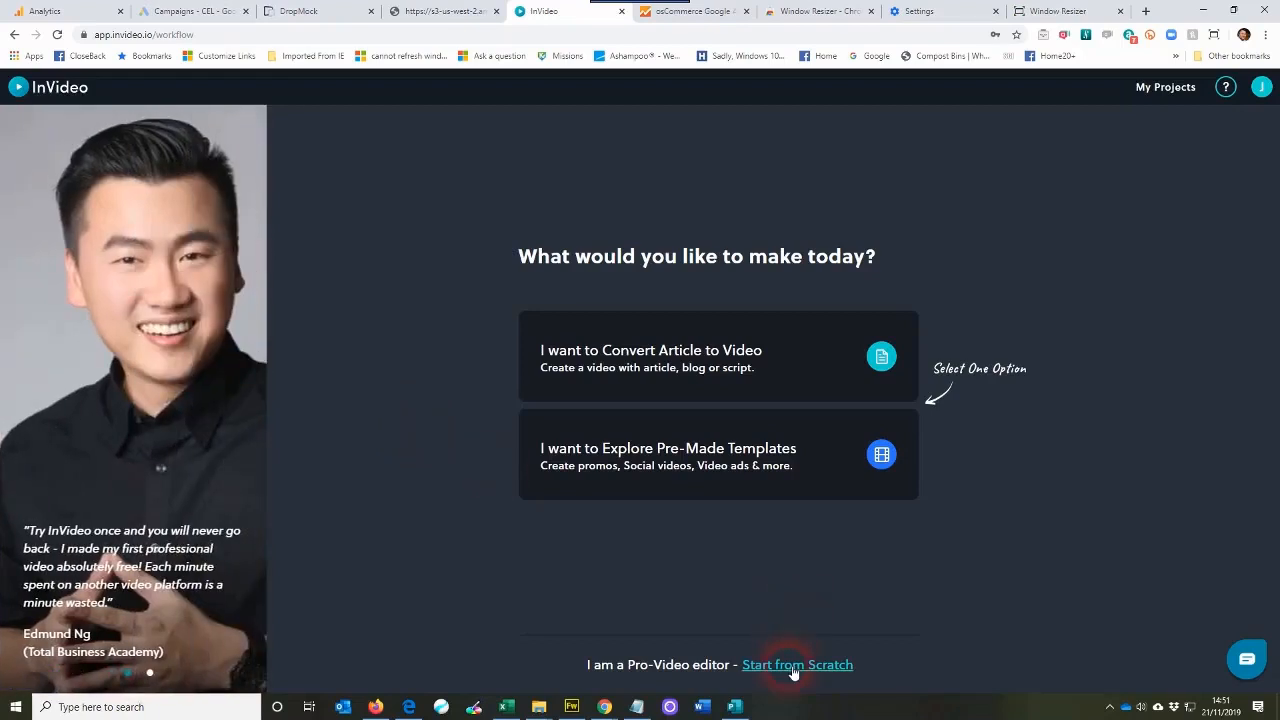
Step: Create a blank project from scratch in the 16:9 widescreen format and open the editor
click(797, 664)
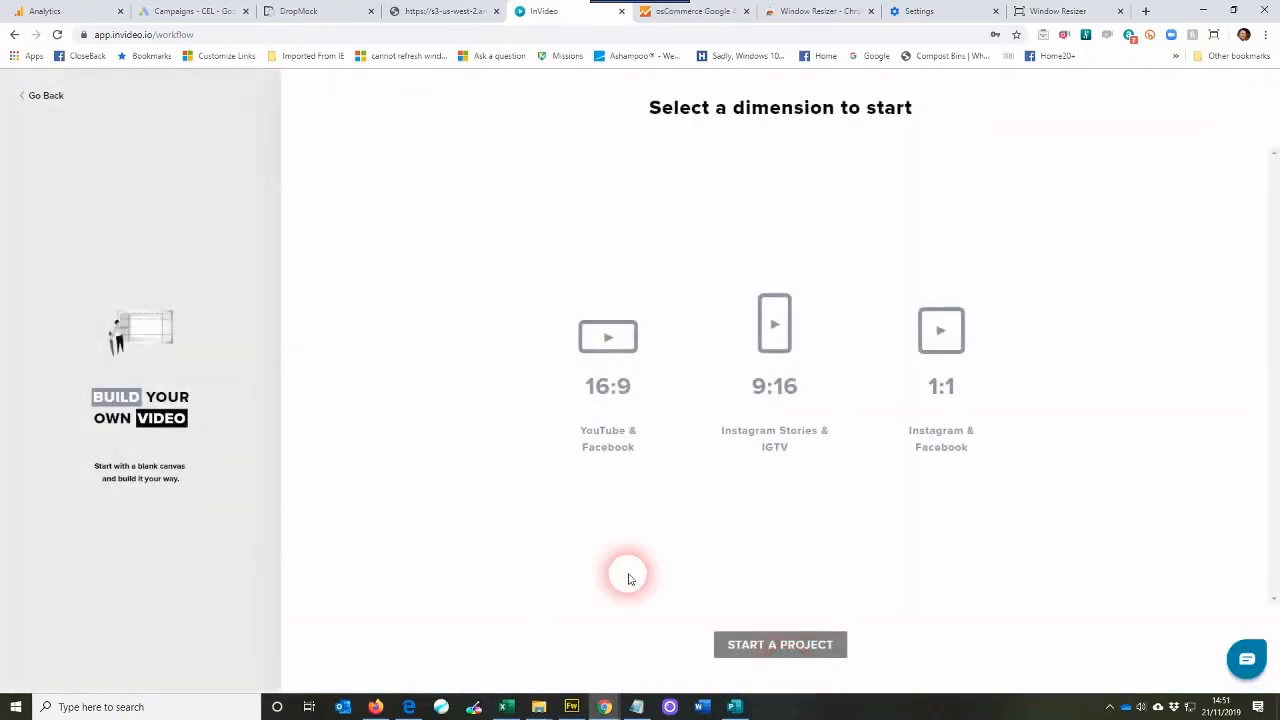
click(608, 386)
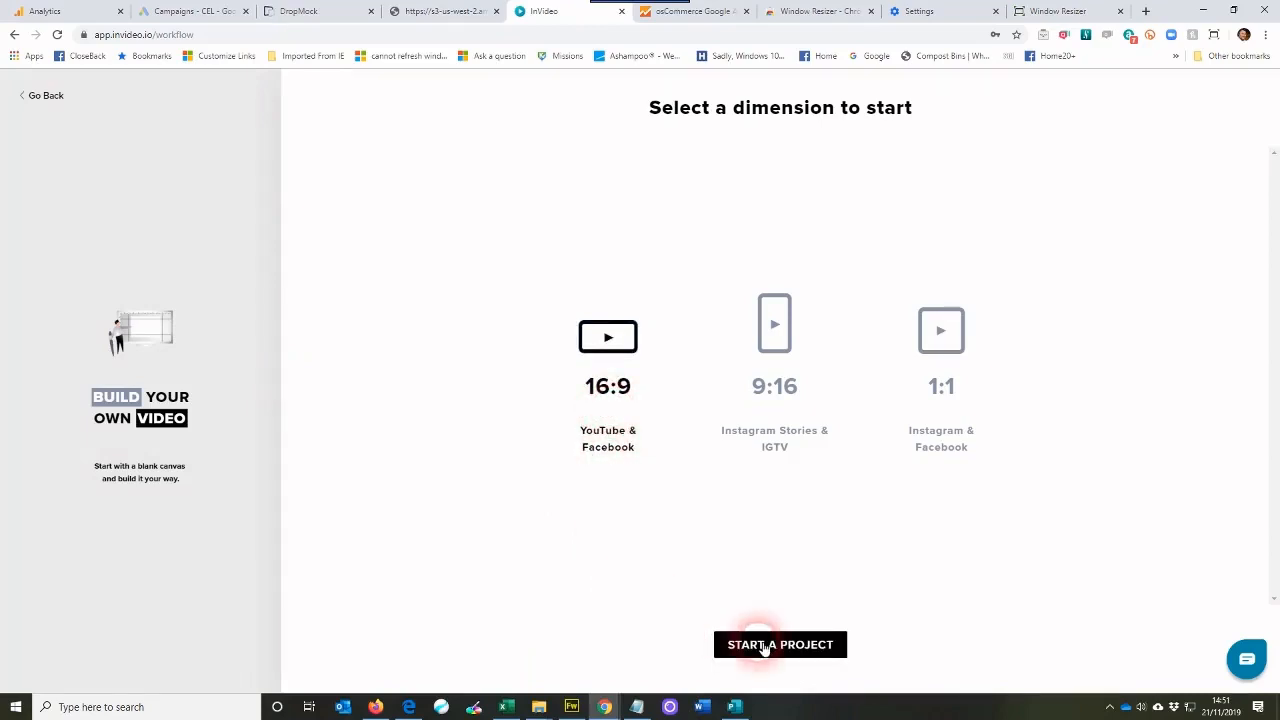
click(780, 644)
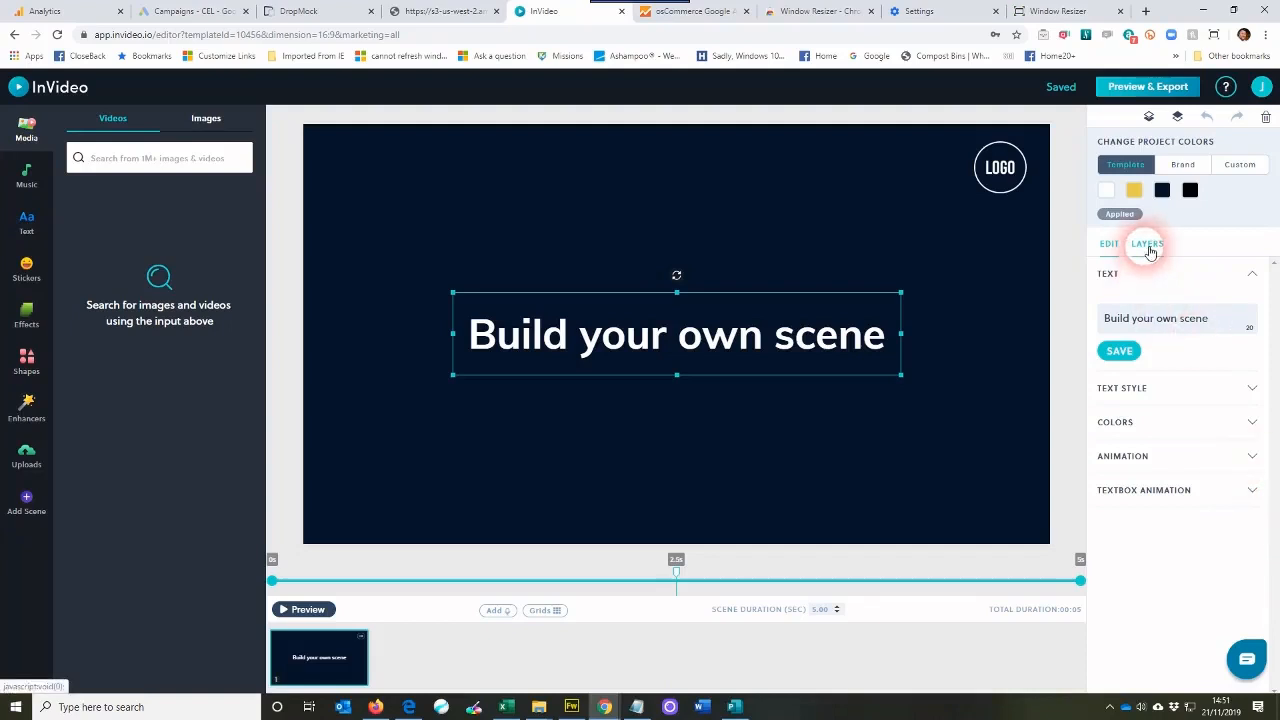
Step: Delete the Logo 1 layer from the Layers list and select Background 1
click(1147, 243)
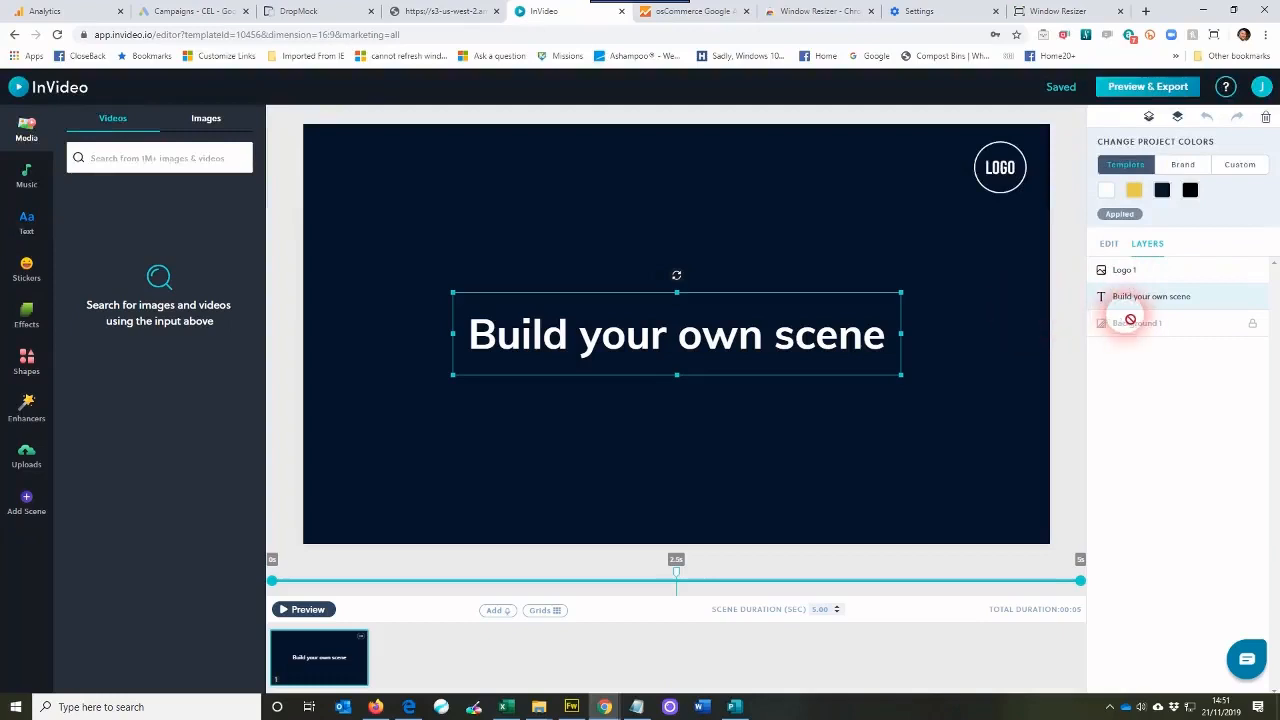
click(1124, 270)
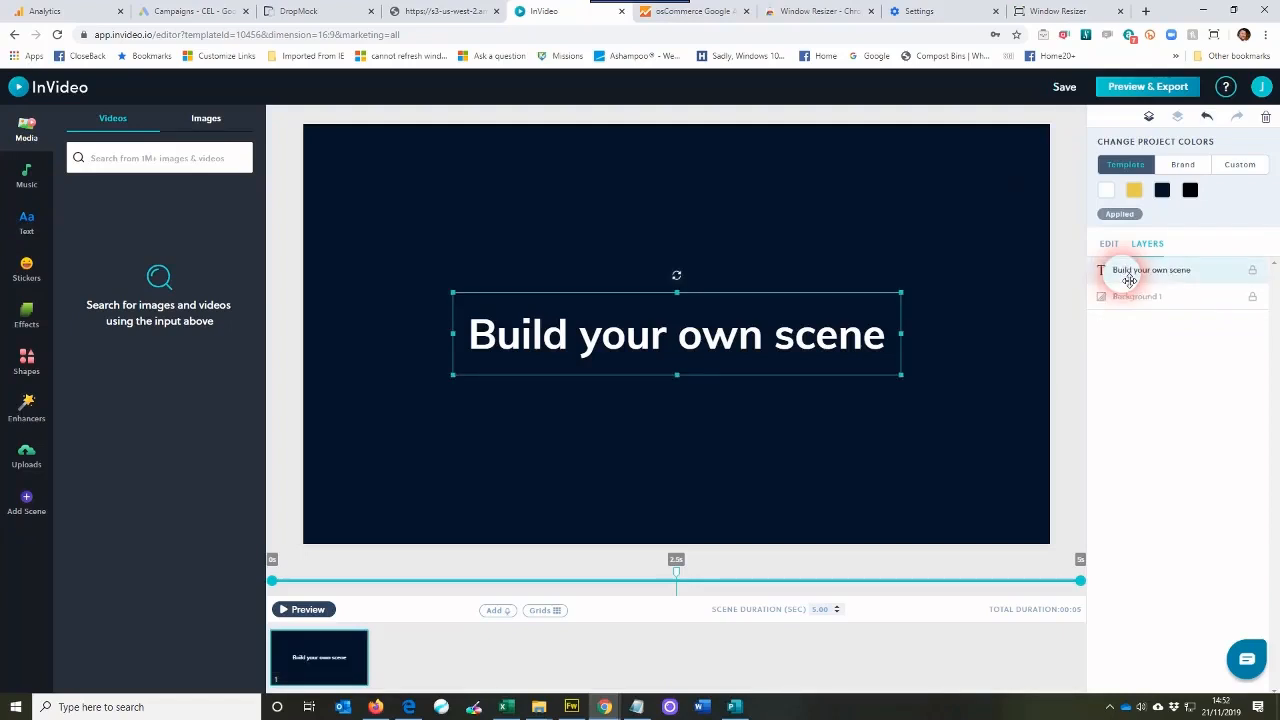
click(1064, 86)
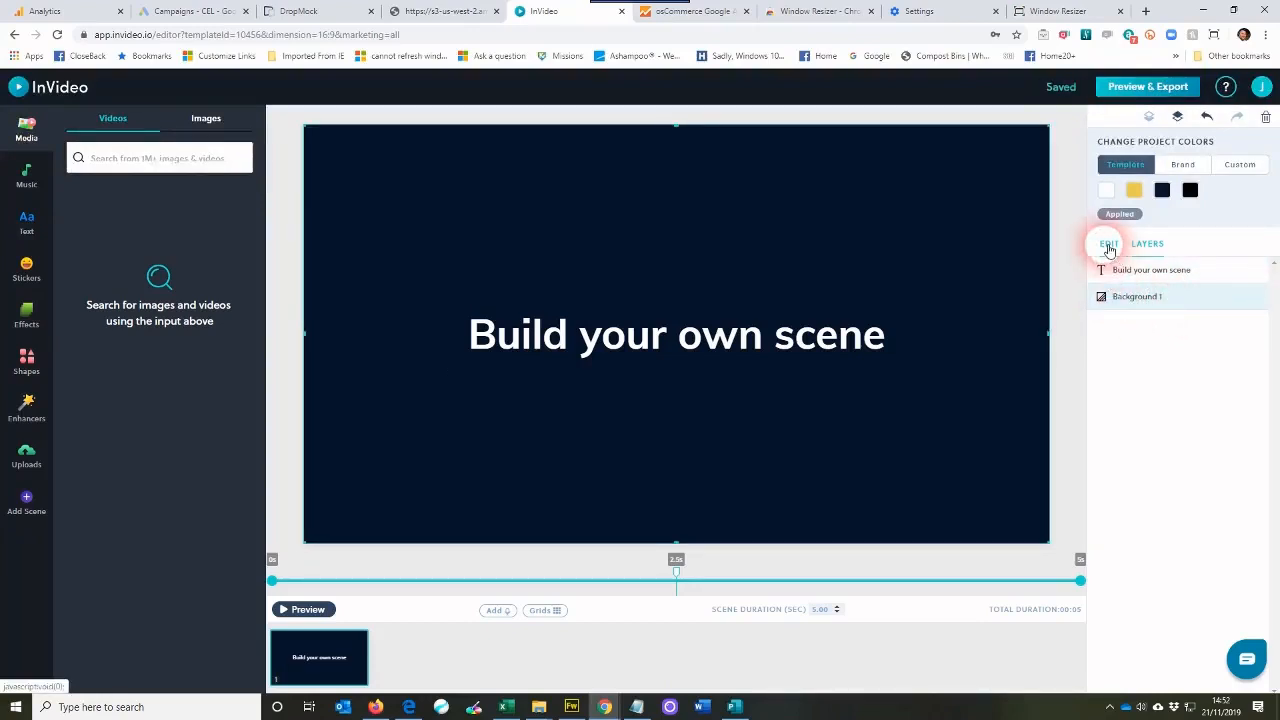
Step: Set Background 1's colour to white (#ffffff), then select the headline text layer
click(1105, 243)
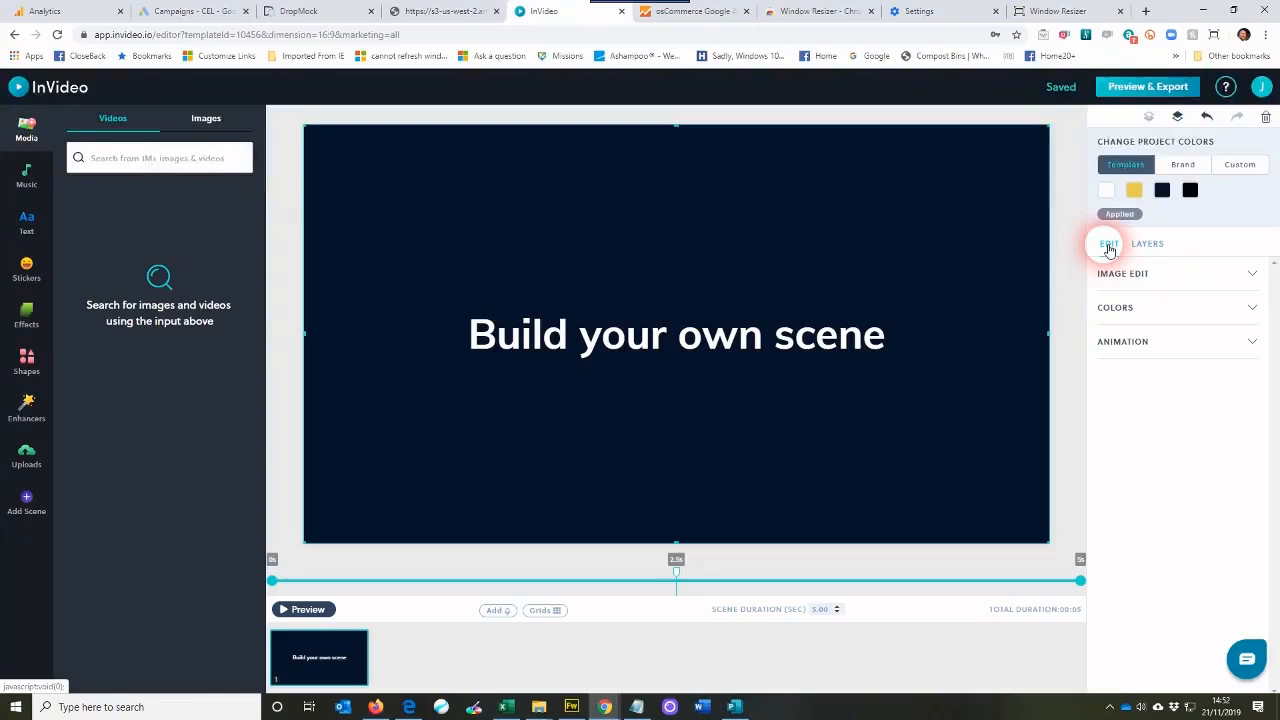
click(1115, 307)
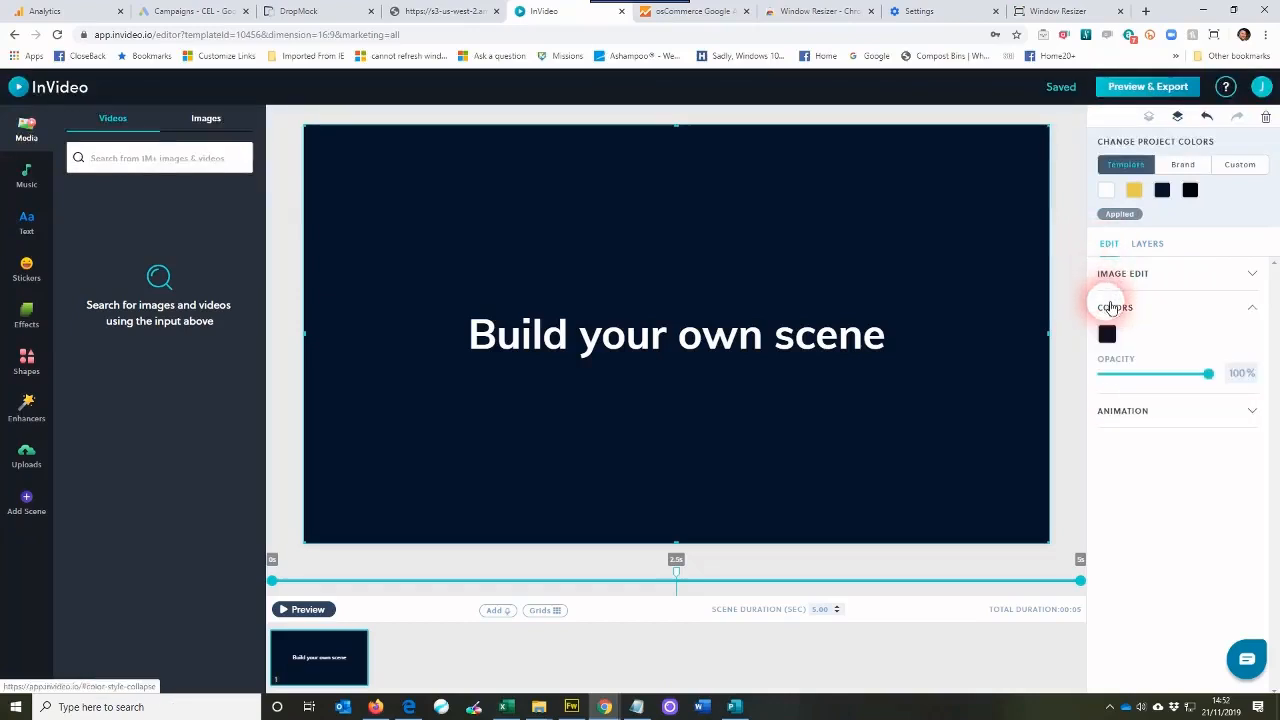
click(1106, 334)
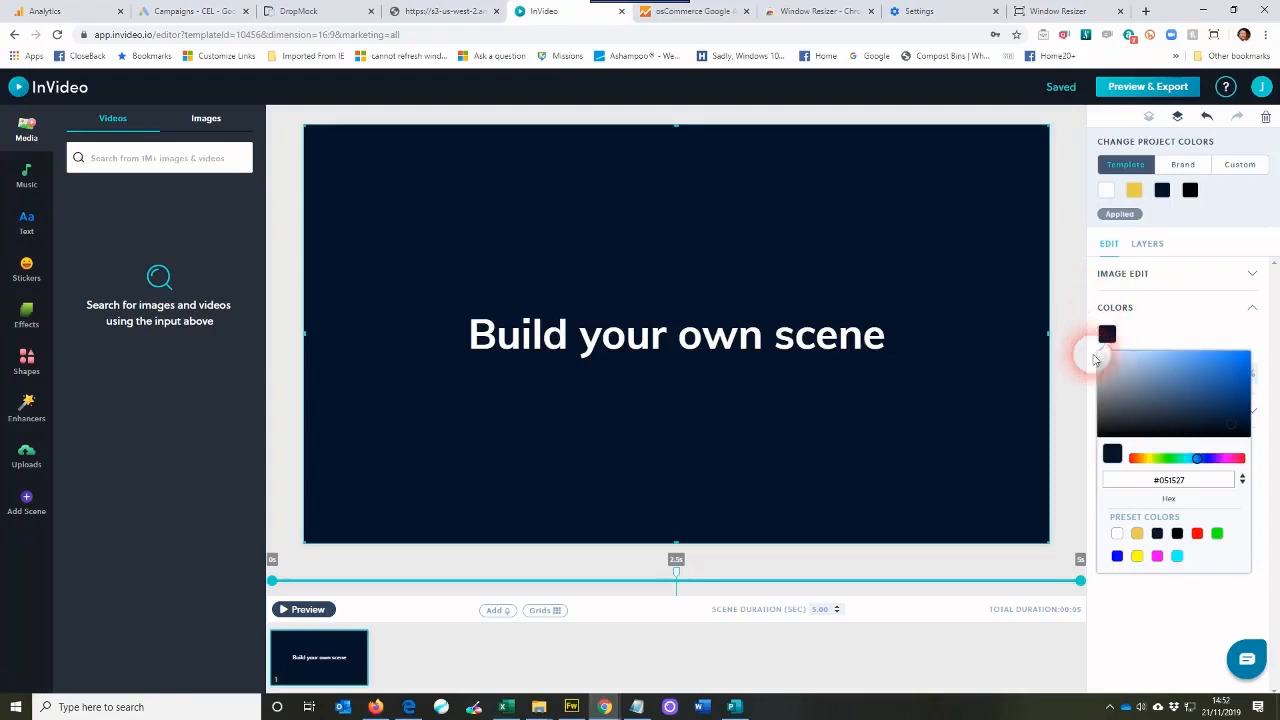
click(1117, 533)
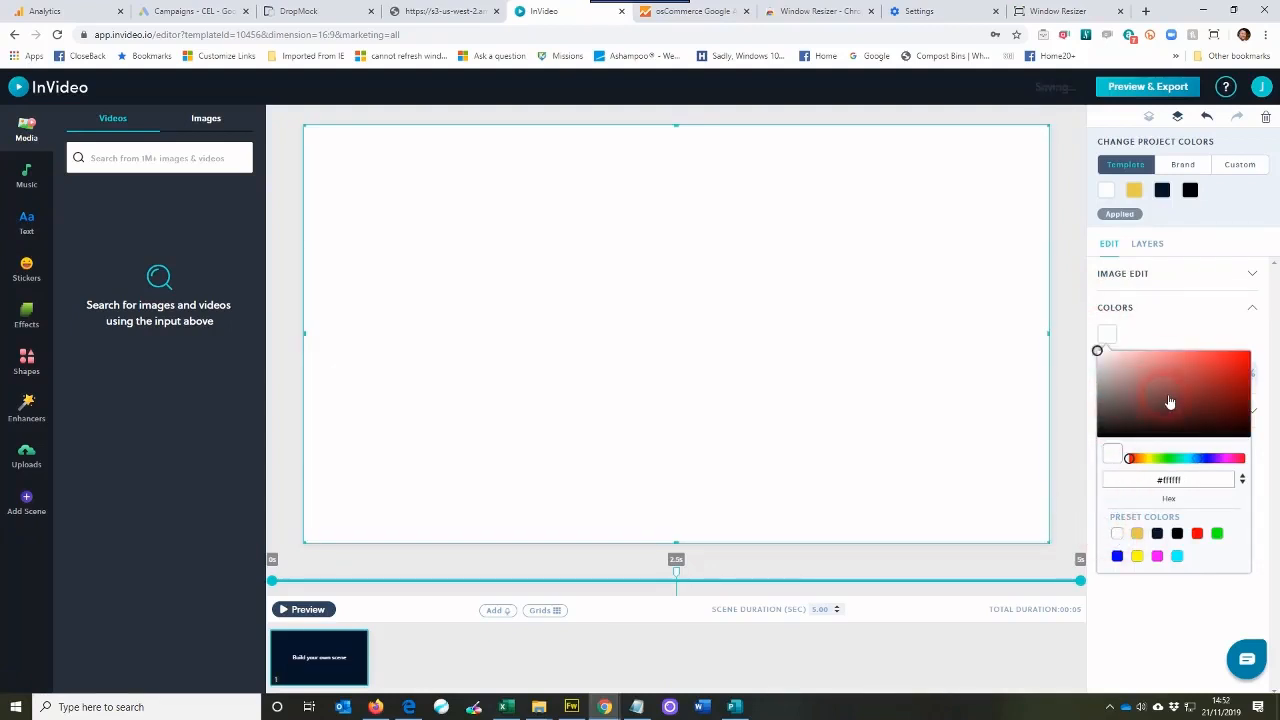
click(1147, 243)
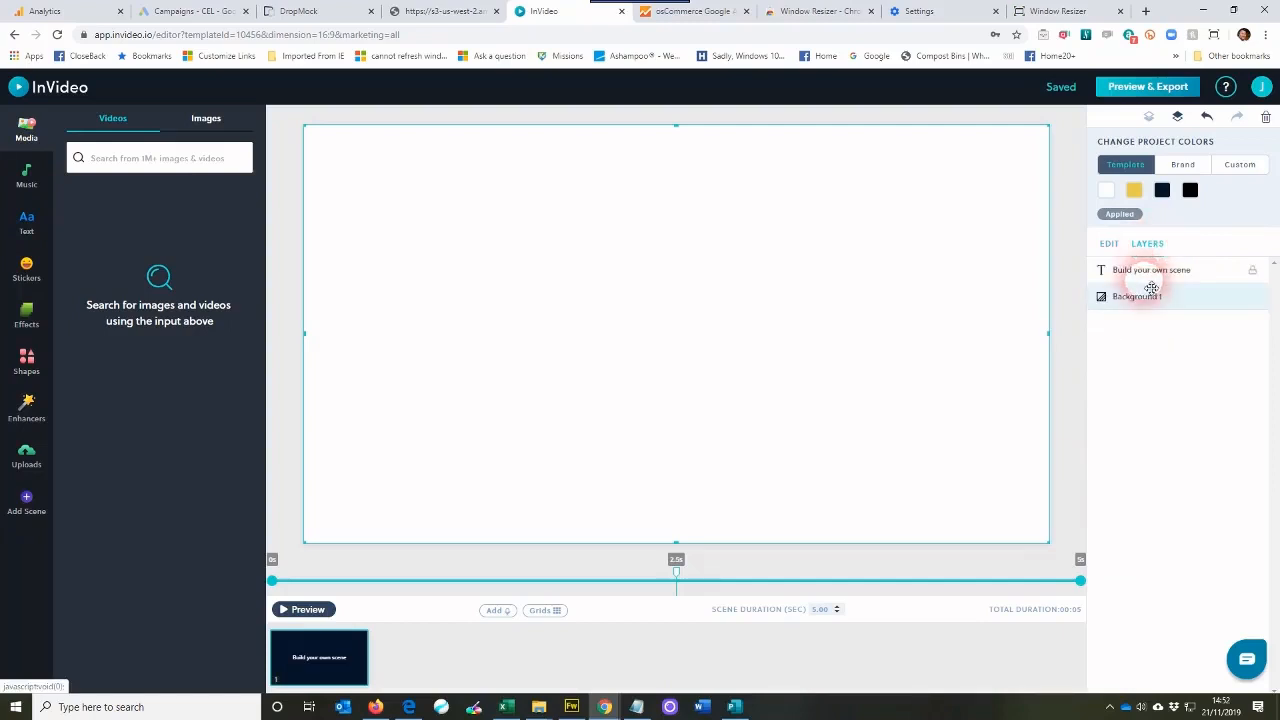
click(1151, 270)
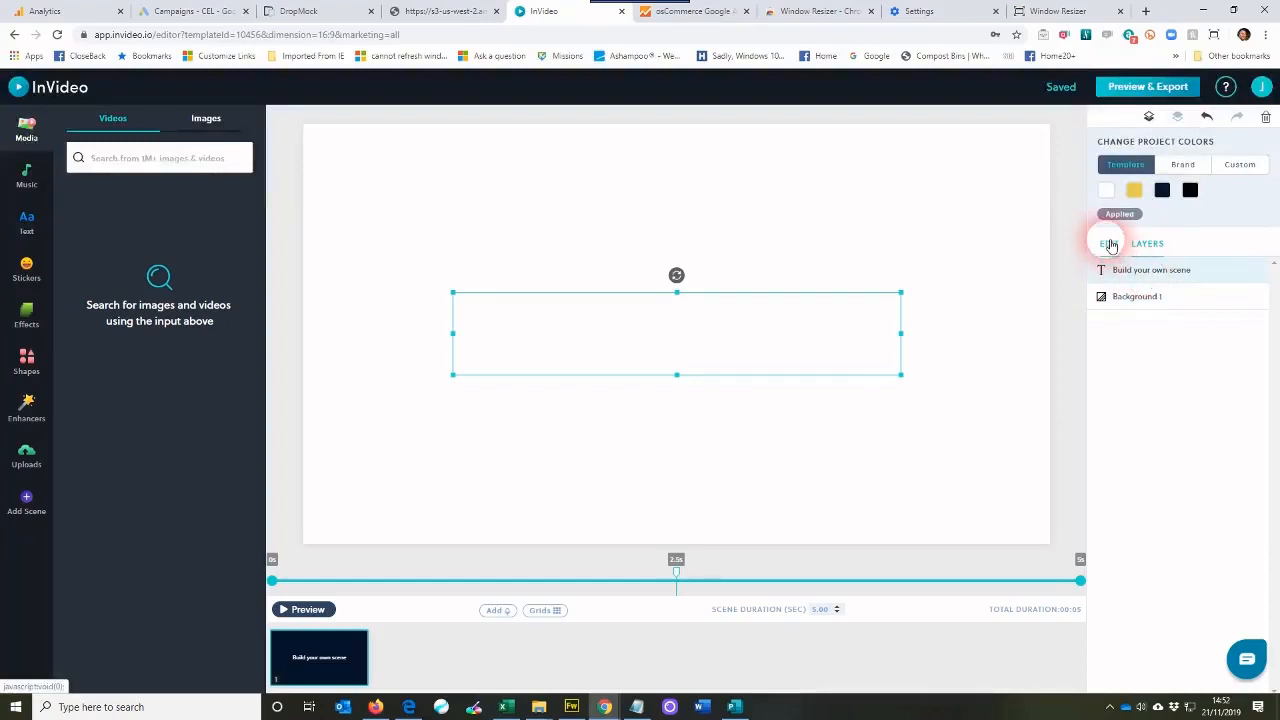
Step: Replace the headline text with 'DO YOU NEED' and set its text colour to black (#000000)
click(1109, 243)
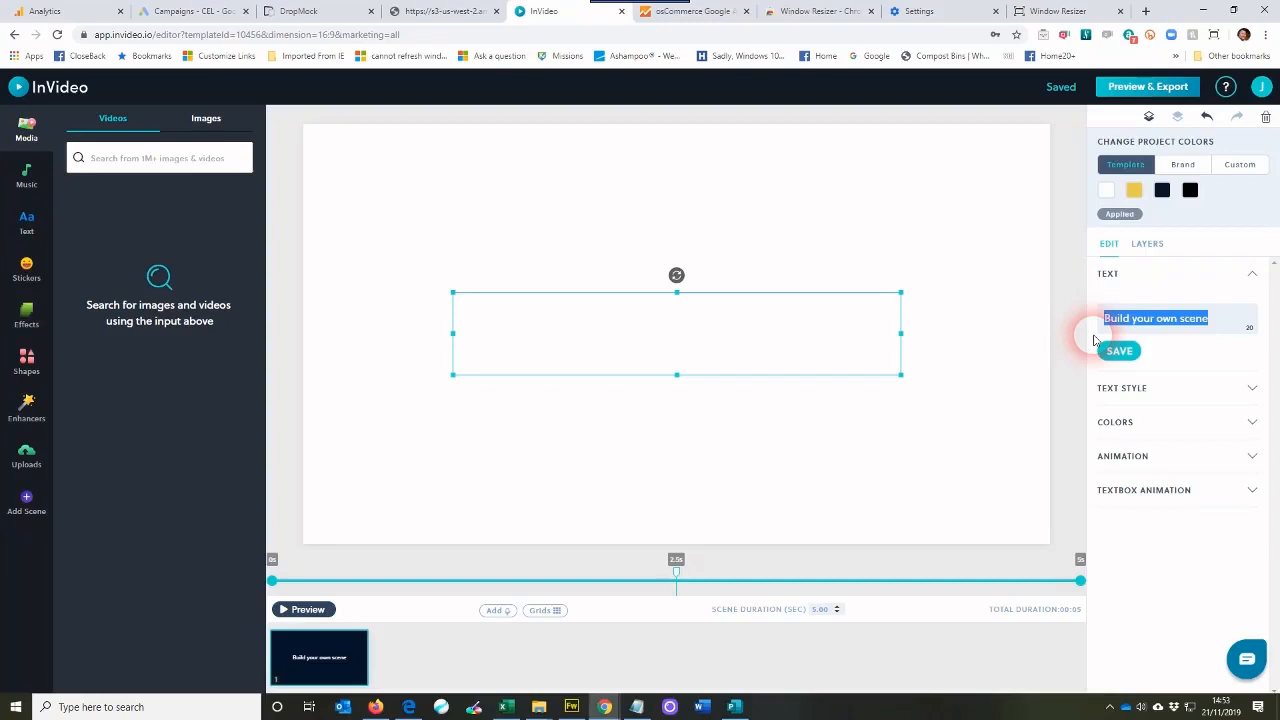
text(DO YOU)
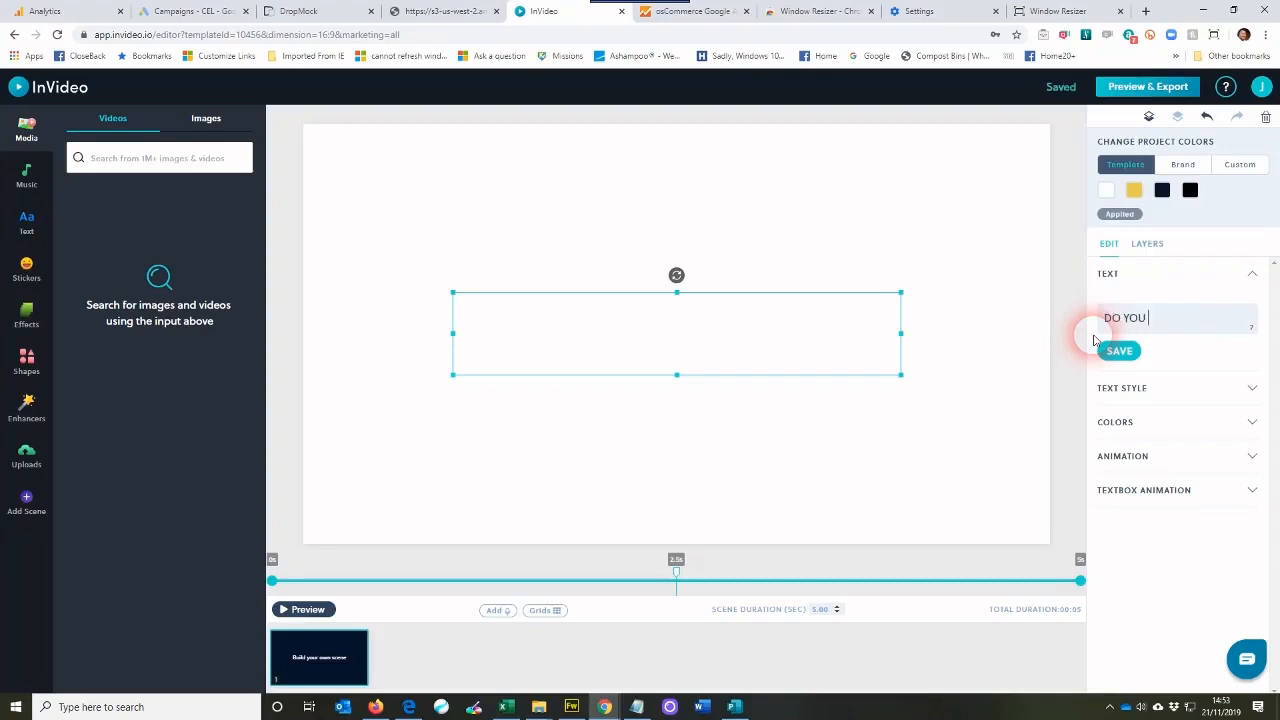
text(NEED)
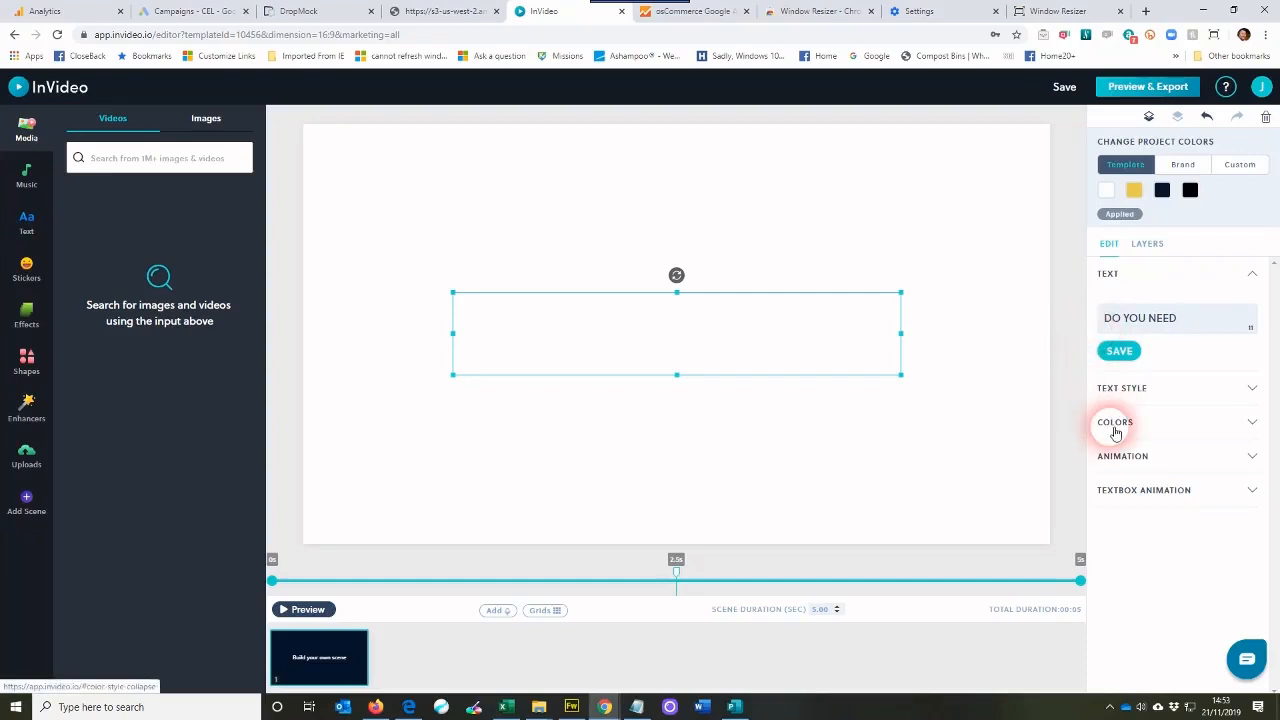
click(1115, 422)
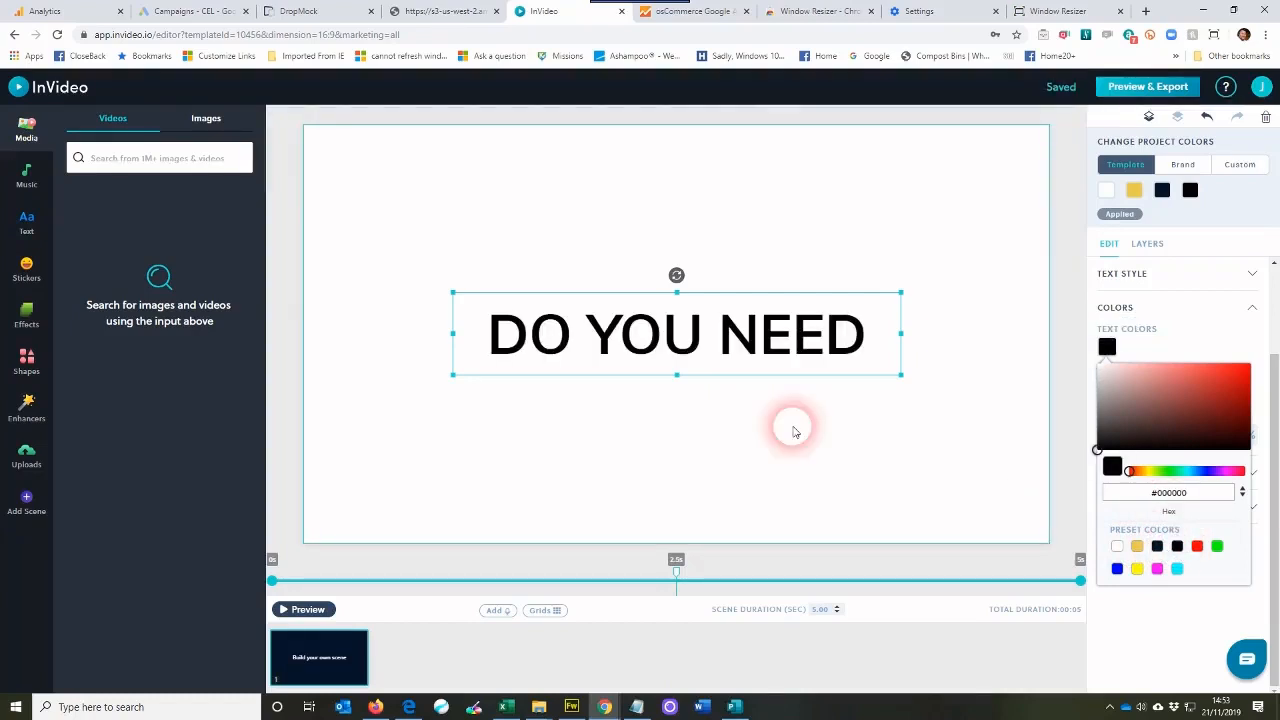
Step: Change the headline's Muli font weight from Bold to Black in Text Style
click(1122, 273)
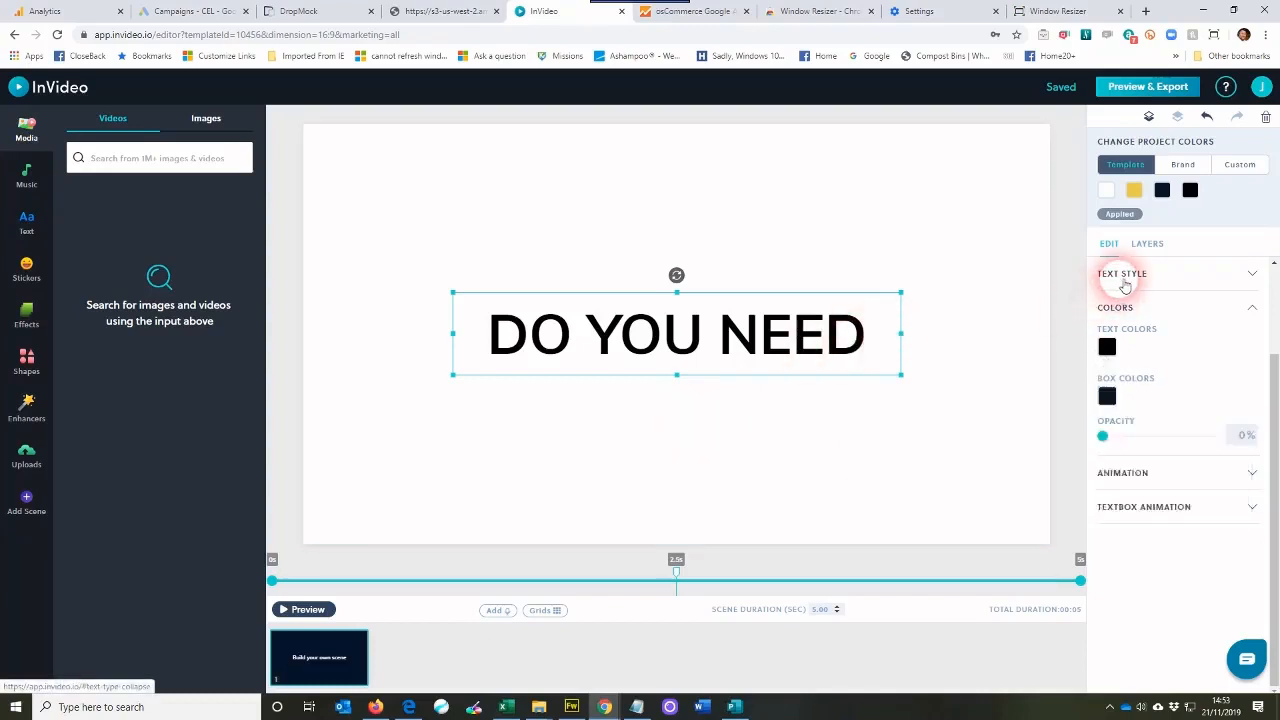
click(1121, 273)
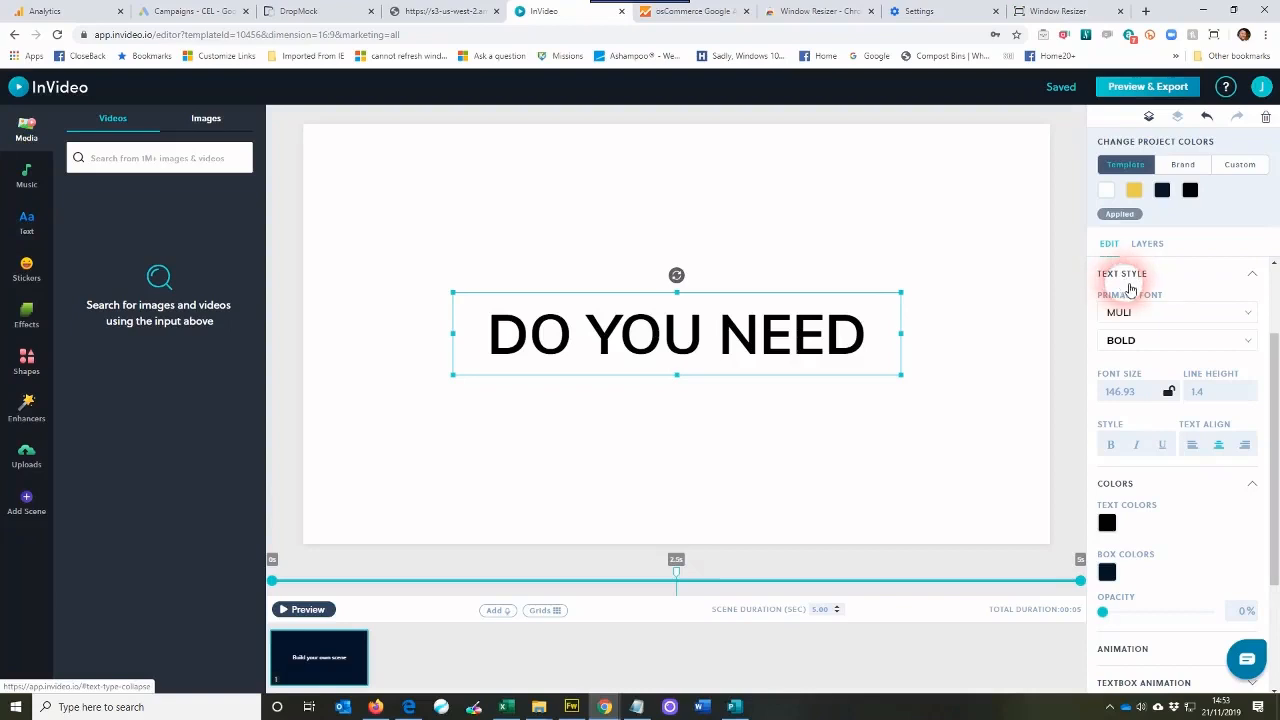
click(1177, 340)
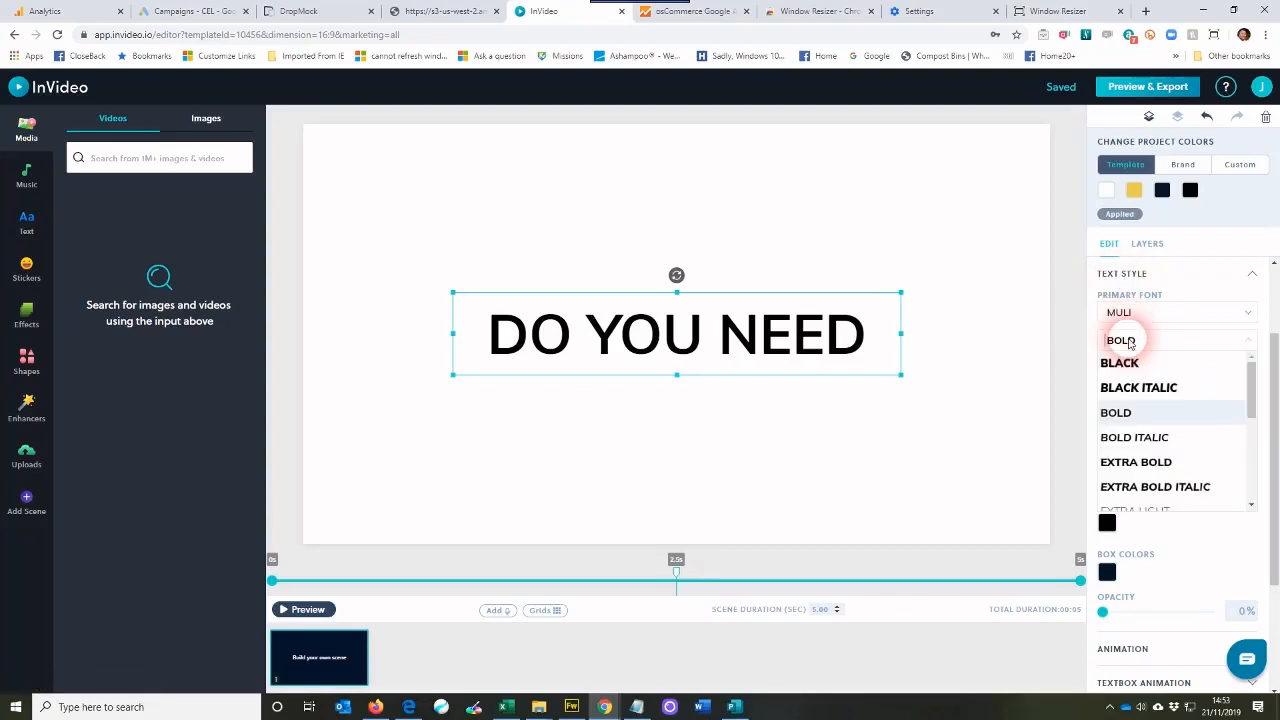
click(1120, 362)
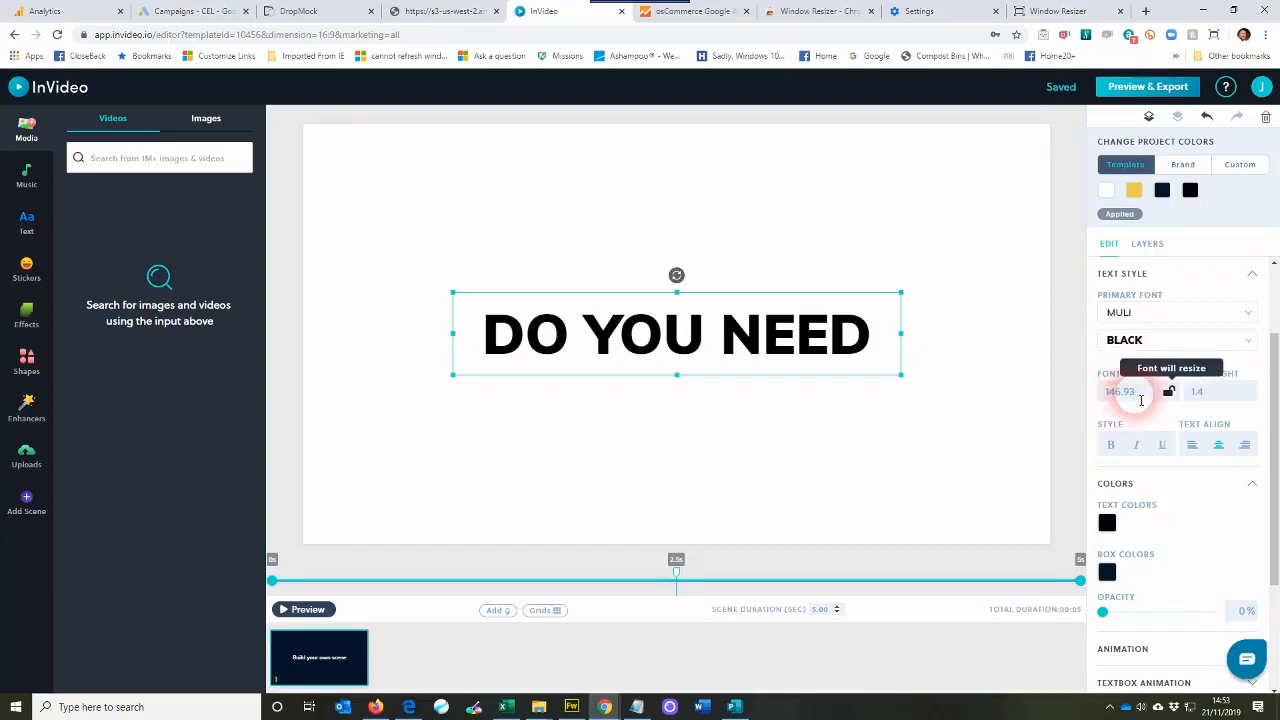
click(1120, 391)
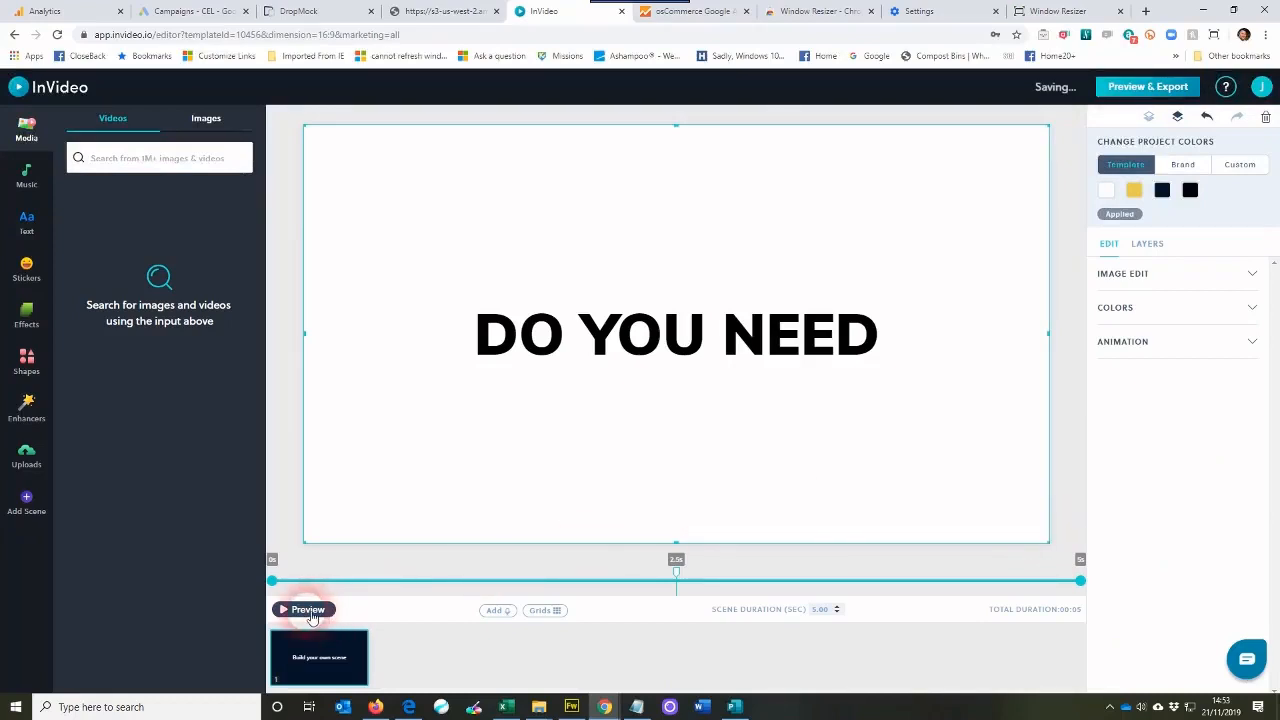
Step: Preview the scene, then duplicate it to create a second identical DO YOU NEED scene
click(305, 609)
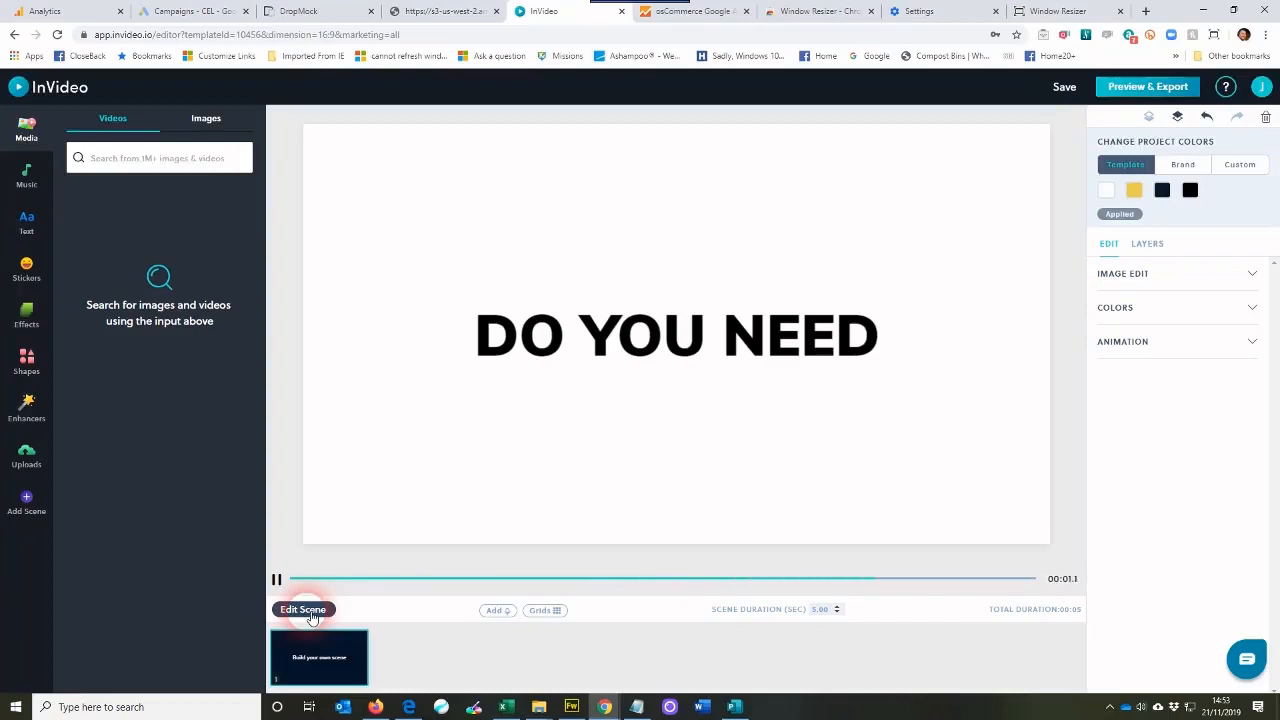
click(320, 657)
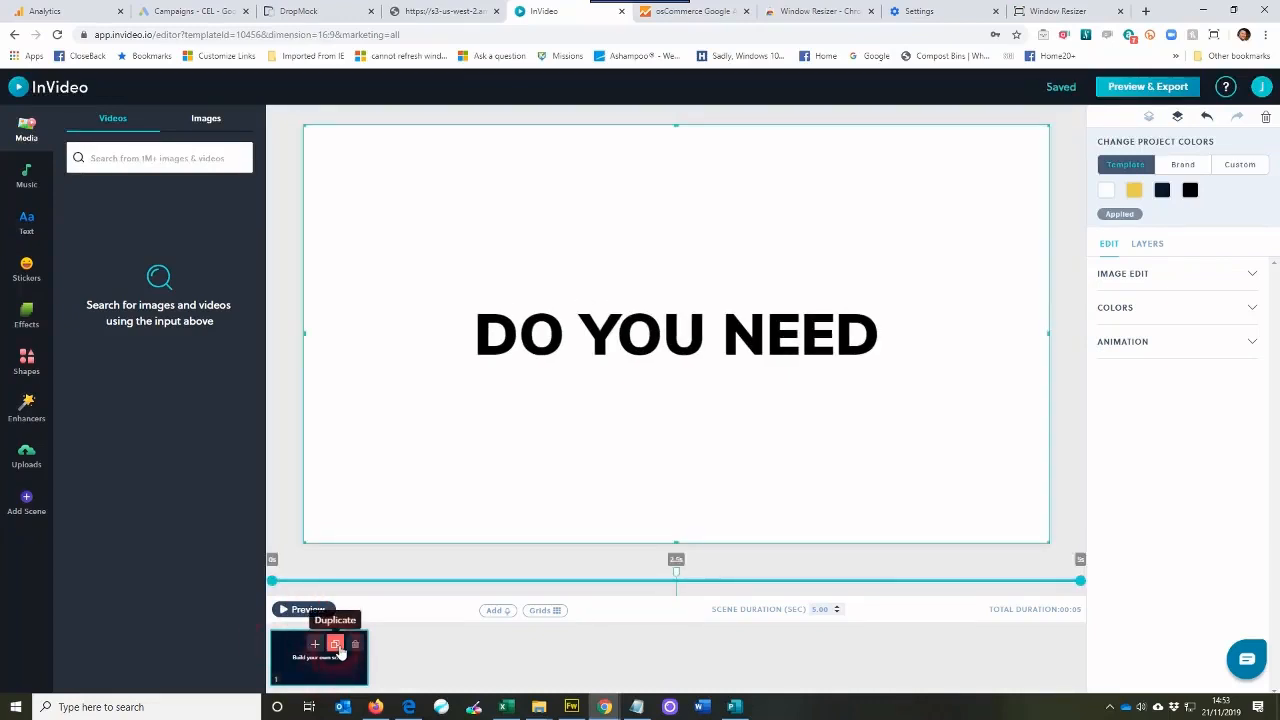
click(335, 643)
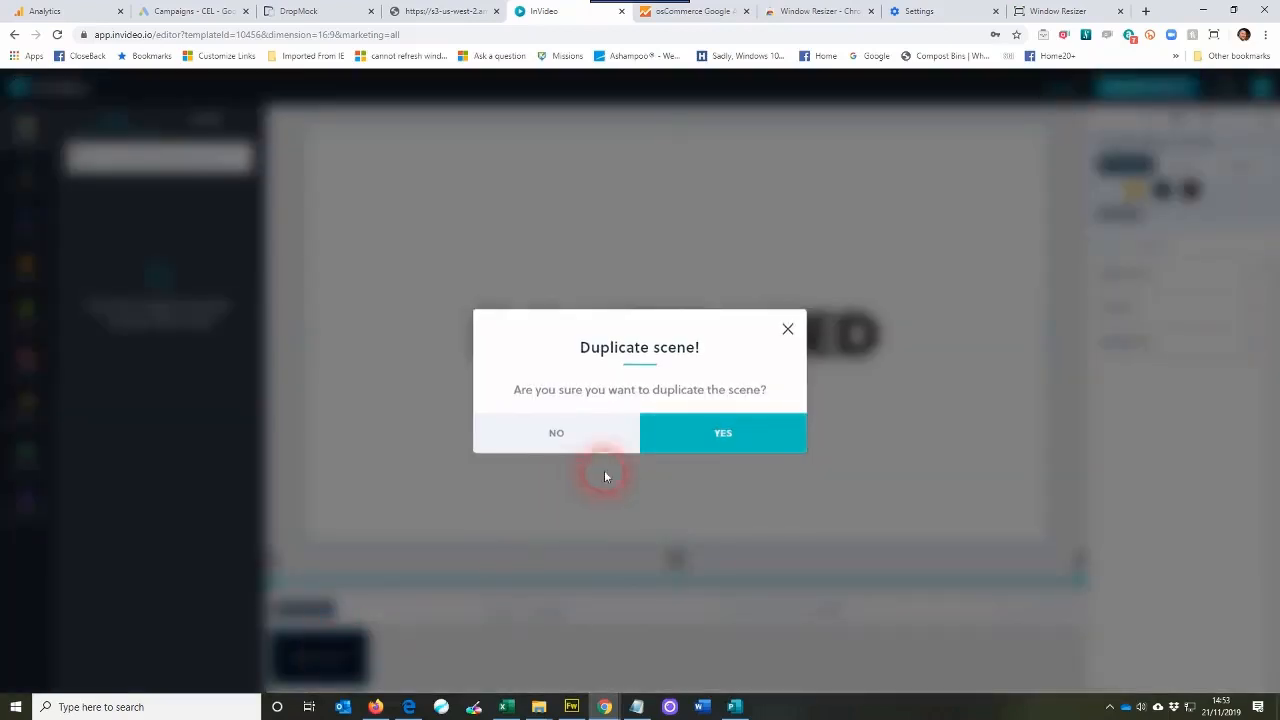
click(722, 432)
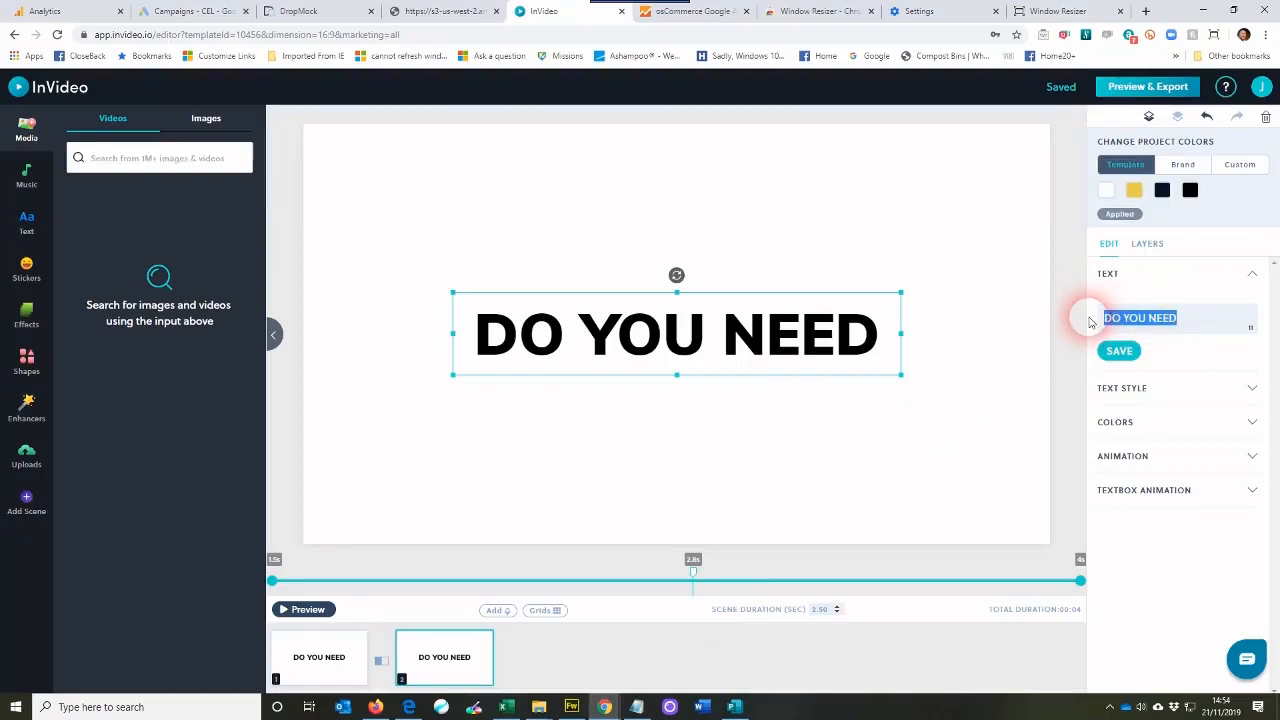
Step: Replace the second scene's headline text with 'MORE BUSINESS'
text(MORE)
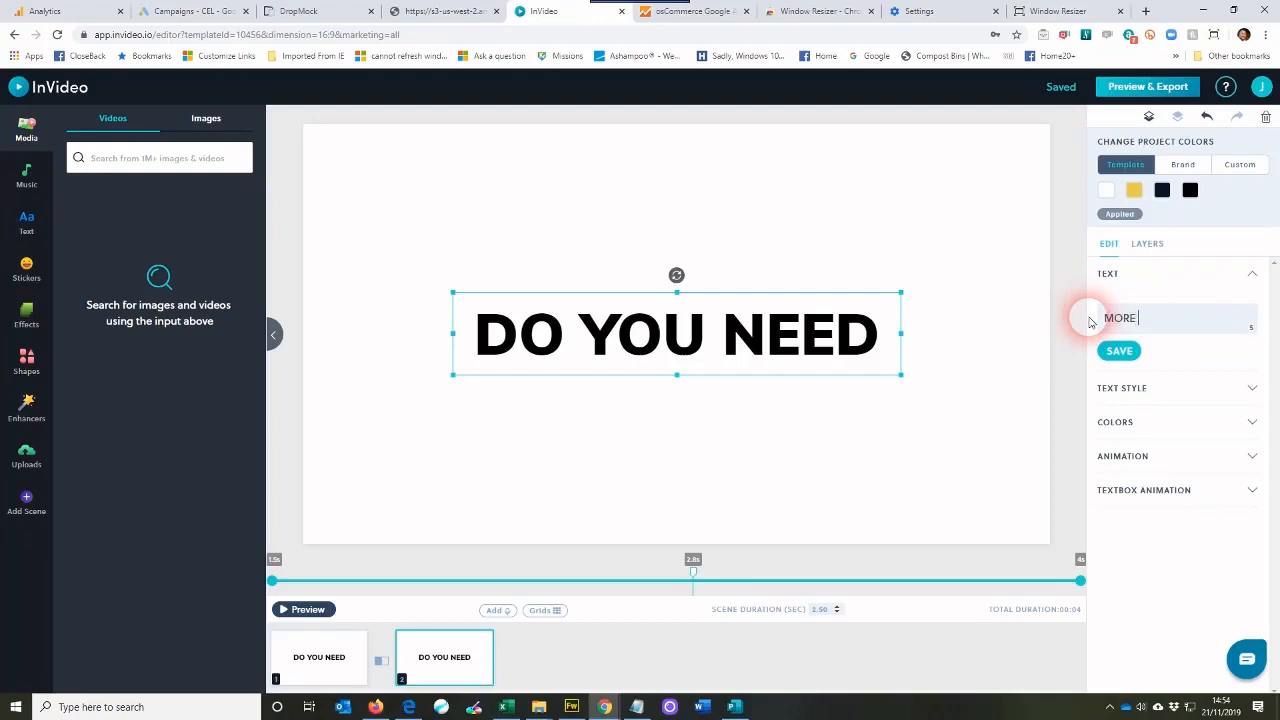
text(BUSINESS)
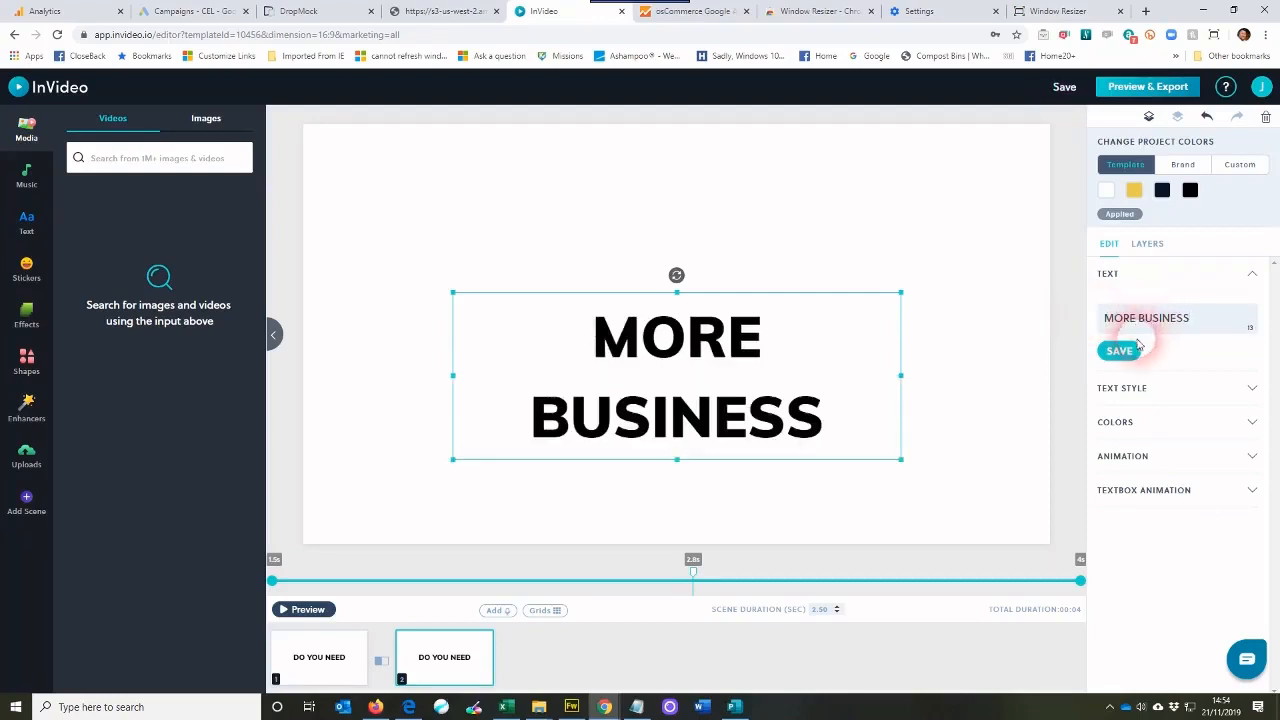
mouse_move(902, 377)
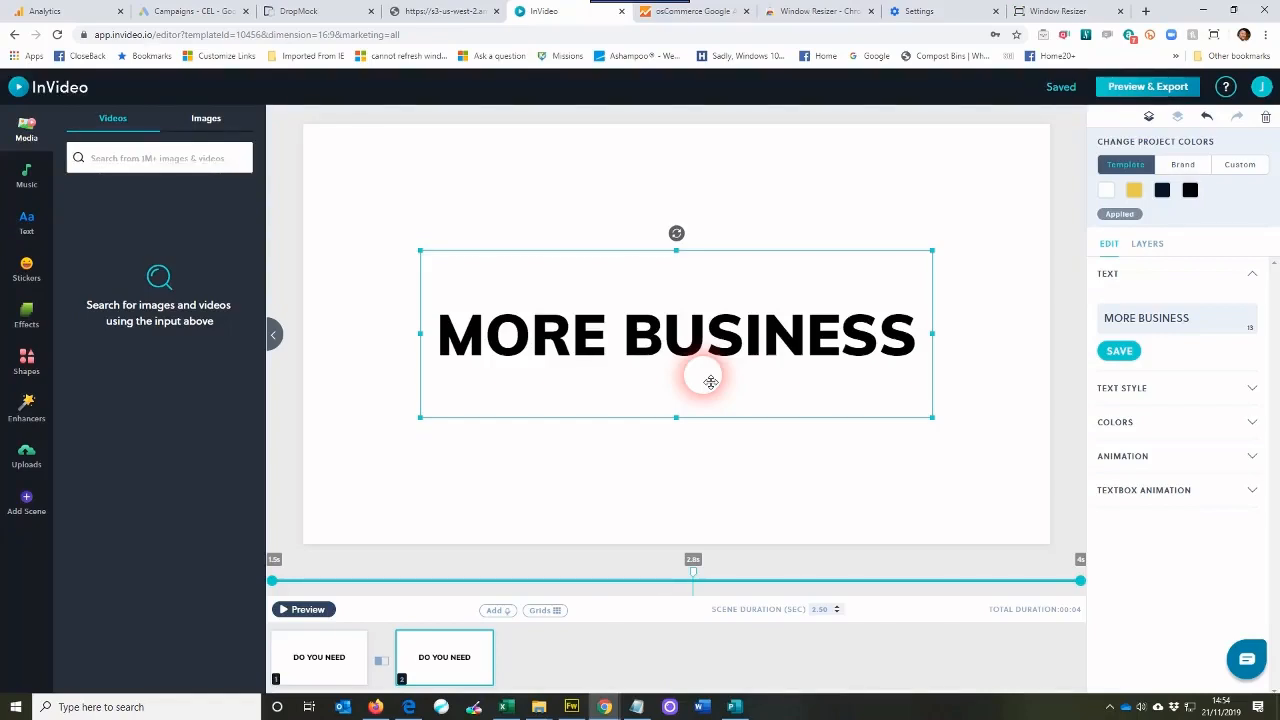
mouse_move(780, 445)
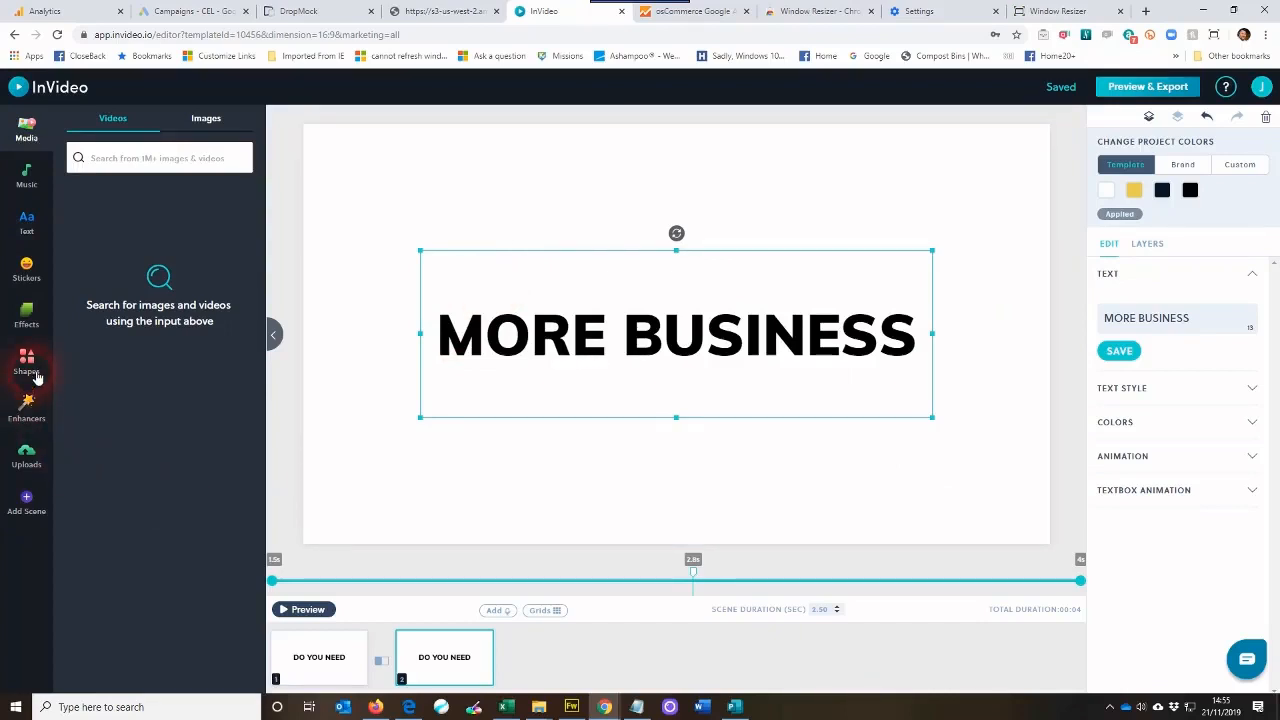
Step: Add a solid rectangle shape from the Shapes library to the MORE BUSINESS scene
click(26, 362)
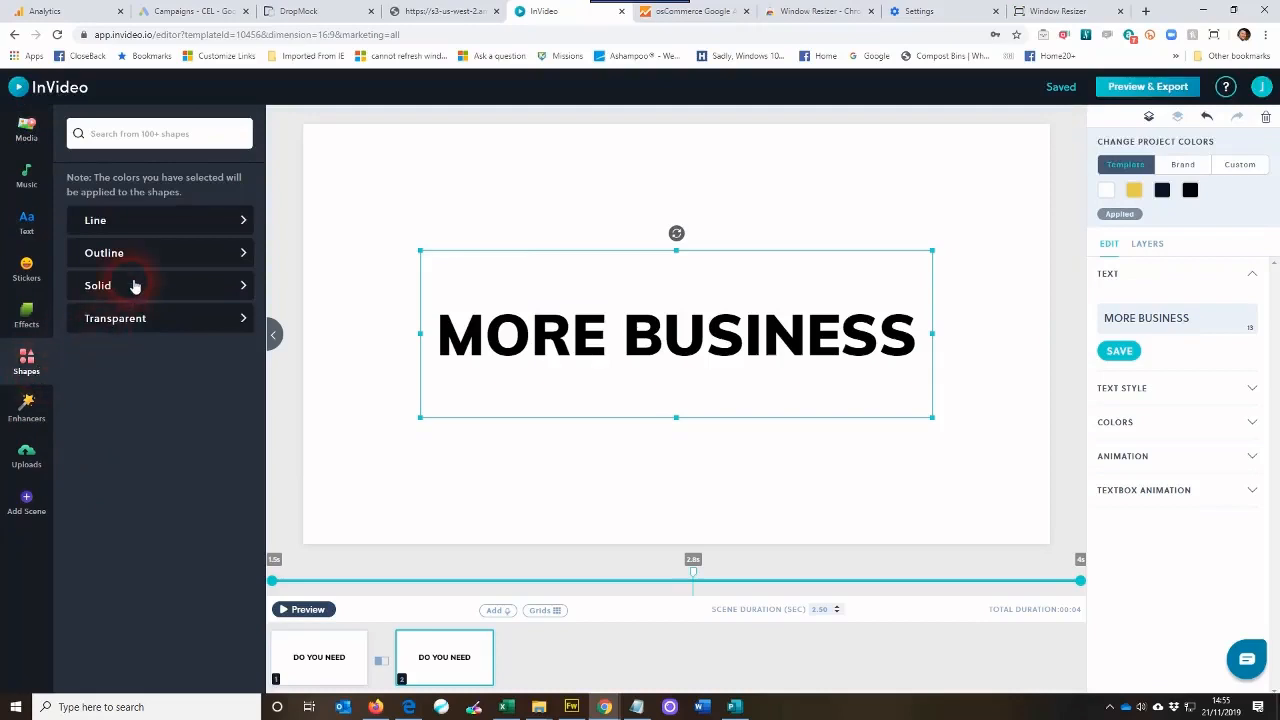
click(98, 285)
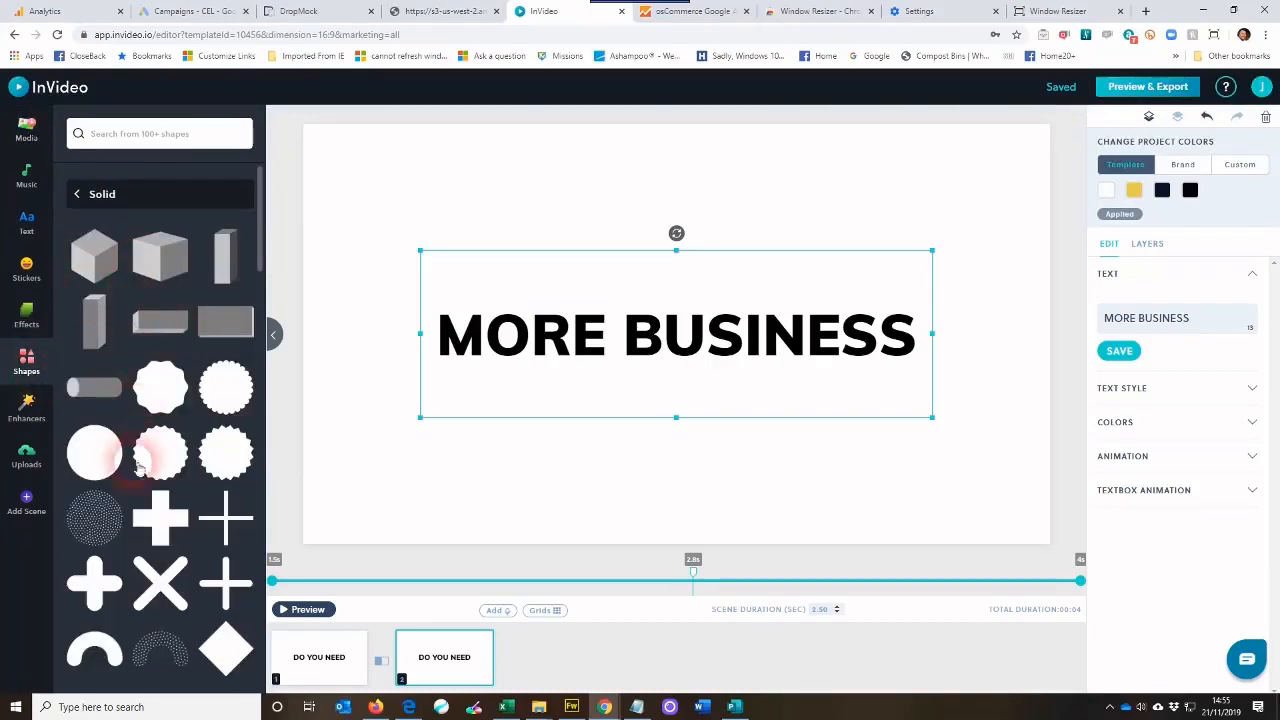
scroll(down, 3)
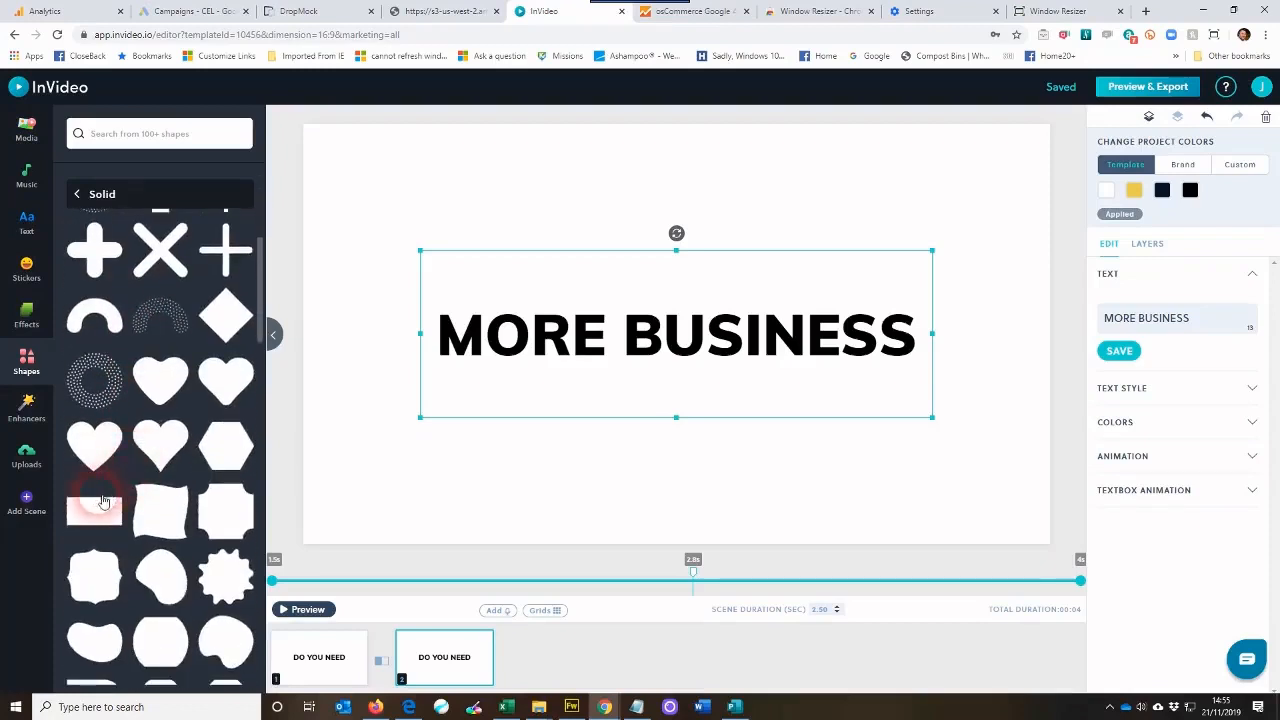
click(93, 508)
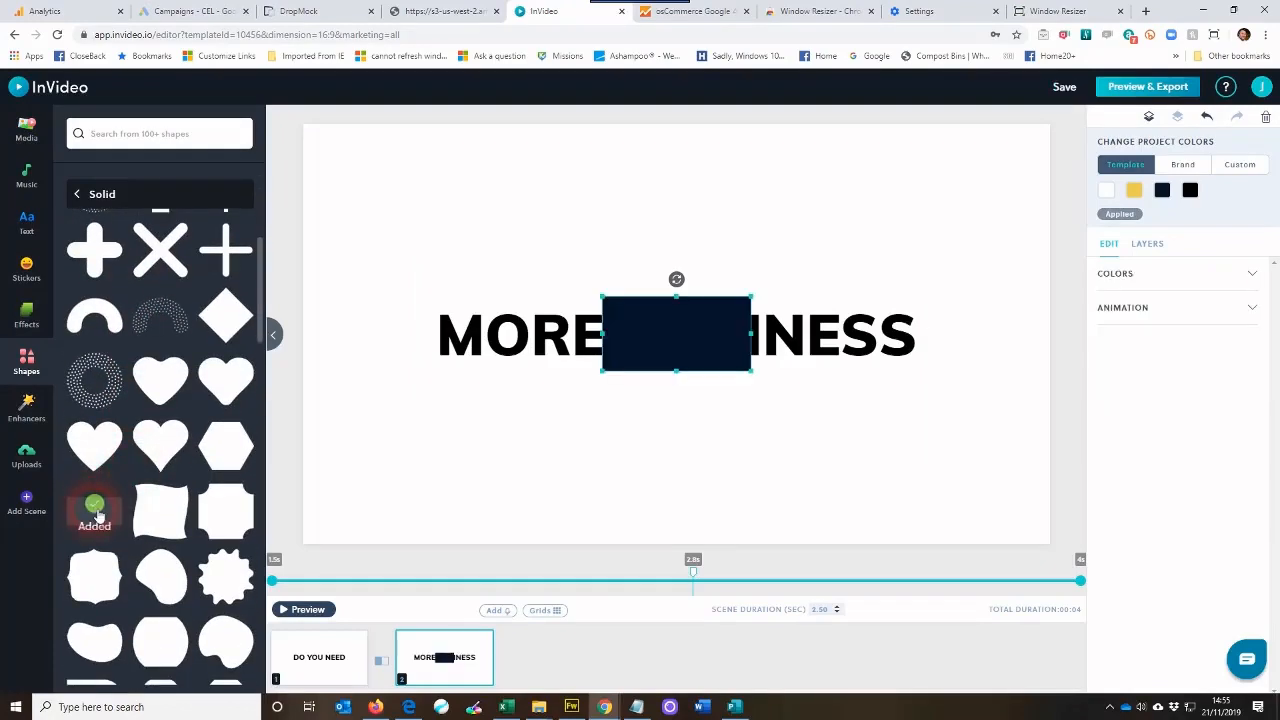
click(753, 398)
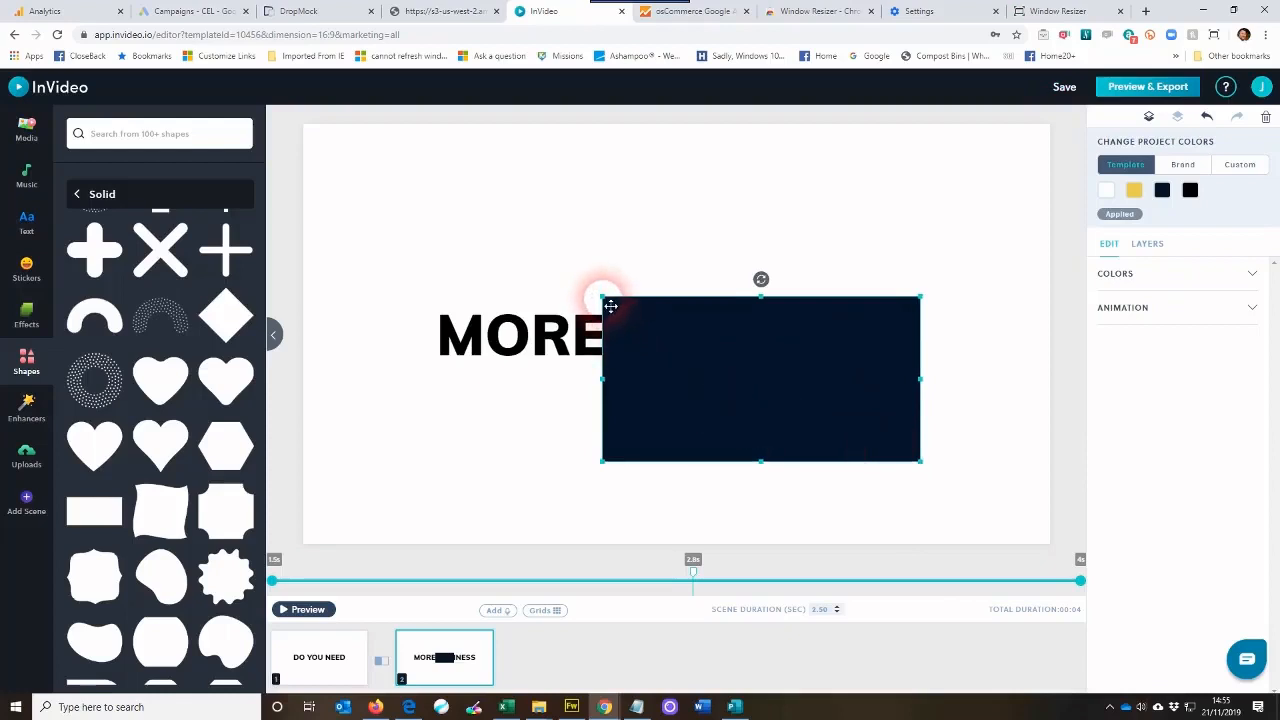
Step: Enlarge the dark navy rectangle and centre it over the headline text
drag(760, 378, 700, 365)
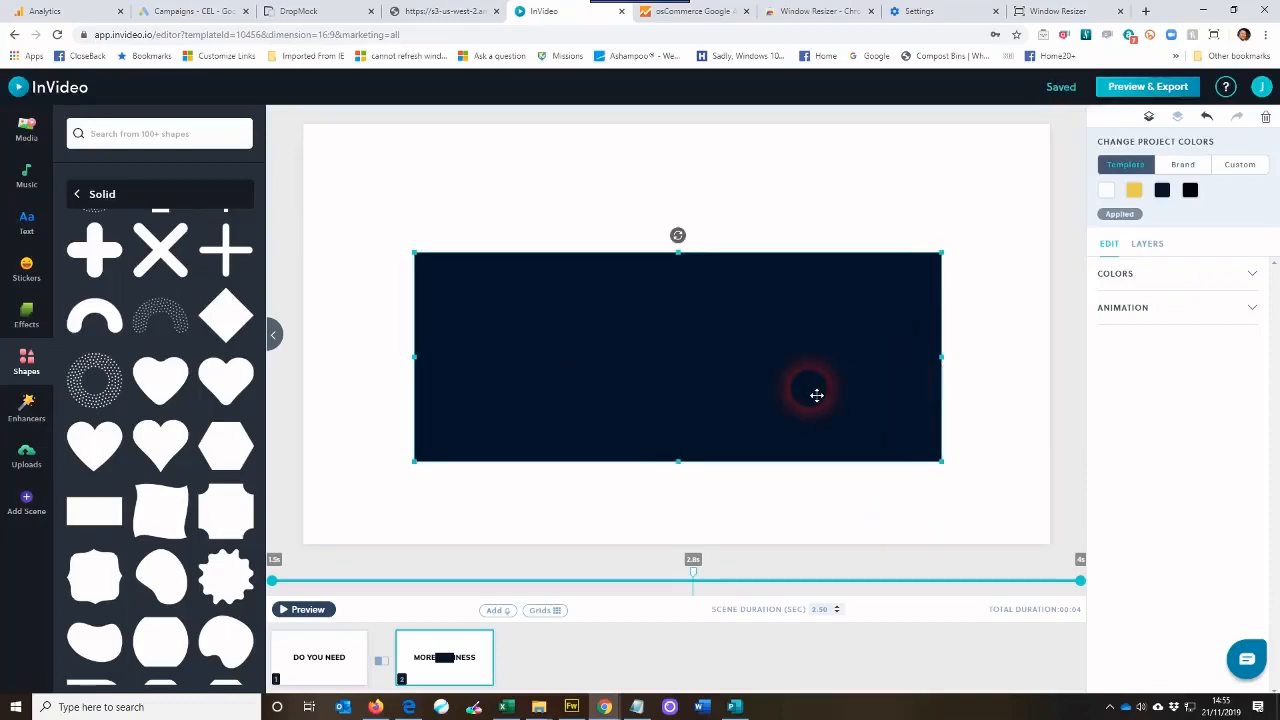
drag(816, 395, 740, 360)
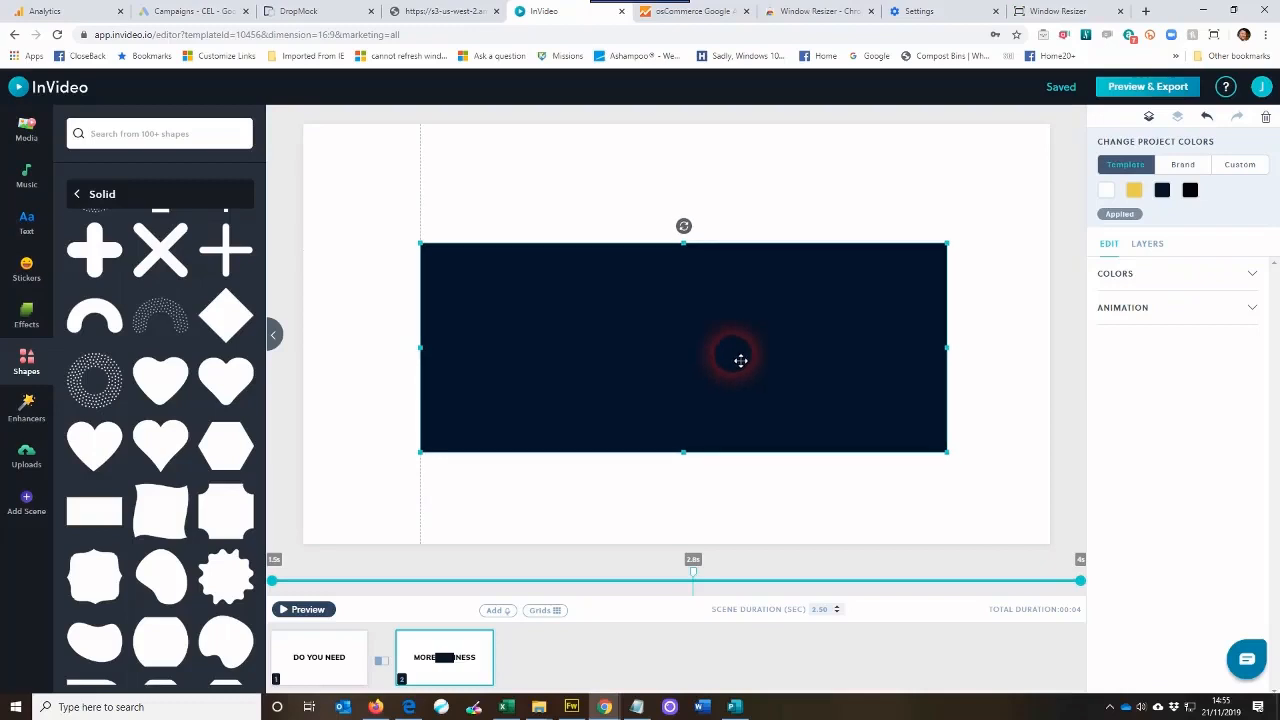
drag(740, 360, 732, 365)
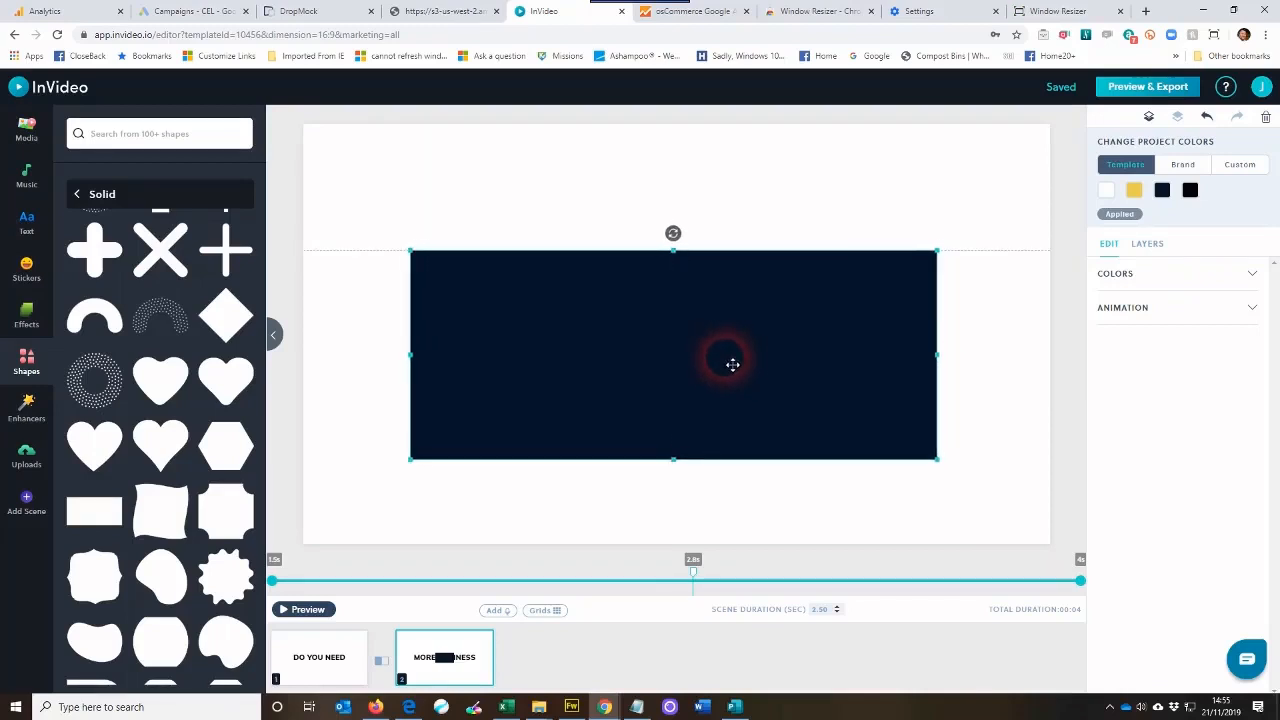
drag(732, 364, 736, 360)
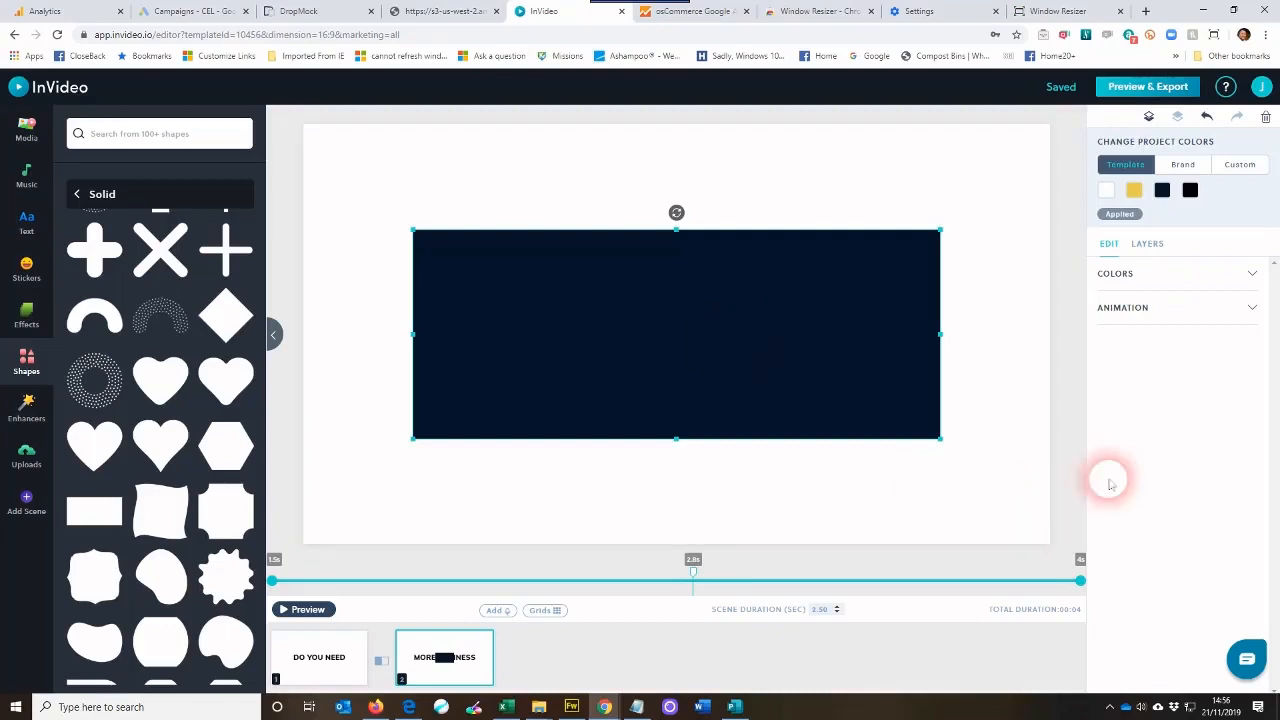
Step: Set the MORE BUSINESS text colour to white and preview the scene
click(1147, 243)
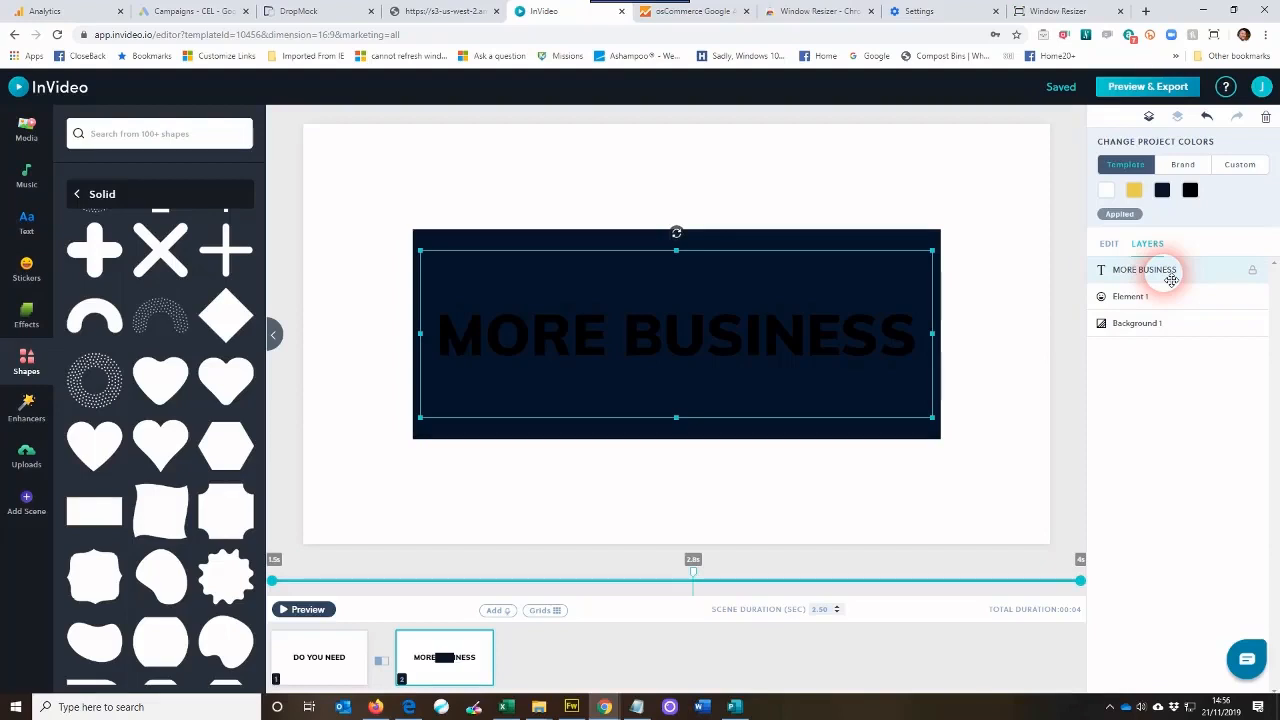
click(1108, 243)
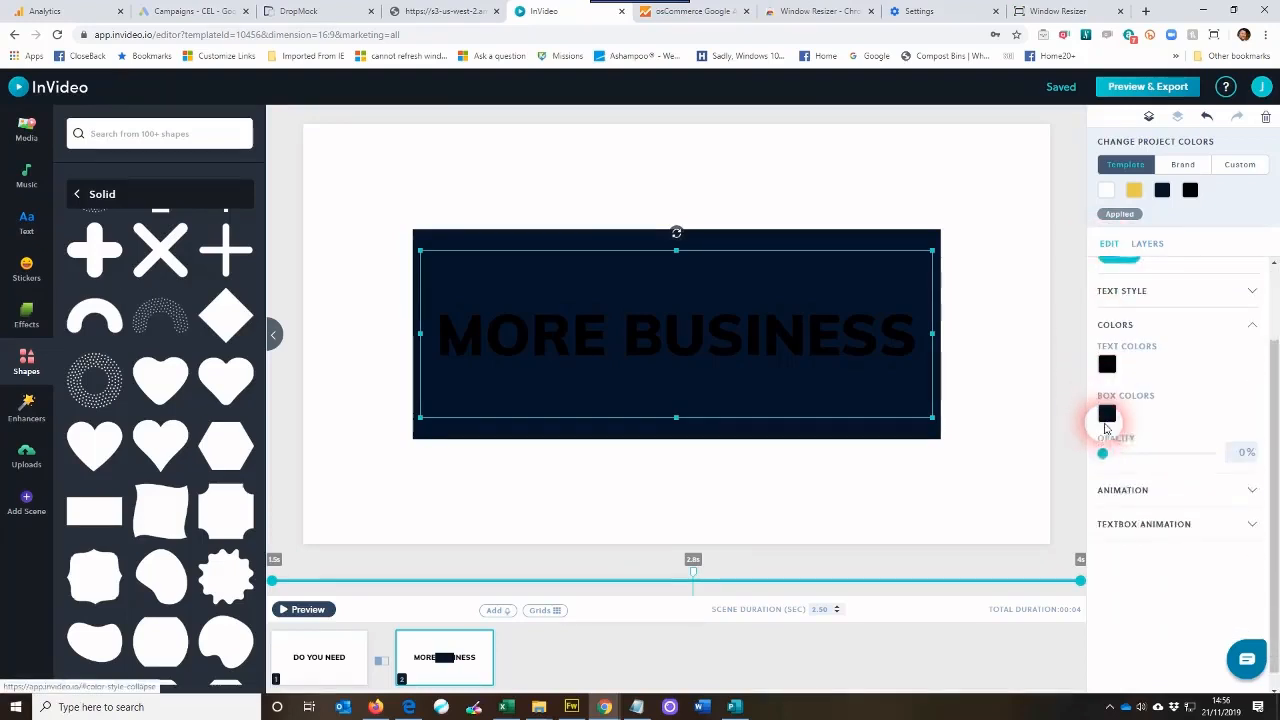
click(1107, 363)
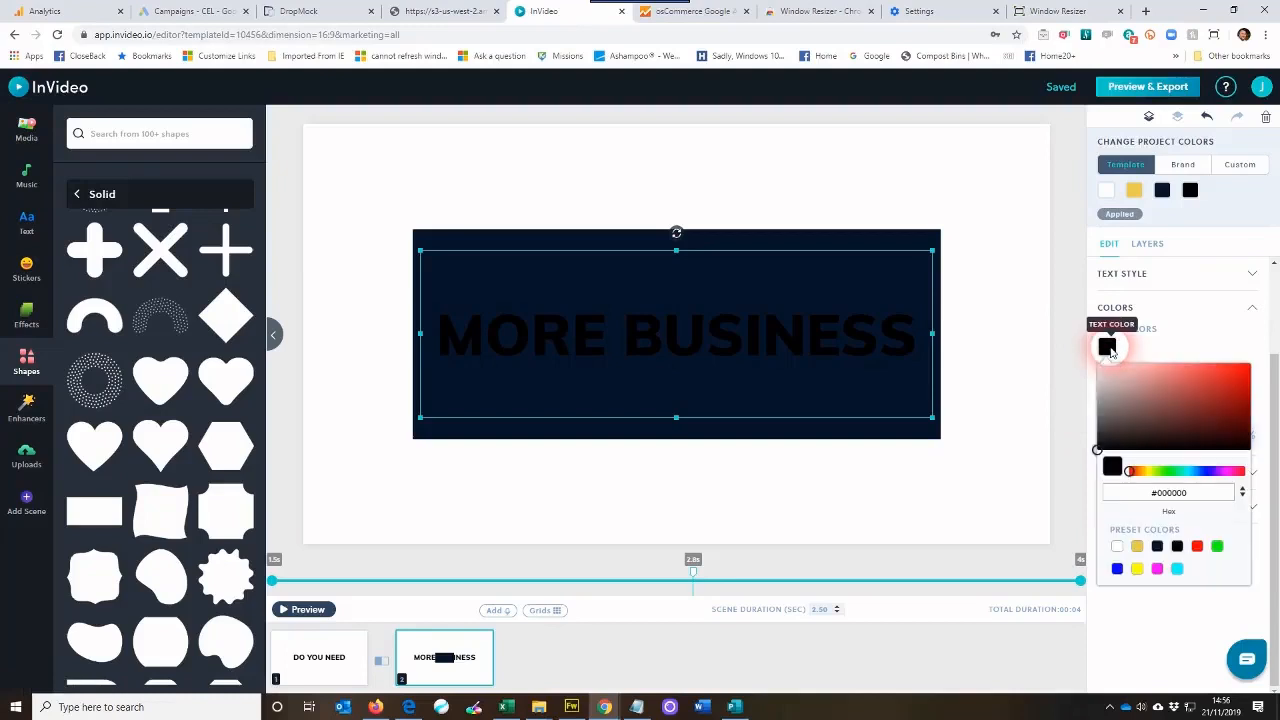
click(1117, 546)
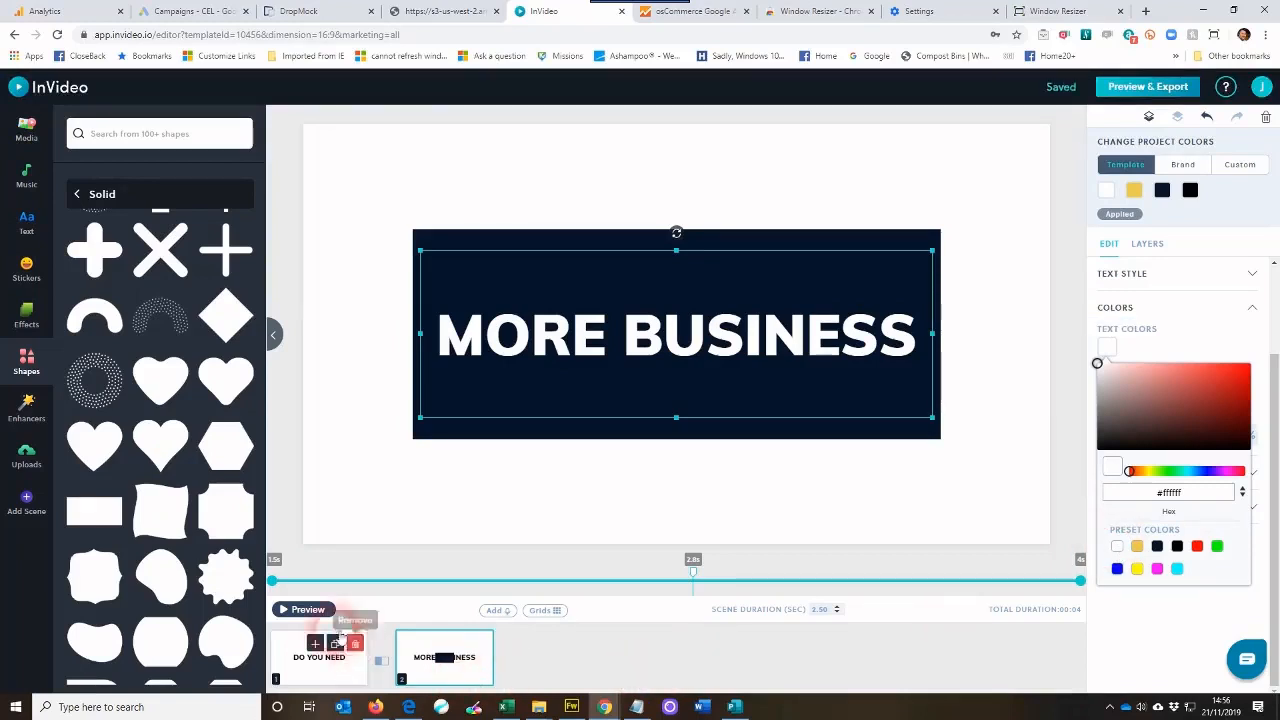
click(302, 609)
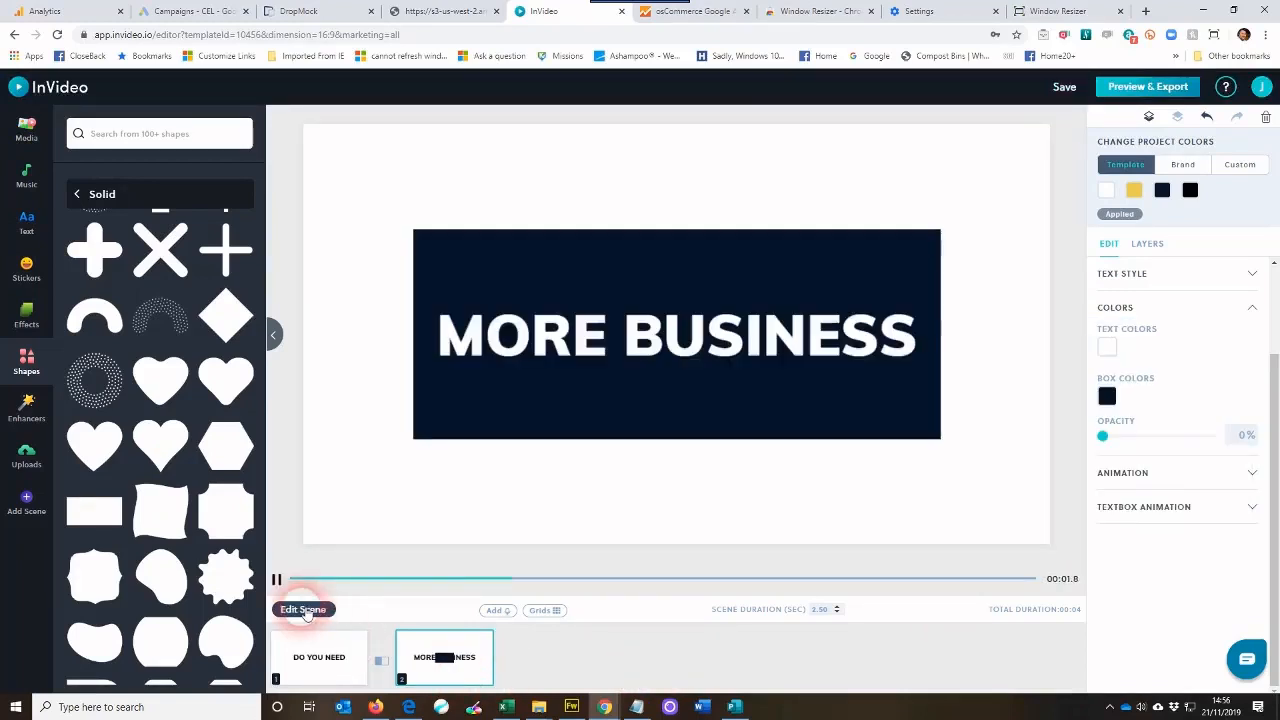
click(303, 609)
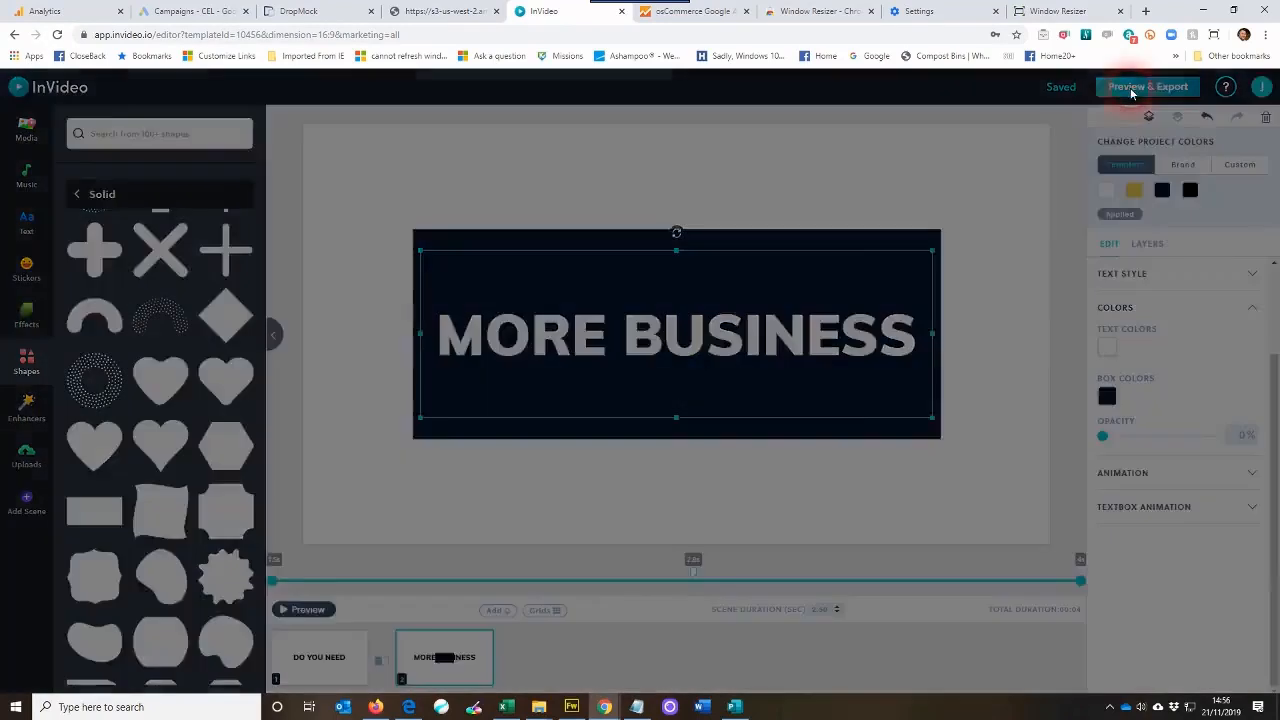
click(1147, 86)
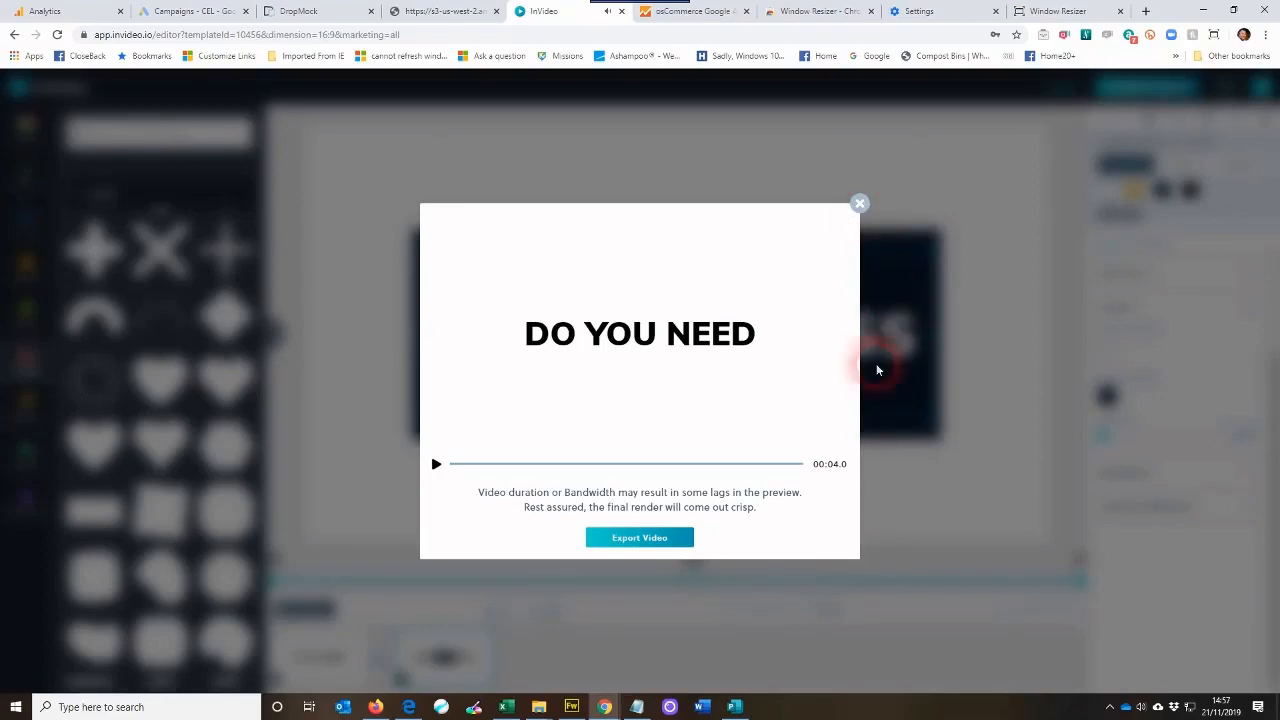
click(858, 204)
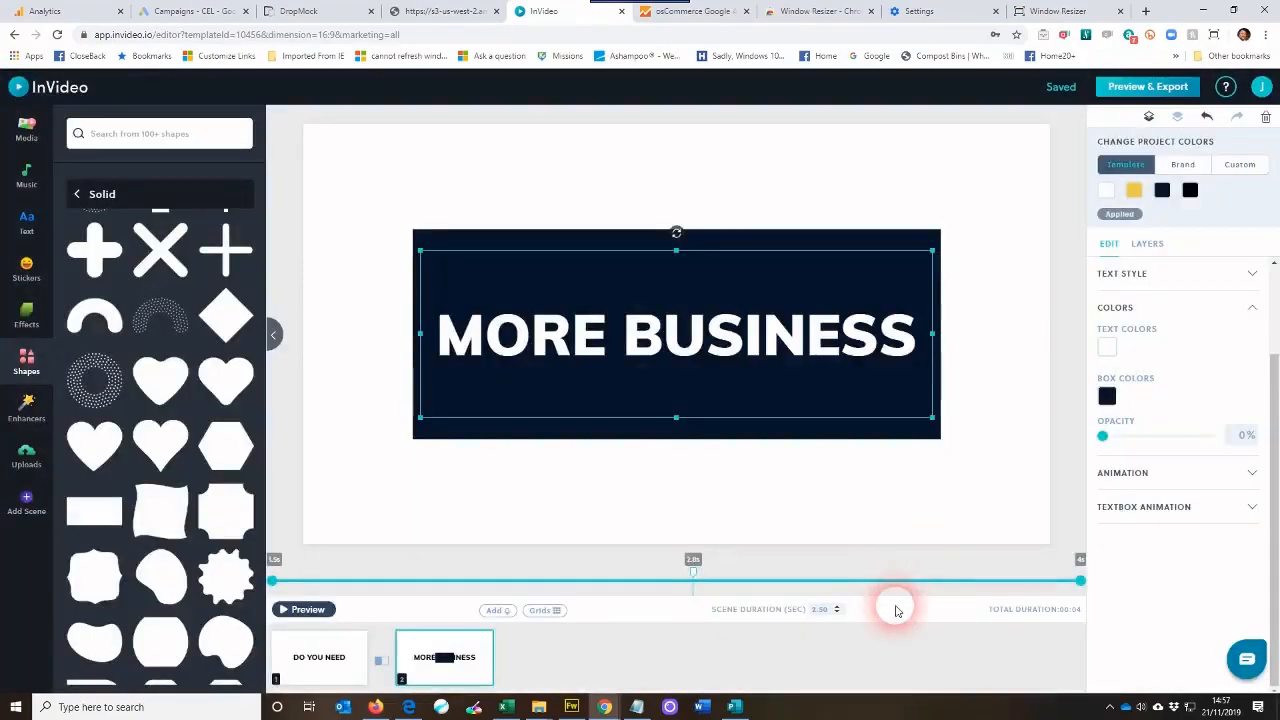
mouse_move(910, 653)
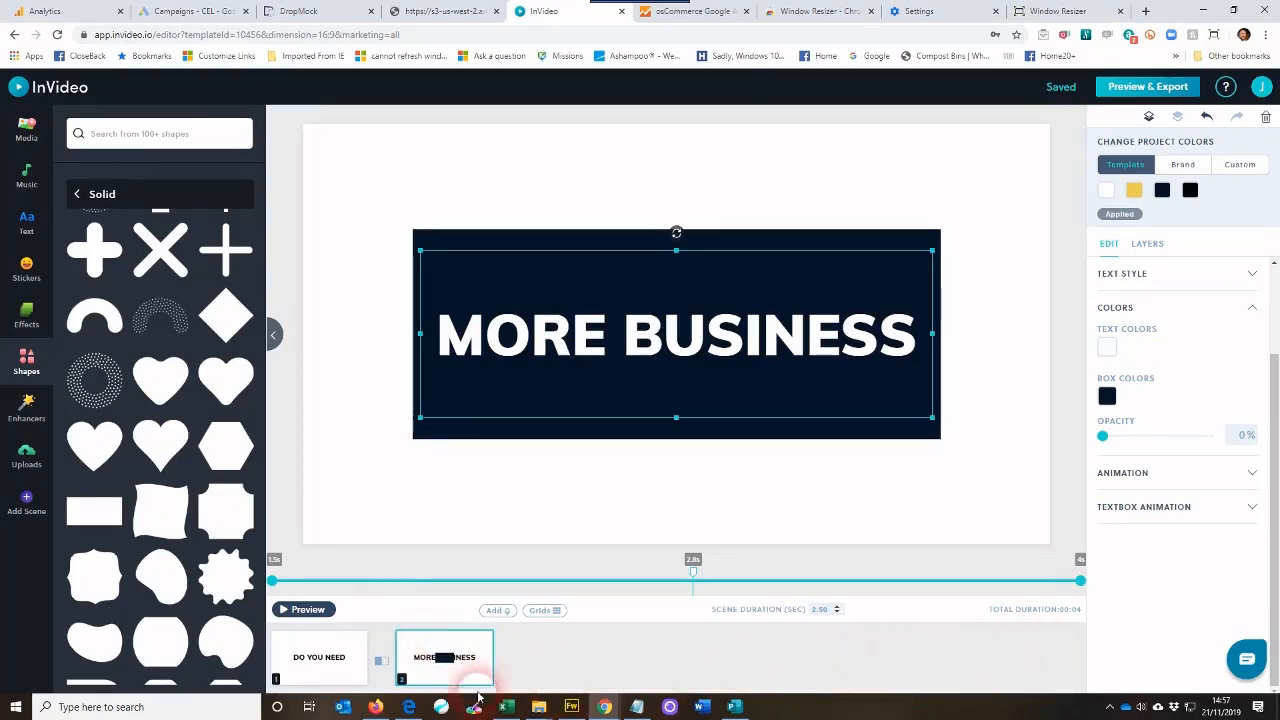
Step: Duplicate the first DO YOU NEED scene and the MORE BUSINESS scene
click(335, 645)
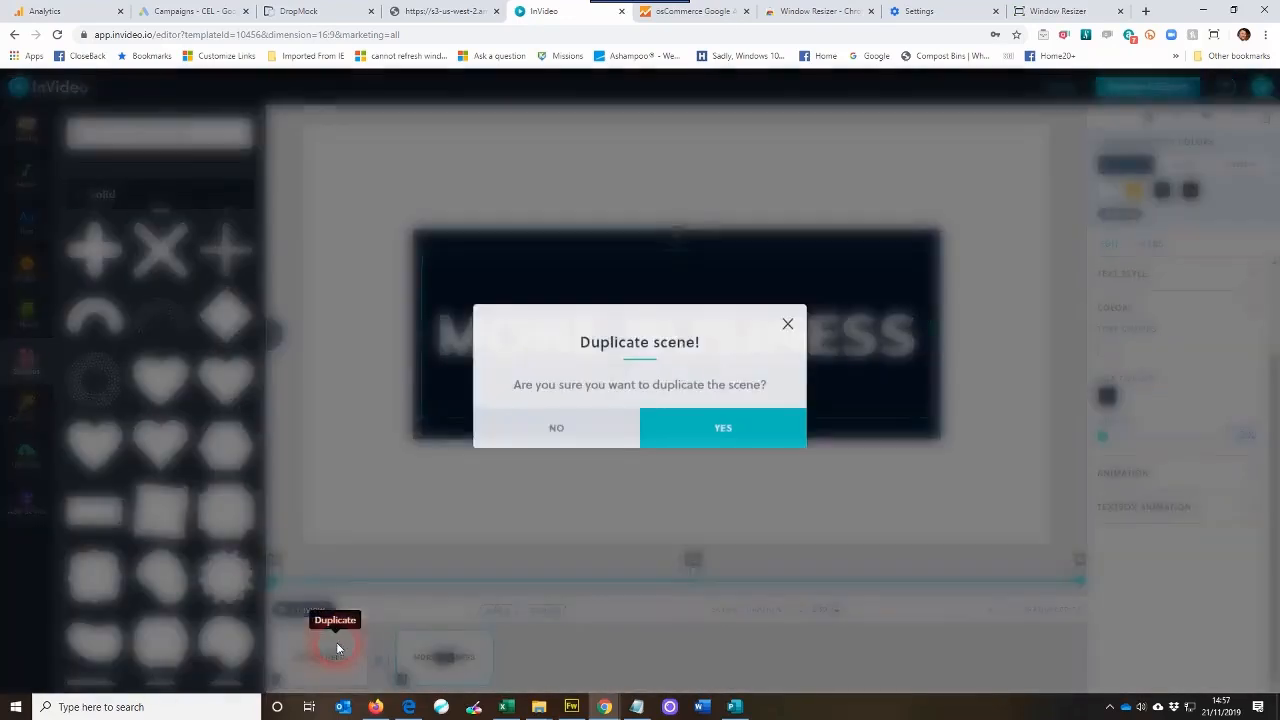
click(722, 432)
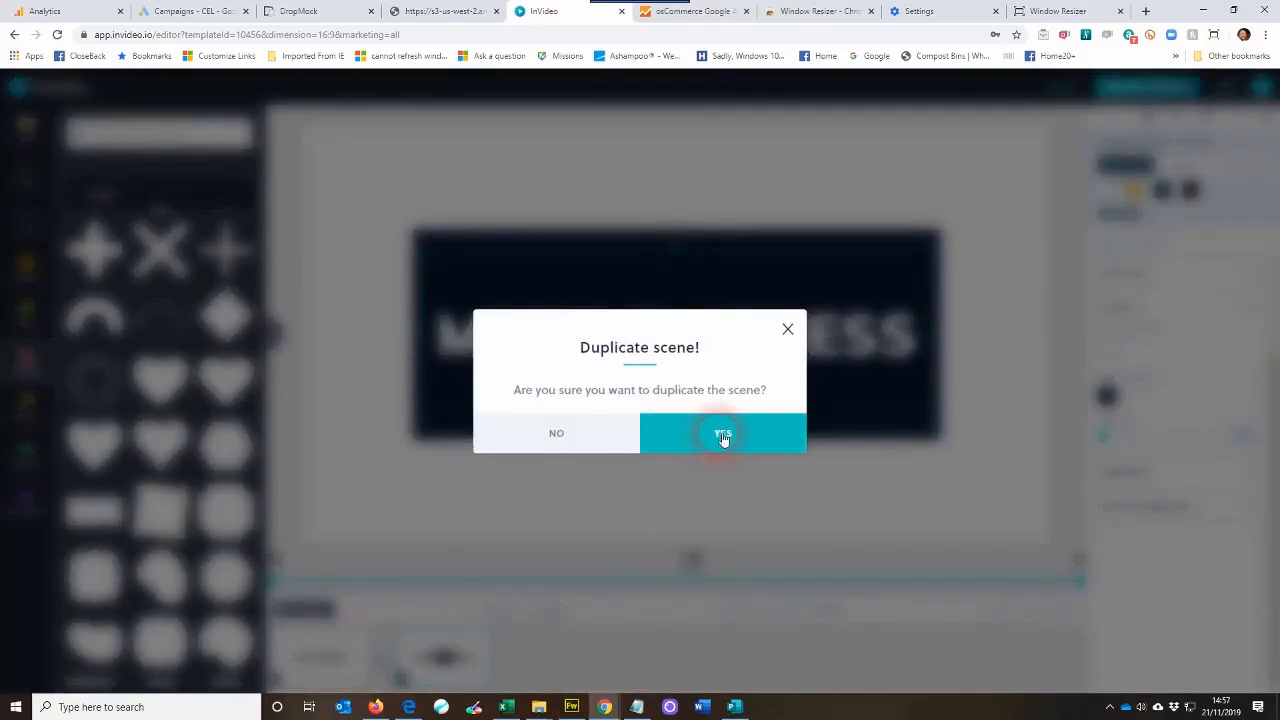
click(722, 433)
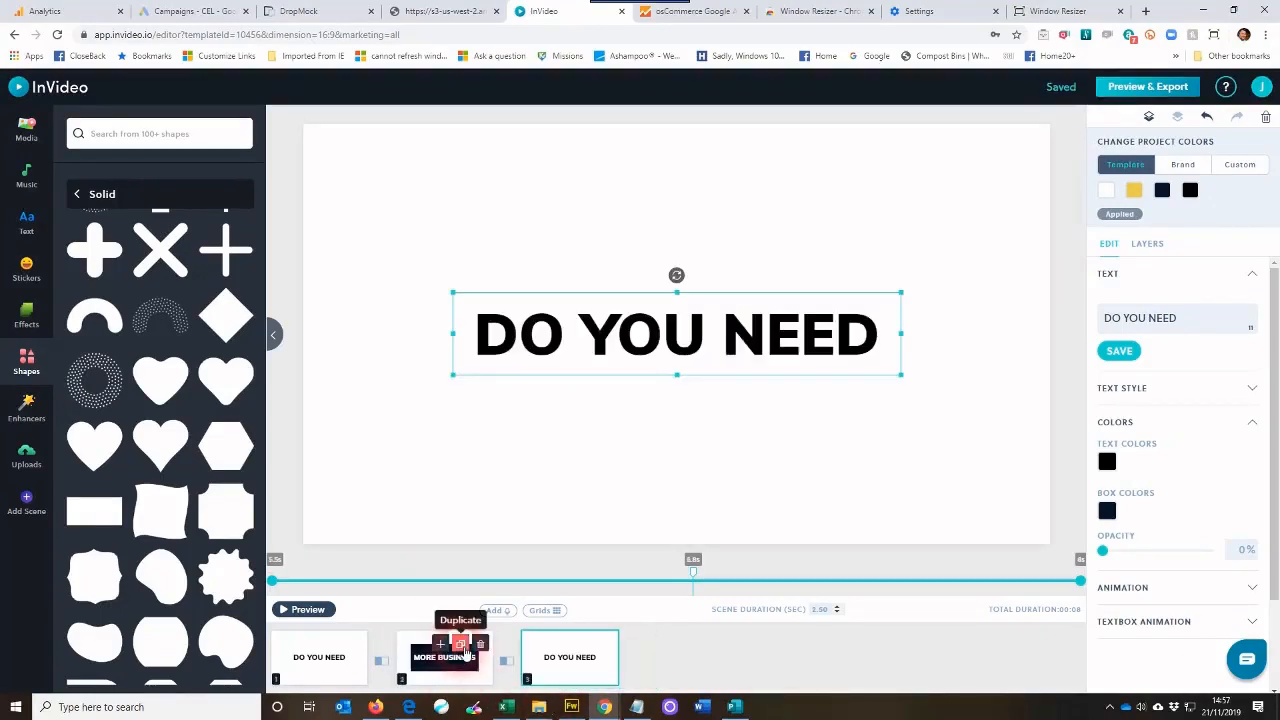
click(460, 643)
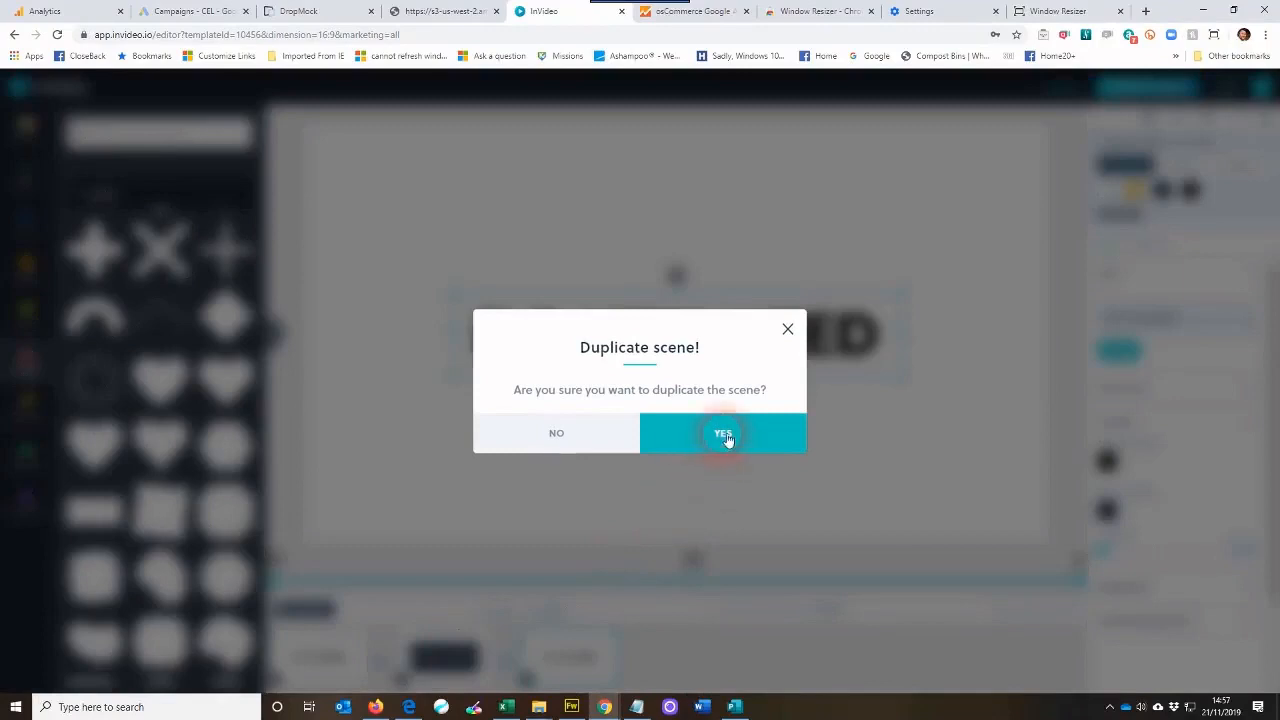
click(722, 433)
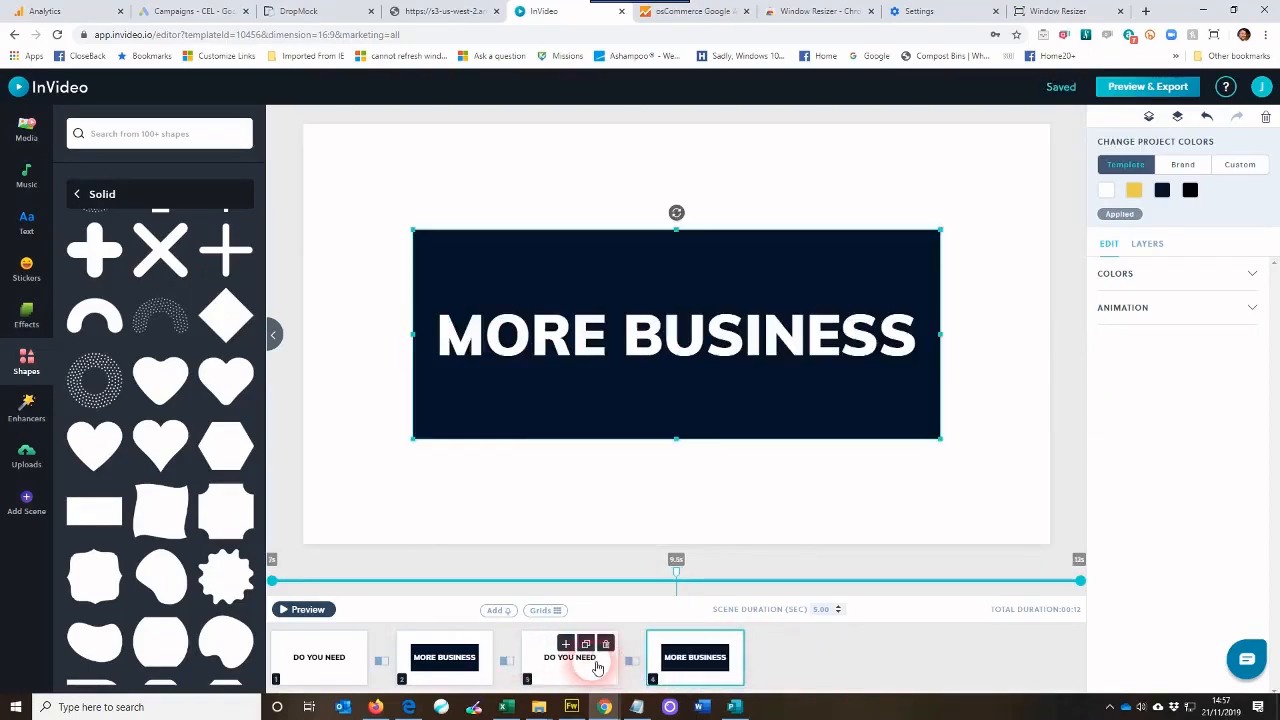
Step: Duplicate the third scene to reach five alternating scenes and open the fifth
click(585, 643)
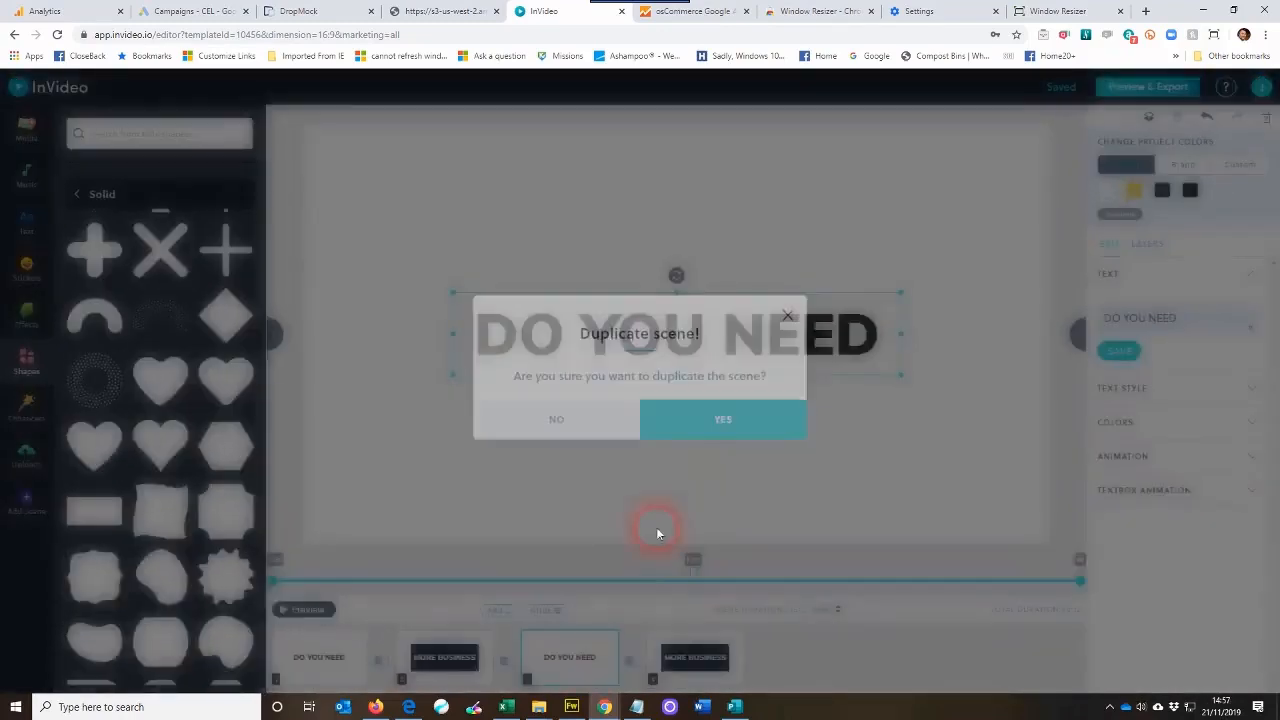
click(722, 419)
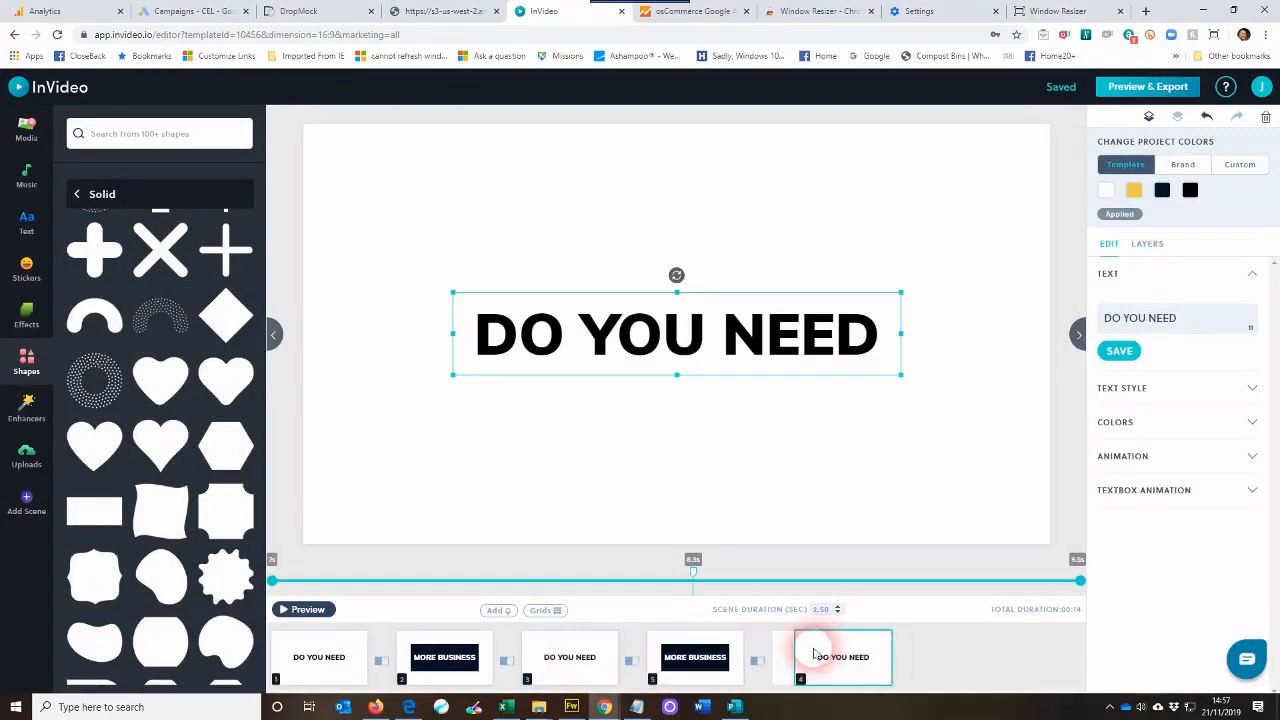
click(820, 657)
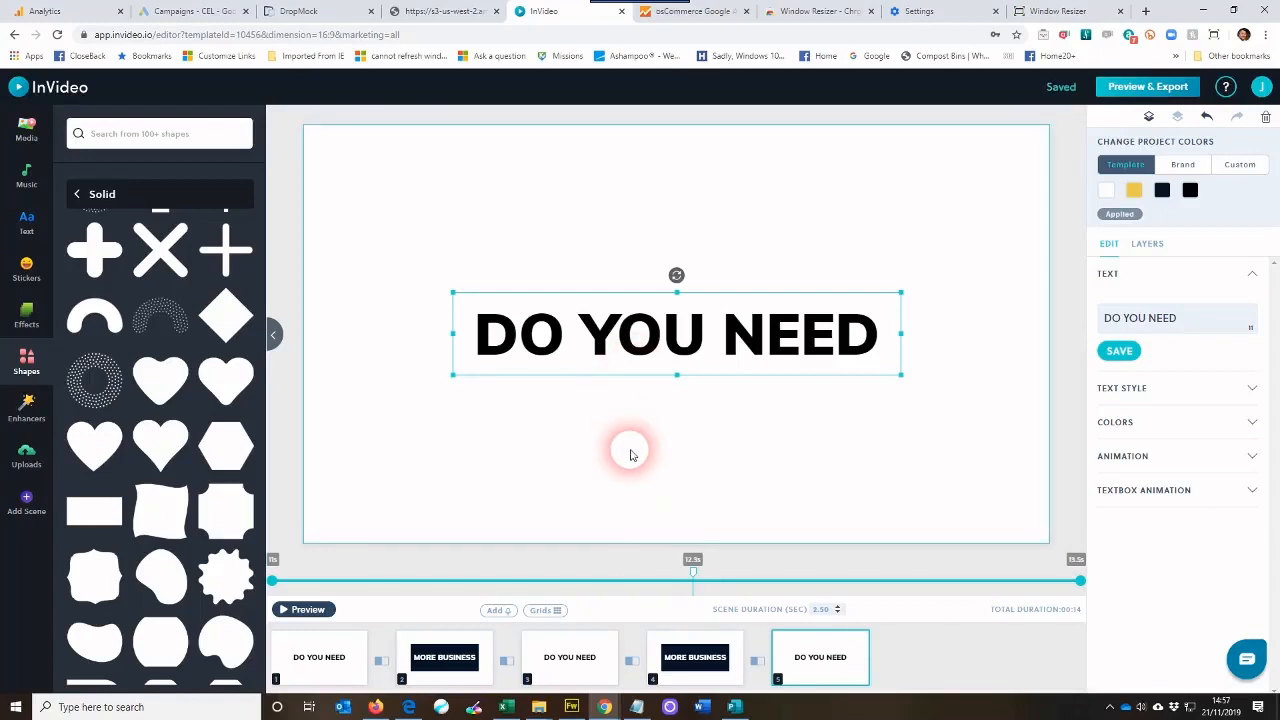
Step: Duplicate the fourth, fifth and sixth scenes to reach eight alternating scenes, about 23 seconds
click(27, 500)
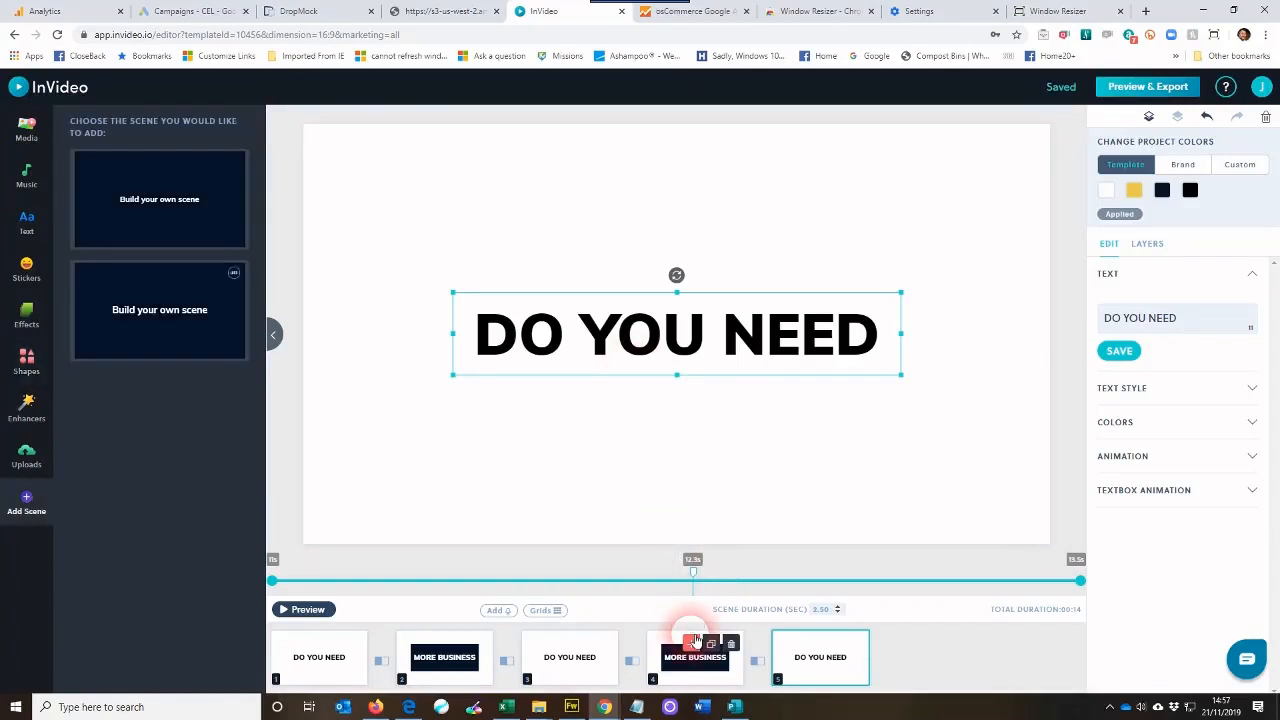
click(710, 643)
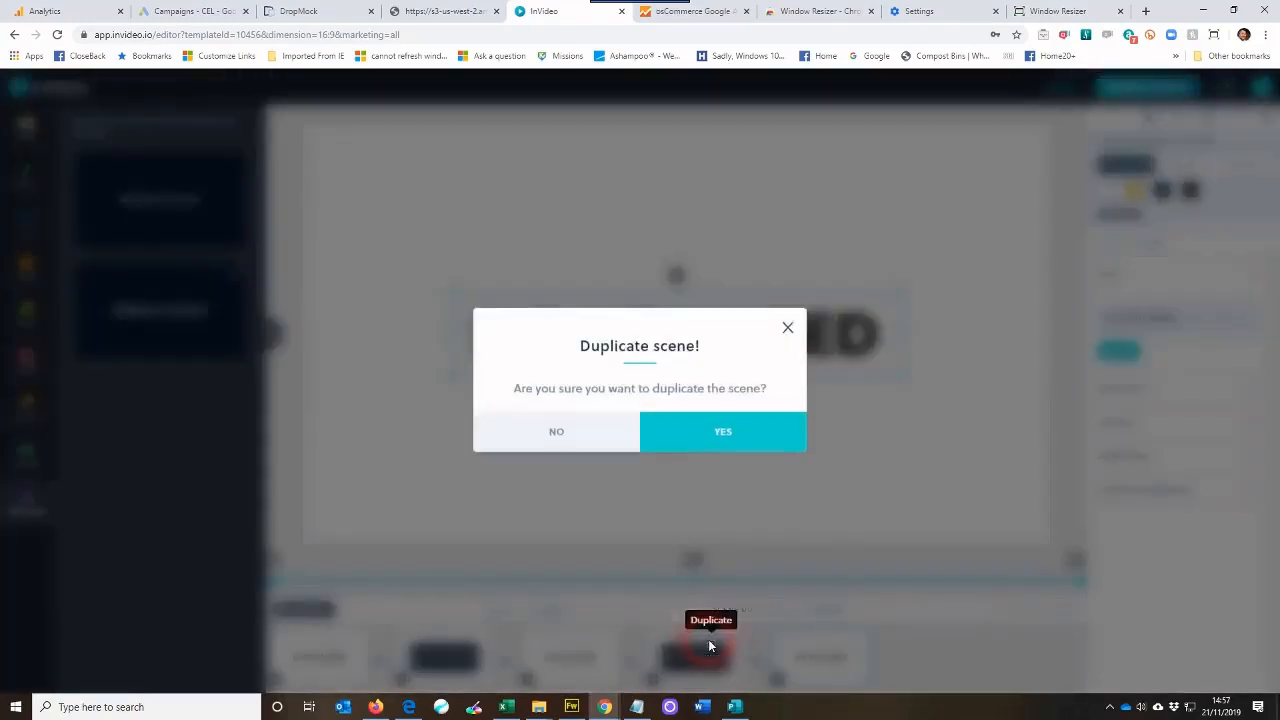
click(722, 431)
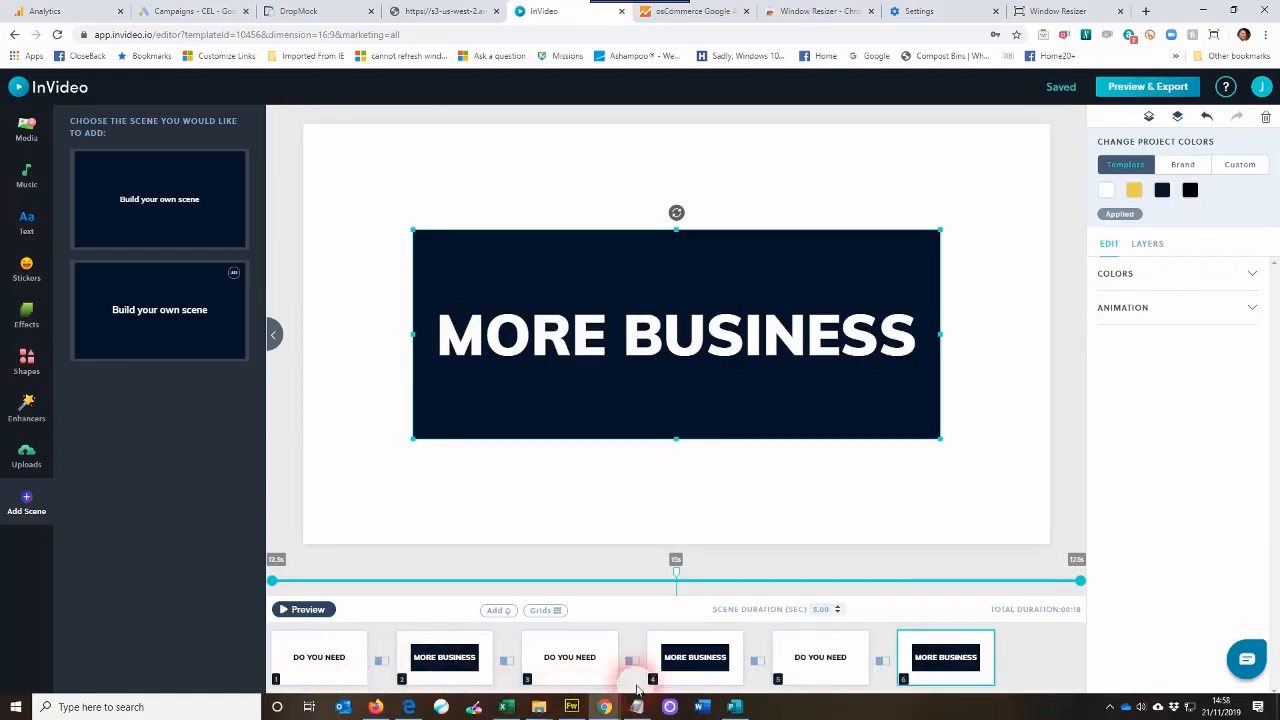
mouse_move(945, 657)
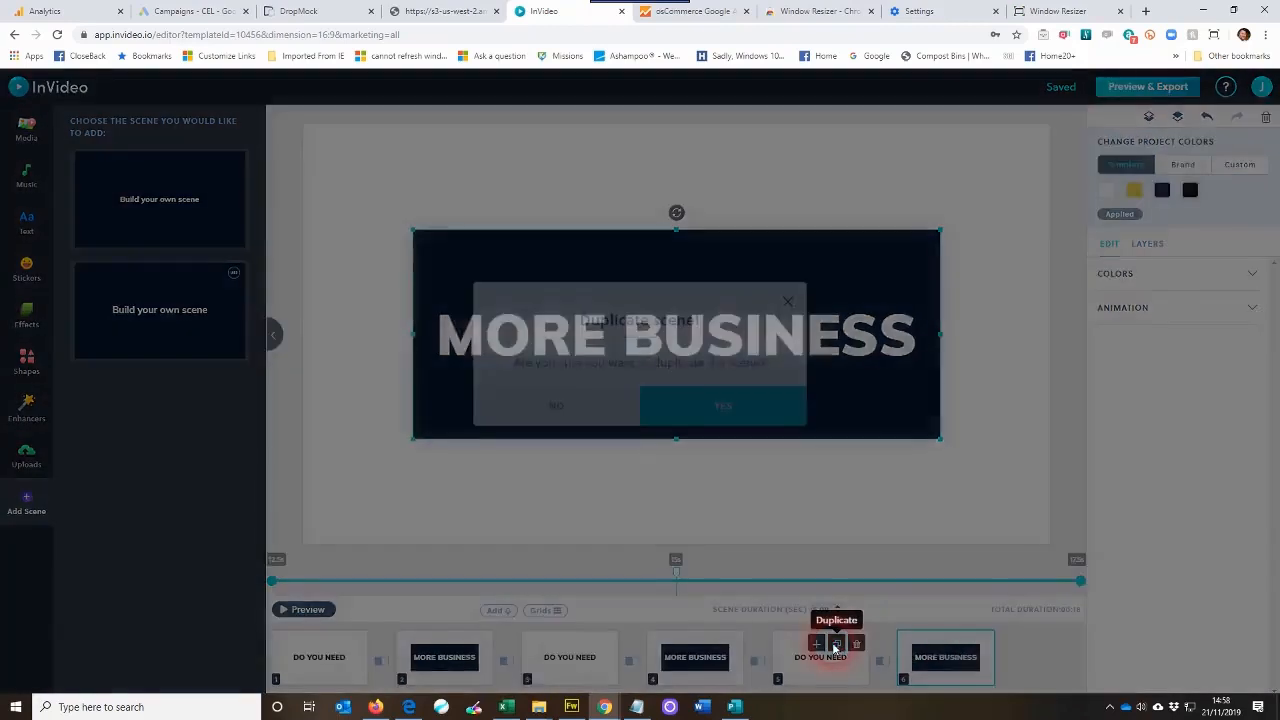
click(723, 405)
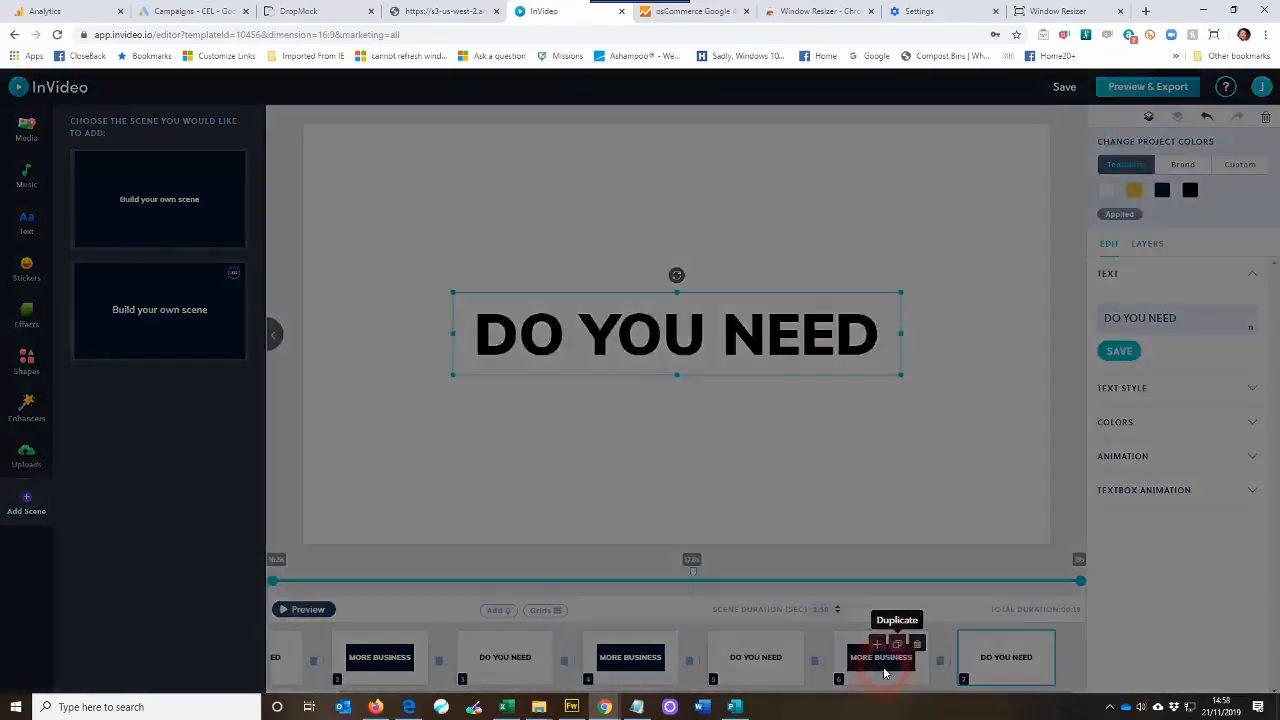
click(896, 643)
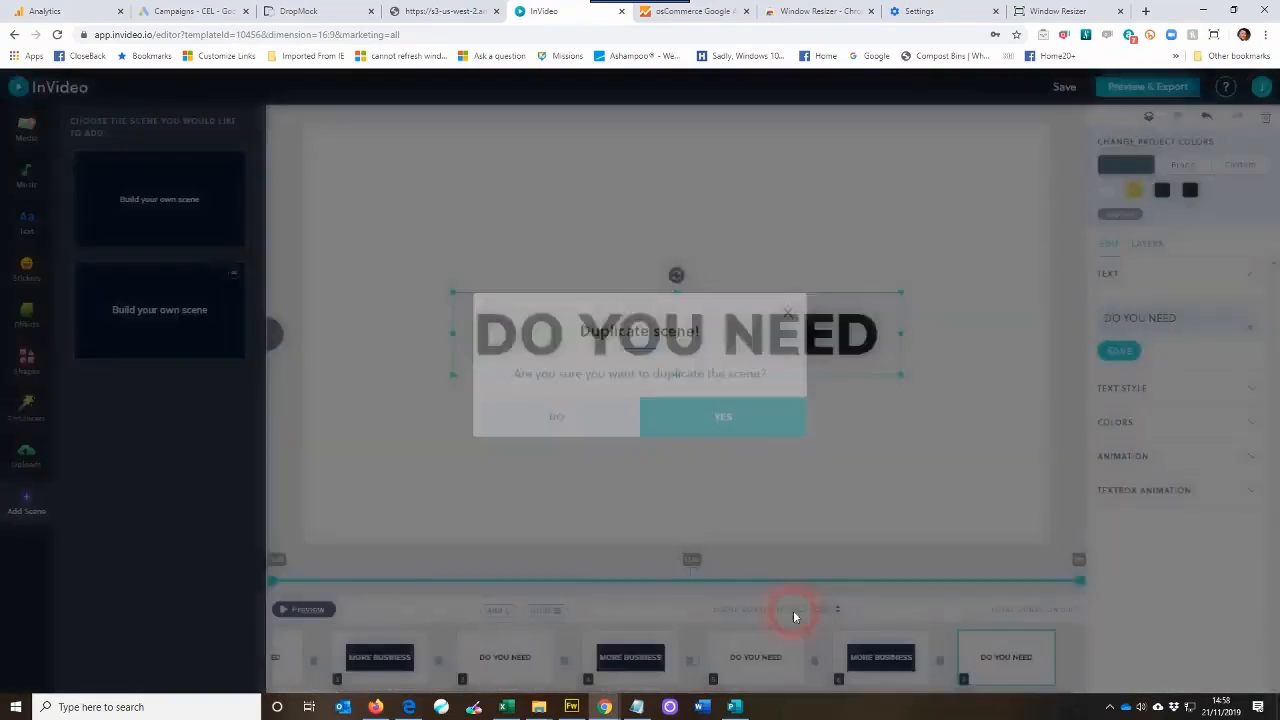
click(722, 416)
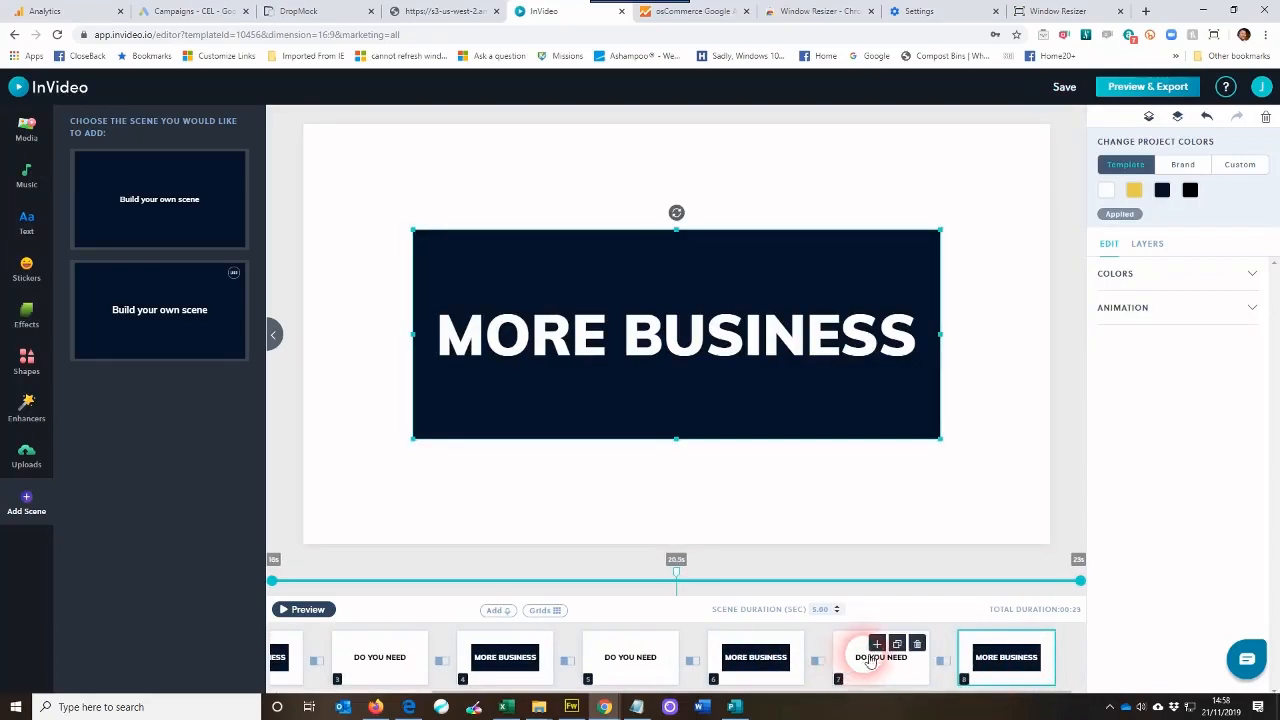
Step: Duplicate a DO YOU NEED scene and a MORE BUSINESS scene, confirming each in the Duplicate dialog
click(896, 643)
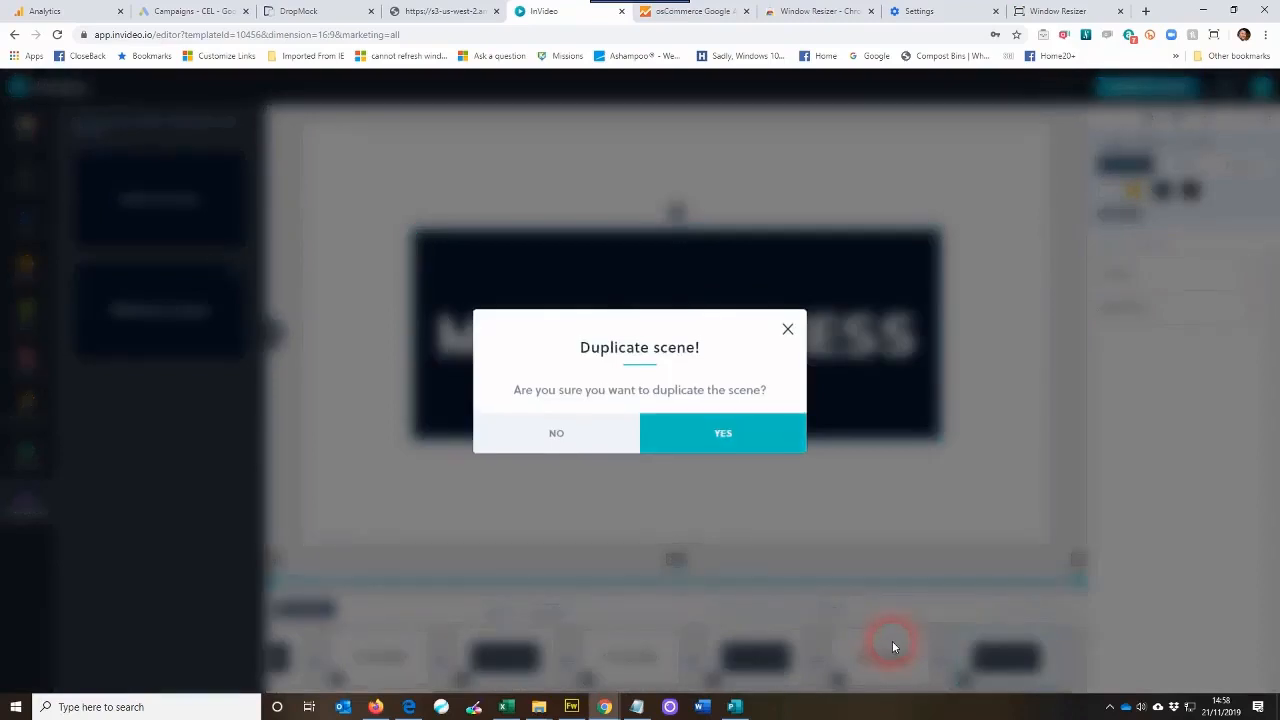
click(722, 433)
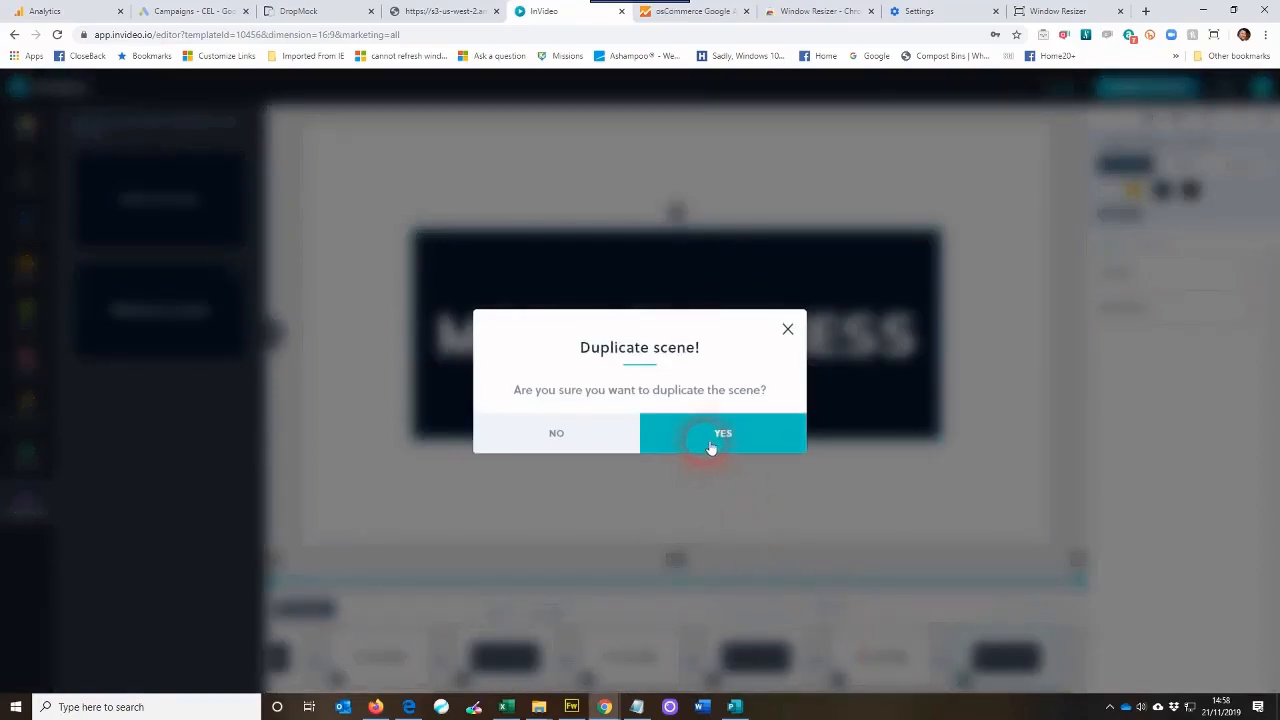
click(722, 433)
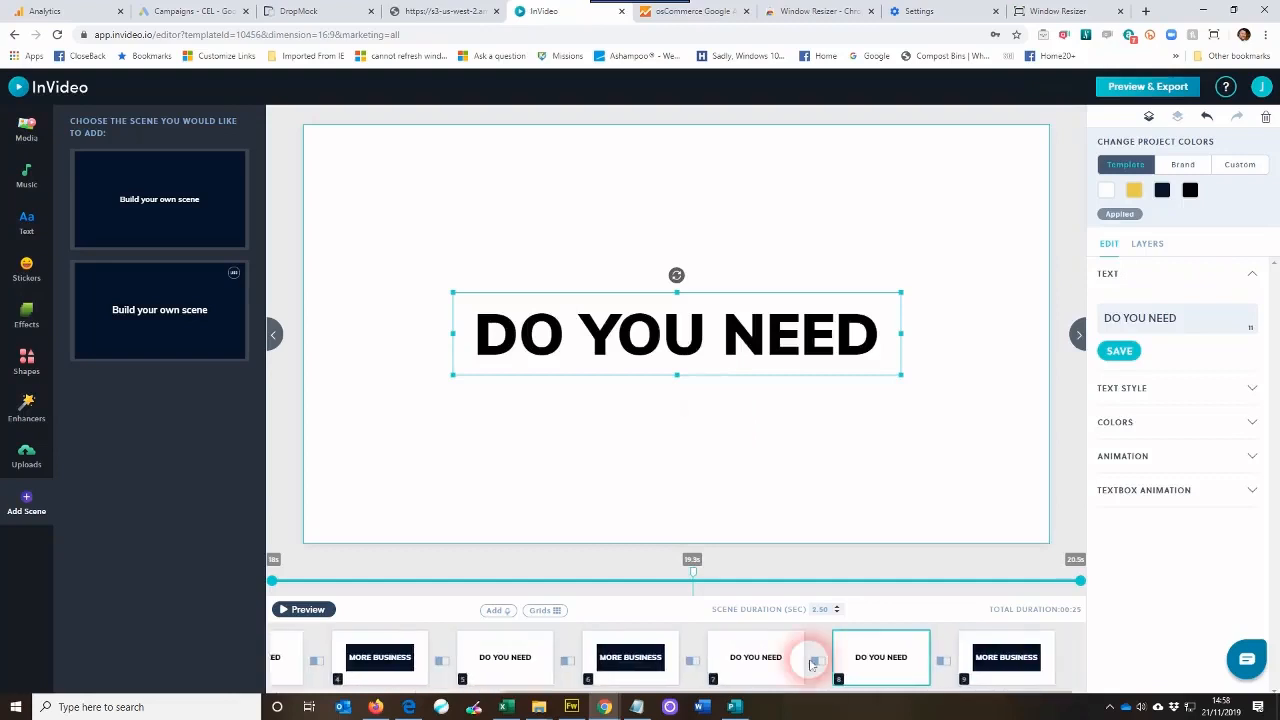
click(1006, 657)
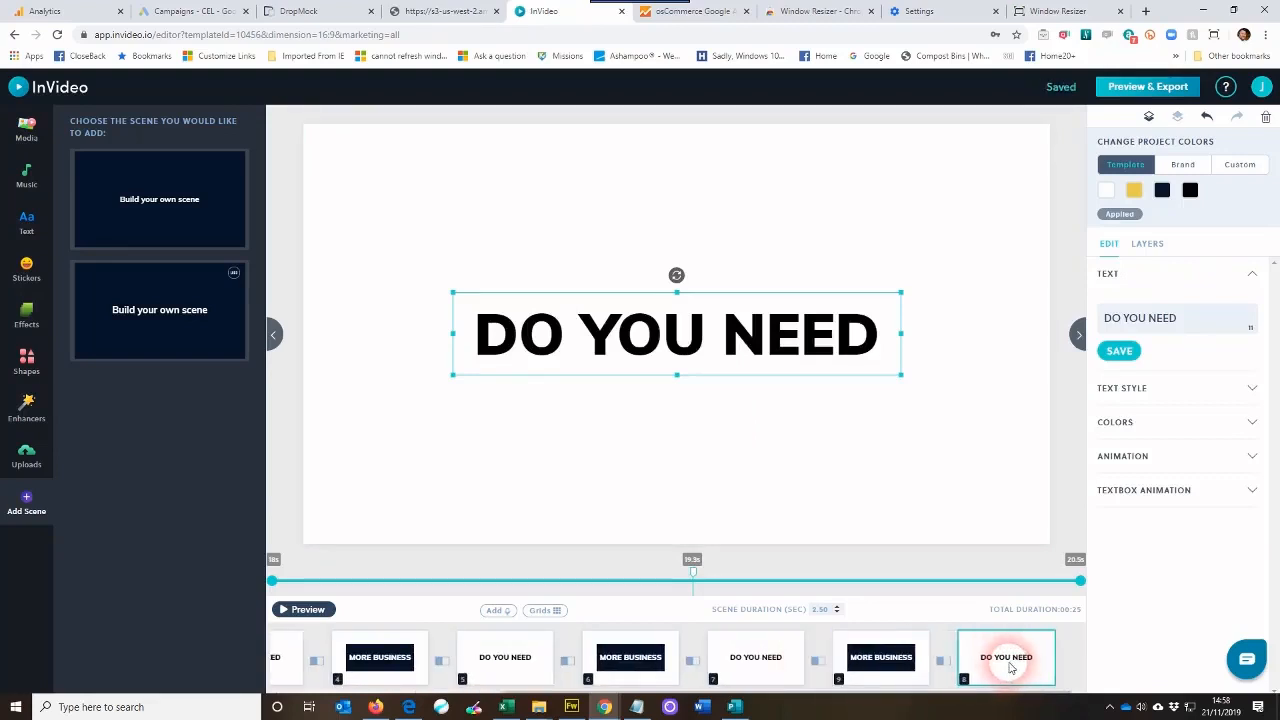
click(1006, 657)
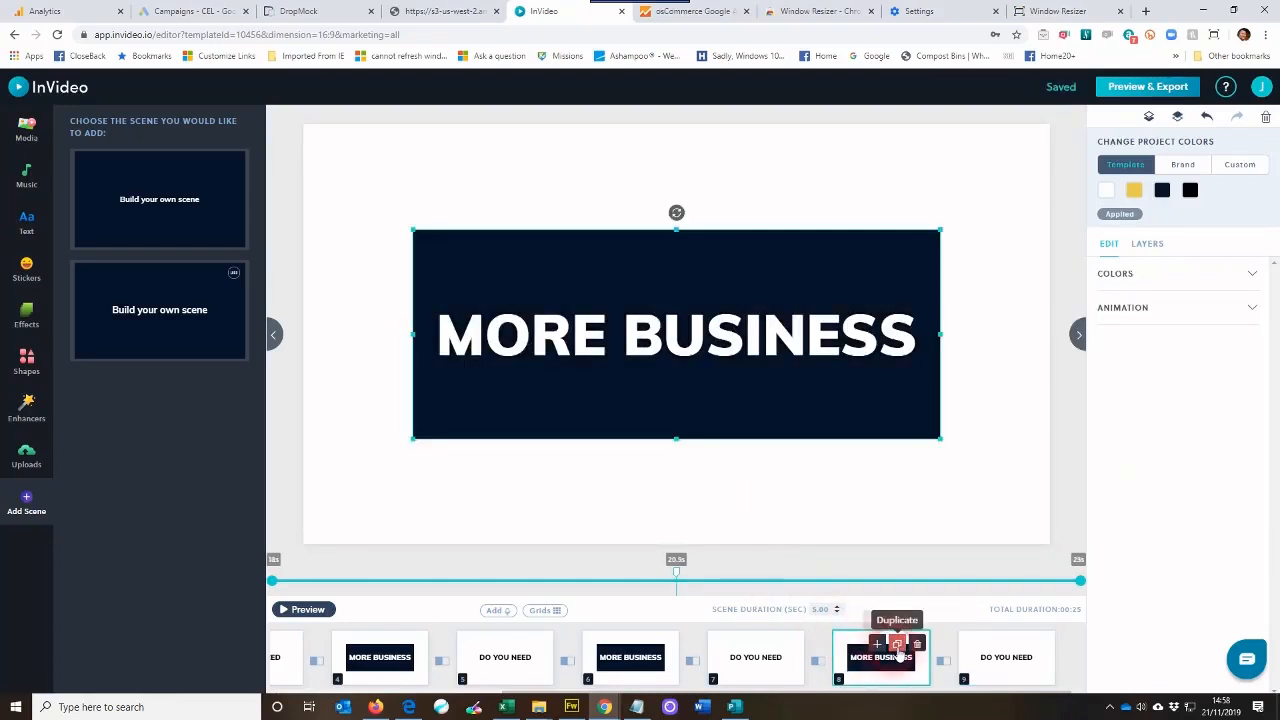
click(897, 644)
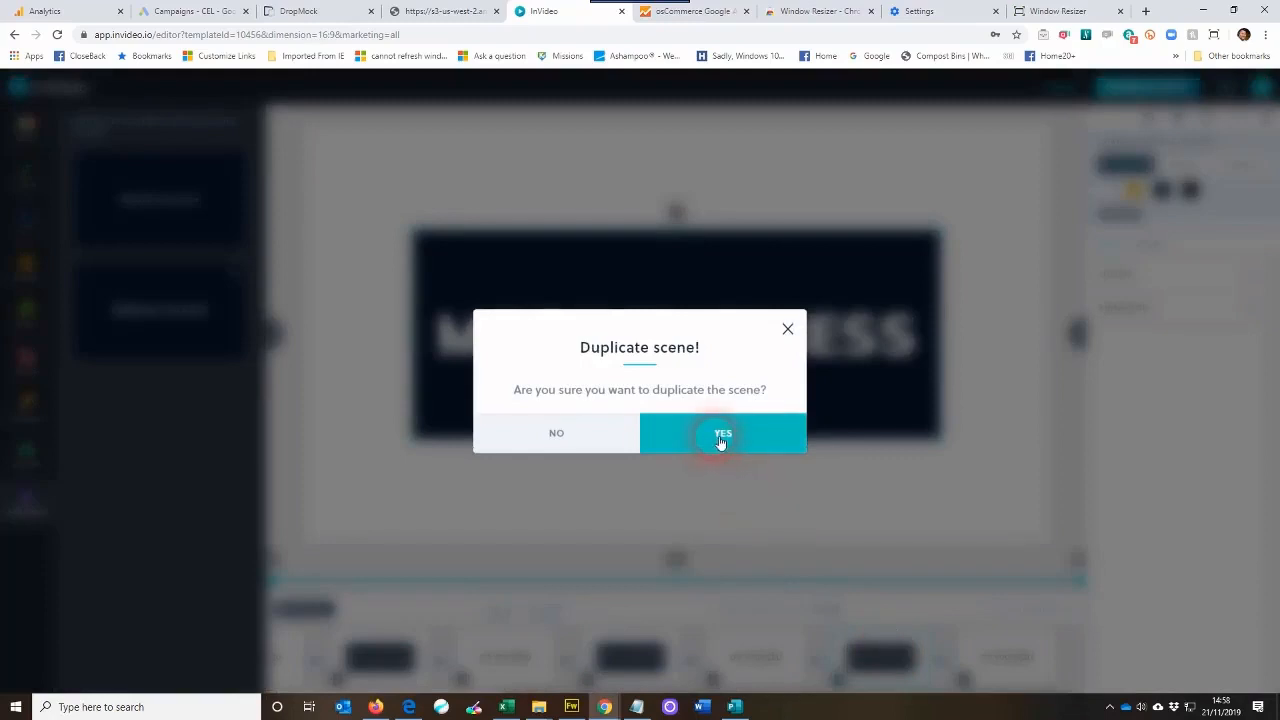
click(722, 432)
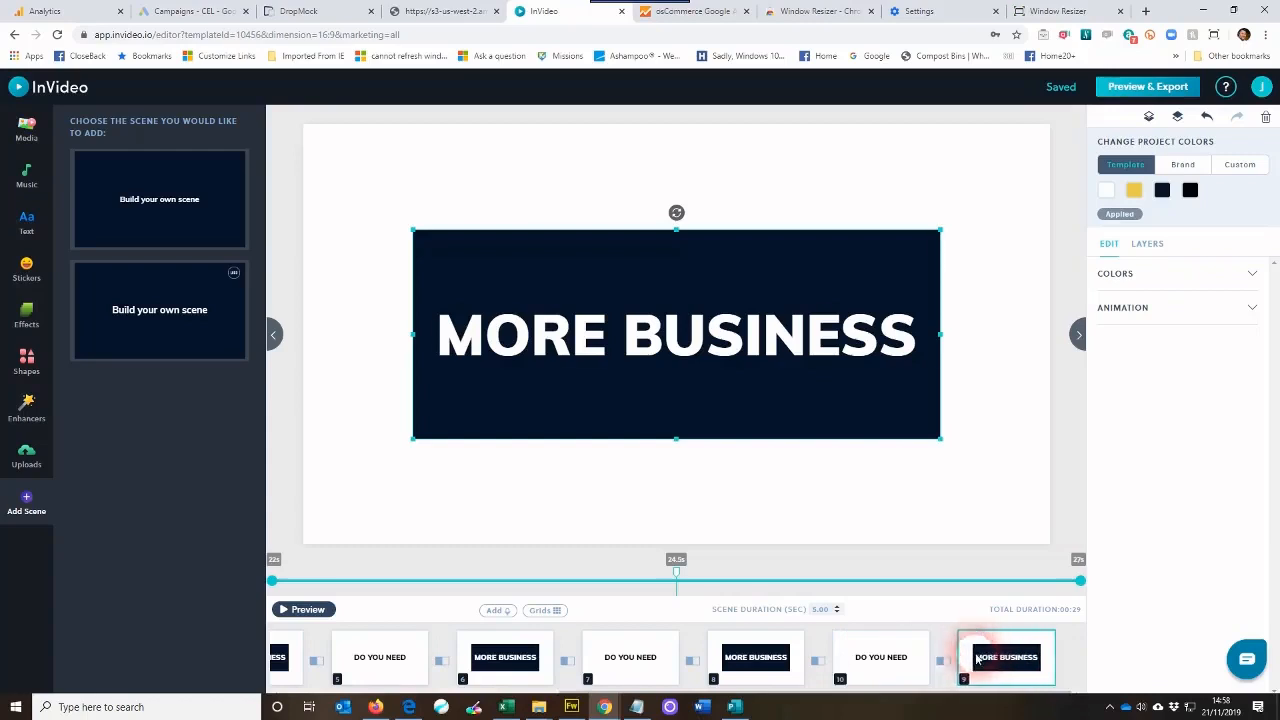
click(635, 581)
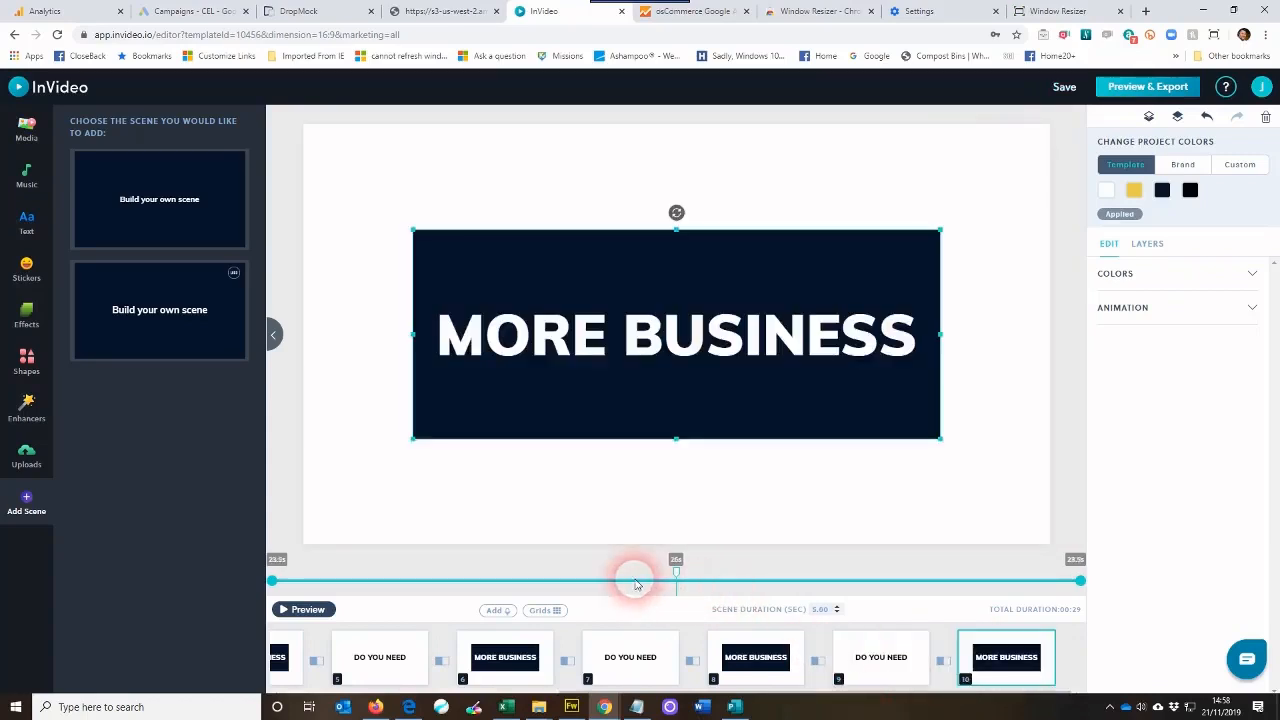
click(880, 657)
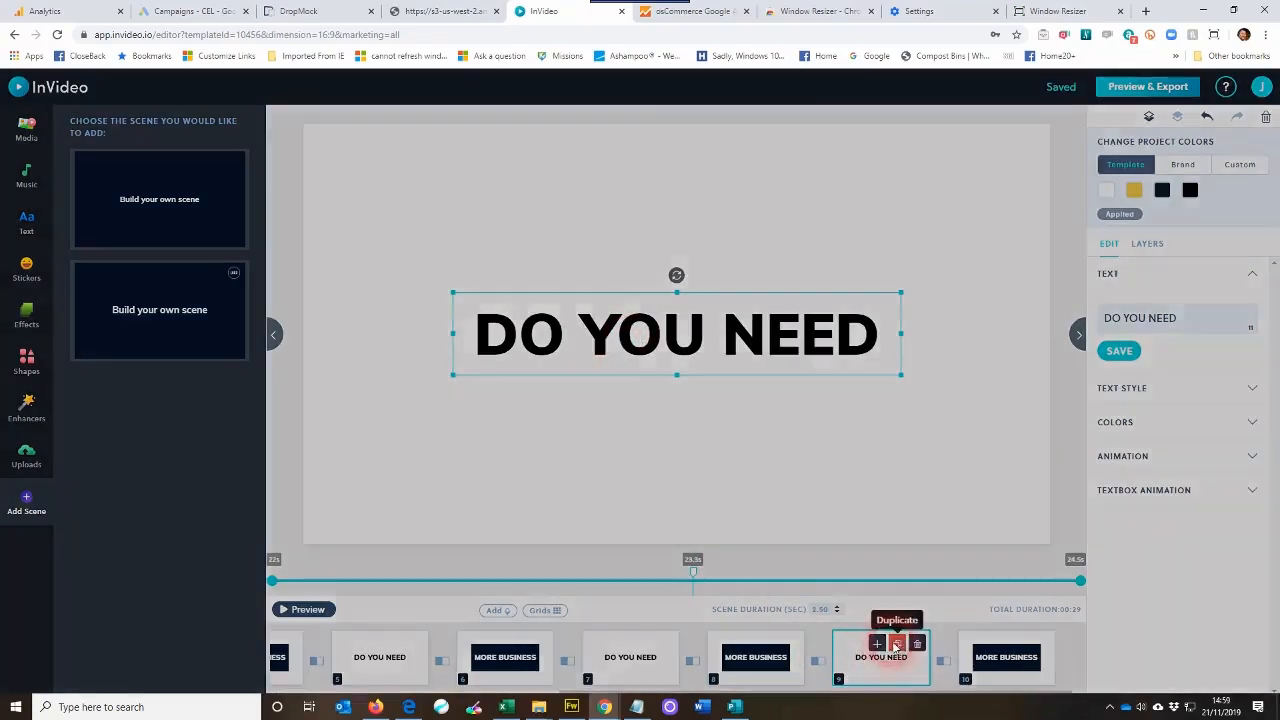
Step: Duplicate another DO YOU NEED and MORE BUSINESS pair, reaching twelve scenes at 34 seconds
click(897, 643)
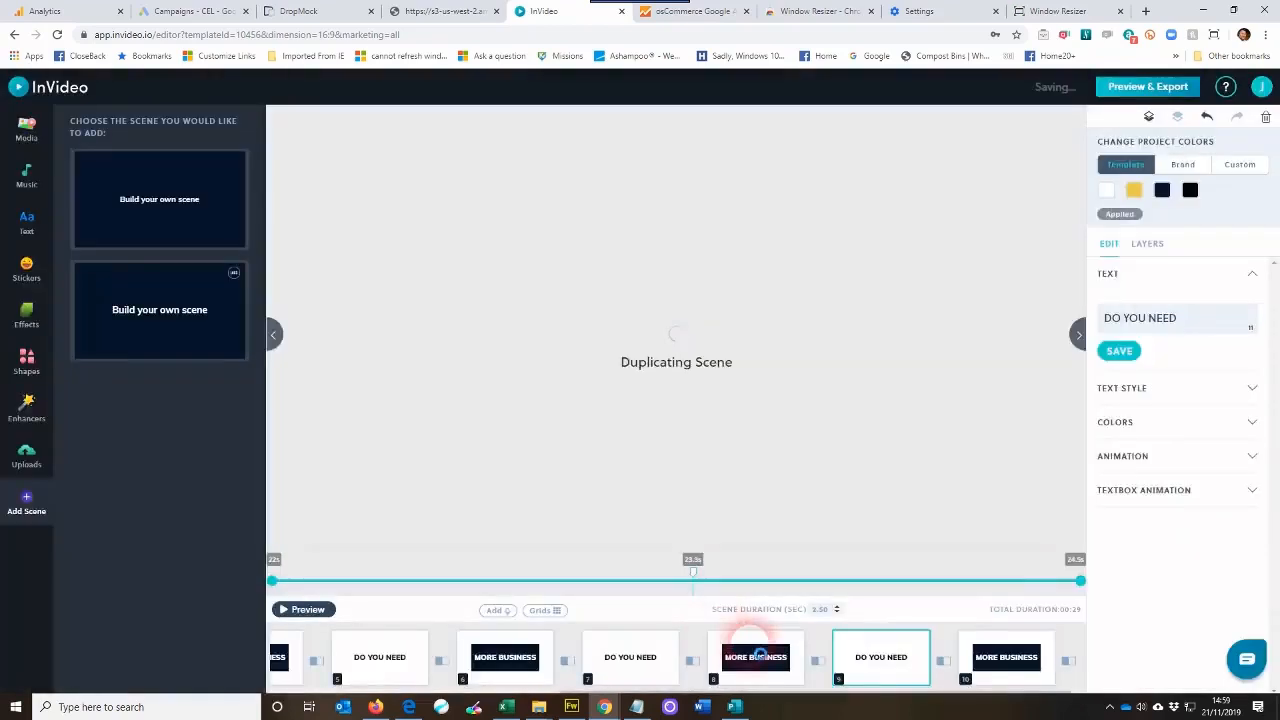
click(880, 657)
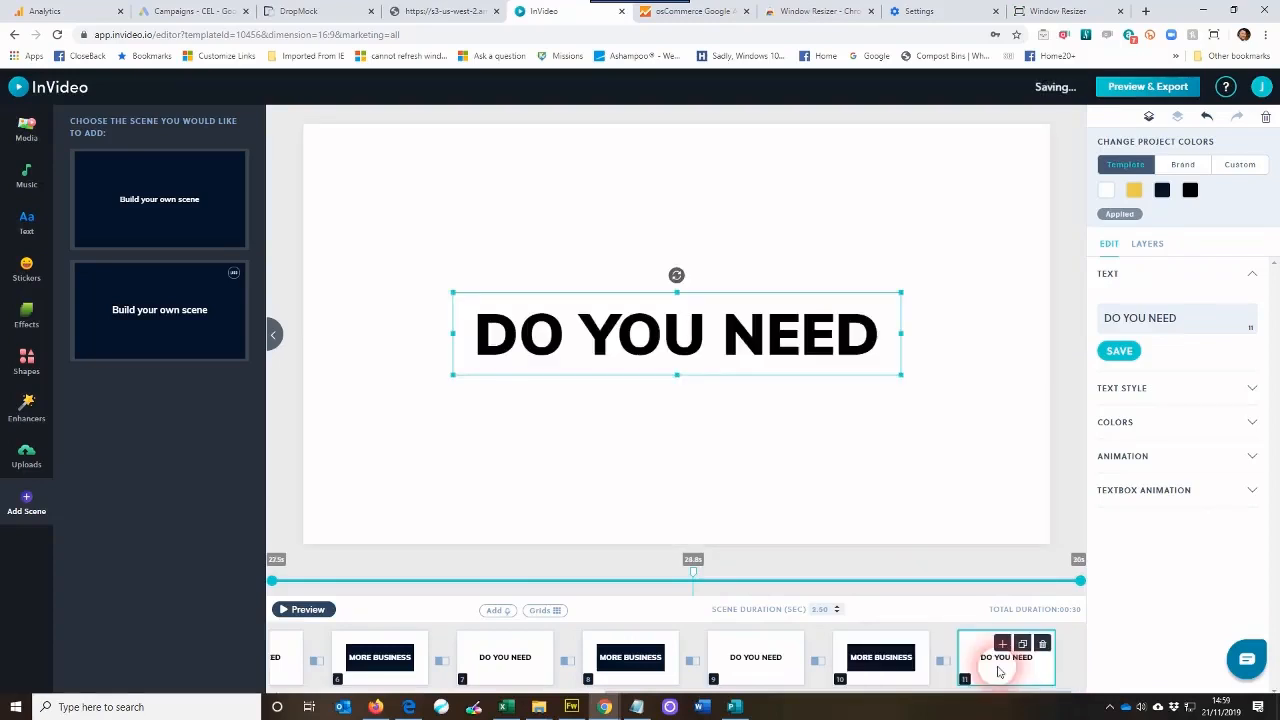
click(881, 657)
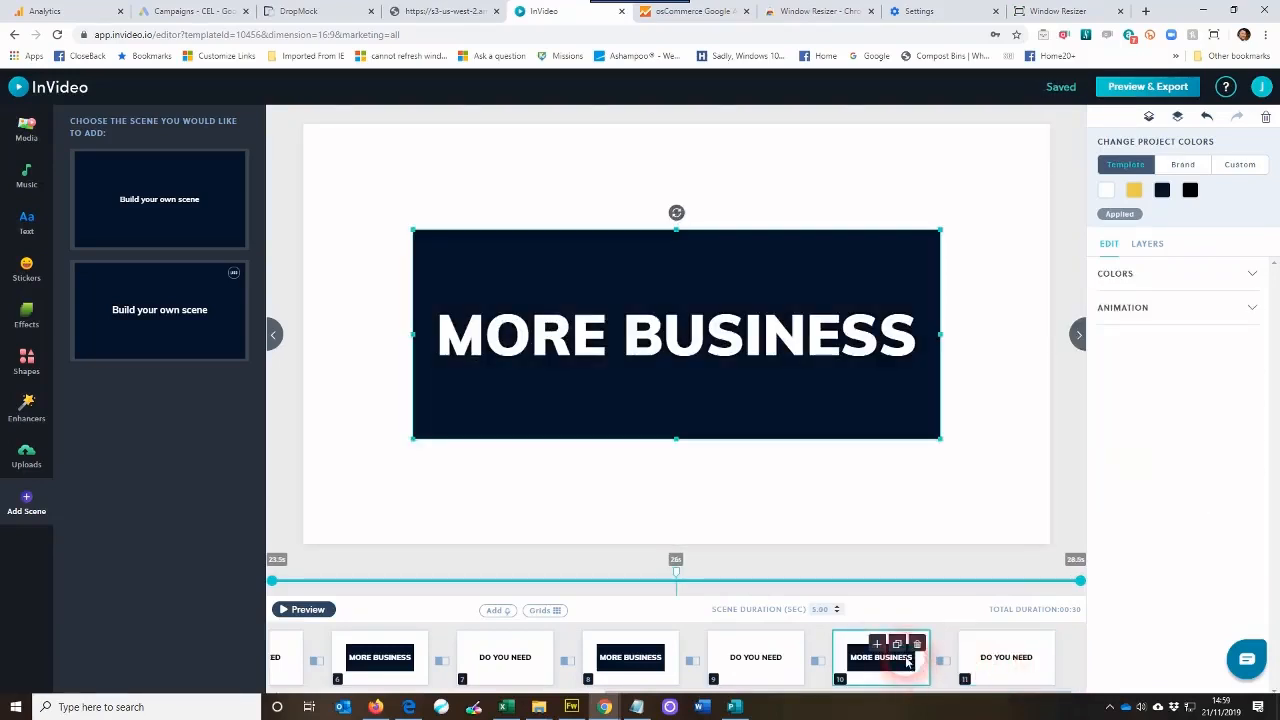
click(897, 643)
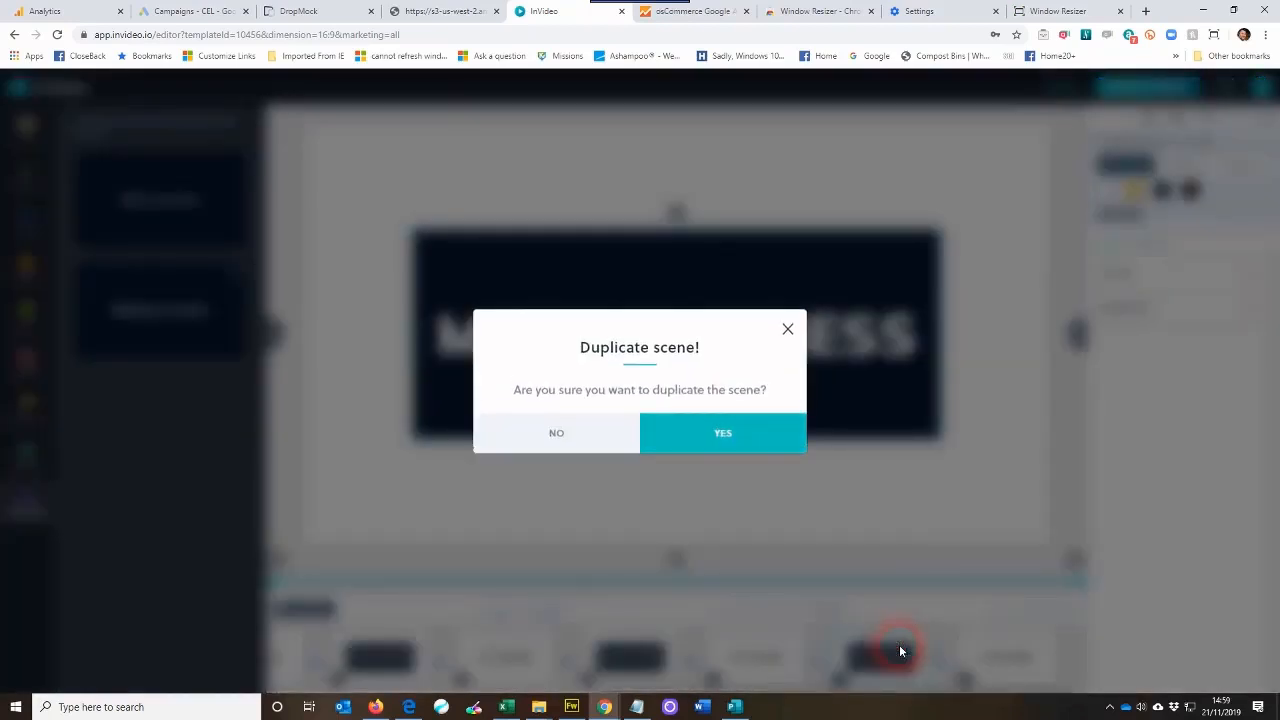
click(722, 432)
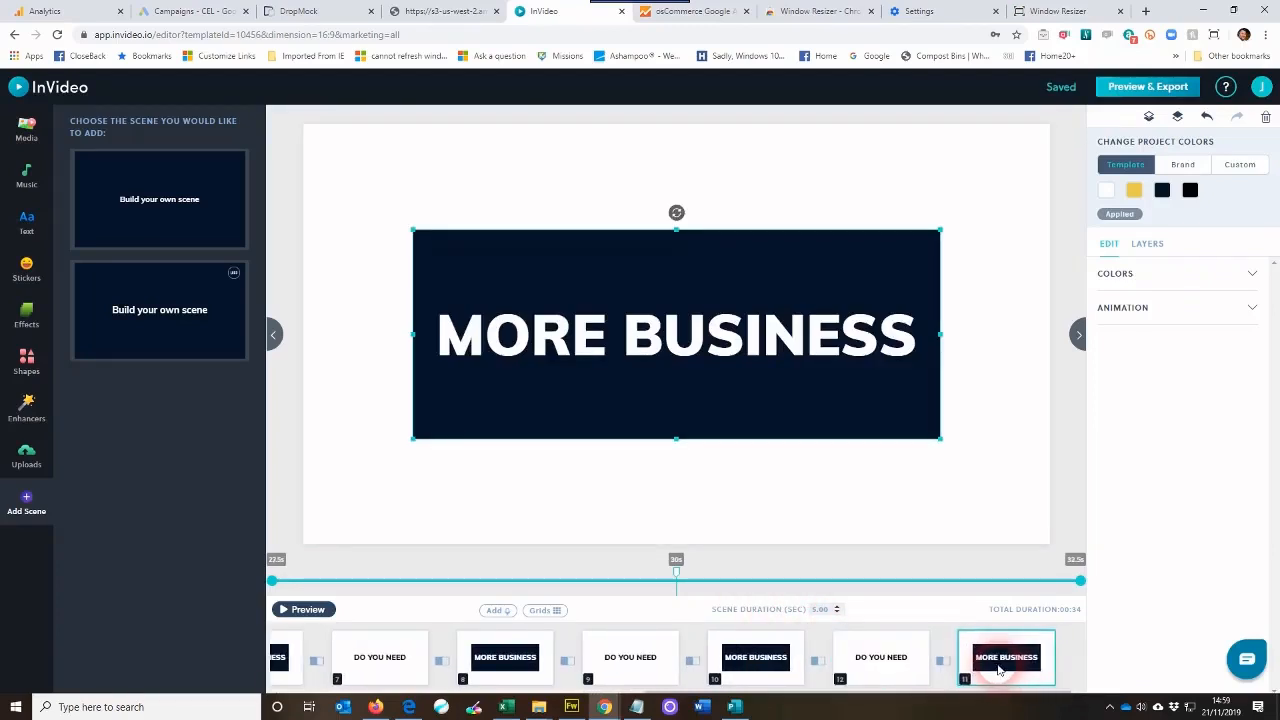
click(1006, 657)
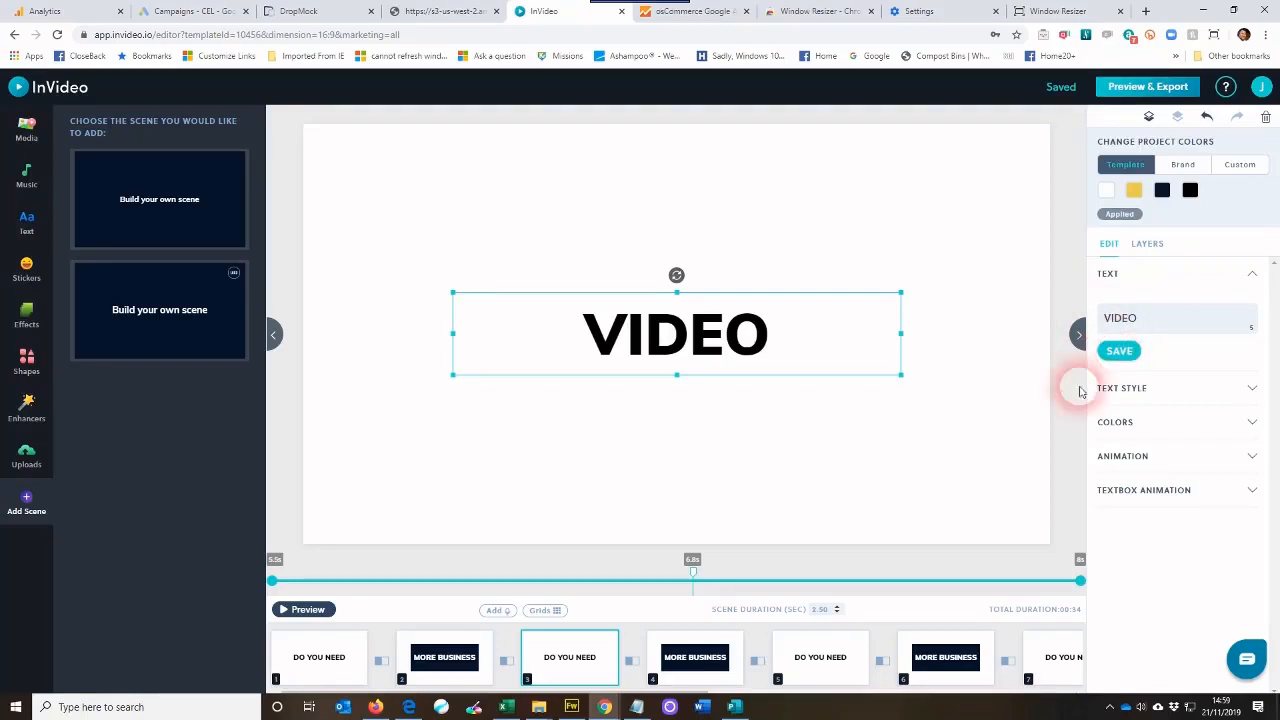
Step: Move on to the fourth, MORE BUSINESS scene after saving VIDEO on scene 3
click(694, 657)
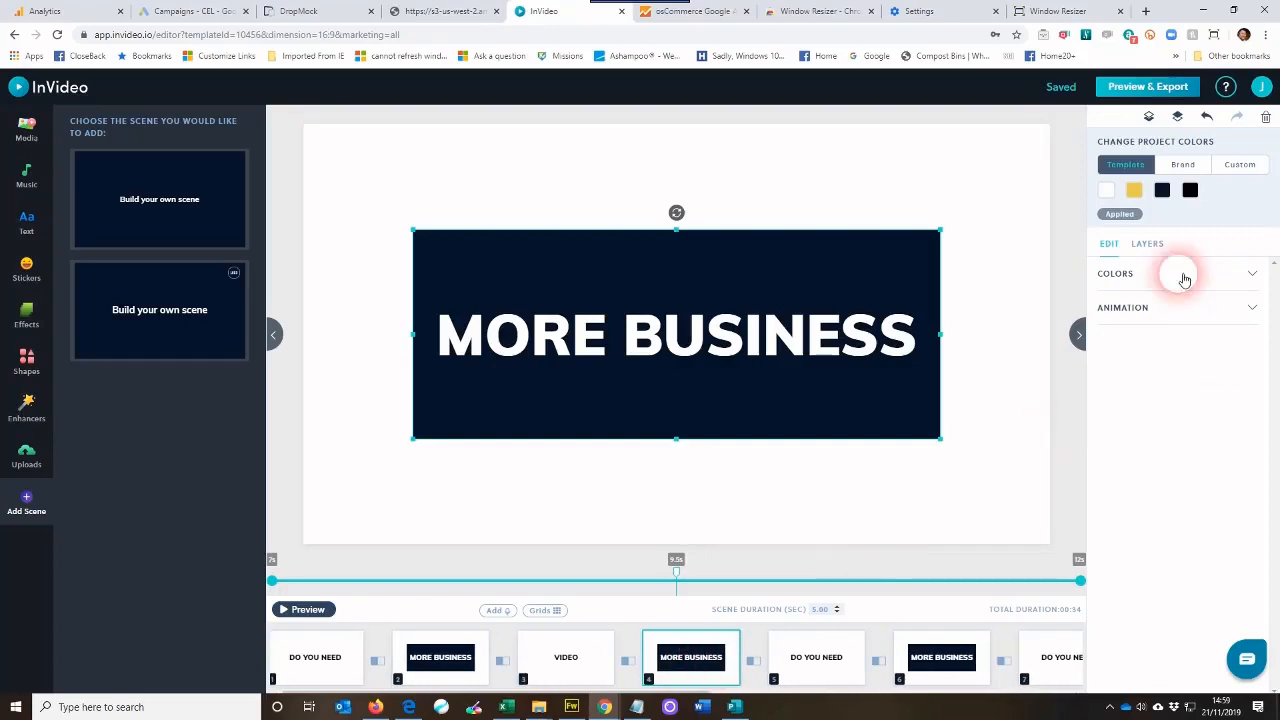
Step: Replace the fourth scene's MORE BUSINESS text layer with GETS RESULTS and save it
click(1147, 243)
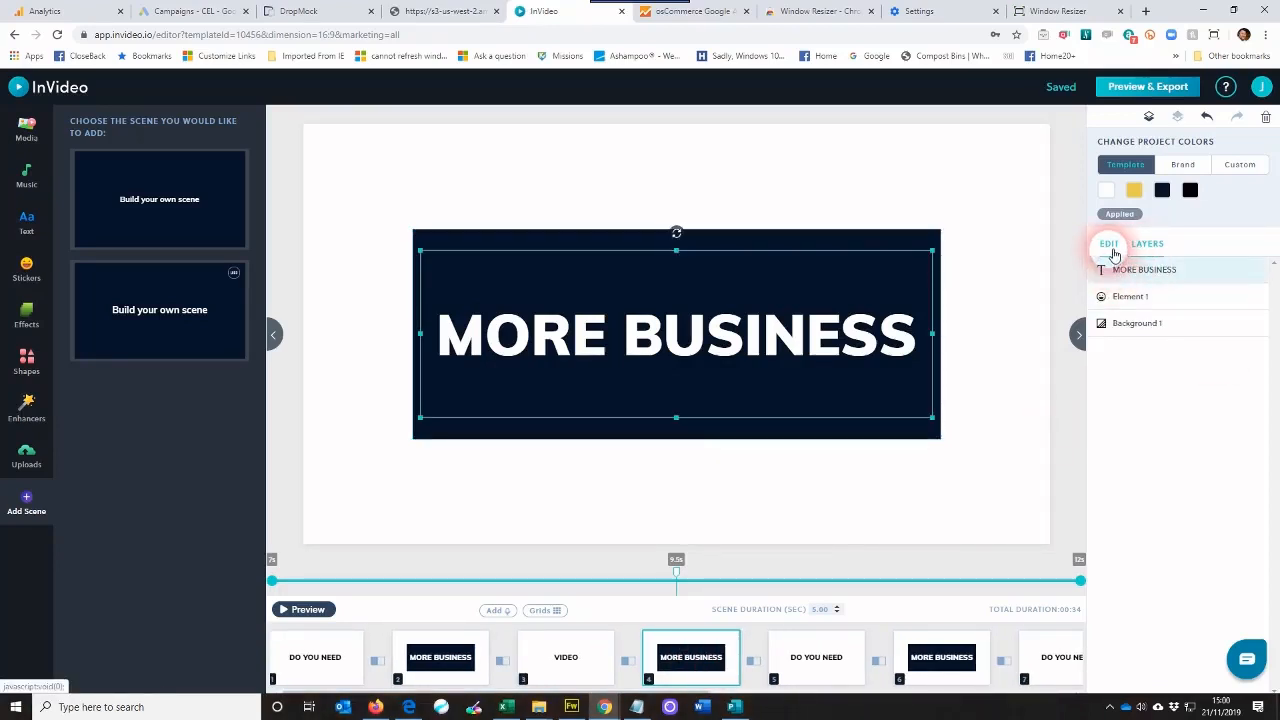
click(1108, 243)
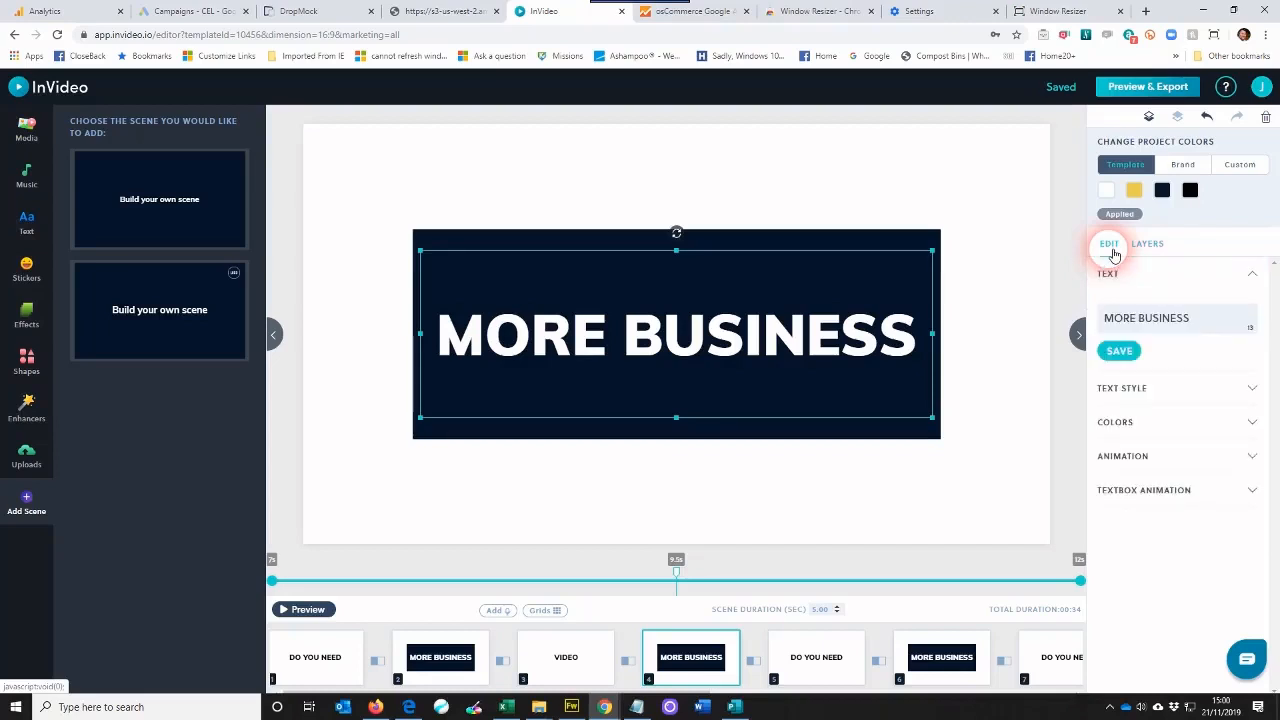
click(1200, 330)
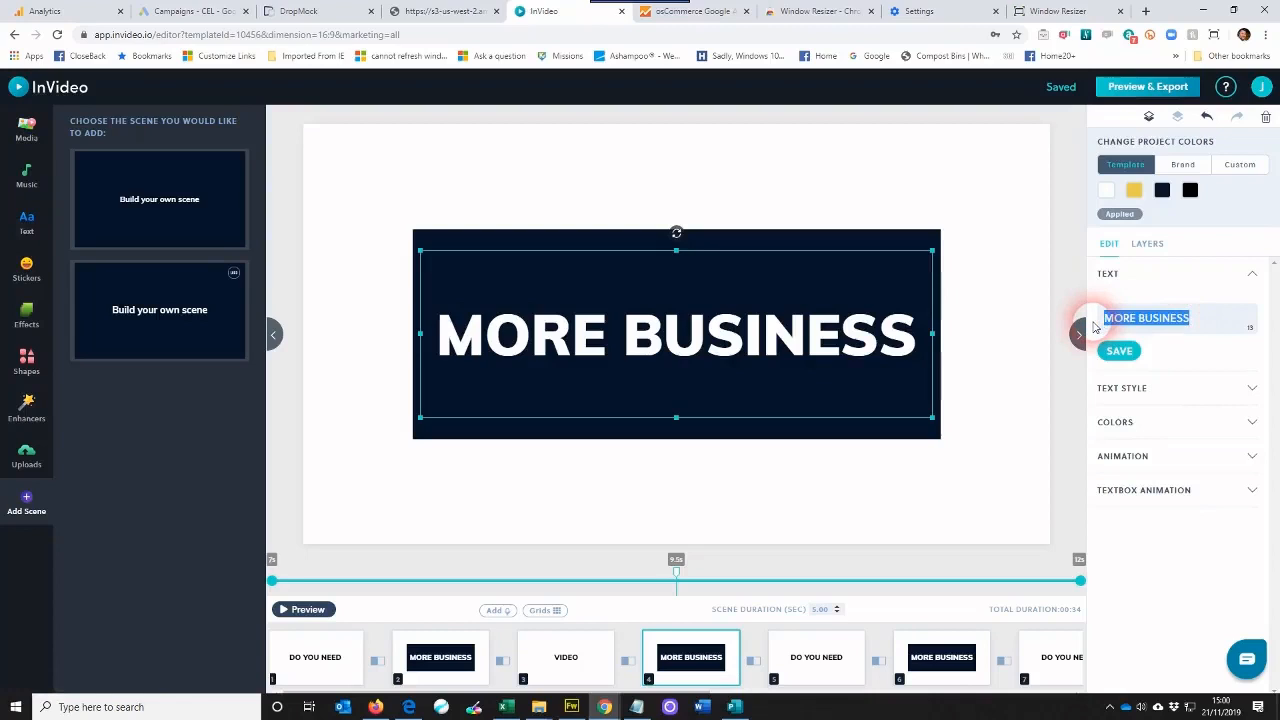
text(GETS RESULTS)
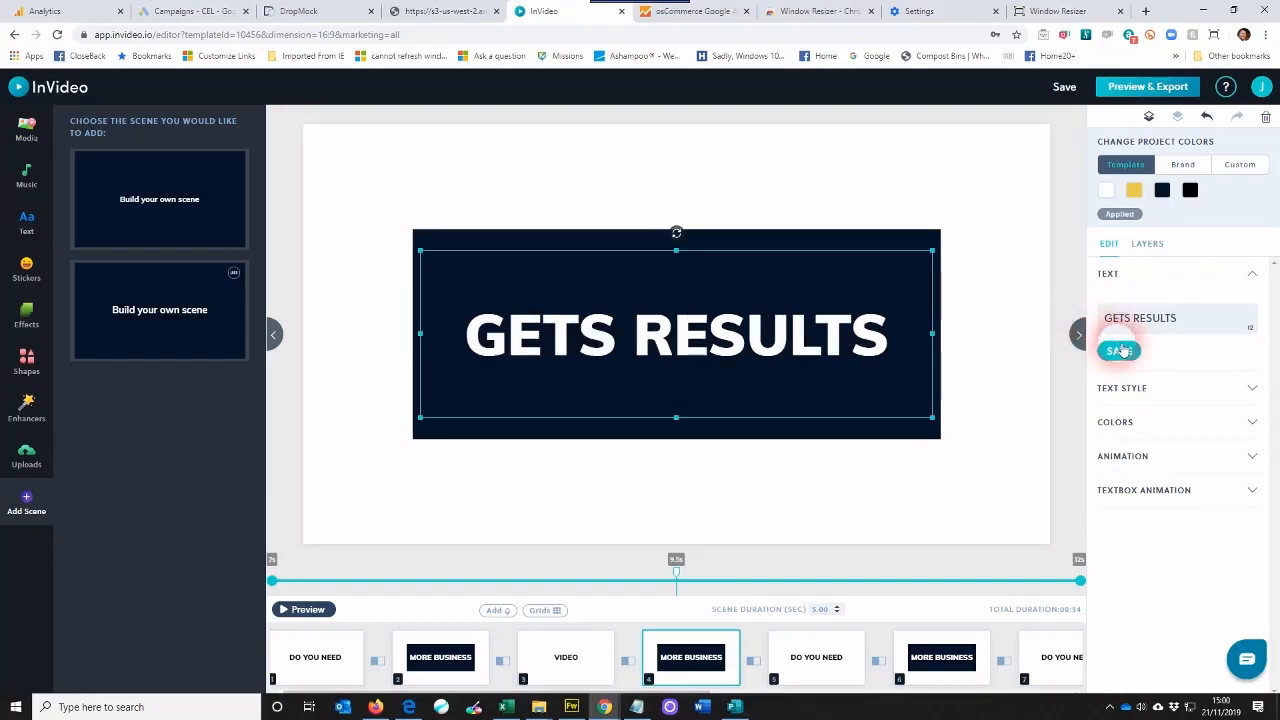
click(816, 657)
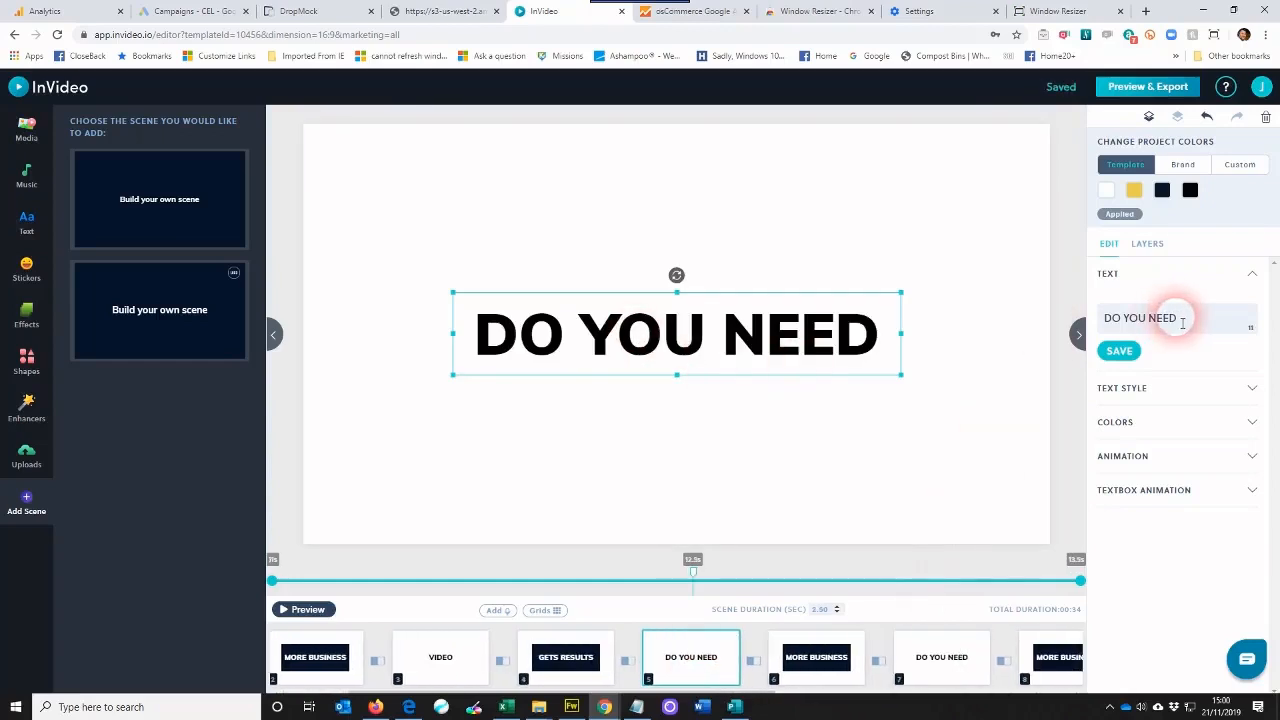
Step: Reword the DO YOU NEED scenes to YOUR and FREE and save
triple_click(1140, 318)
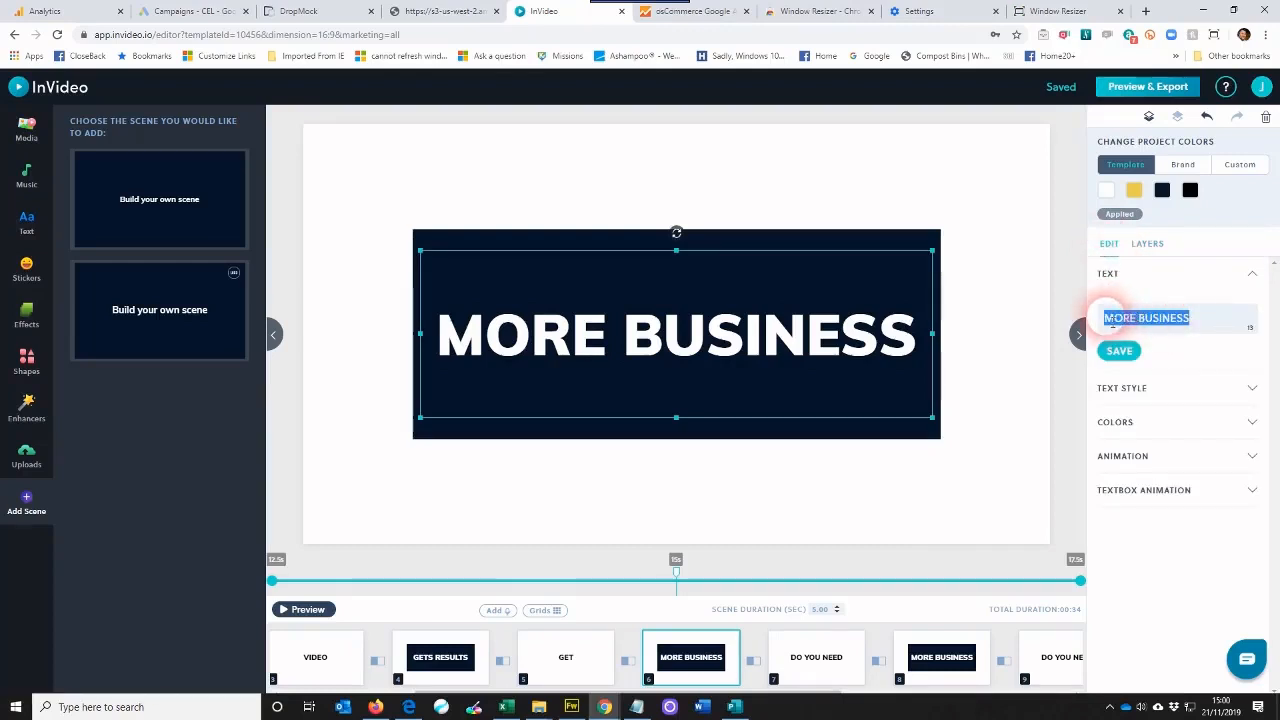
mouse_move(1147, 317)
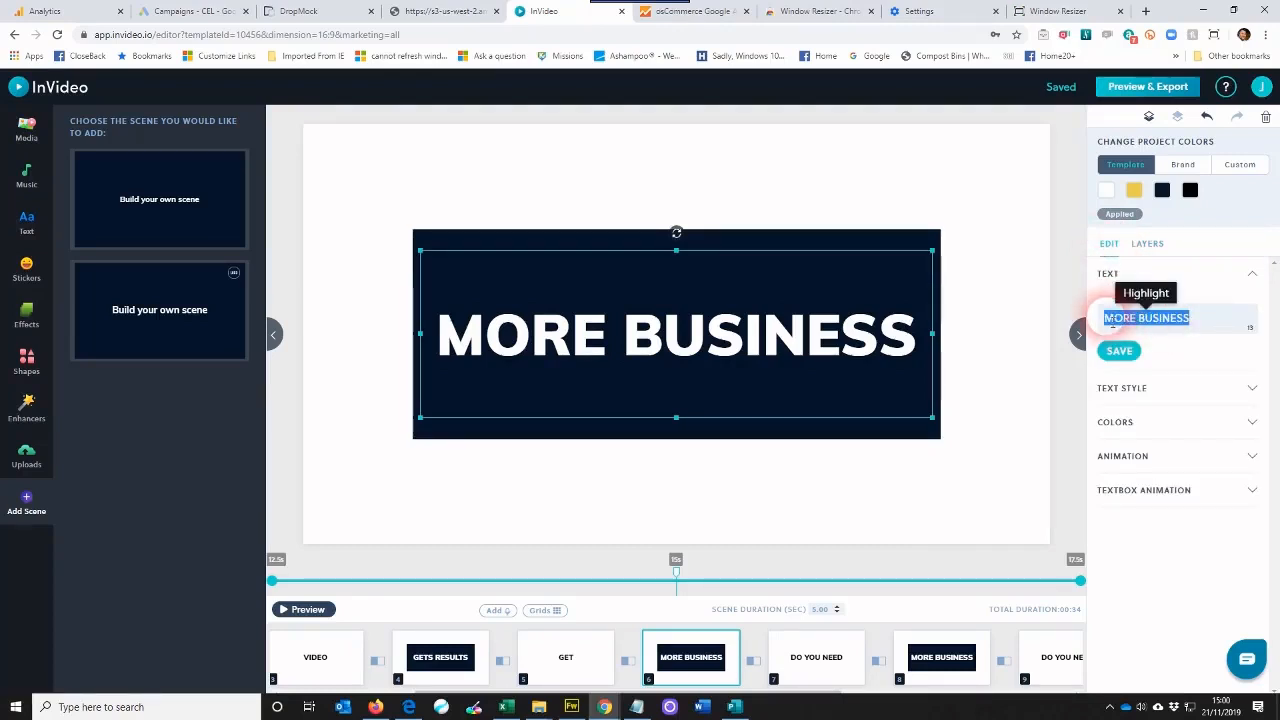
text(You)
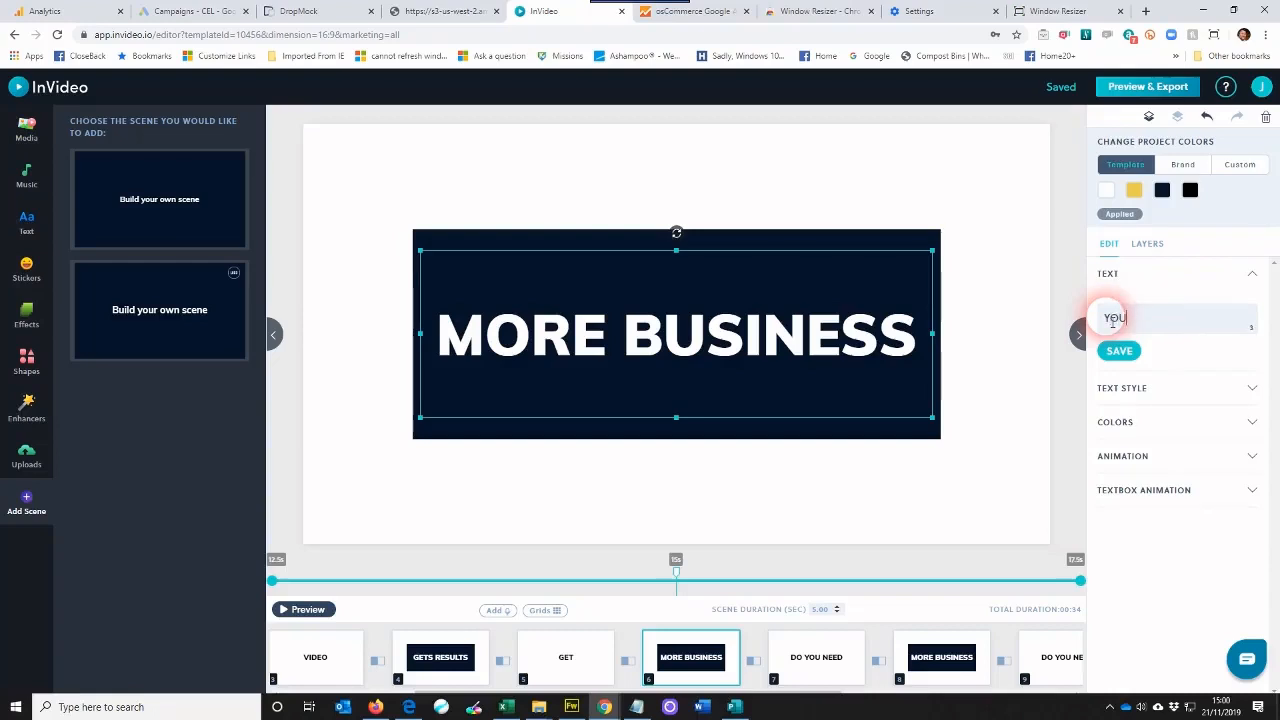
text(YOUR)
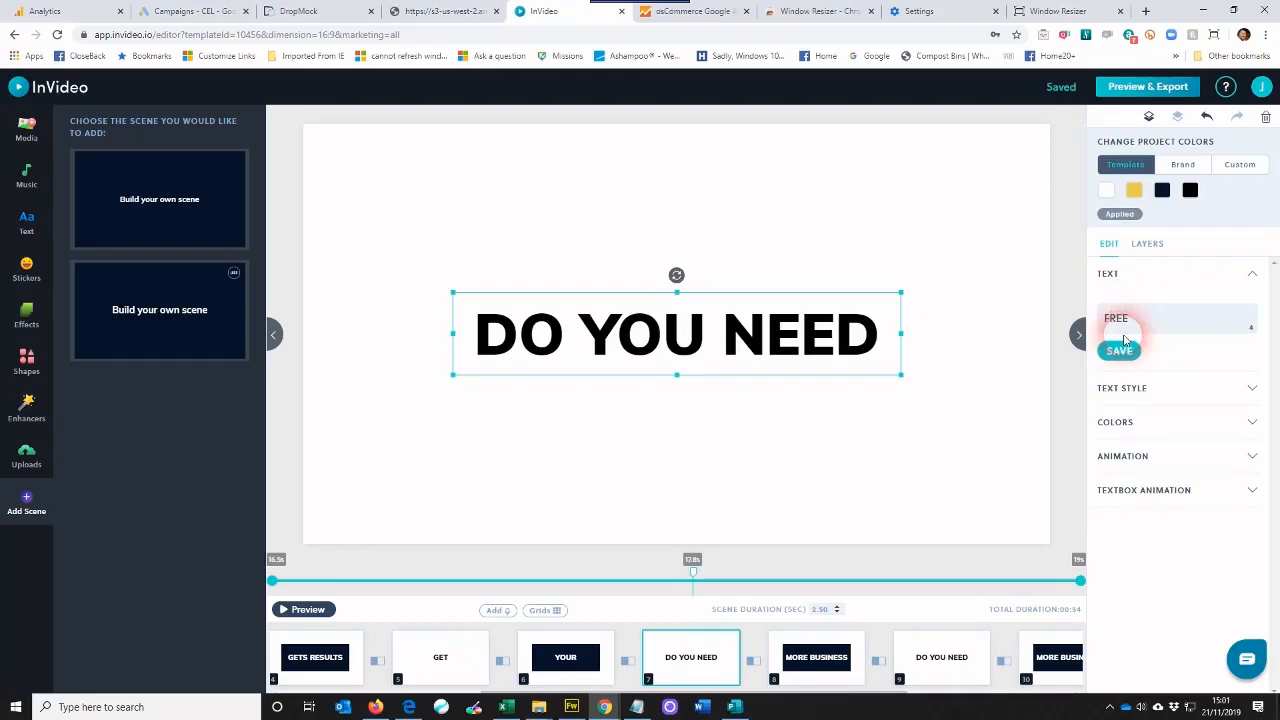
click(1119, 350)
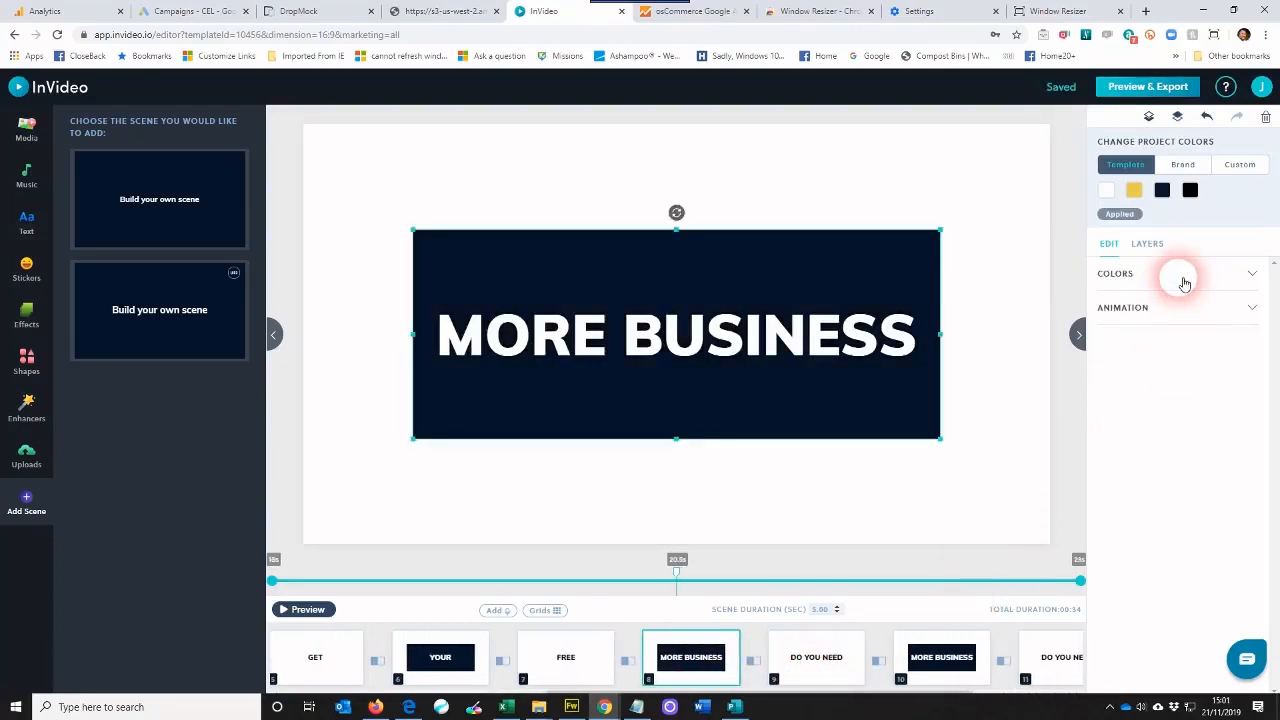
Step: Change the MORE BUSINESS text layer to YES! and save
click(1147, 243)
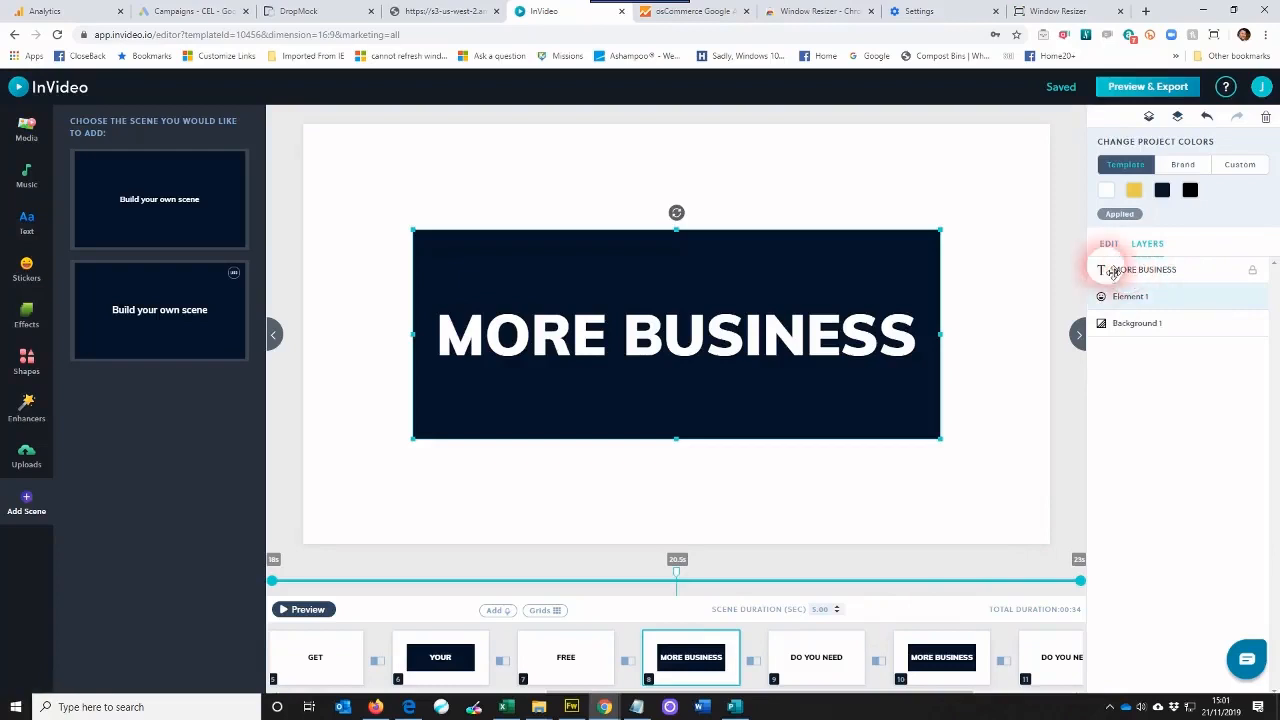
click(1140, 270)
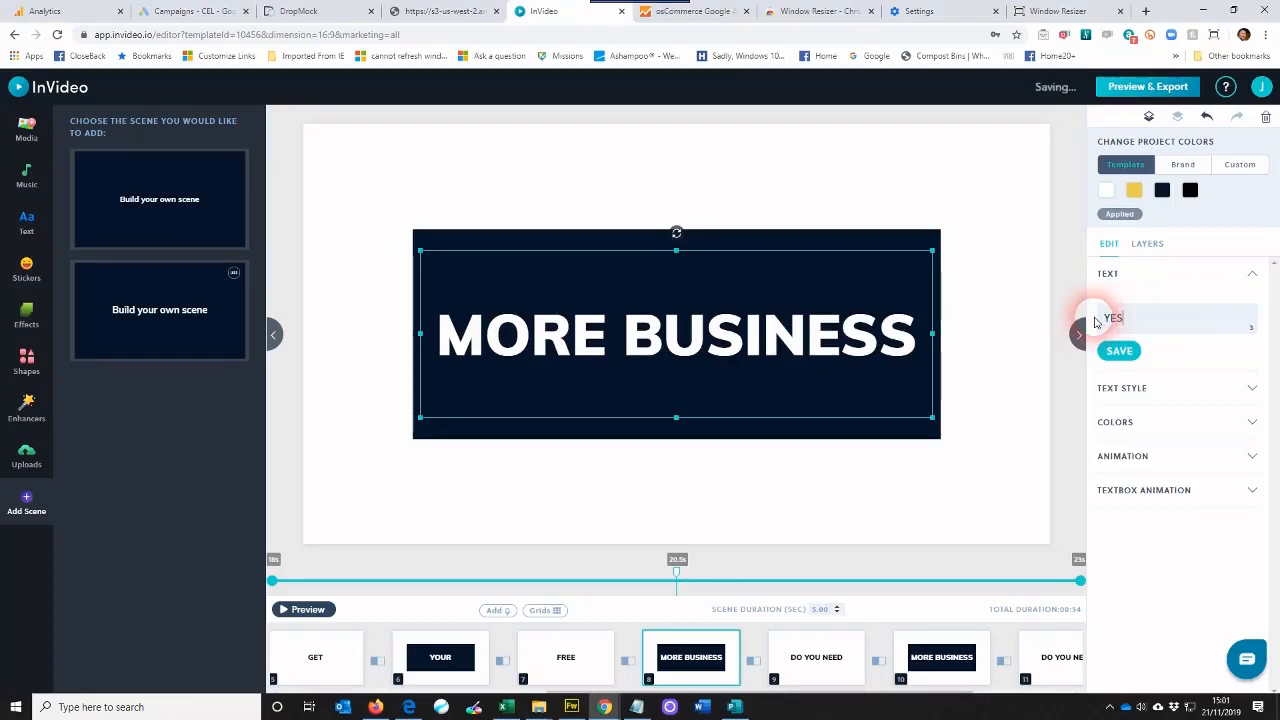
text(YES)
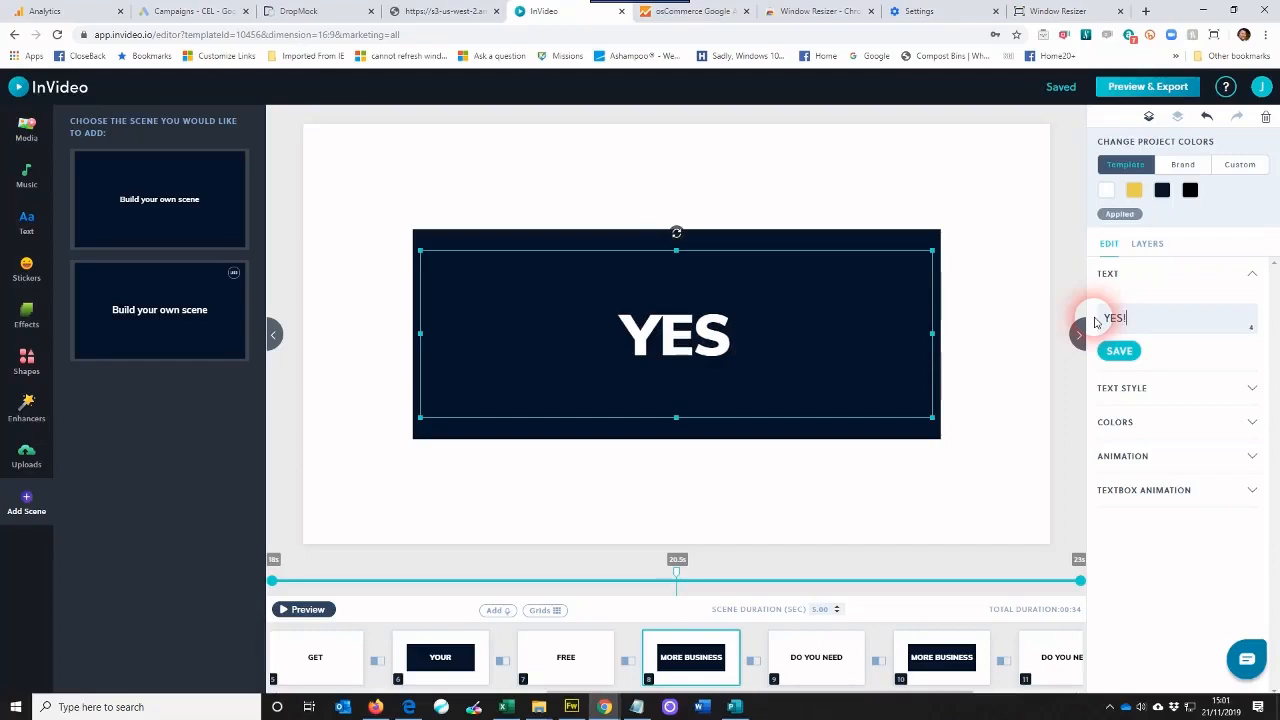
click(1119, 351)
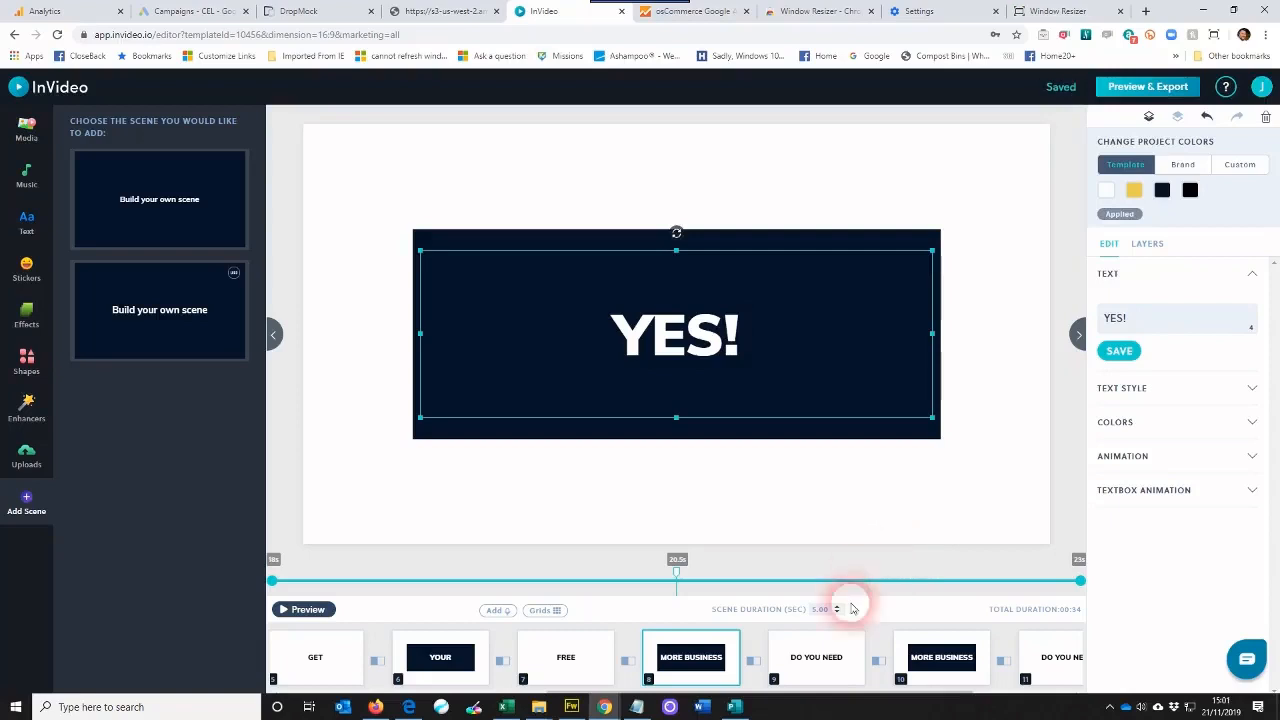
Step: Reword scene 9 from DO YOU NEED to FOR FREE and save
click(816, 657)
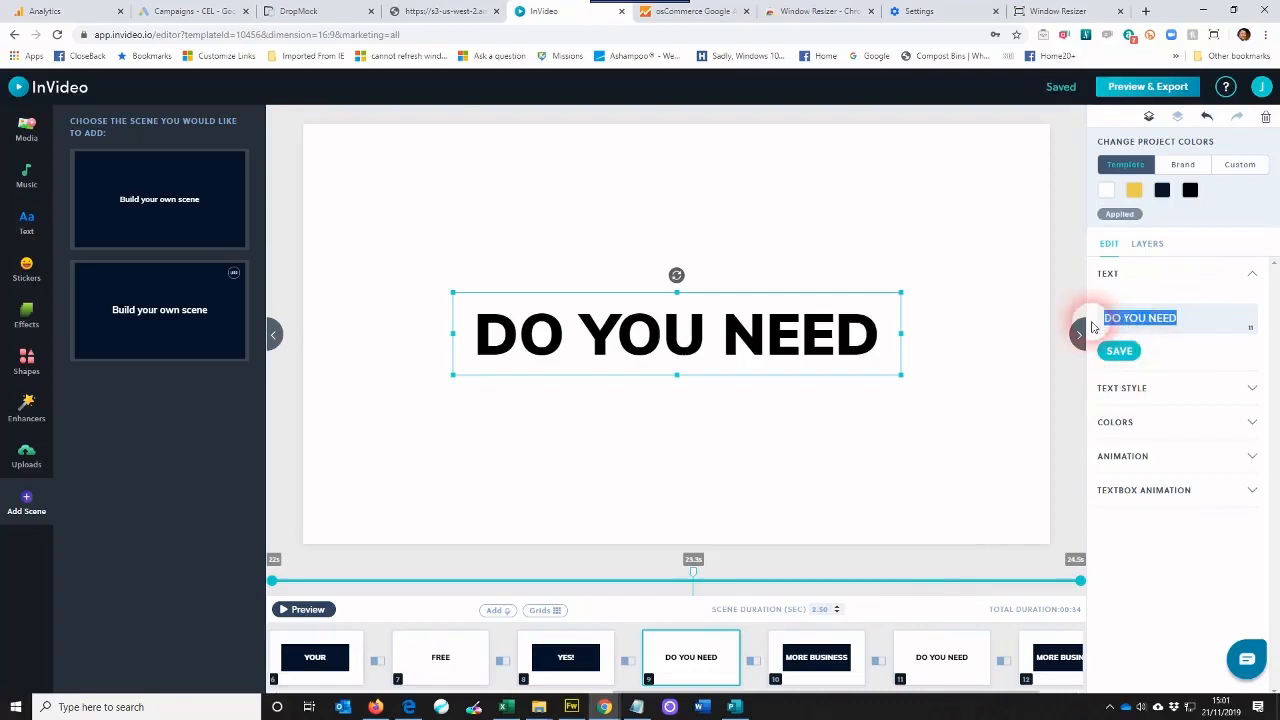
text(FOR FREE)
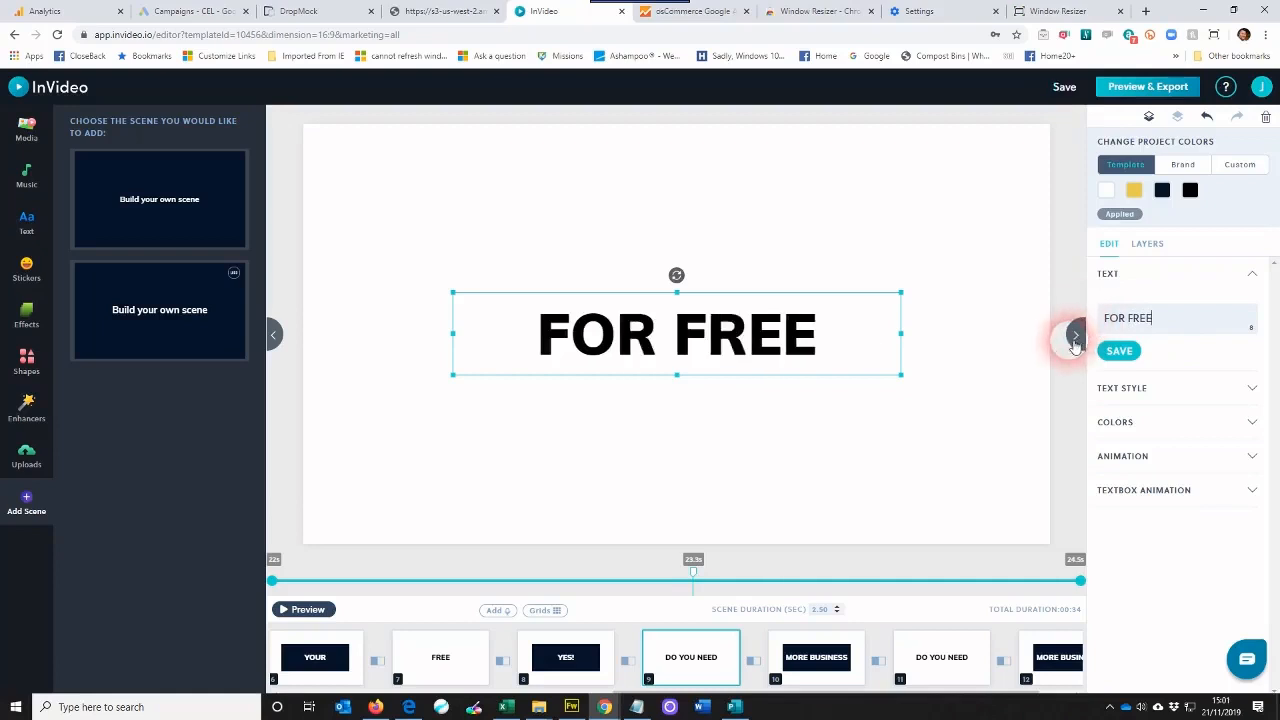
click(1119, 351)
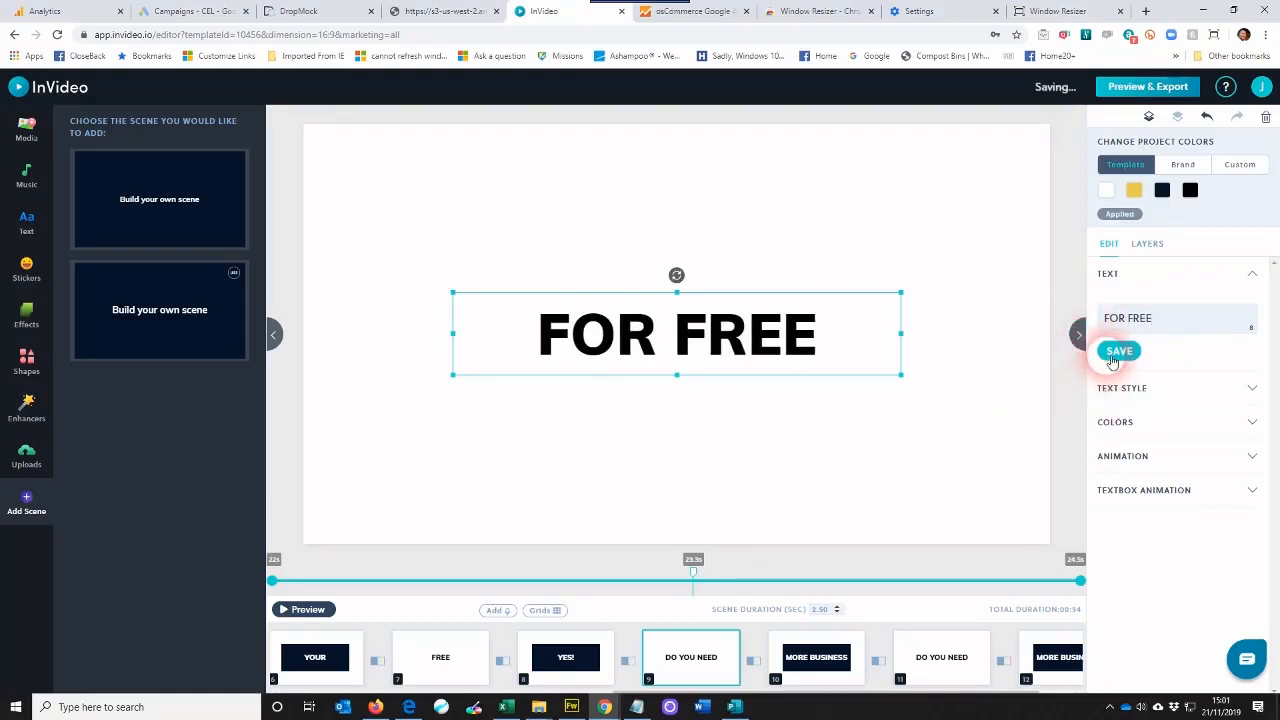
click(1119, 350)
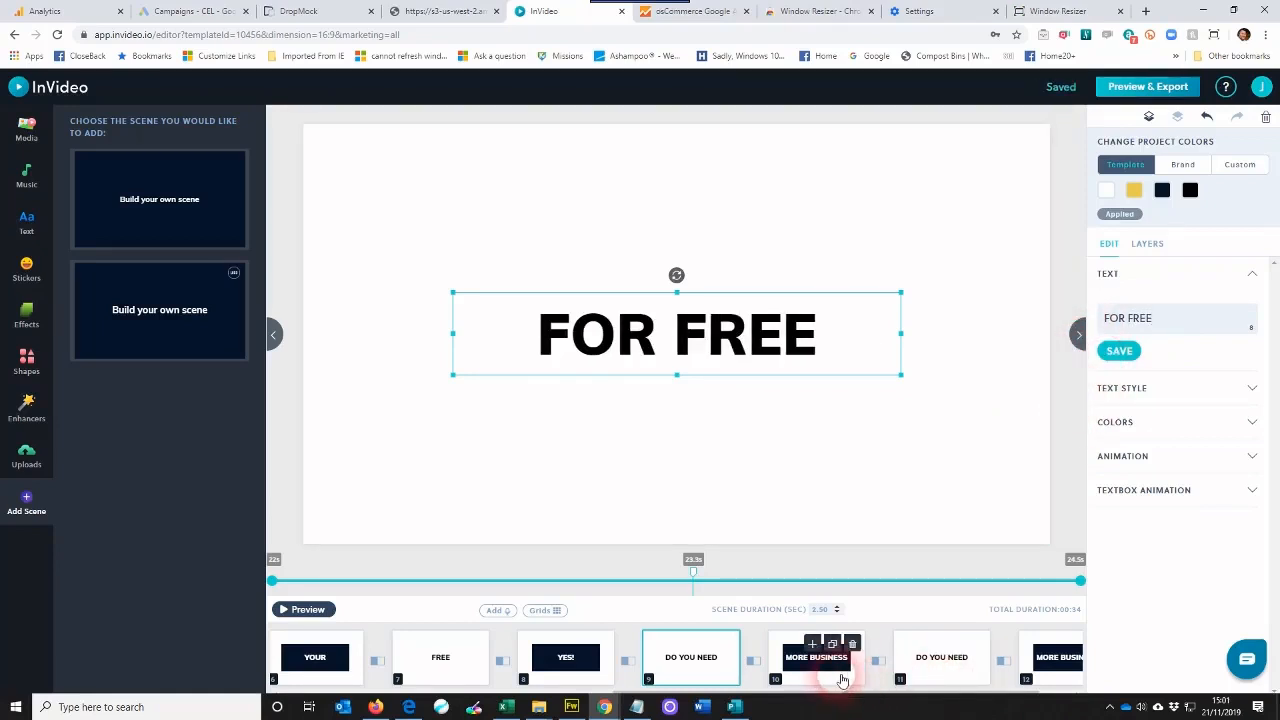
Step: Replace scene 10's MORE BUSINESS text with JUST CLICK and scene 11's with OUR LINK
click(816, 657)
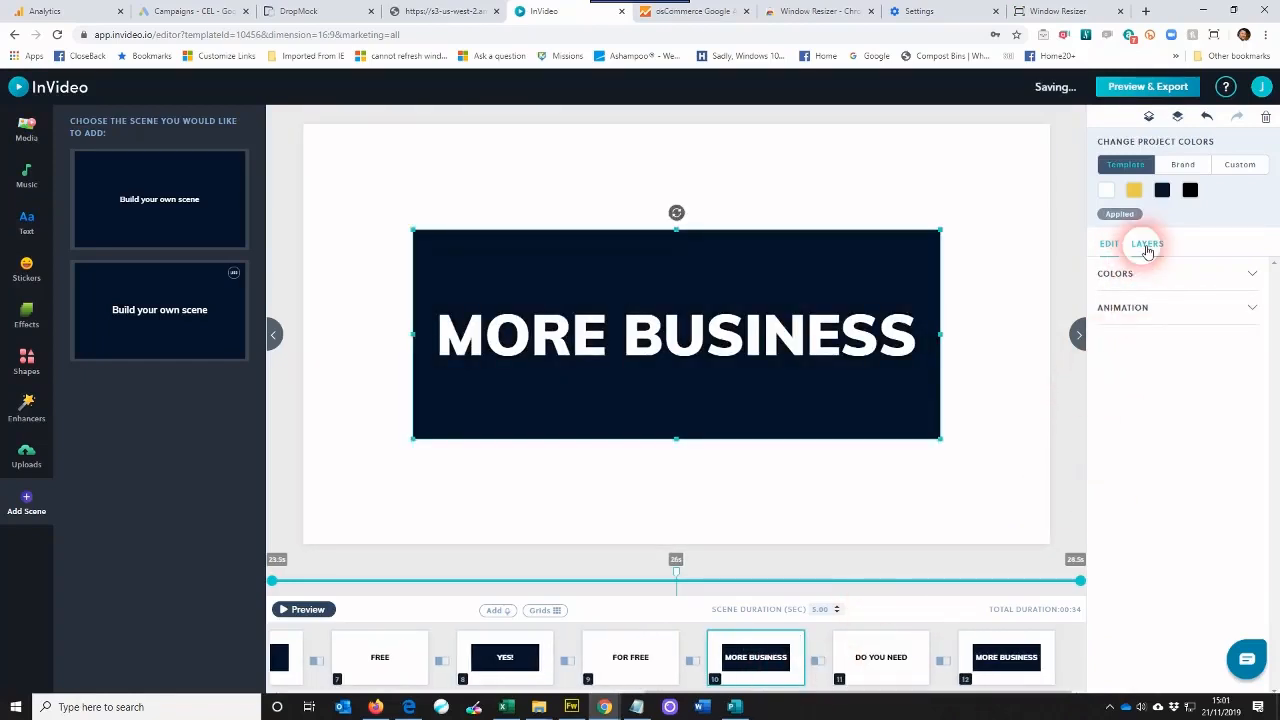
click(1147, 243)
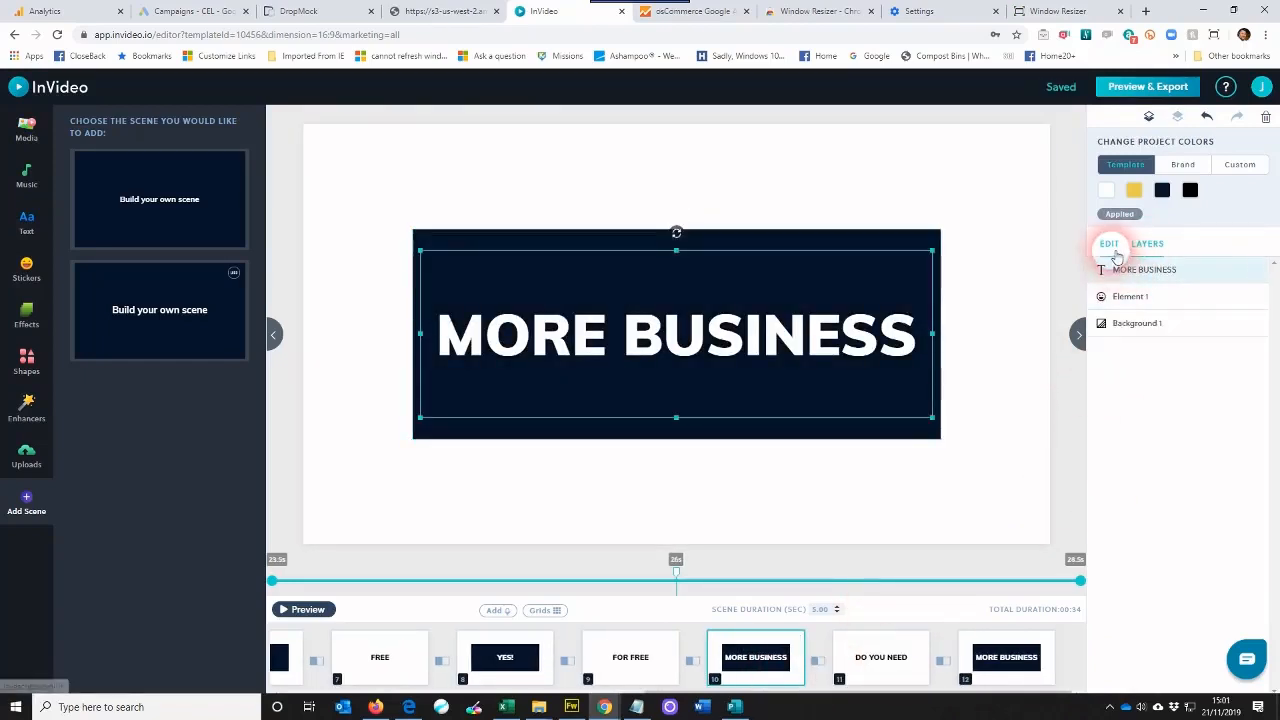
click(1109, 243)
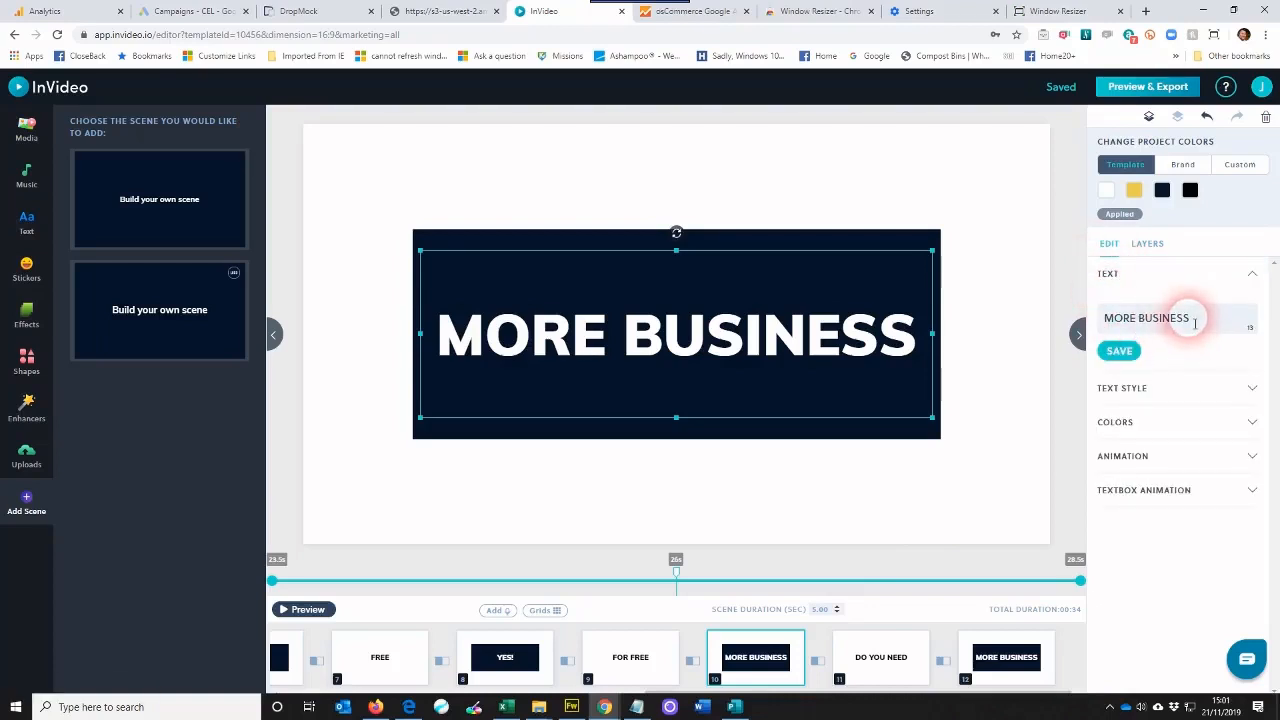
triple_click(1146, 318)
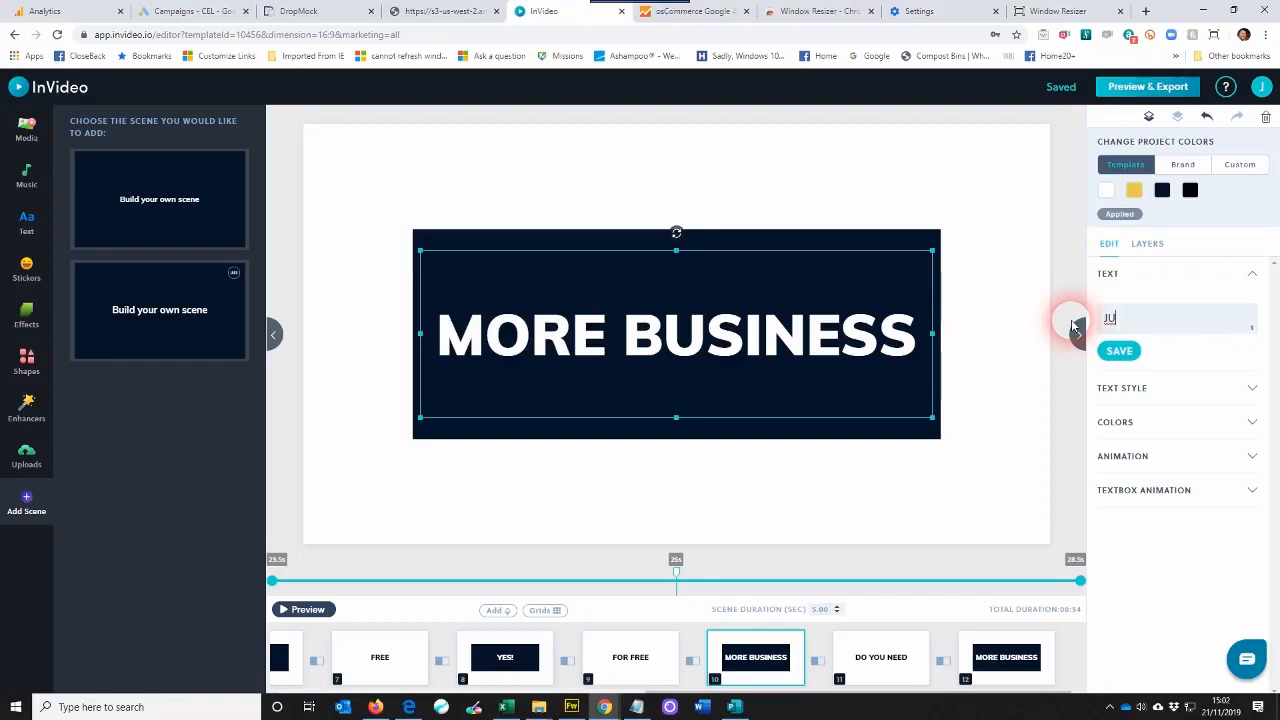
text(JUST CLICK)
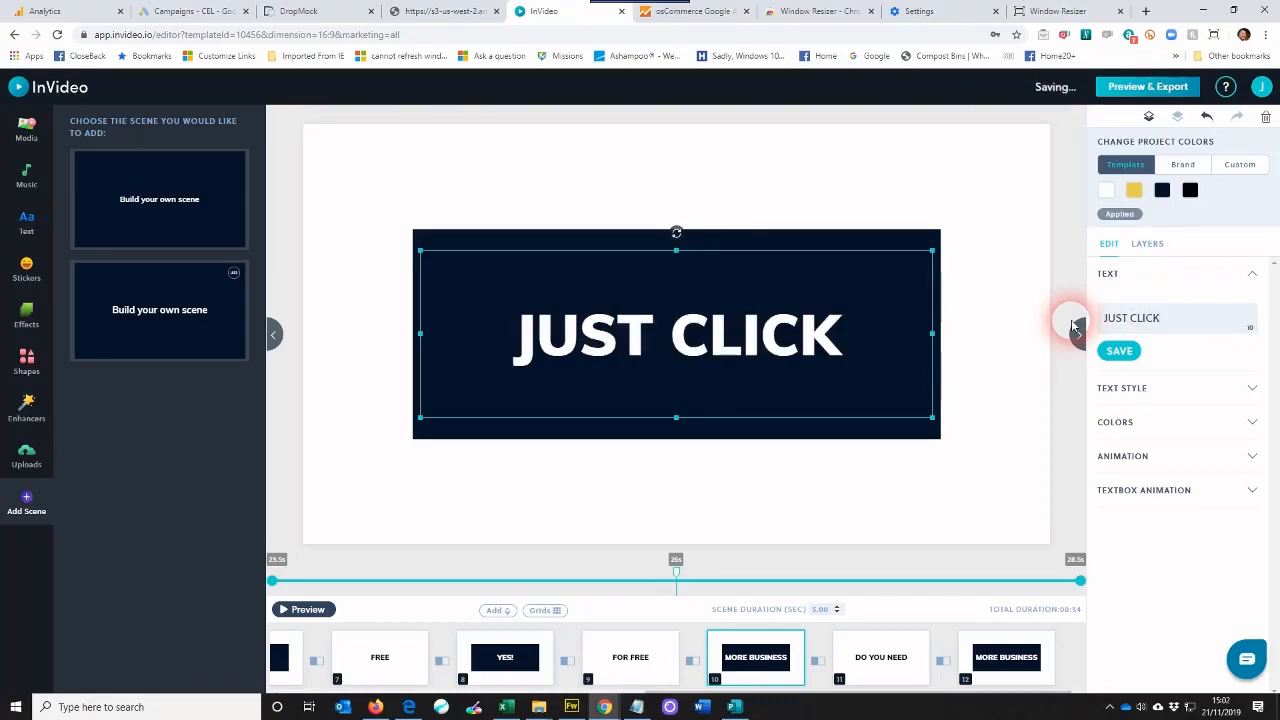
click(1120, 350)
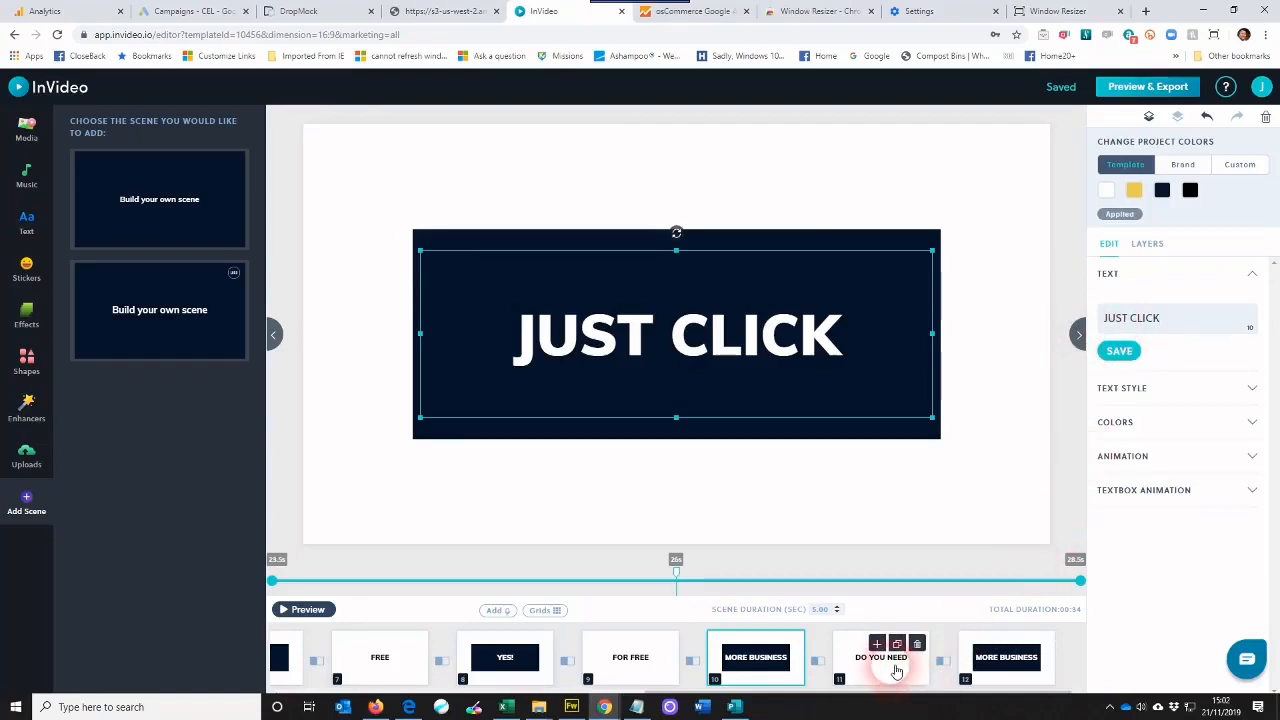
click(881, 657)
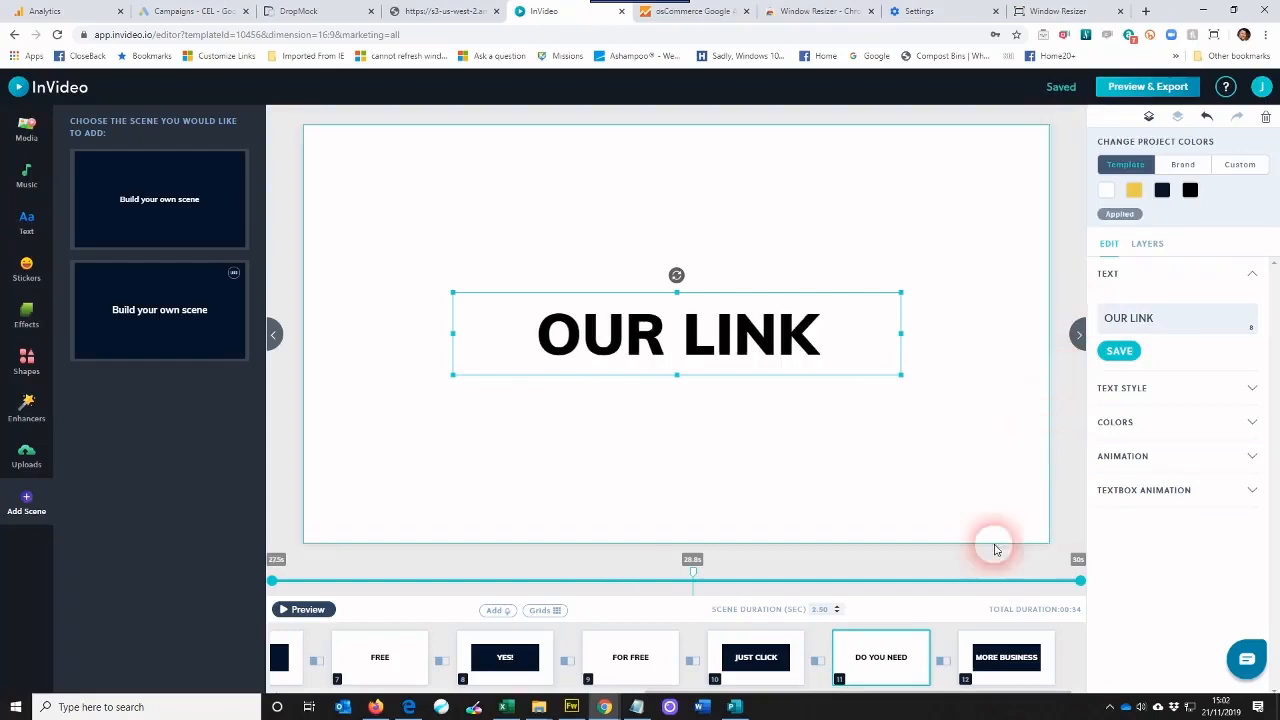
click(1006, 657)
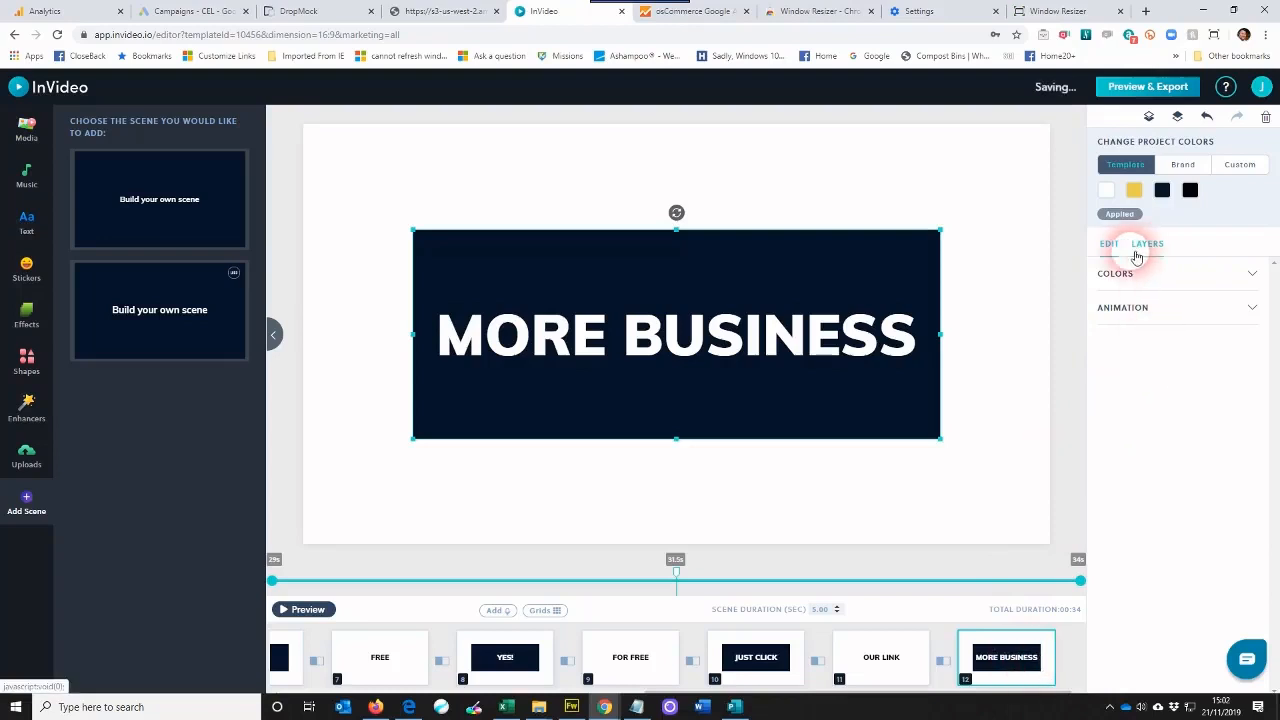
Step: Replace scene 12's MORE BUSINESS text layer with the first line 'THINK! and do'
click(1147, 243)
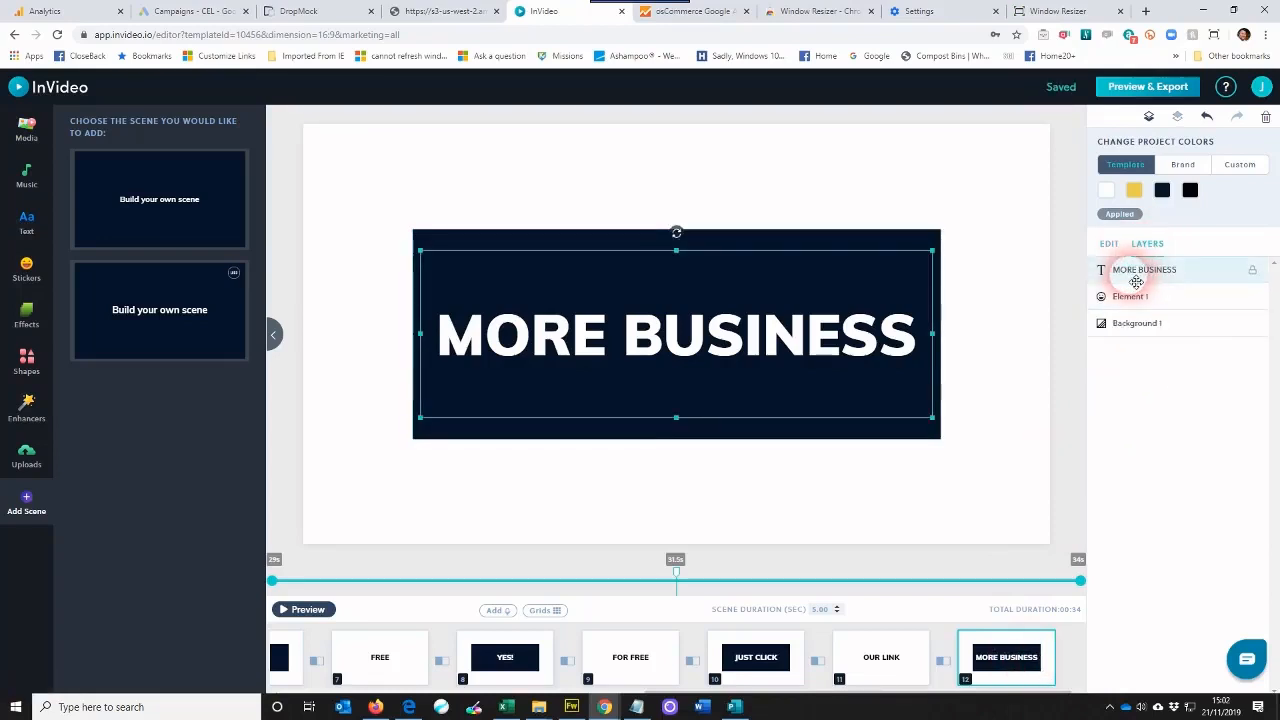
click(1108, 243)
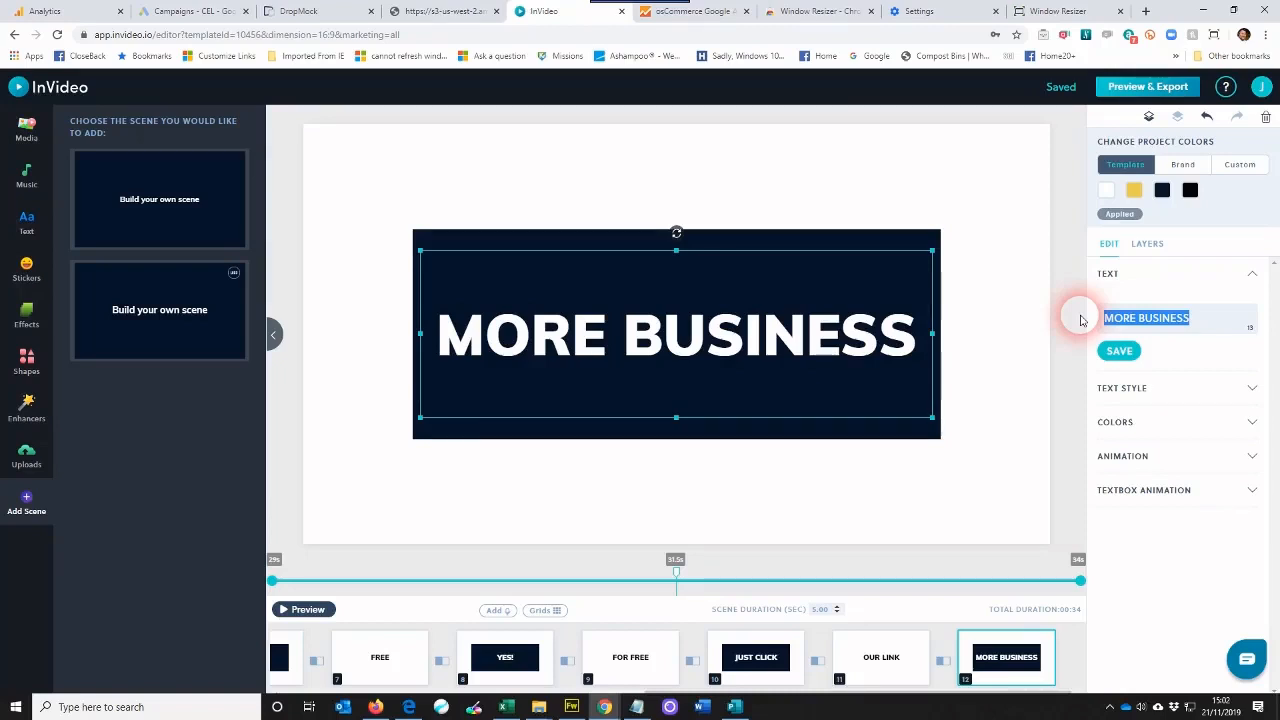
text(THINK!)
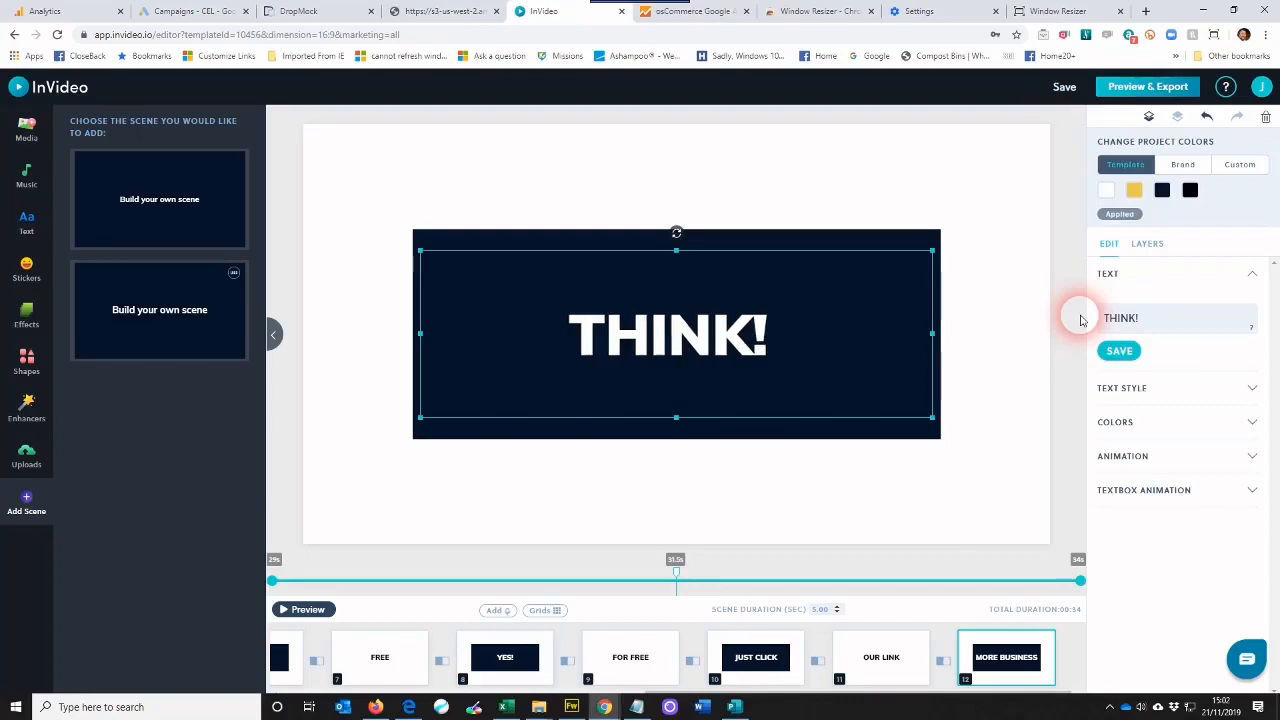
text(and)
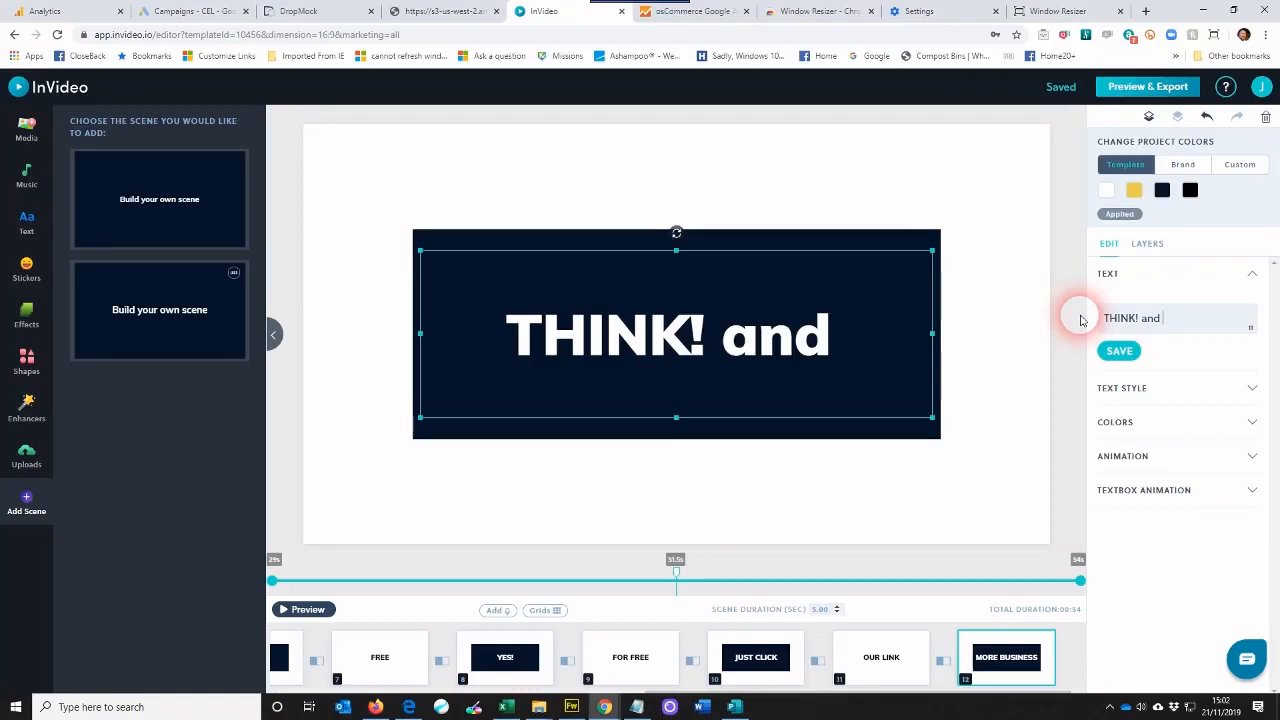
text(do)
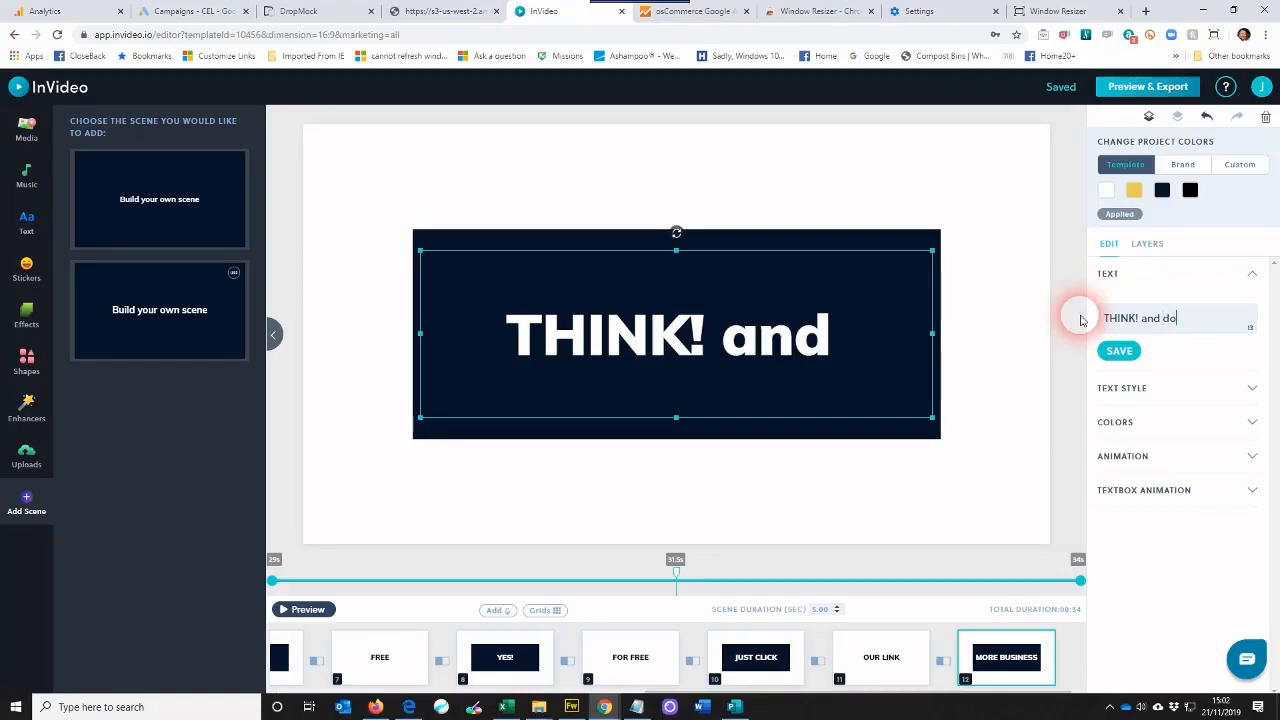
text(do)
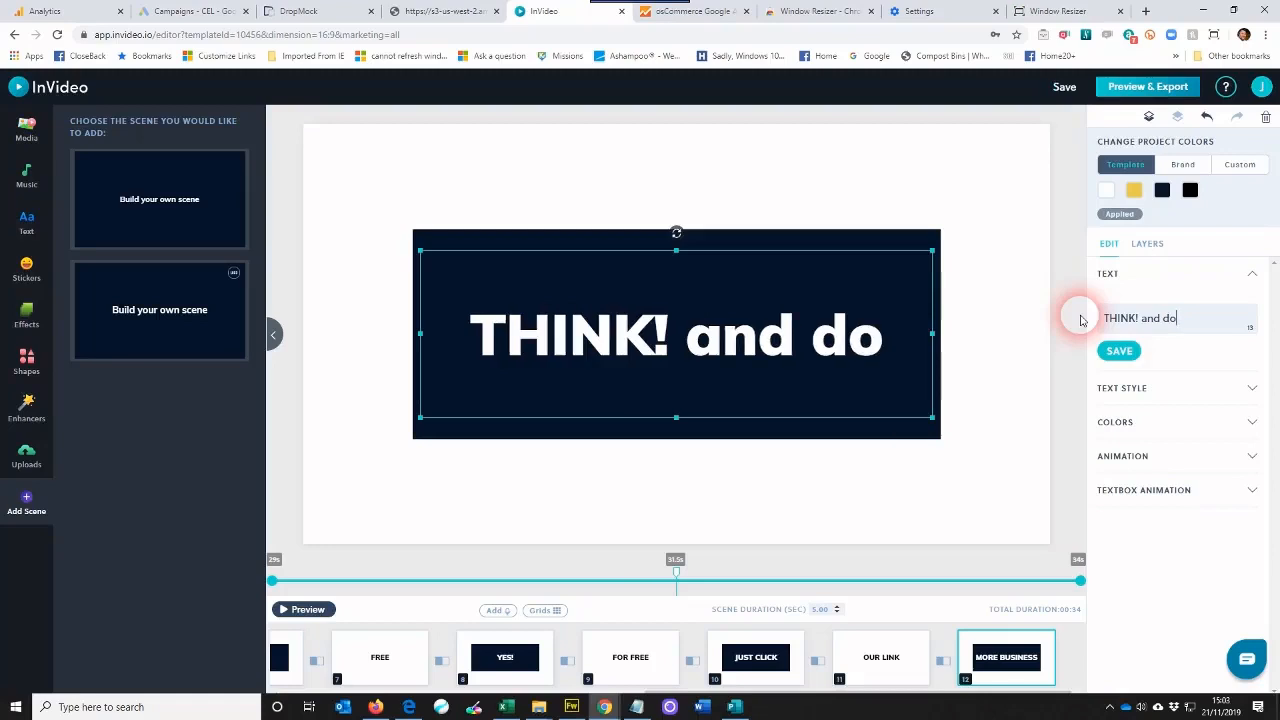
click(1119, 350)
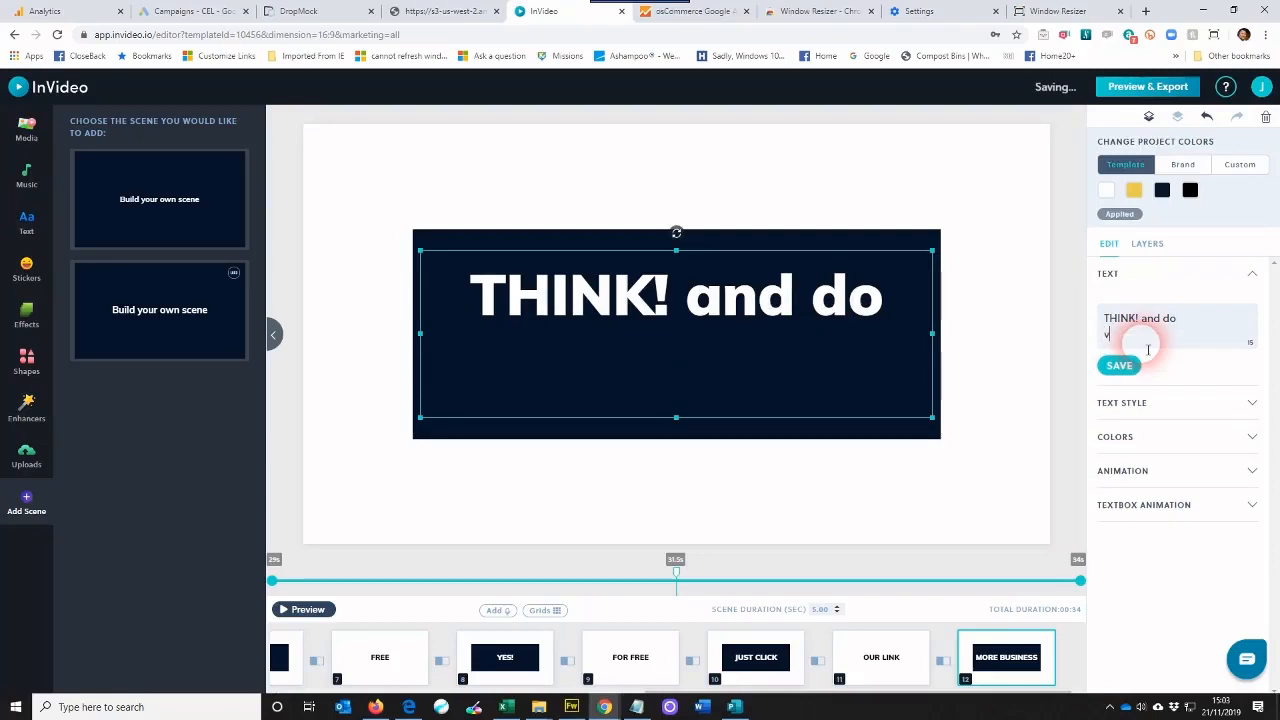
Step: Add 'Video Commercials' as the second line of the scene 12 headline
text(v)
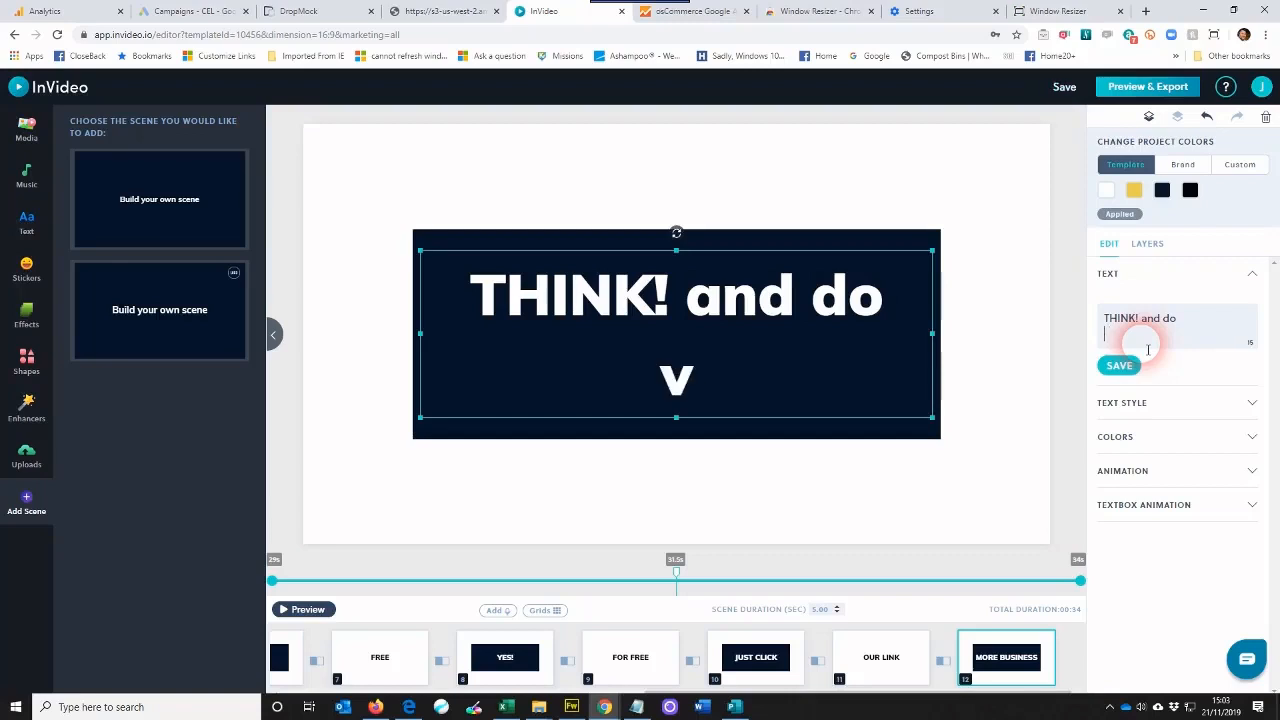
text(Video)
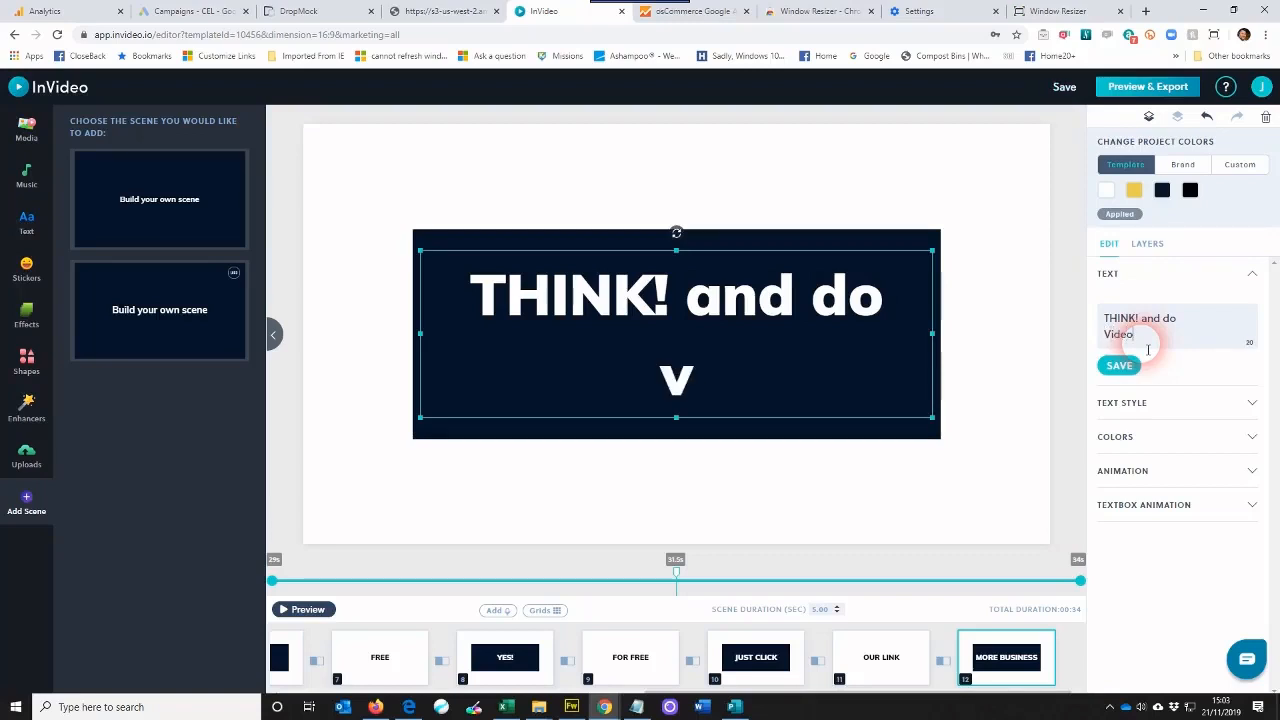
text(Commercials)
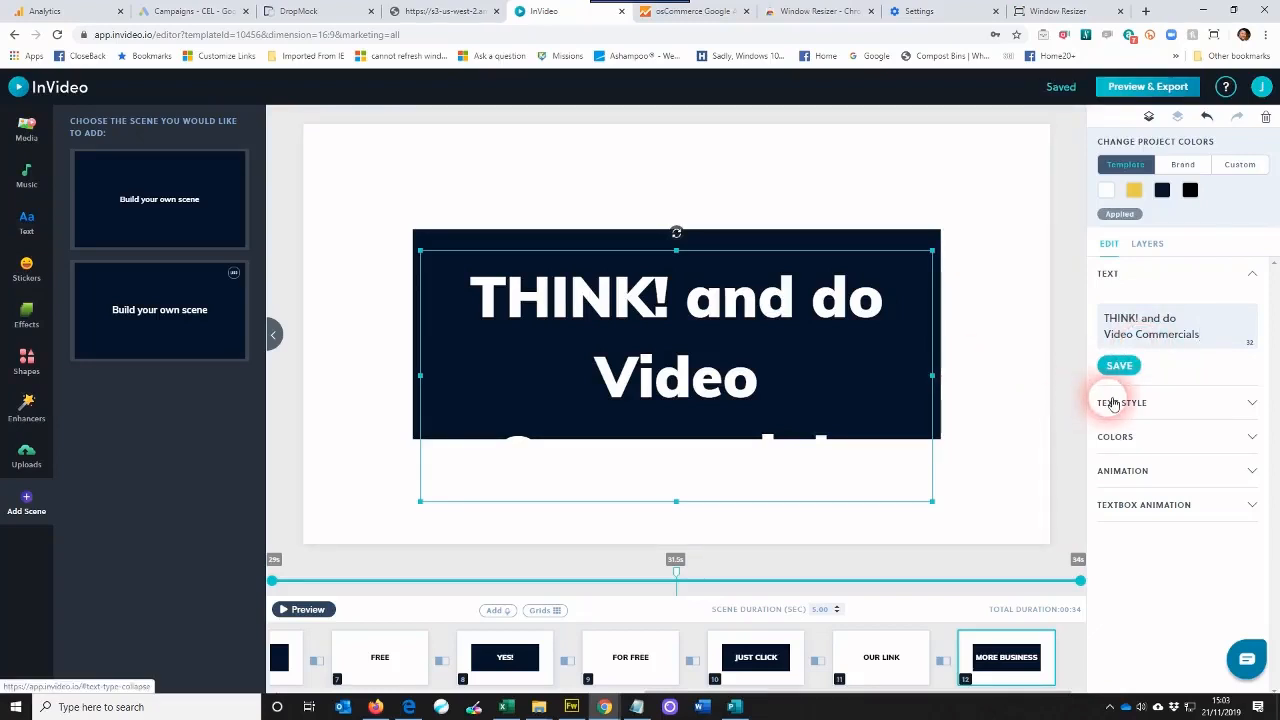
Step: Expand Text Style to show the headline's font settings, Muli Black at size 150
click(1122, 402)
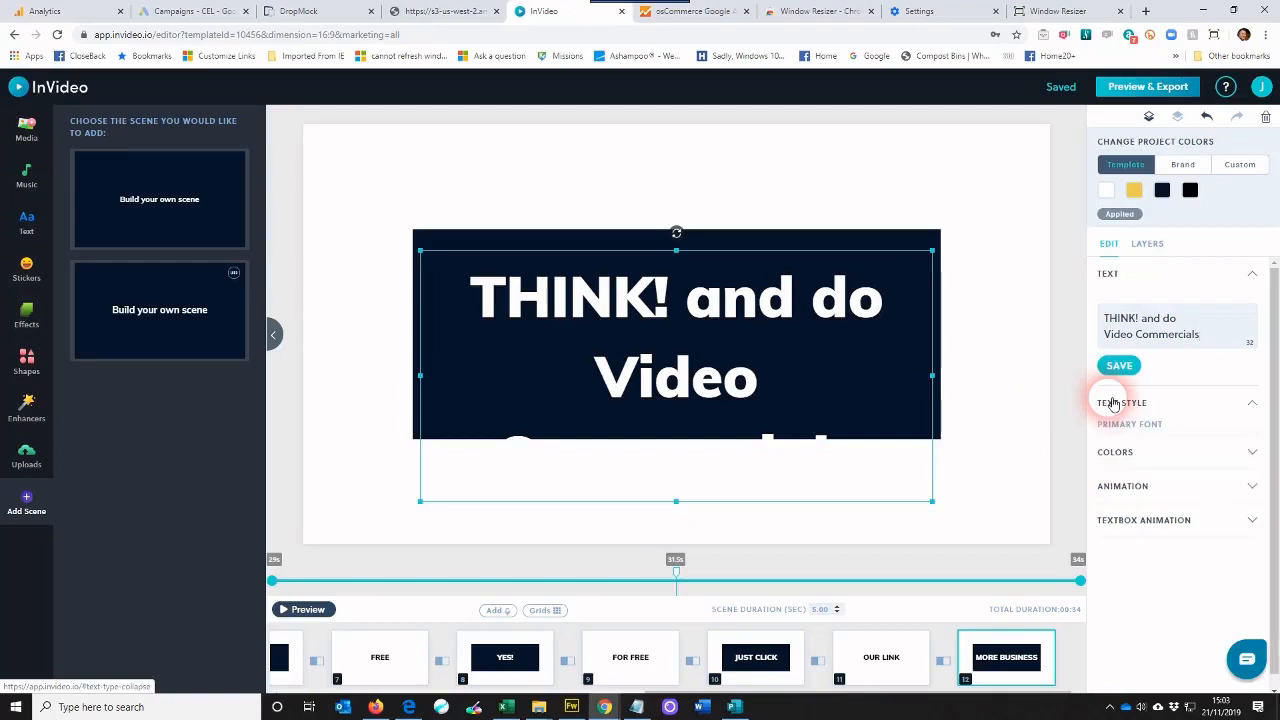
click(1120, 402)
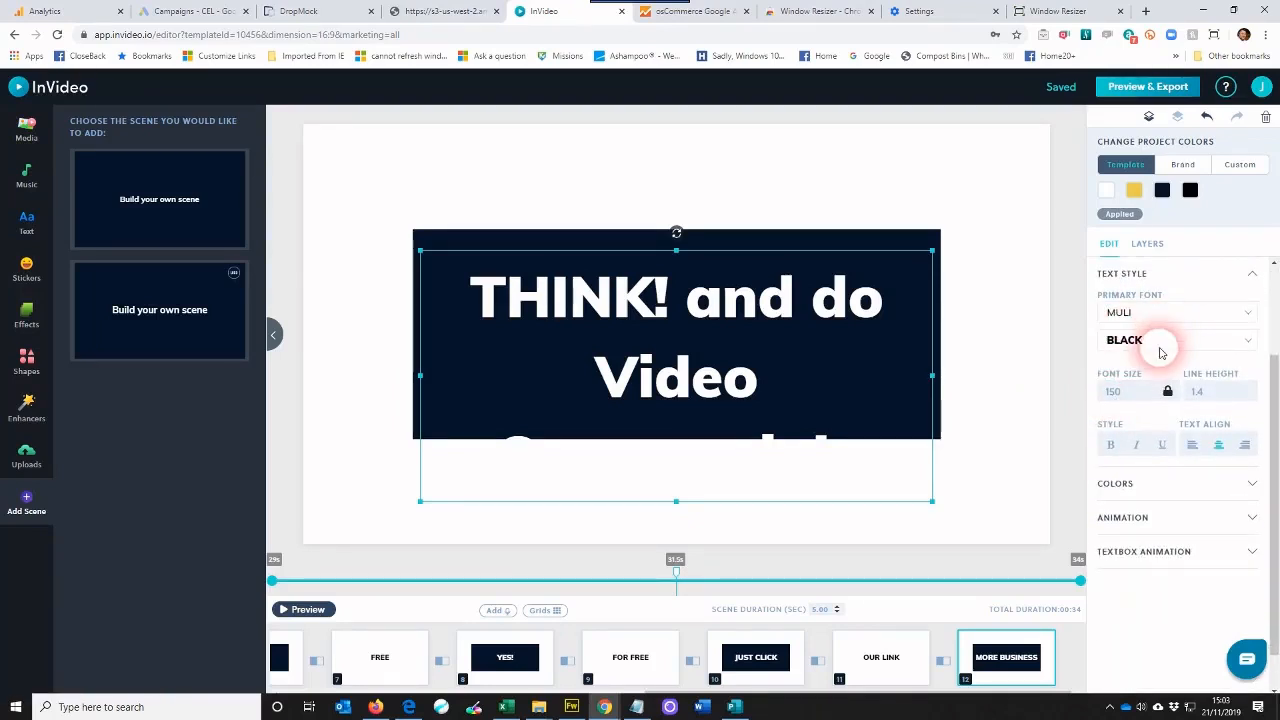
mouse_move(1170, 391)
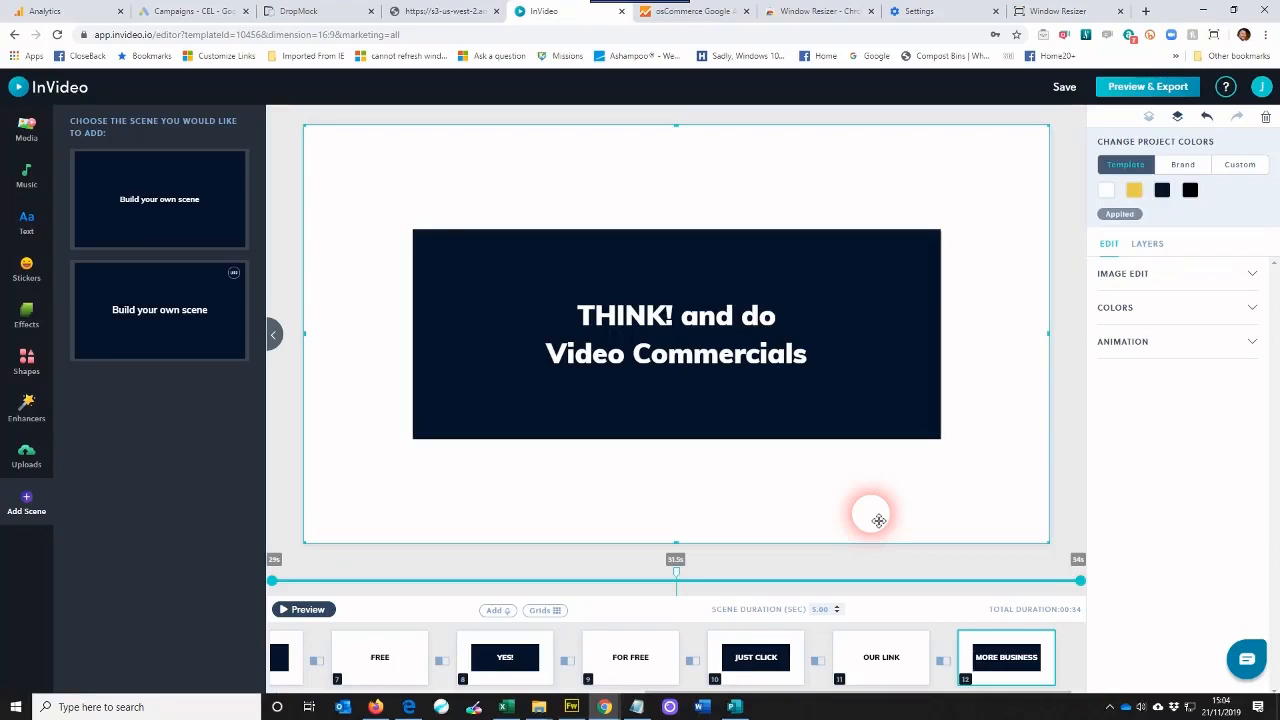
Step: Duplicate scene 12 to make an identical scene 13, confirming in the Duplicate dialog
click(1024, 643)
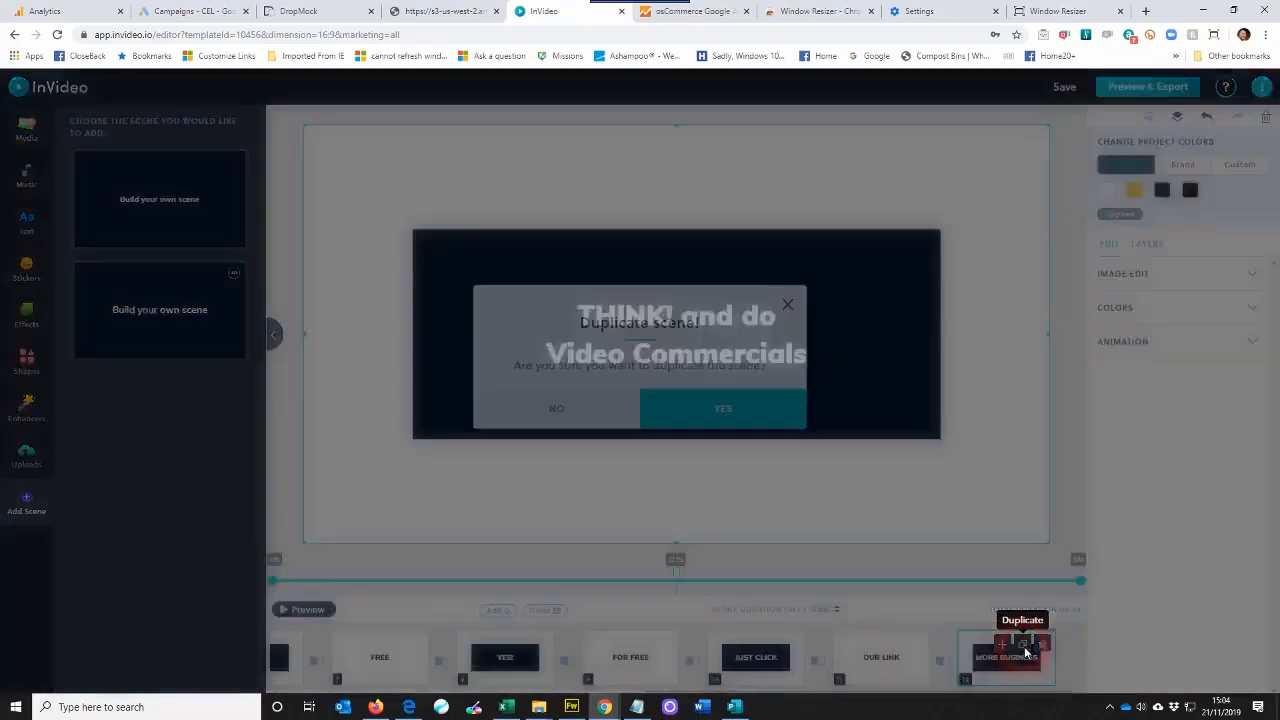
click(722, 432)
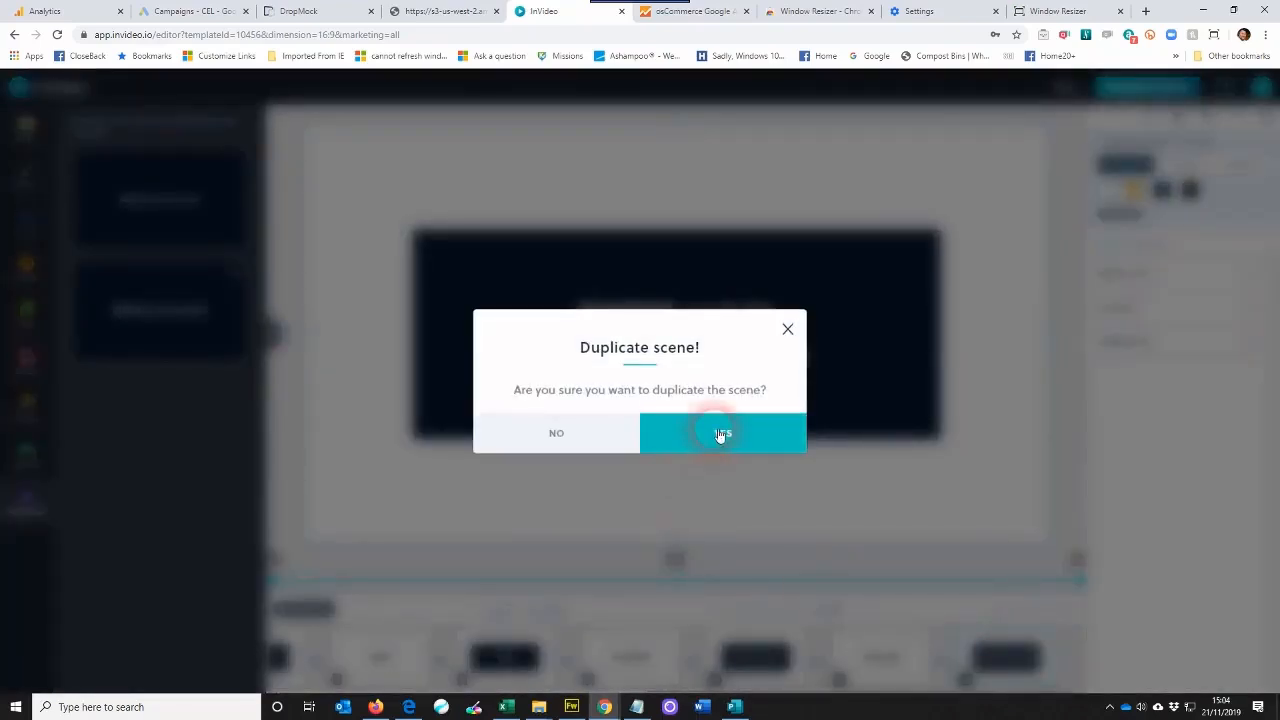
click(722, 433)
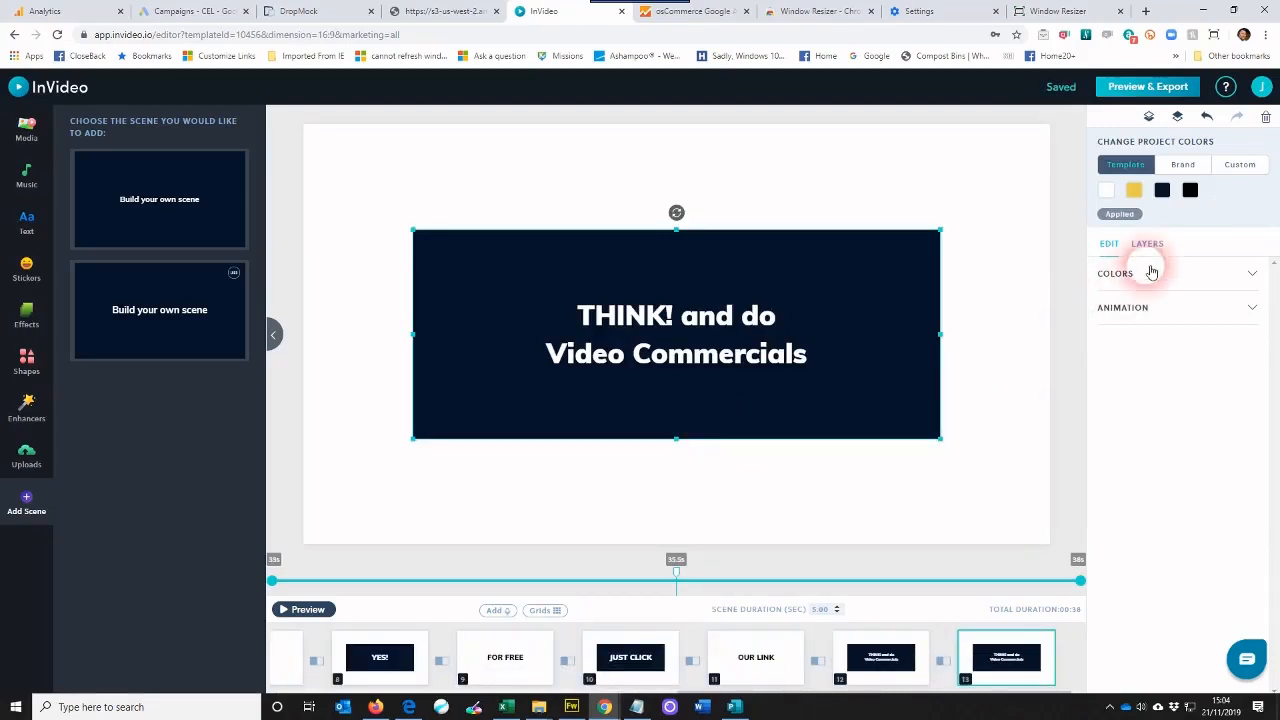
click(1147, 243)
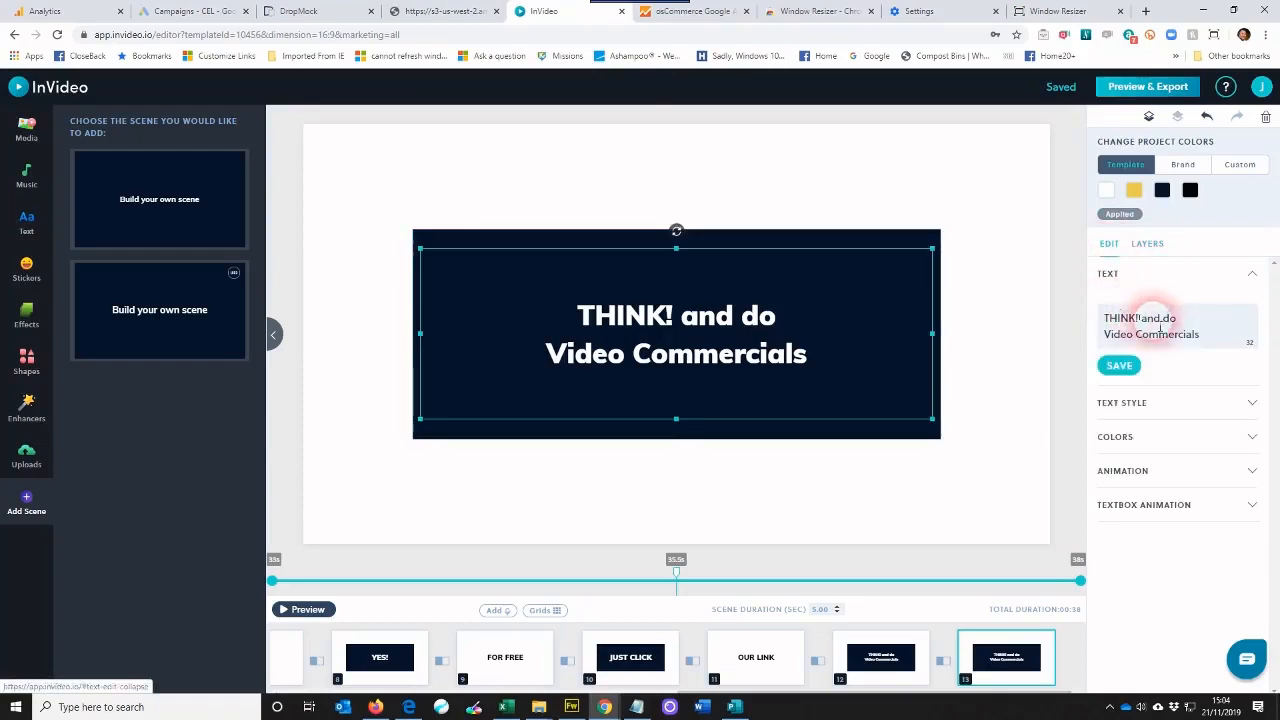
triple_click(1150, 326)
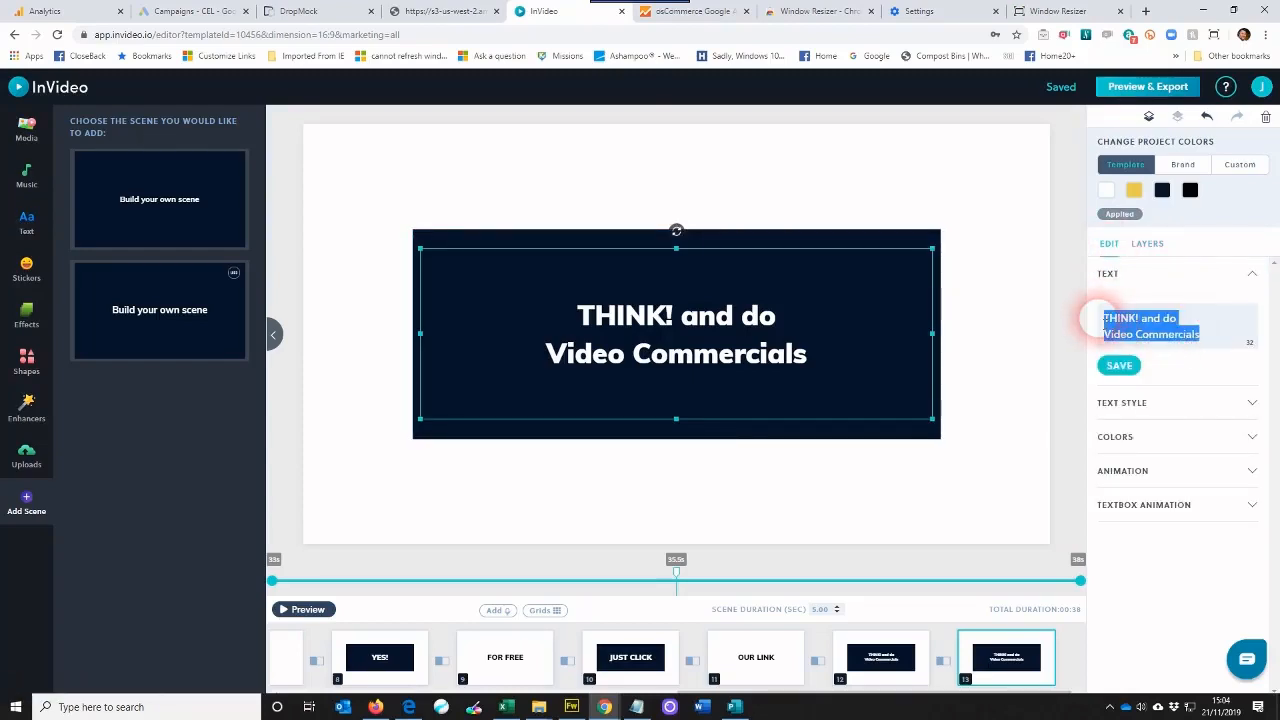
mouse_move(1100, 318)
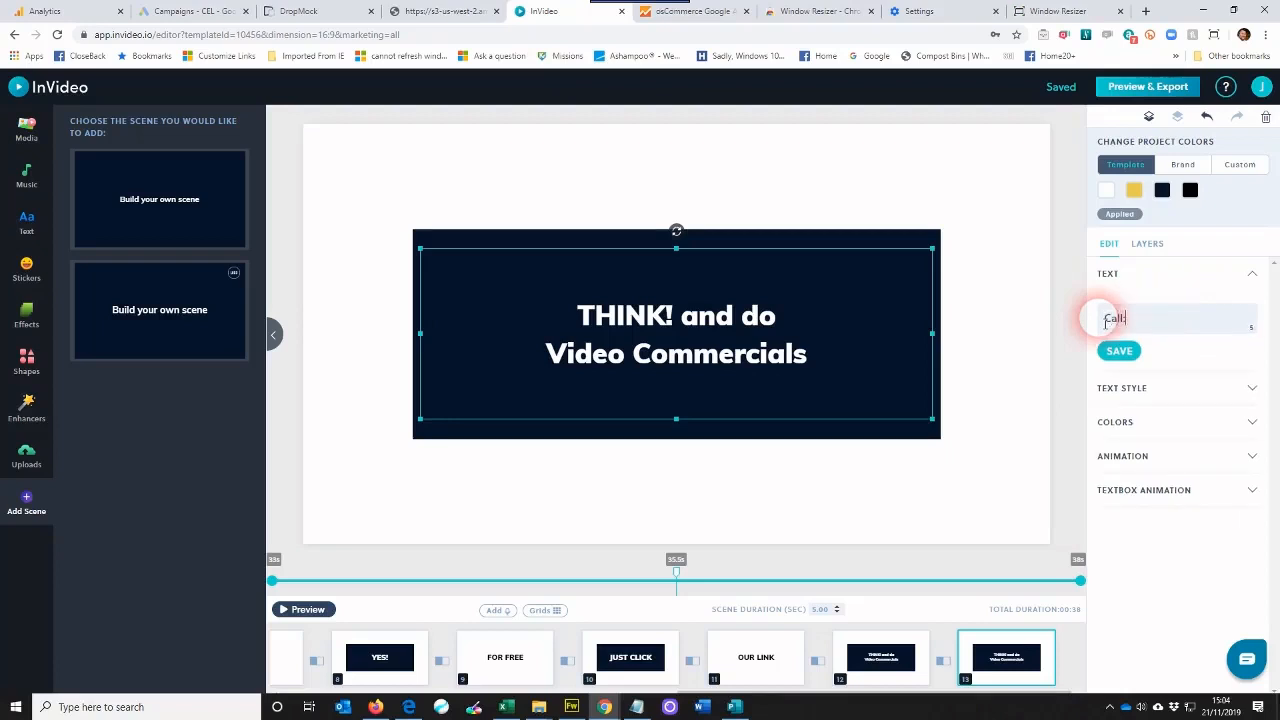
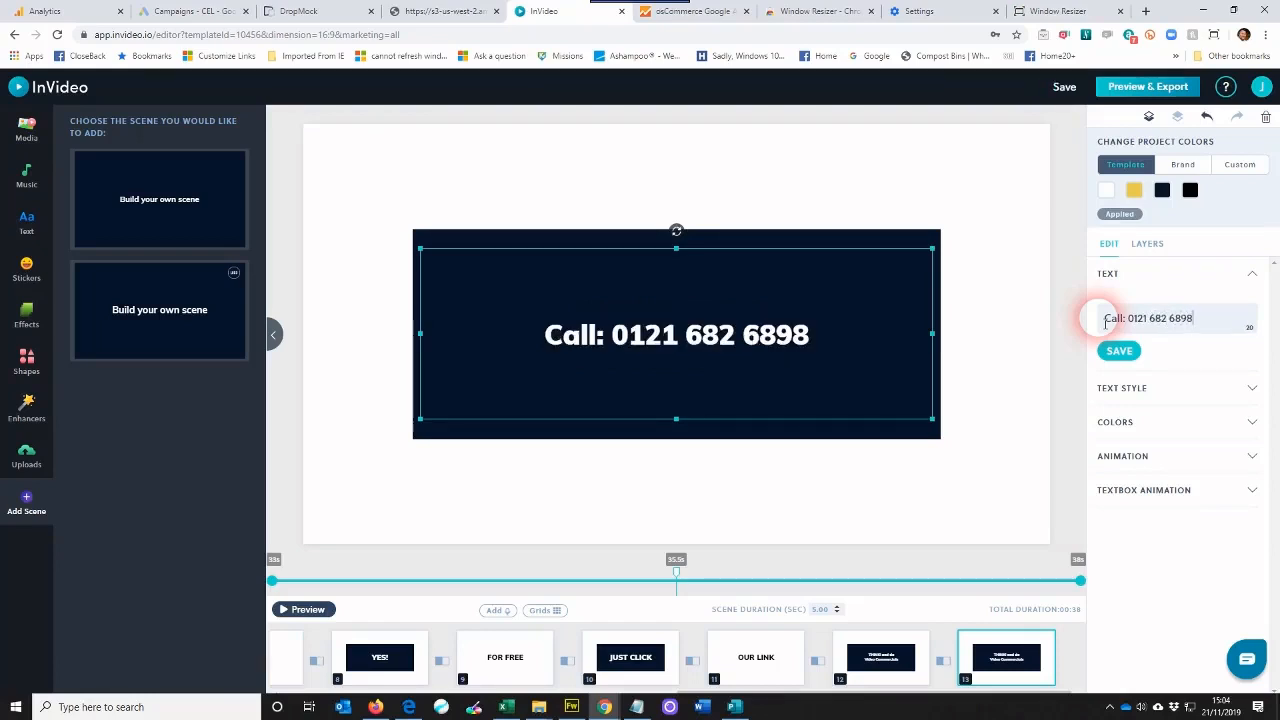
click(1119, 350)
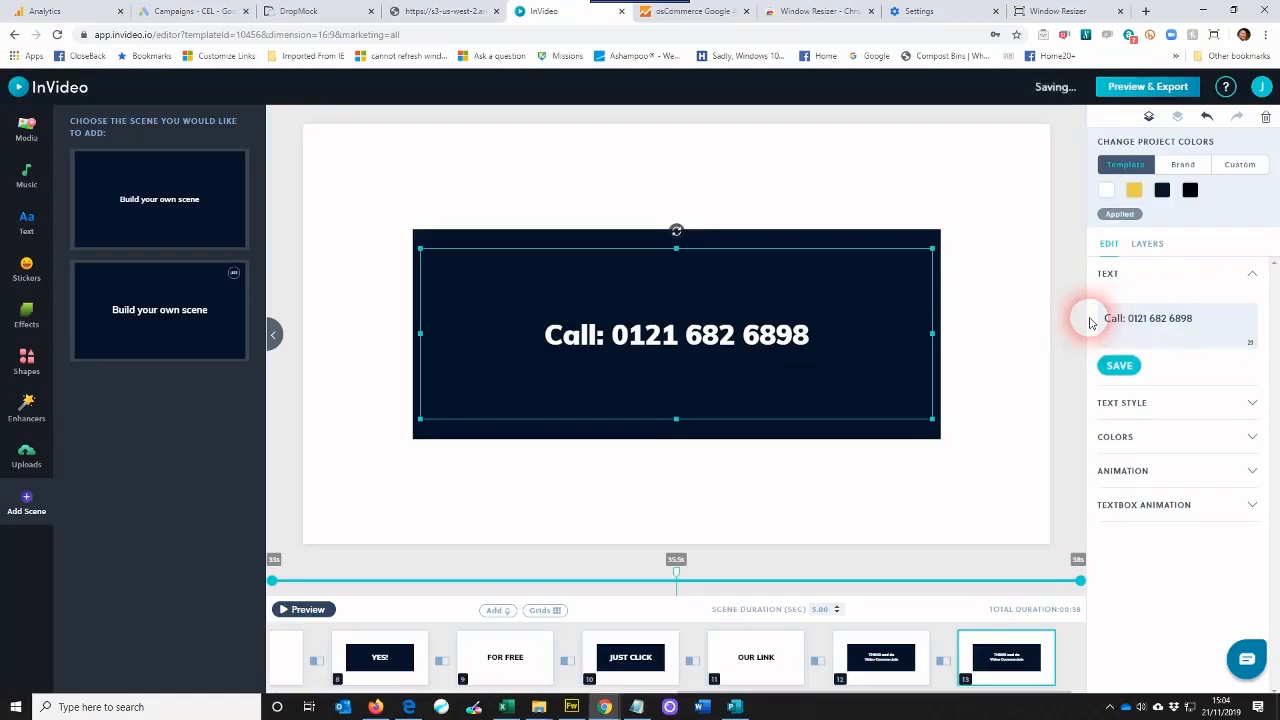
text(www.thinkanddo.co.u)
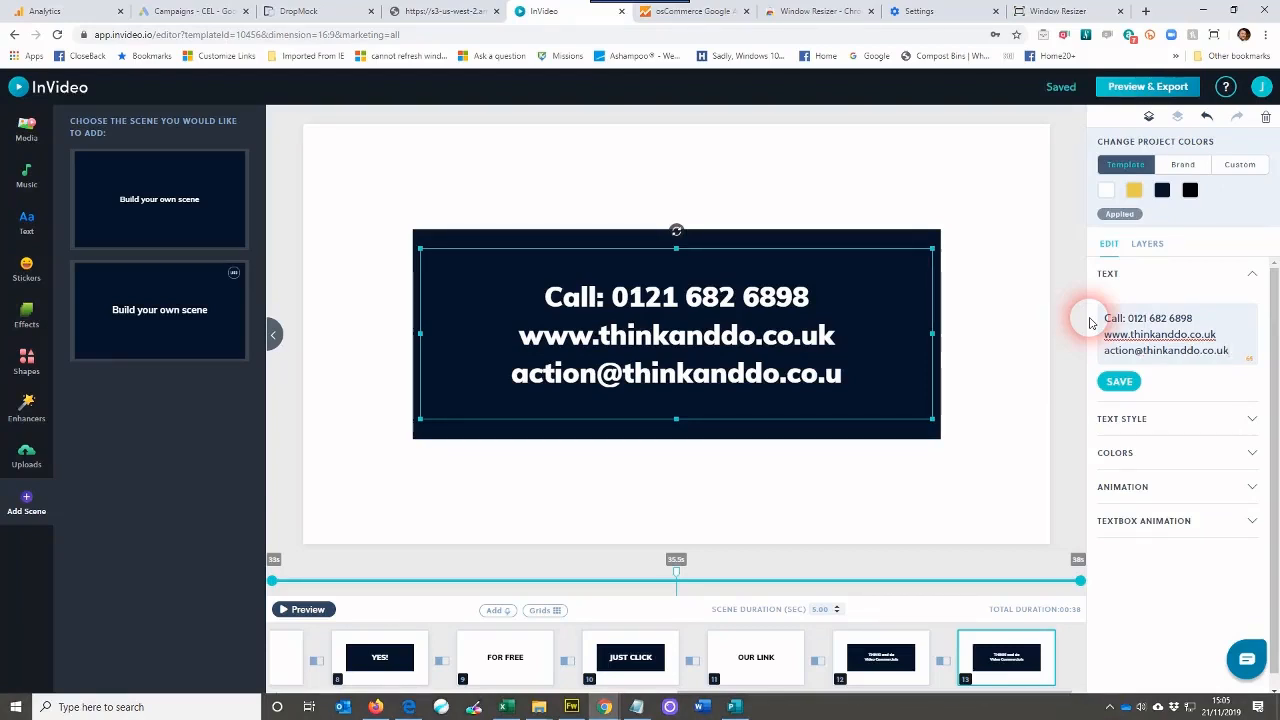
text(k)
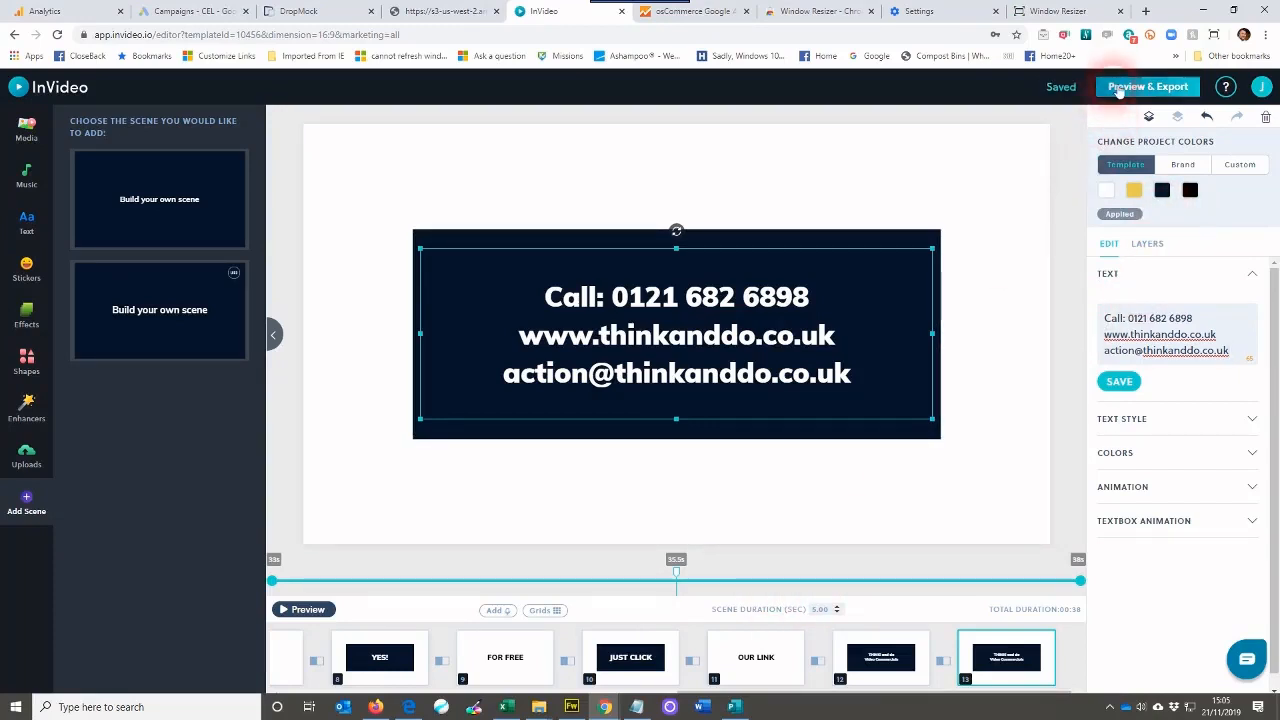
click(1146, 86)
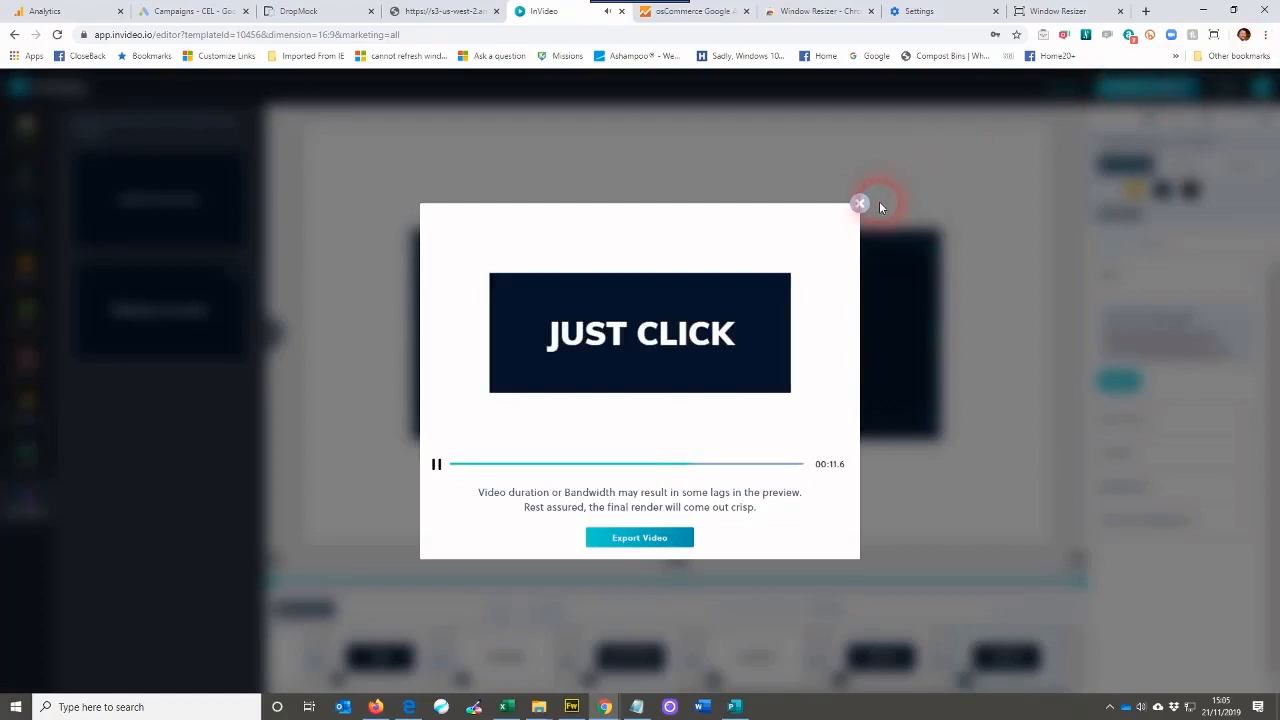
click(859, 204)
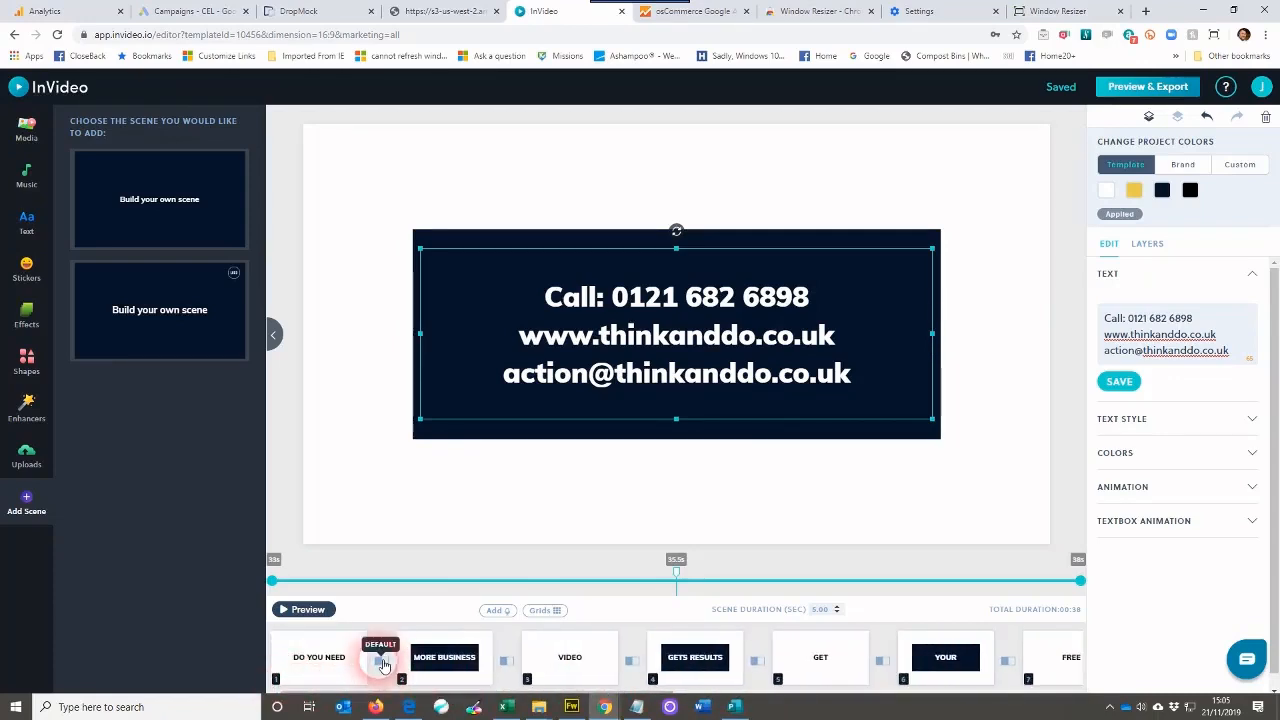
Step: Remove the default transitions between scenes 1-2, 2-3, 3-4 and 4-5
click(380, 665)
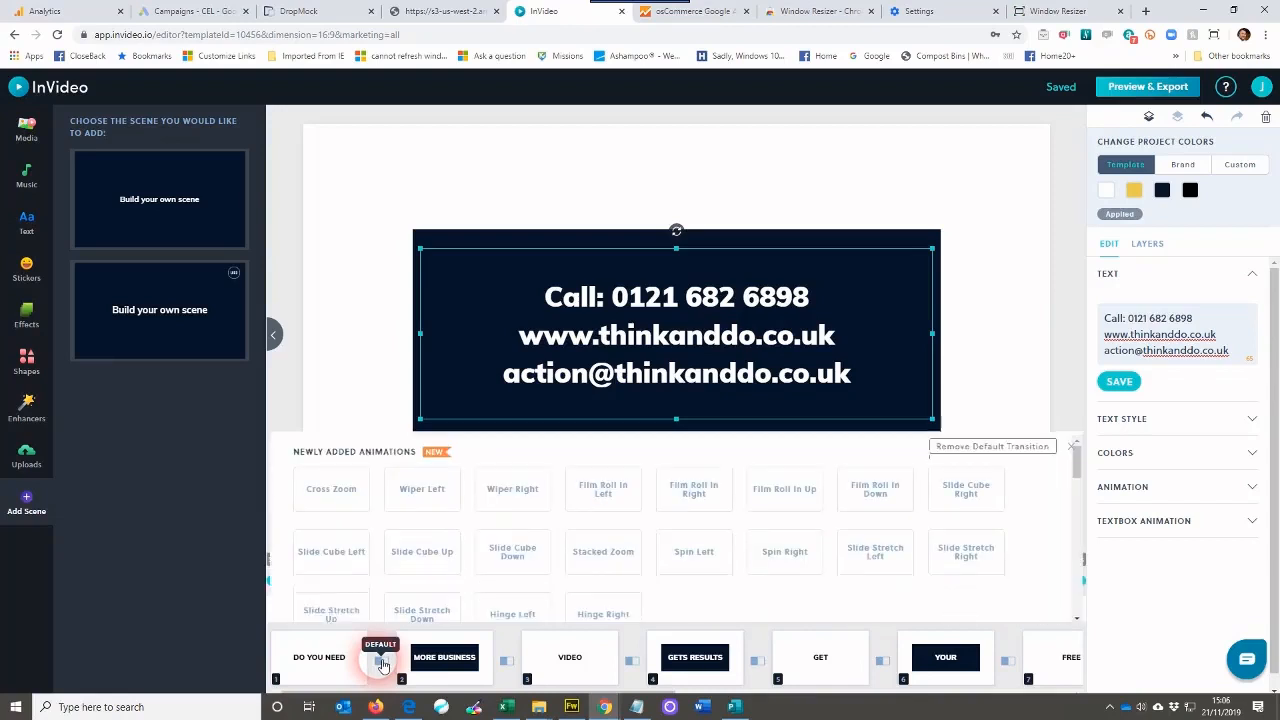
click(380, 657)
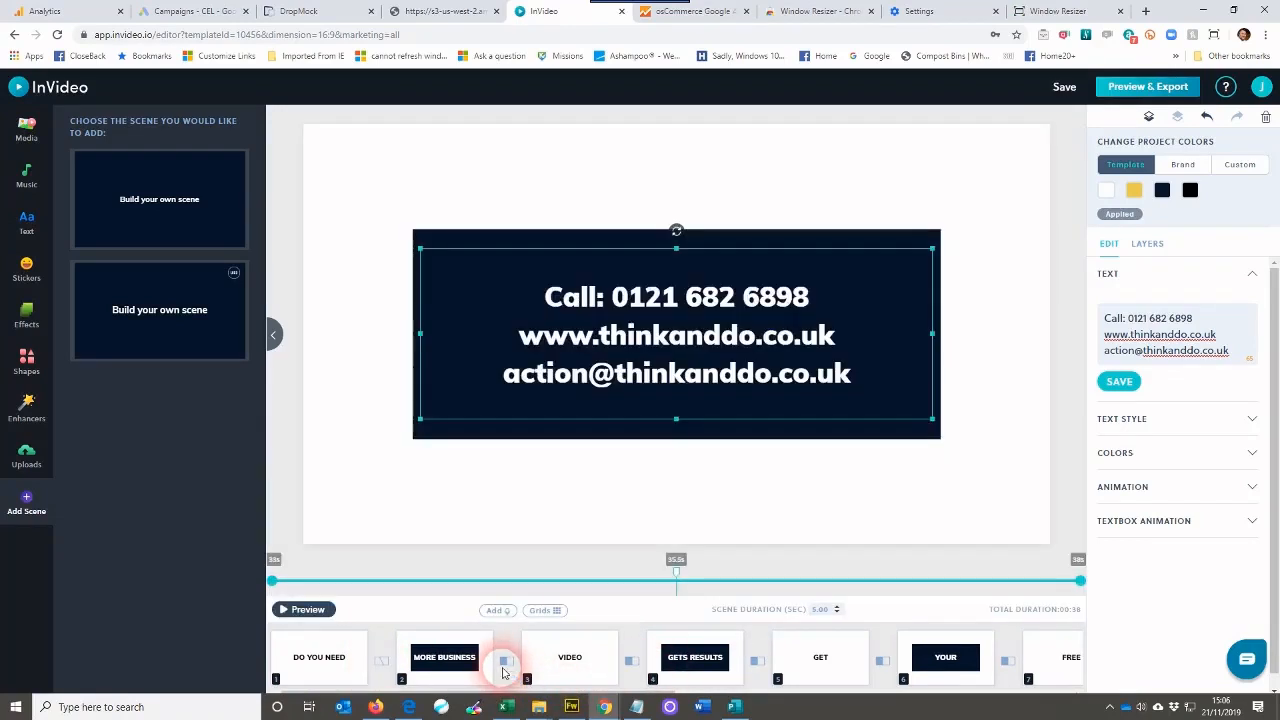
click(503, 660)
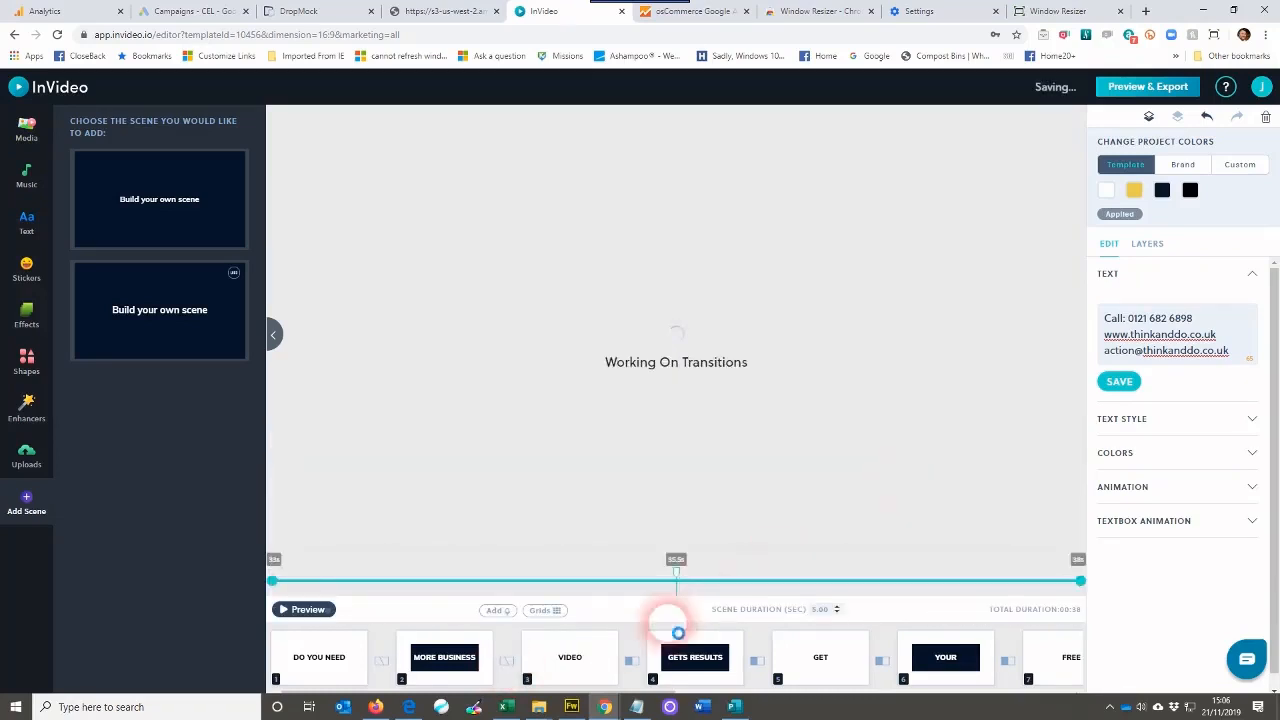
click(630, 663)
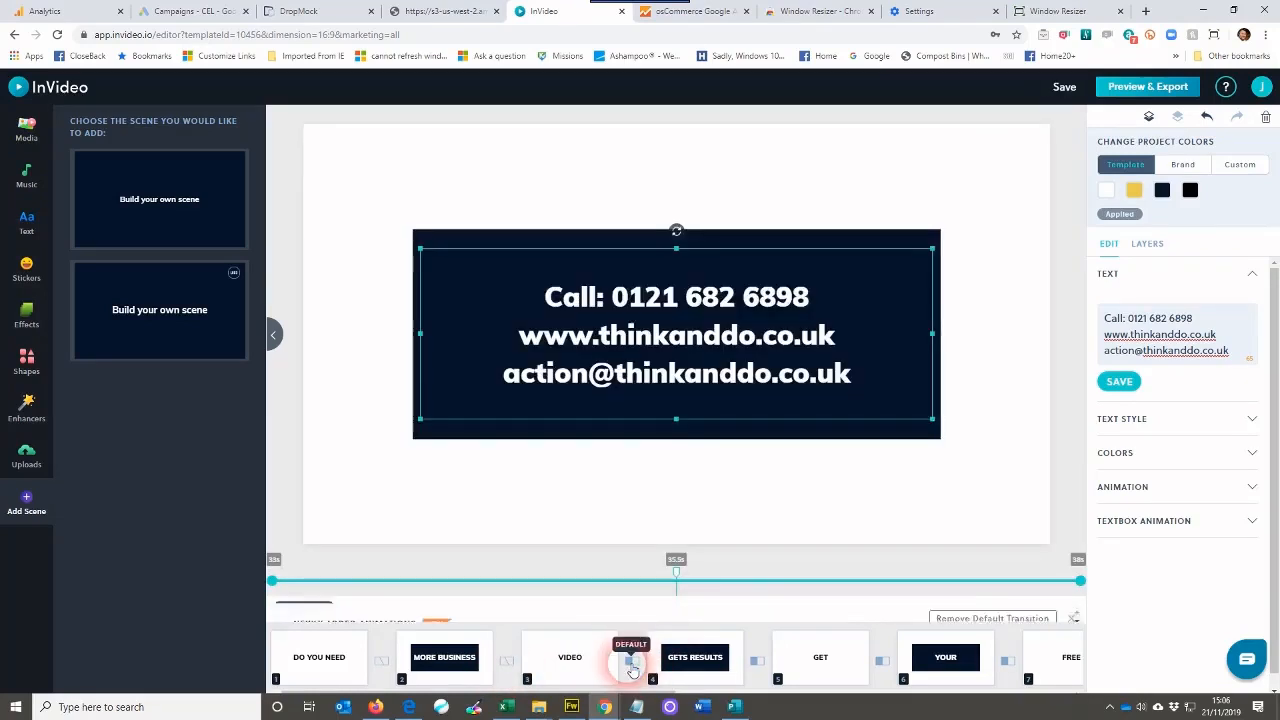
click(630, 665)
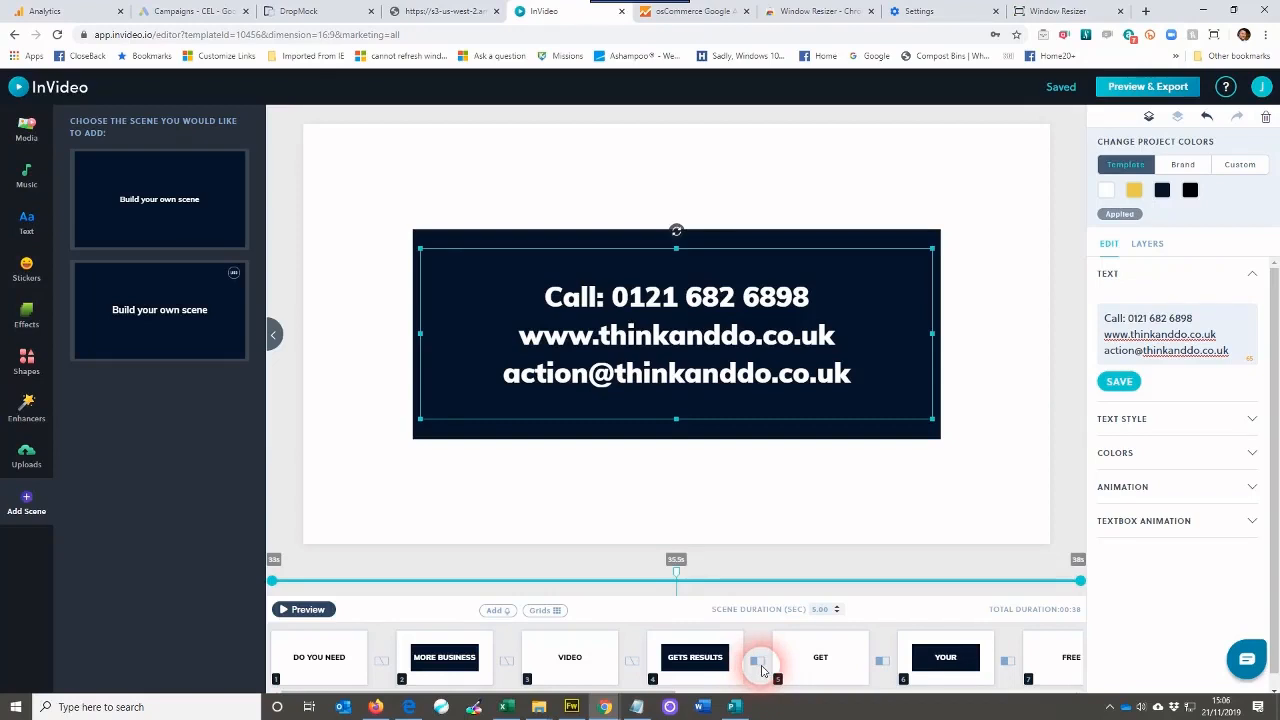
click(757, 661)
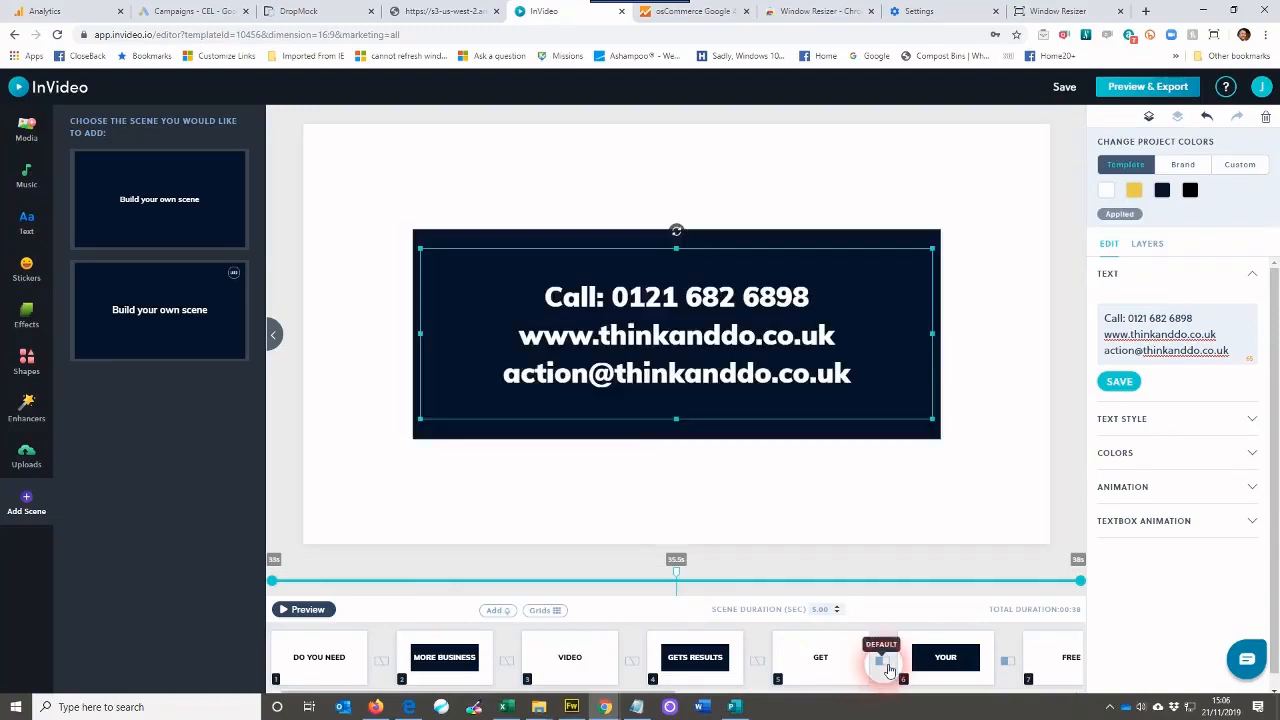
Step: Remove the transitions between scenes 5-6, 7-8, 8-9, 9-10 and 10-11
click(882, 660)
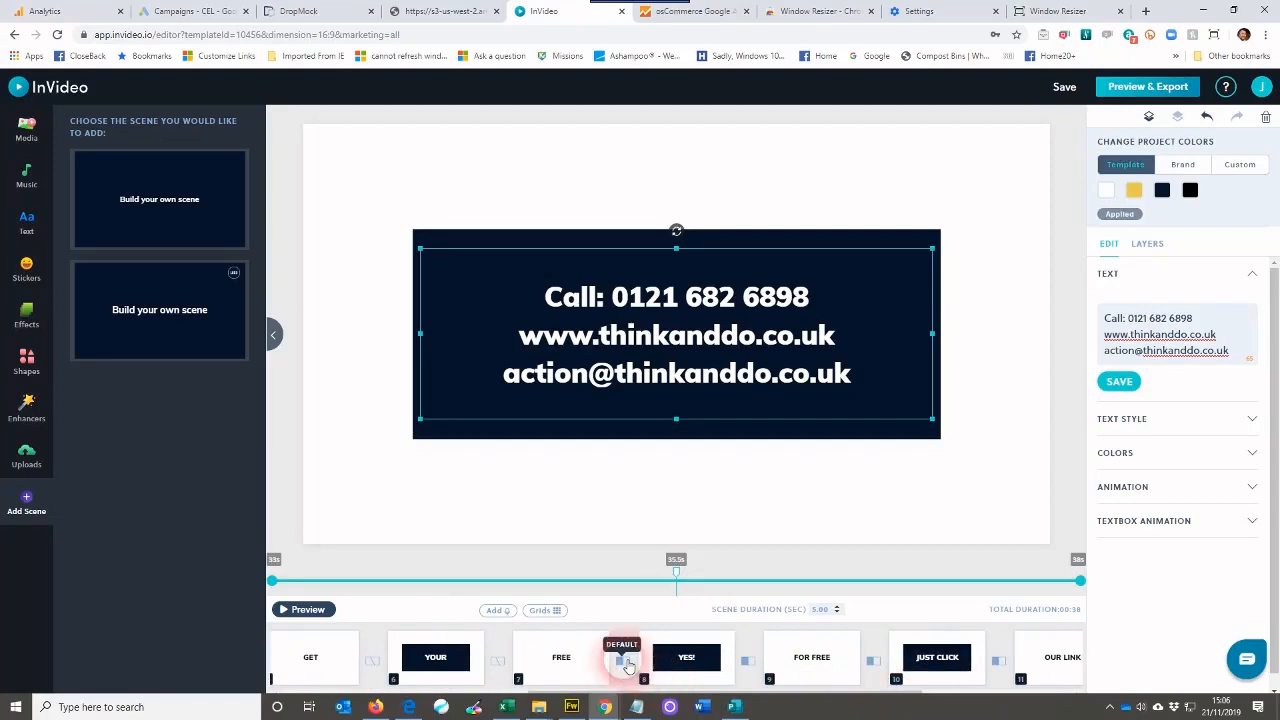
click(621, 658)
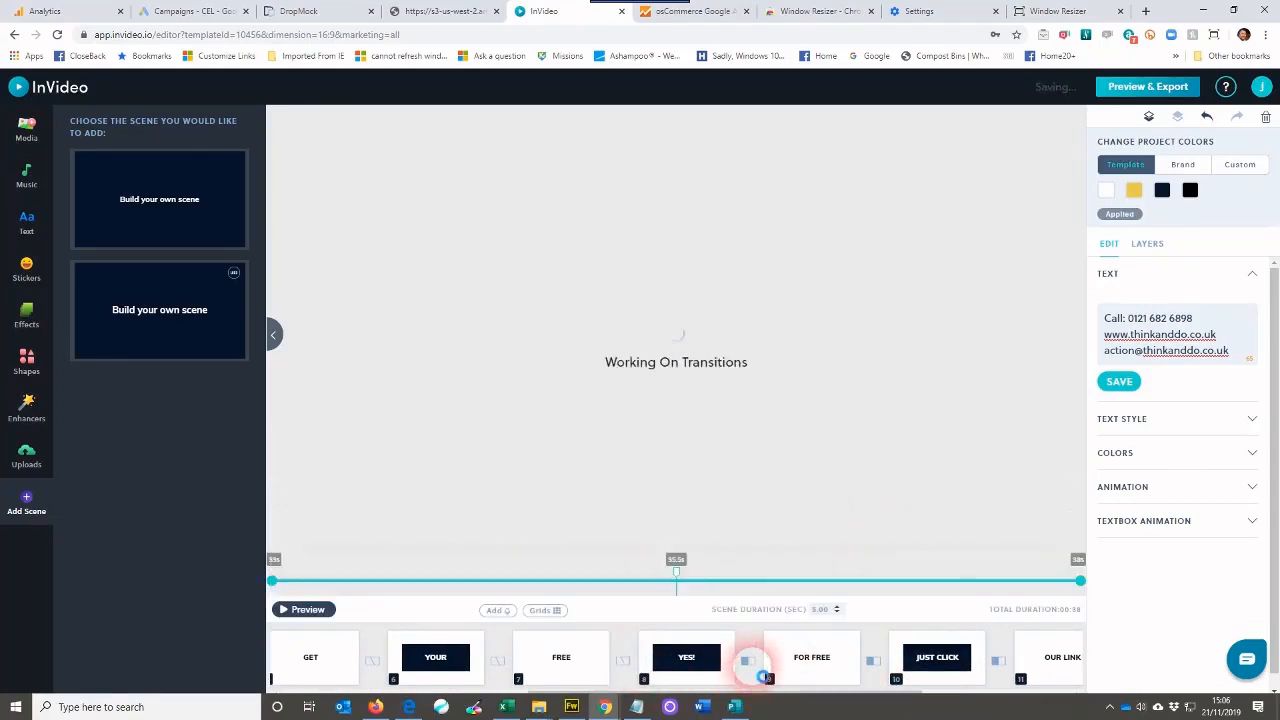
click(751, 665)
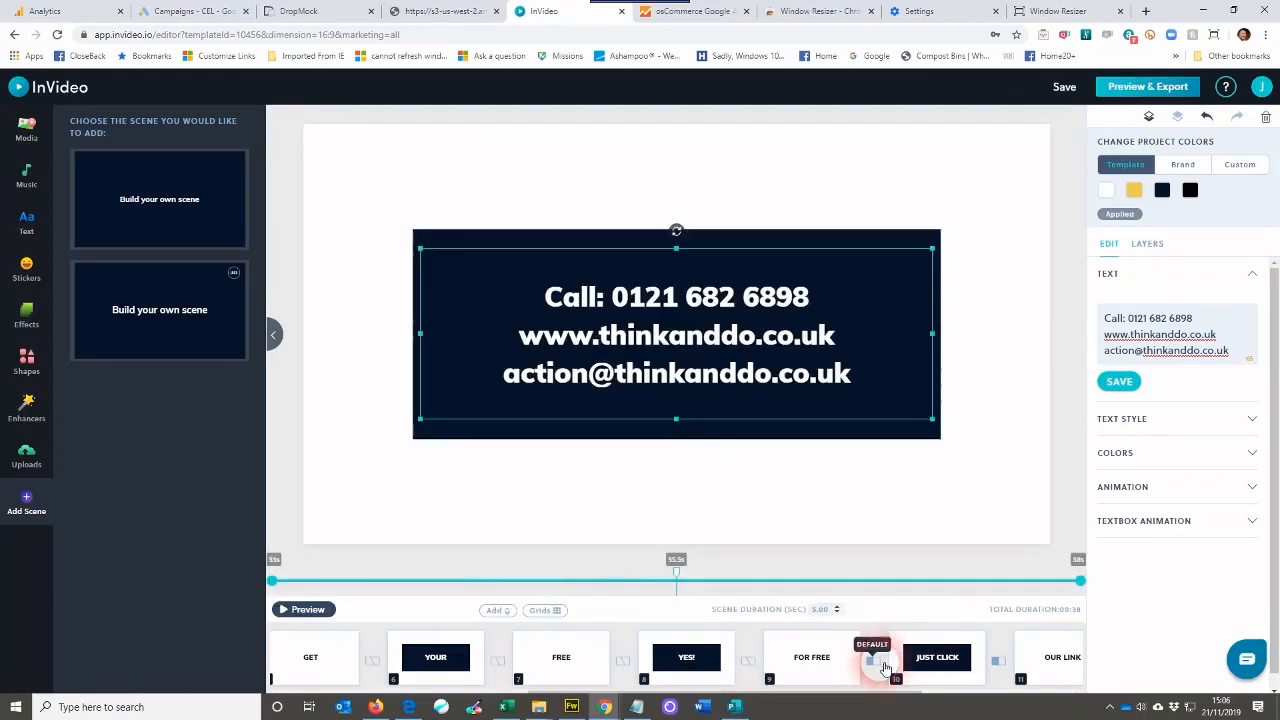
click(883, 662)
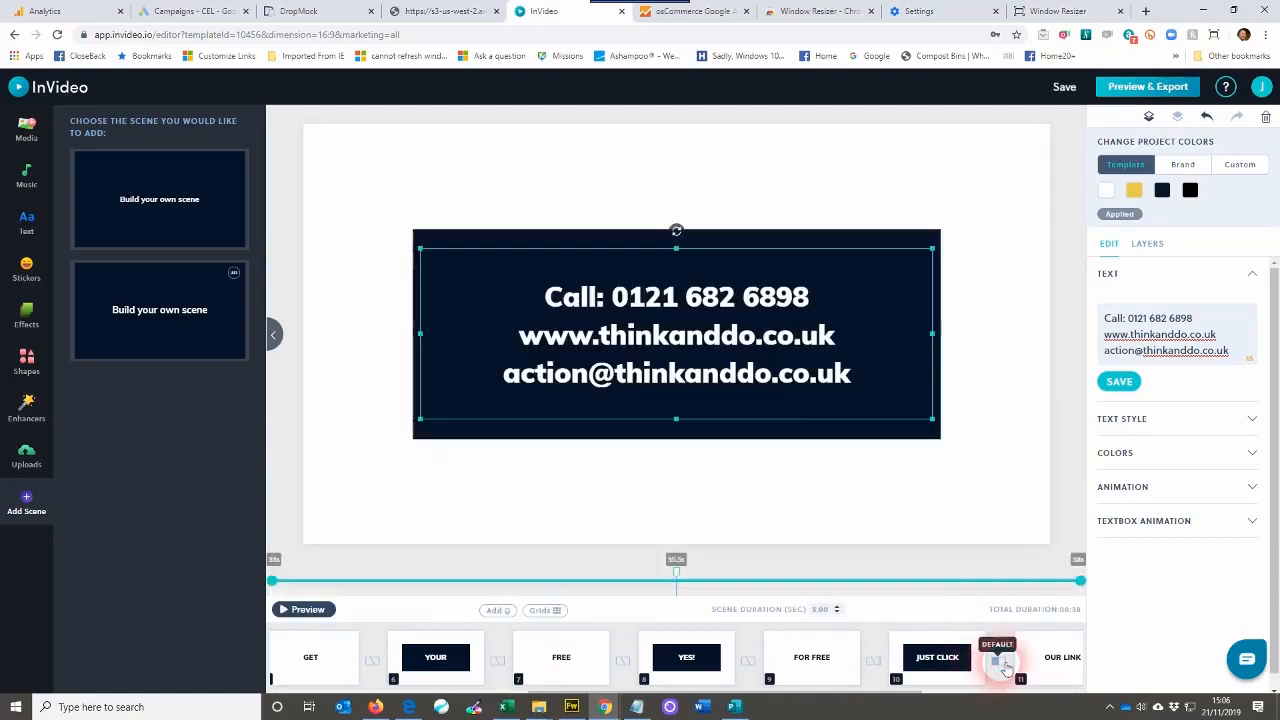
click(997, 658)
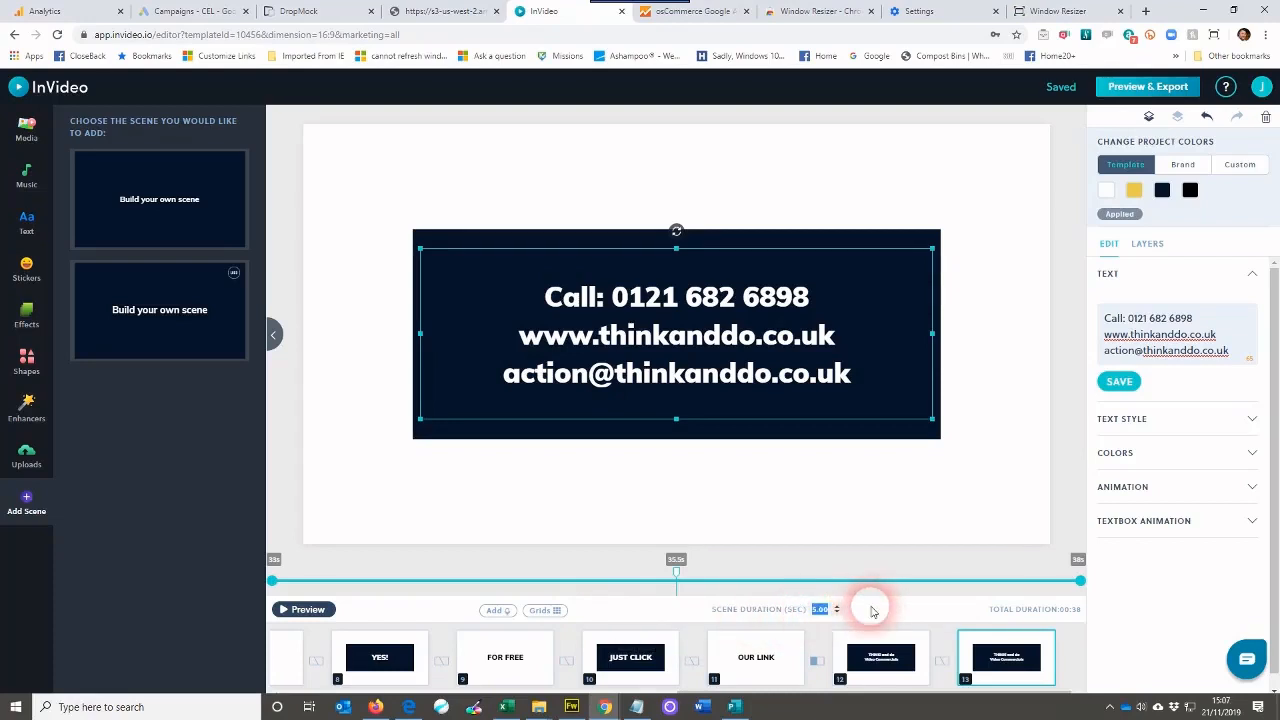
Step: Shorten the THINK! and do, OUR LINK and JUST CLICK closing scenes
click(836, 613)
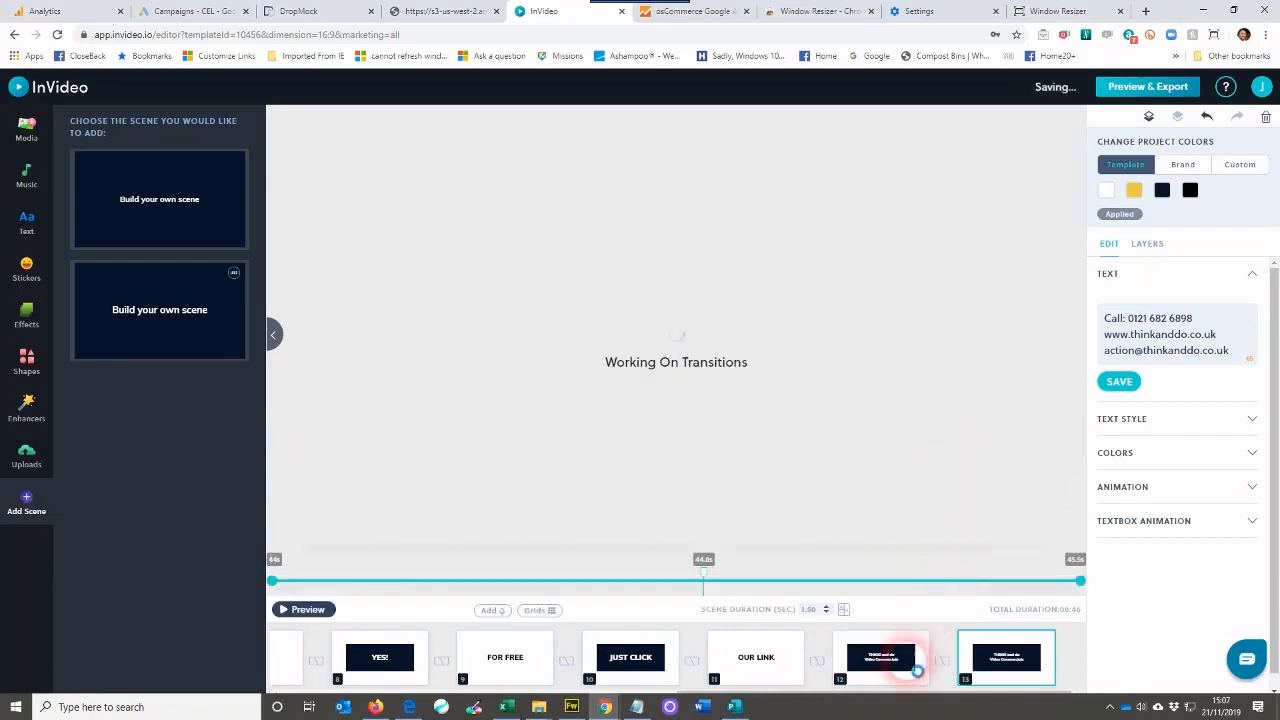
click(880, 657)
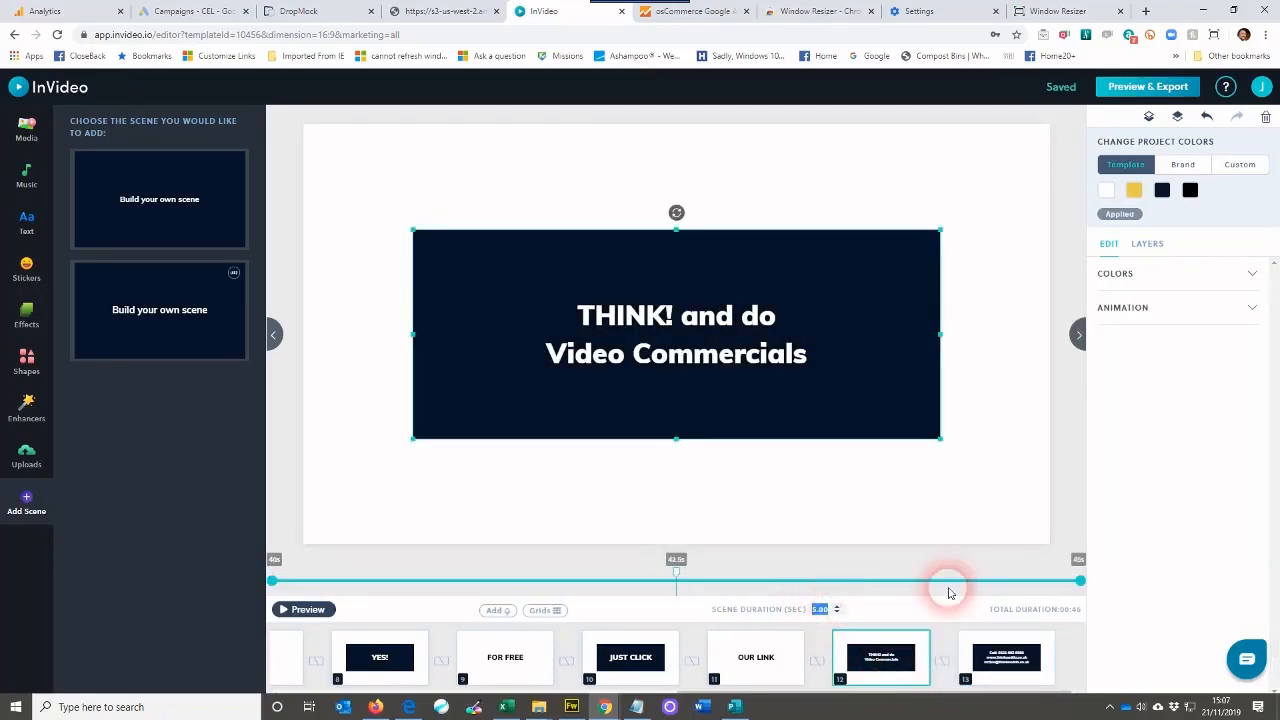
click(838, 612)
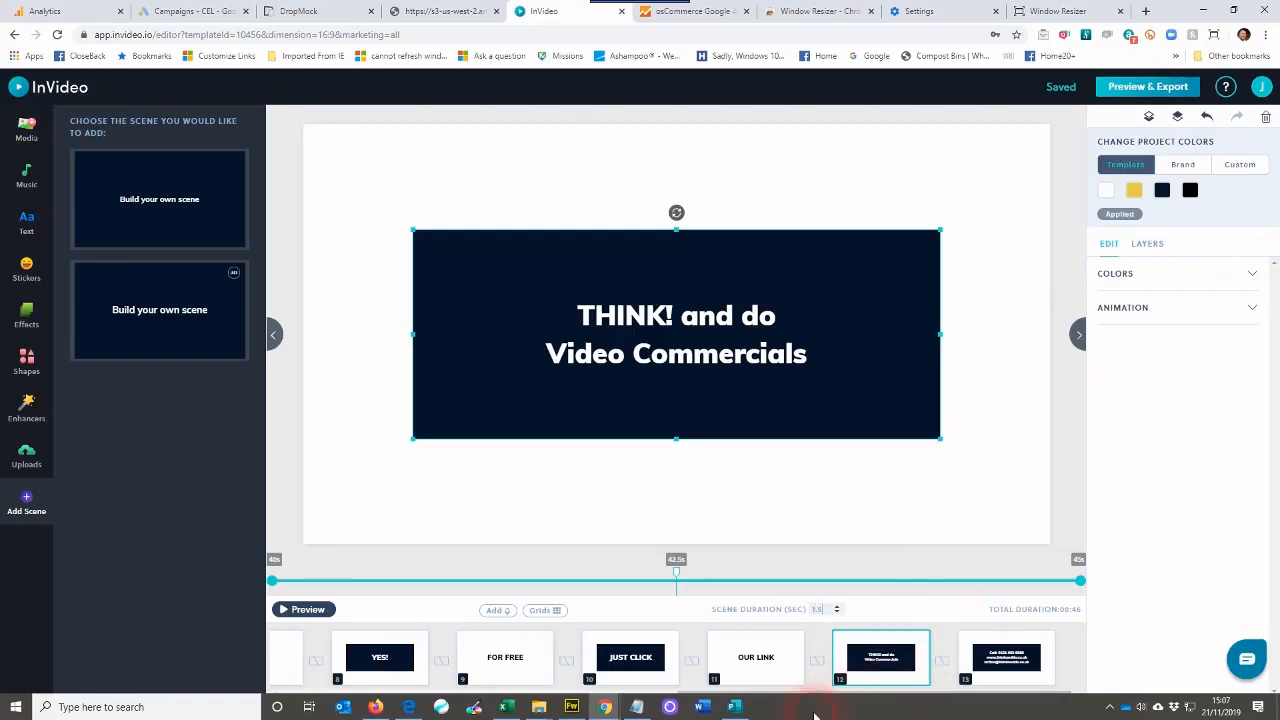
click(755, 657)
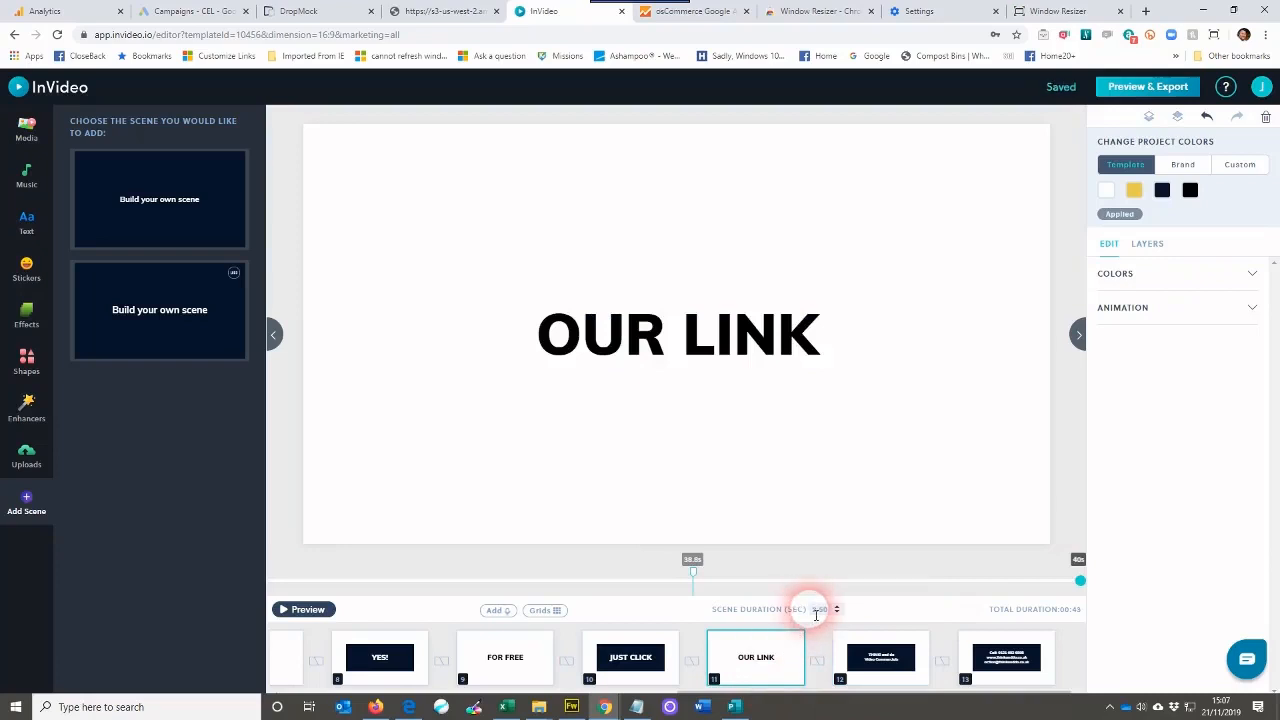
click(820, 609)
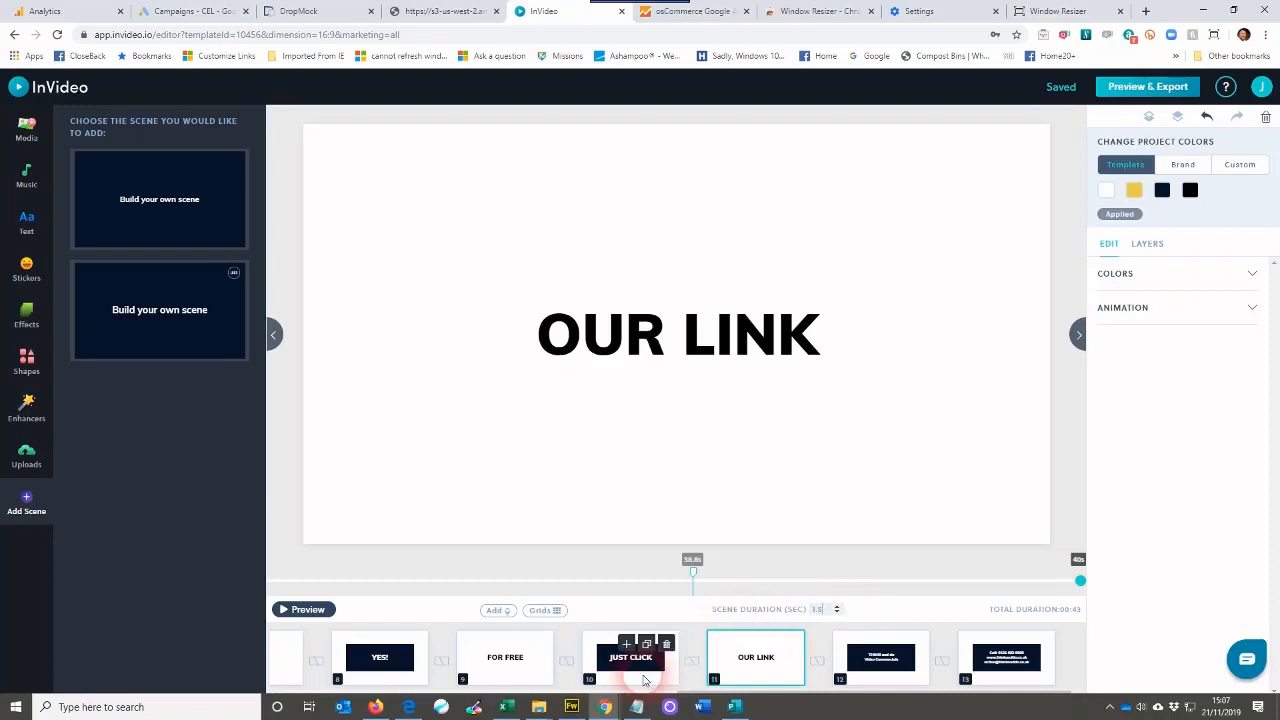
click(631, 657)
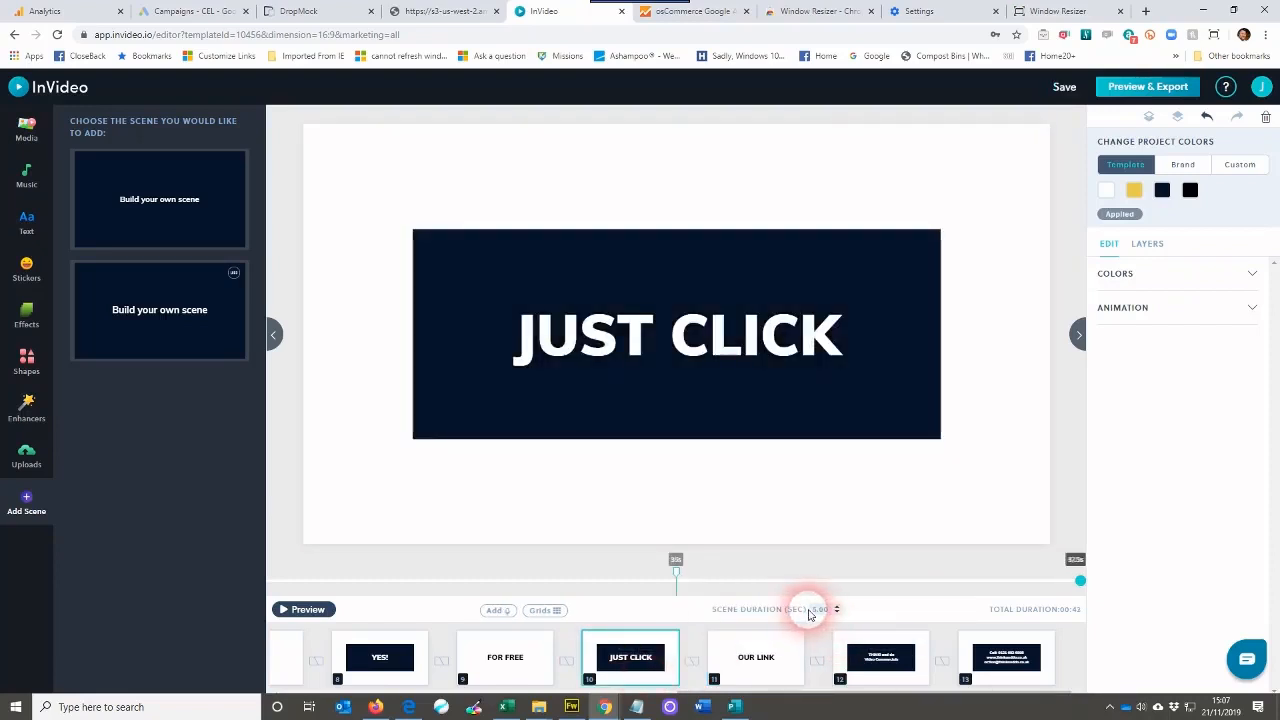
click(819, 609)
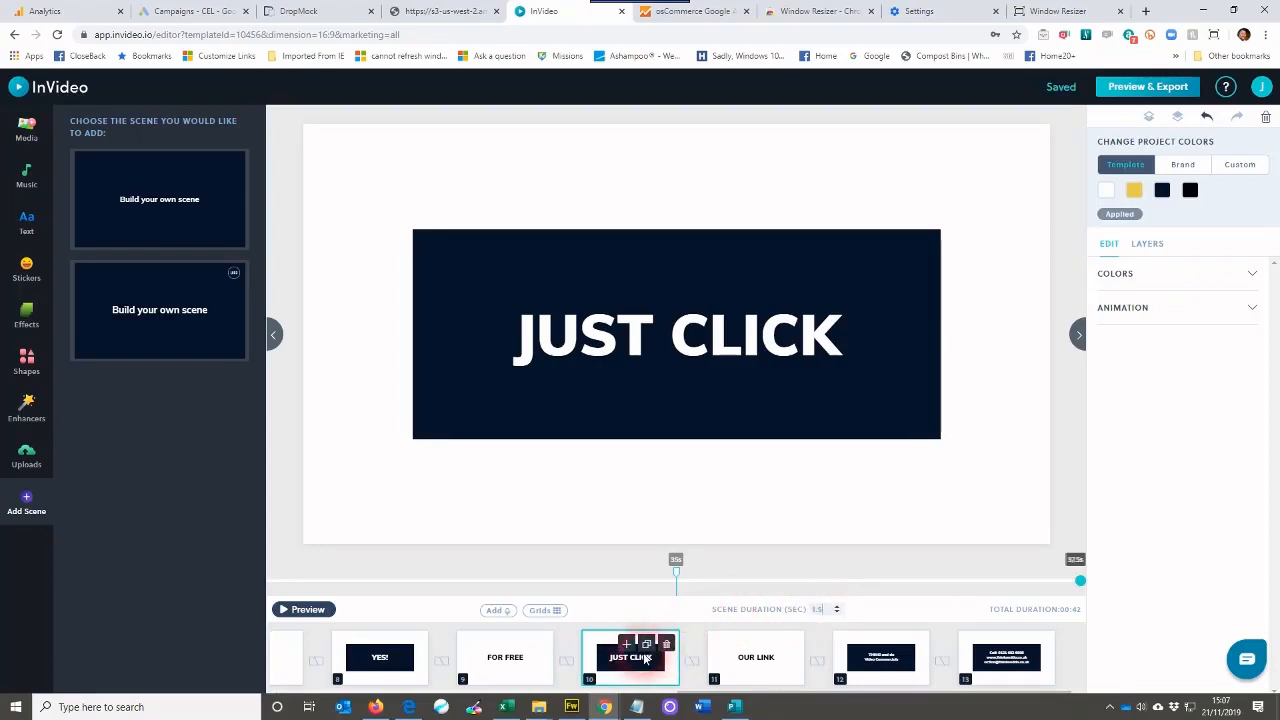
click(505, 657)
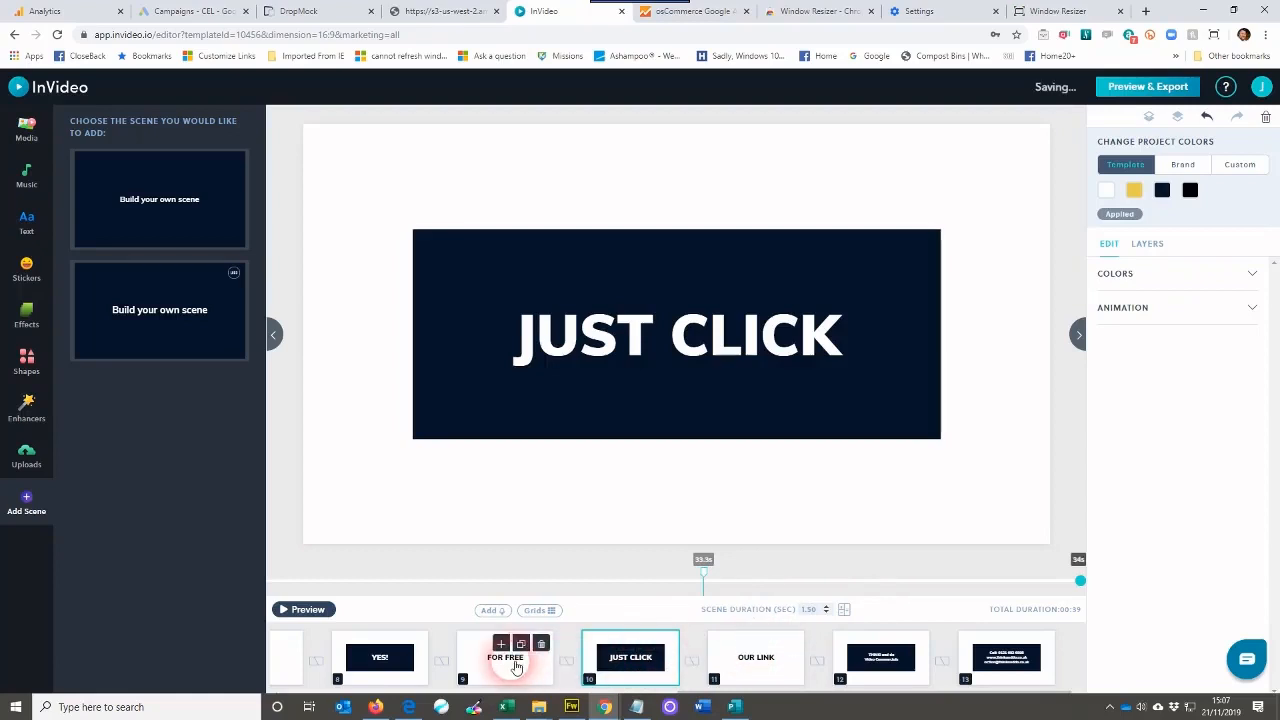
Step: Shorten the FOR FREE, YES!, FREE and YOUR scenes
click(505, 657)
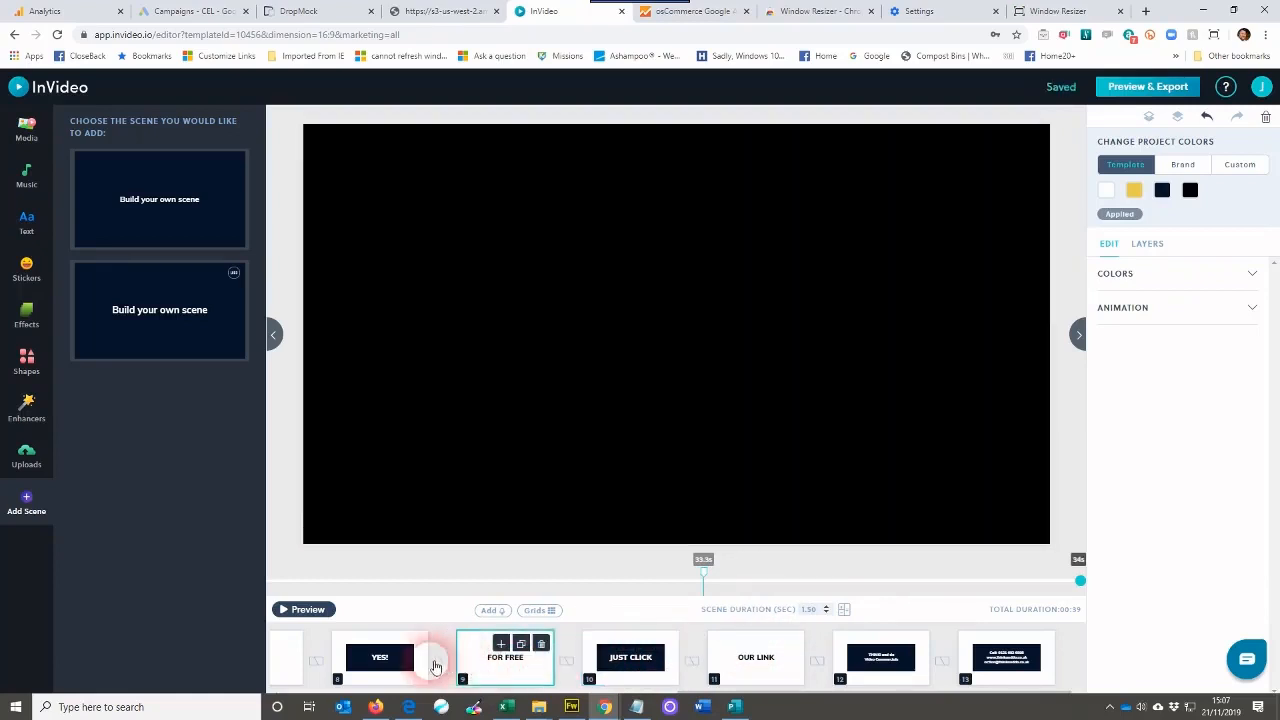
click(691, 657)
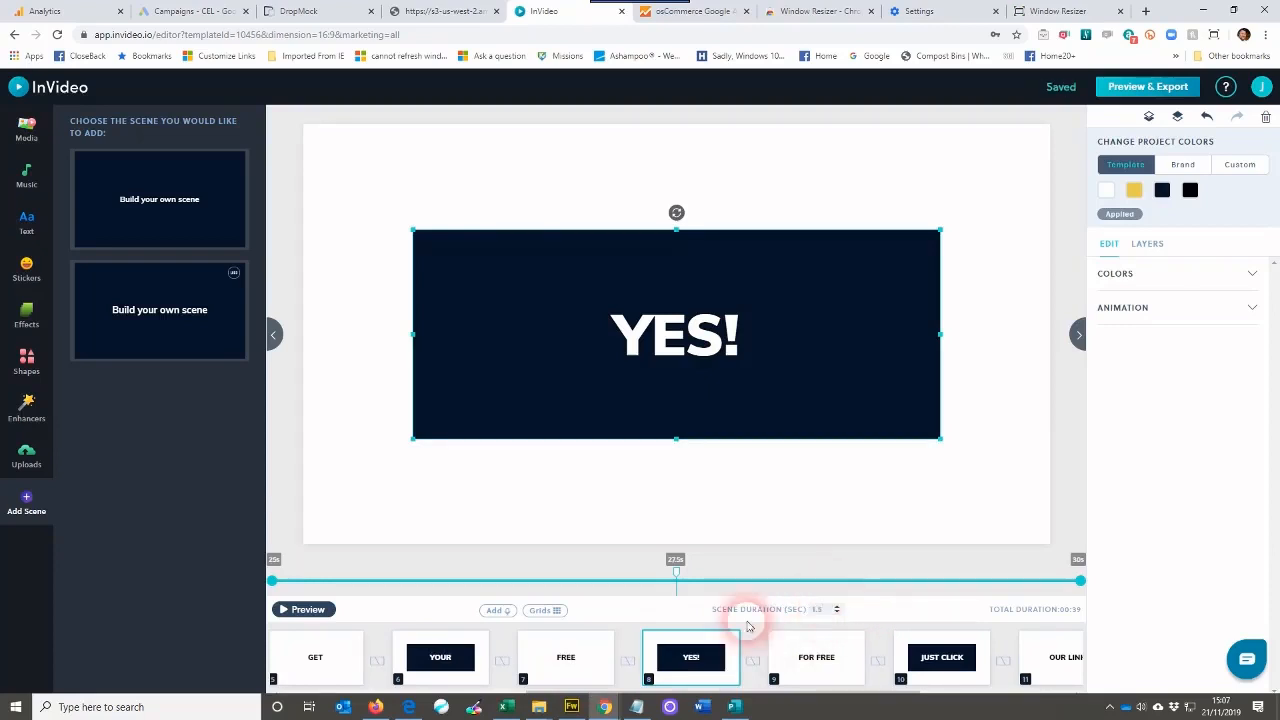
click(565, 657)
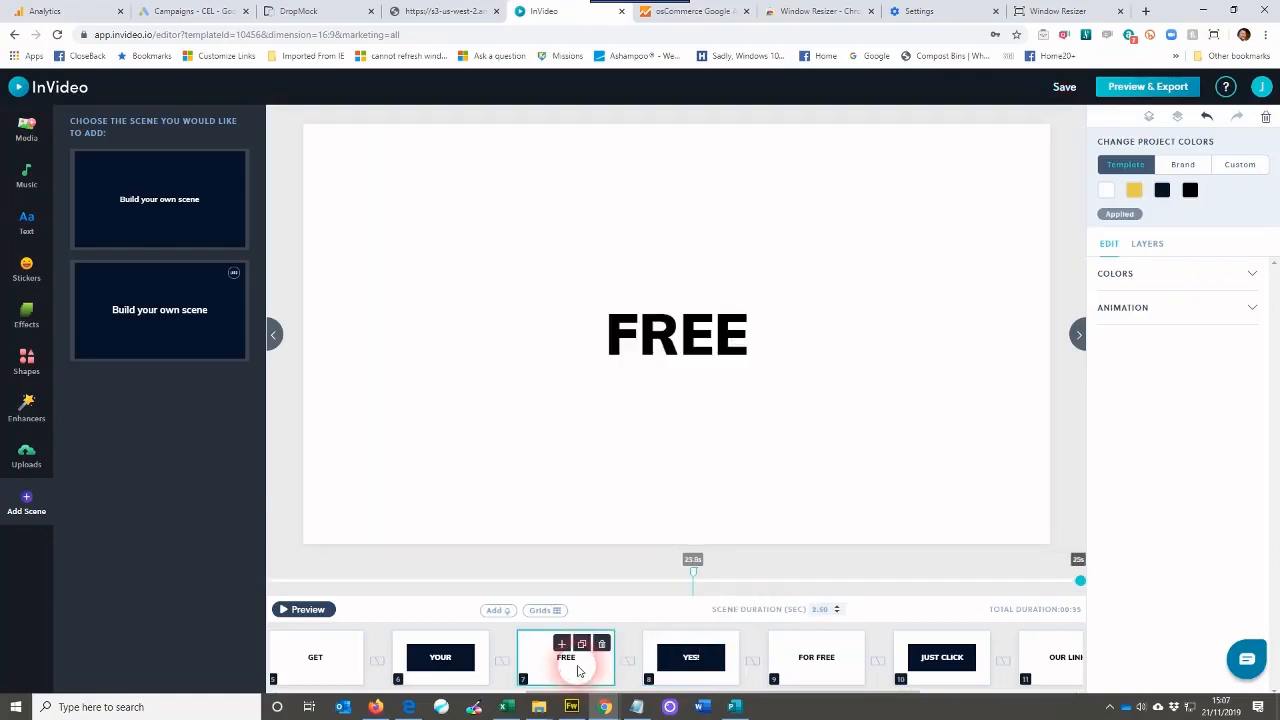
click(820, 609)
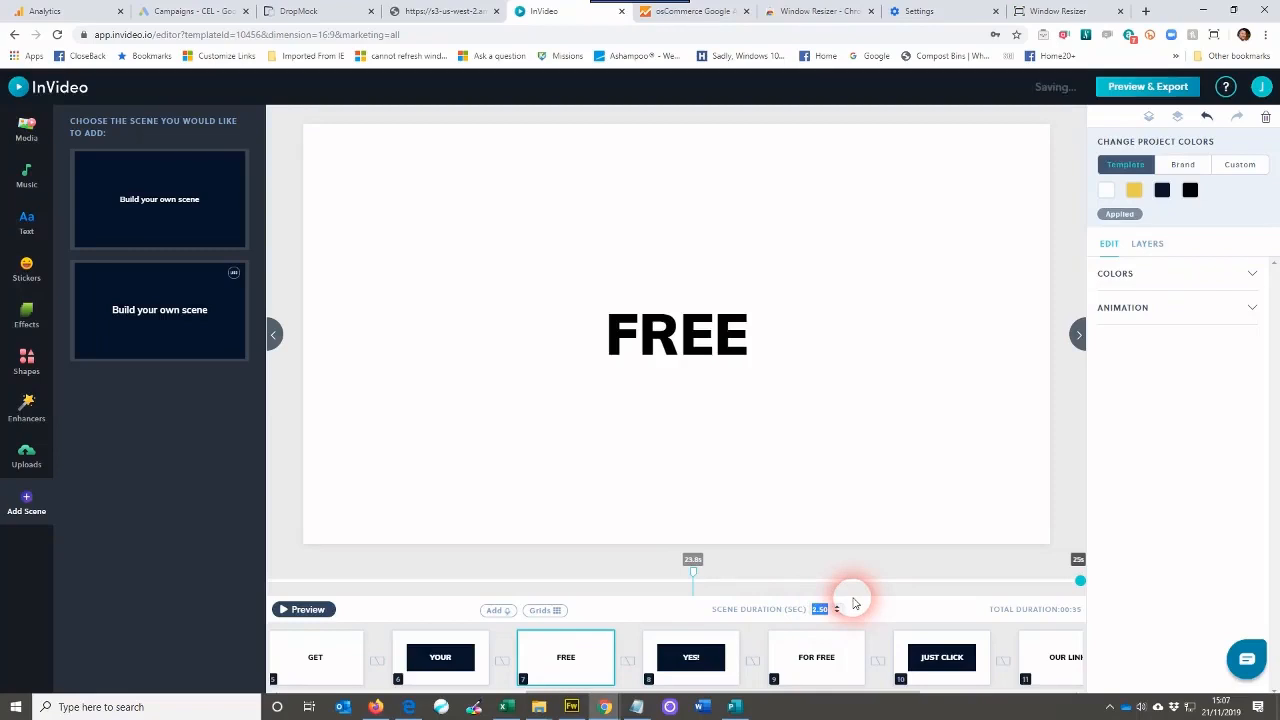
click(836, 613)
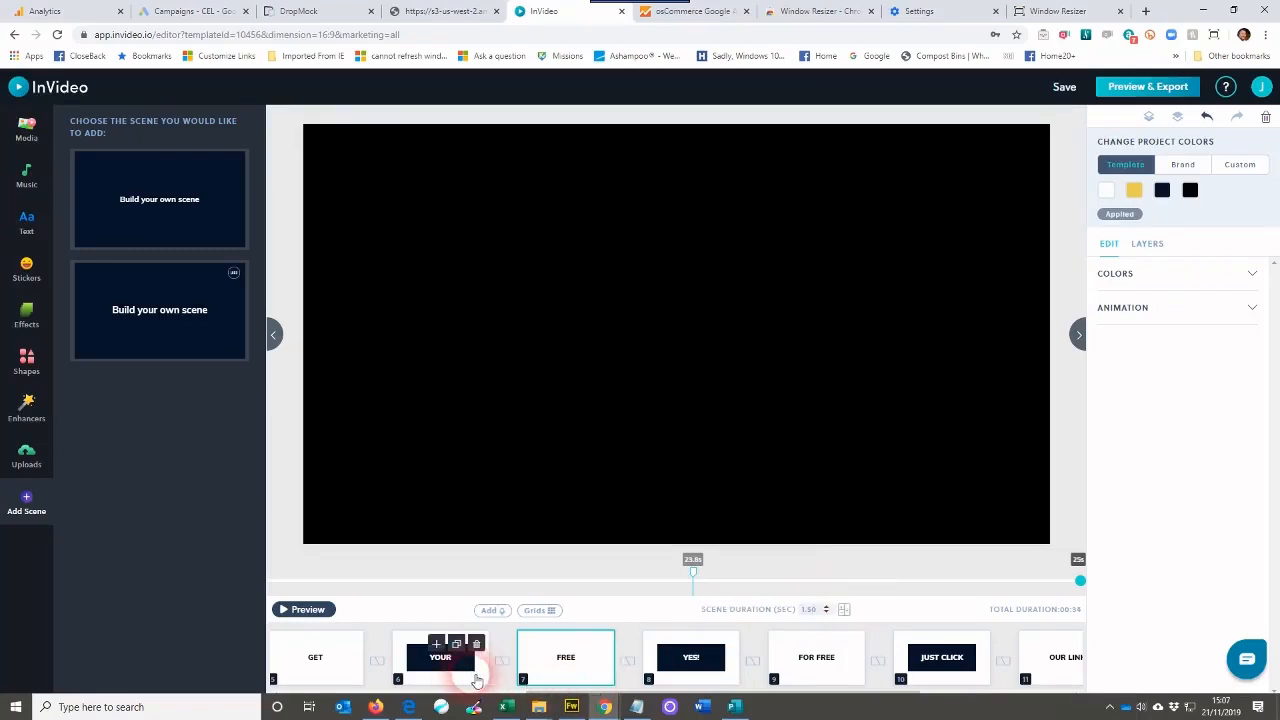
click(440, 657)
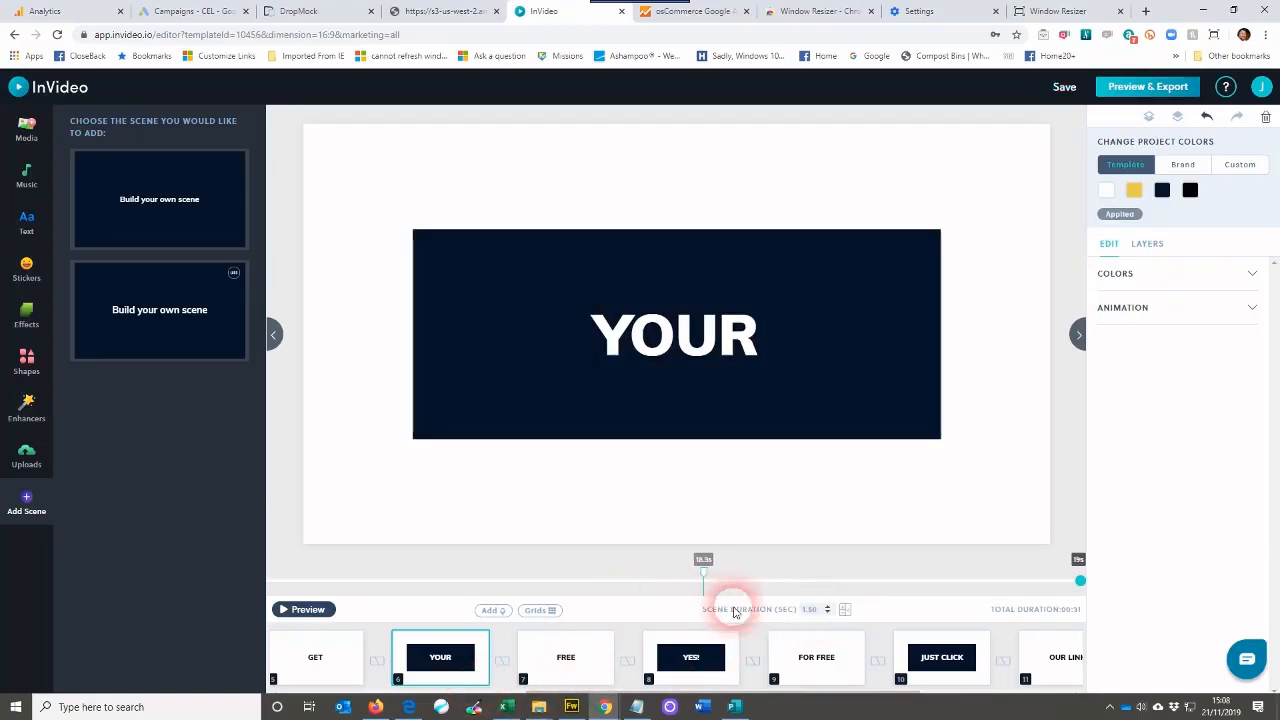
click(365, 657)
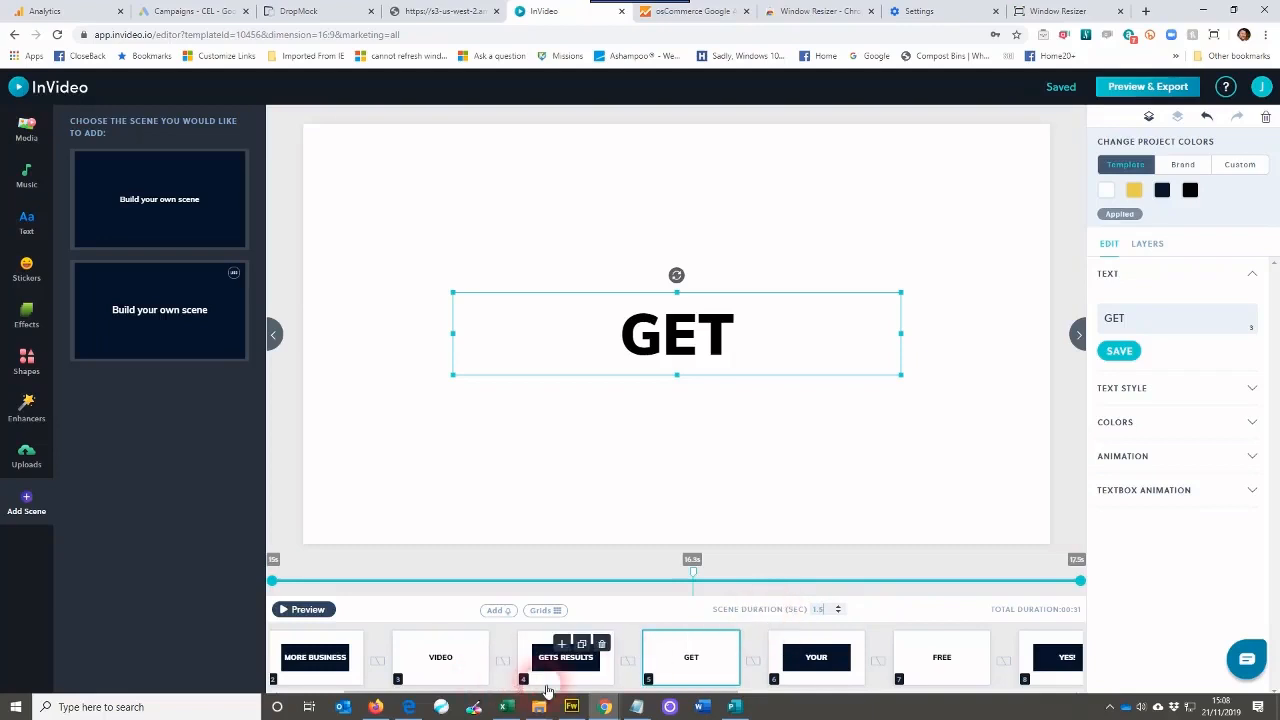
Step: Set the GETS RESULTS, MORE BUSINESS and DO YOU NEED scenes to 1.5 seconds each
click(565, 657)
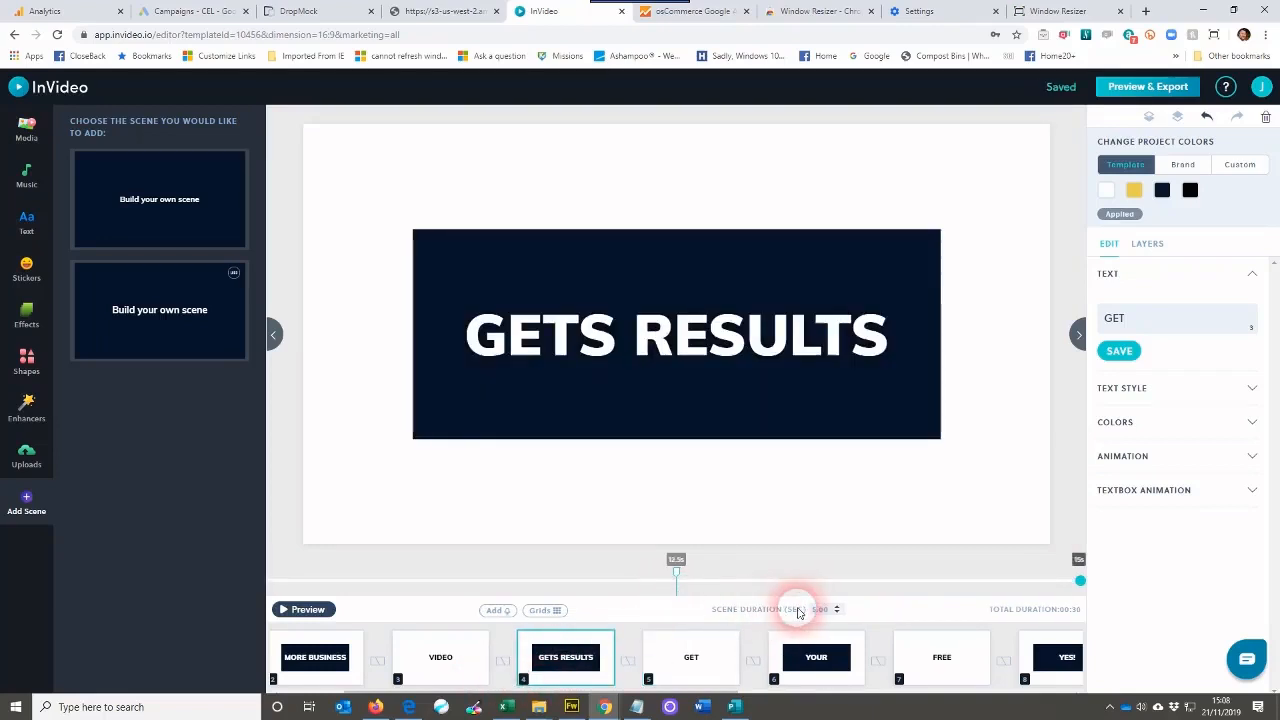
click(820, 609)
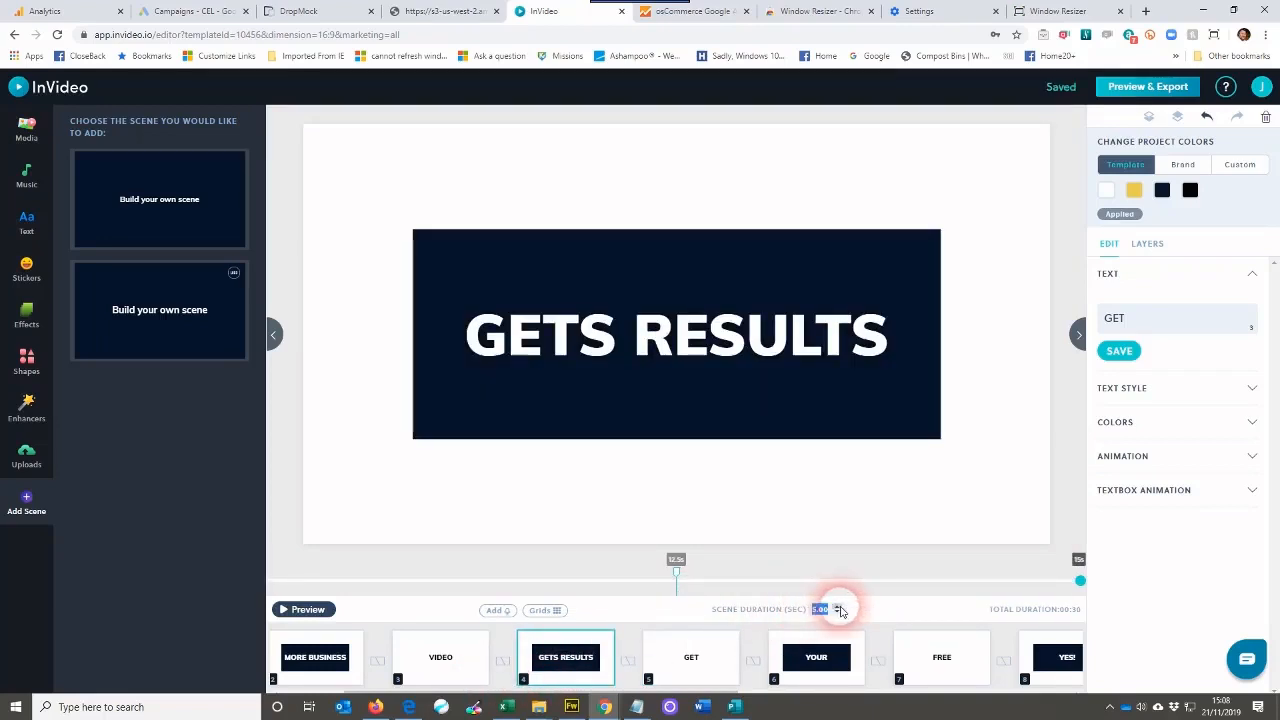
click(839, 608)
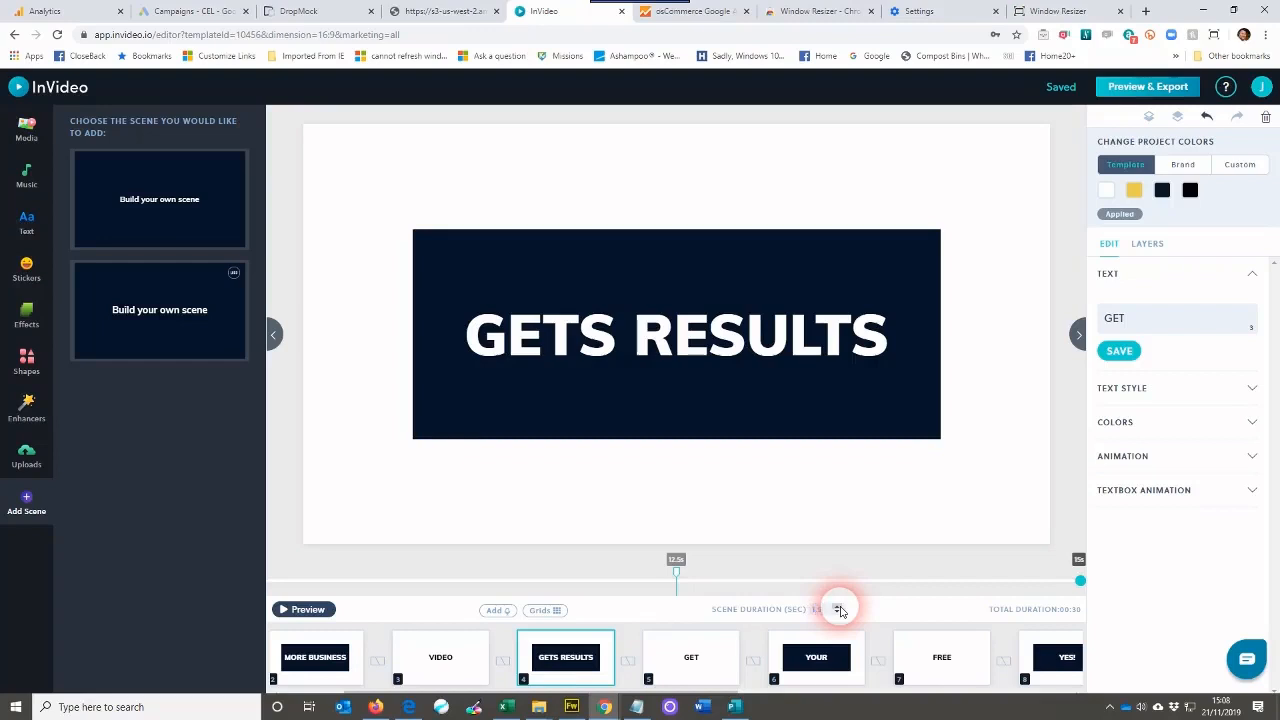
click(440, 657)
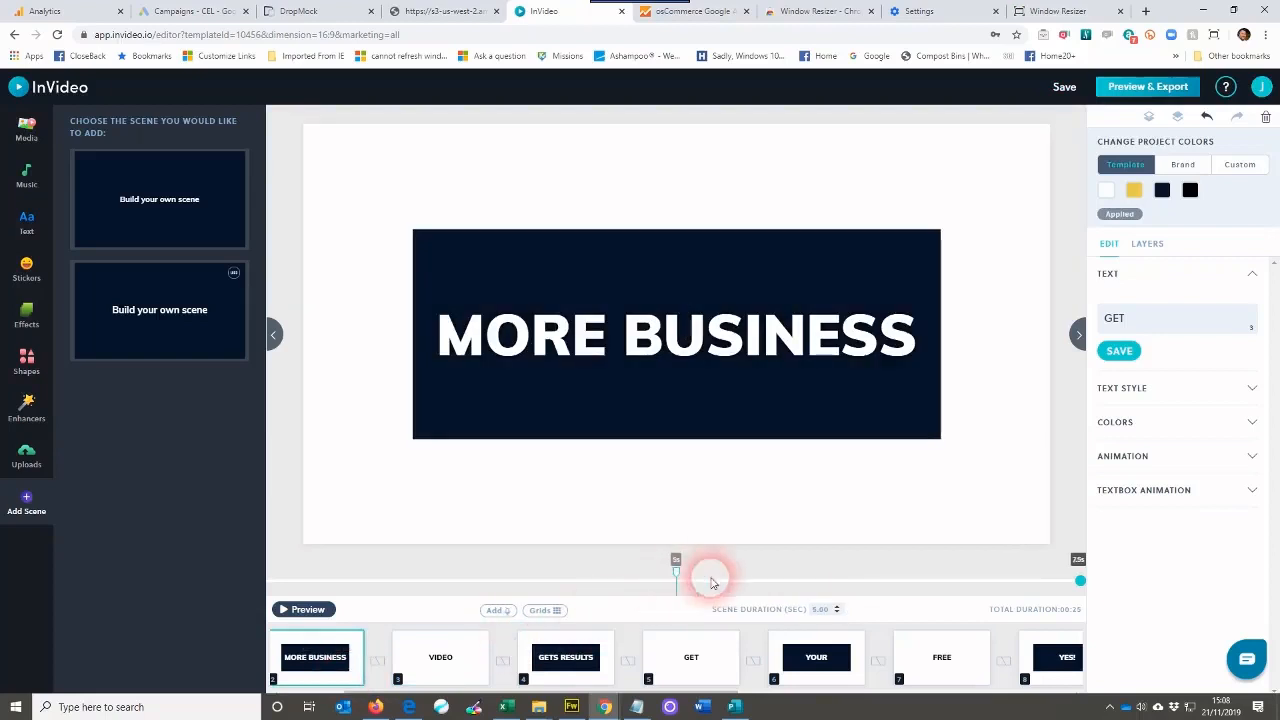
click(820, 609)
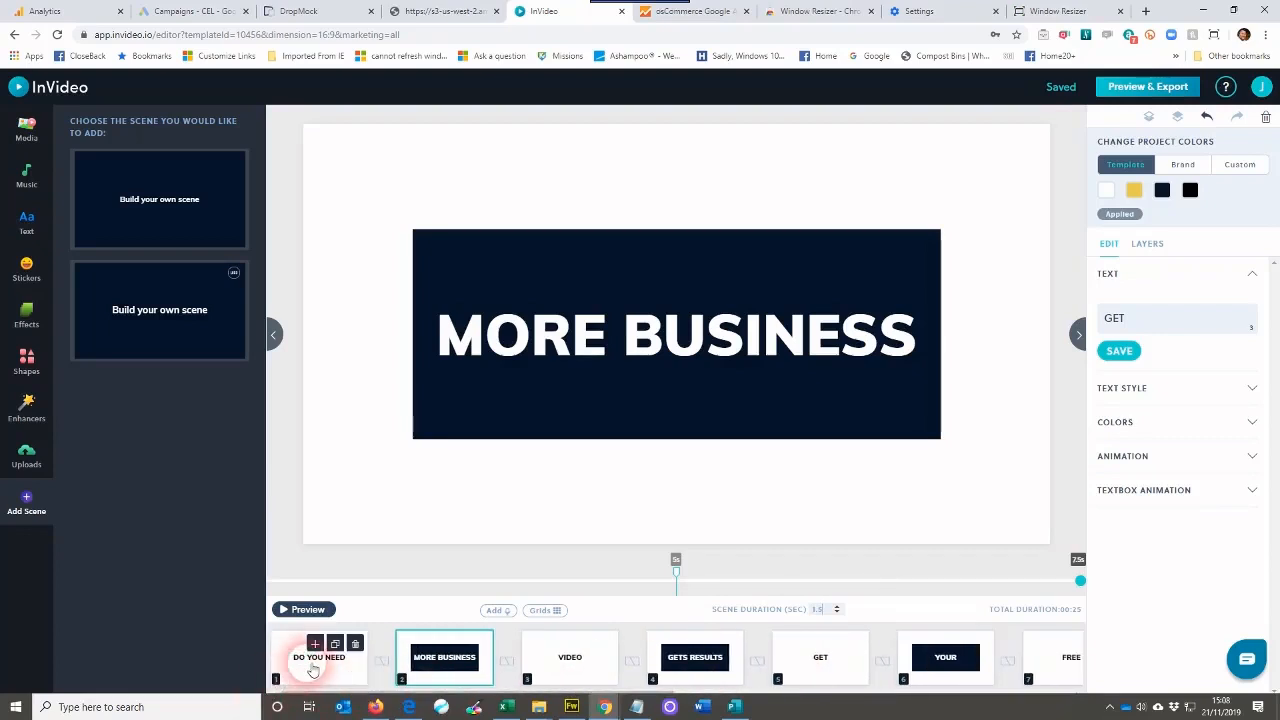
click(319, 657)
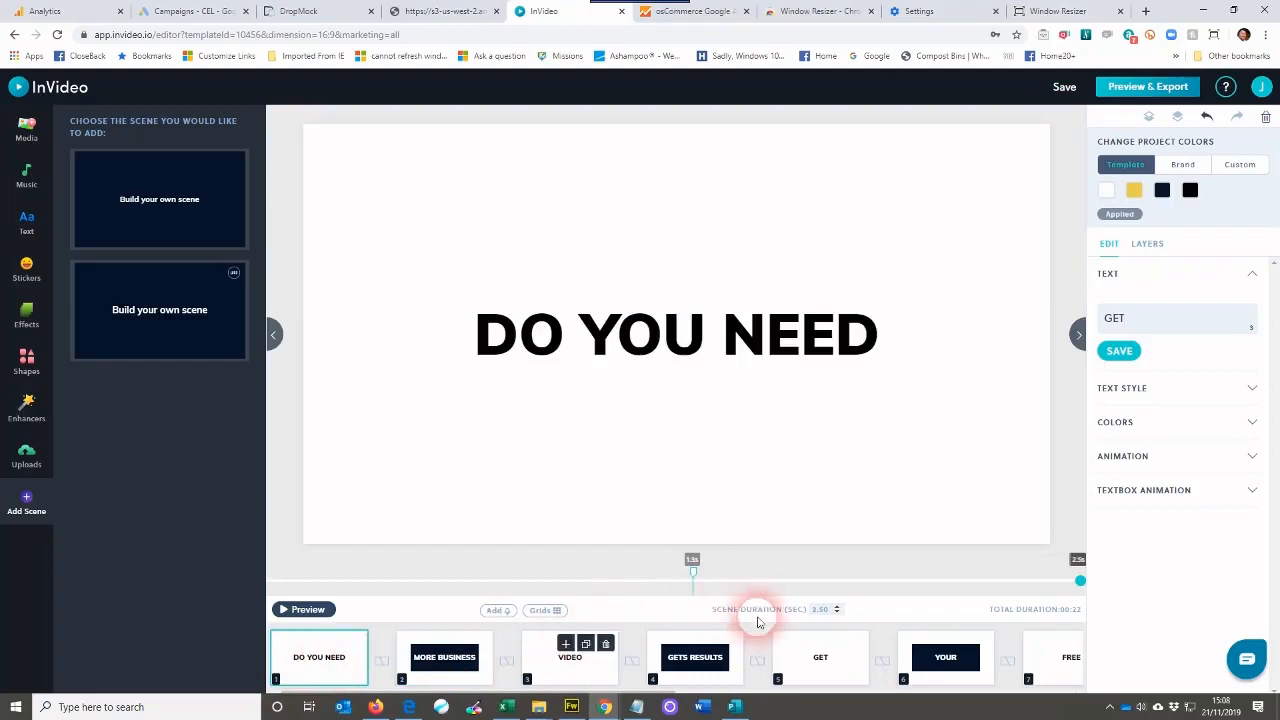
click(820, 609)
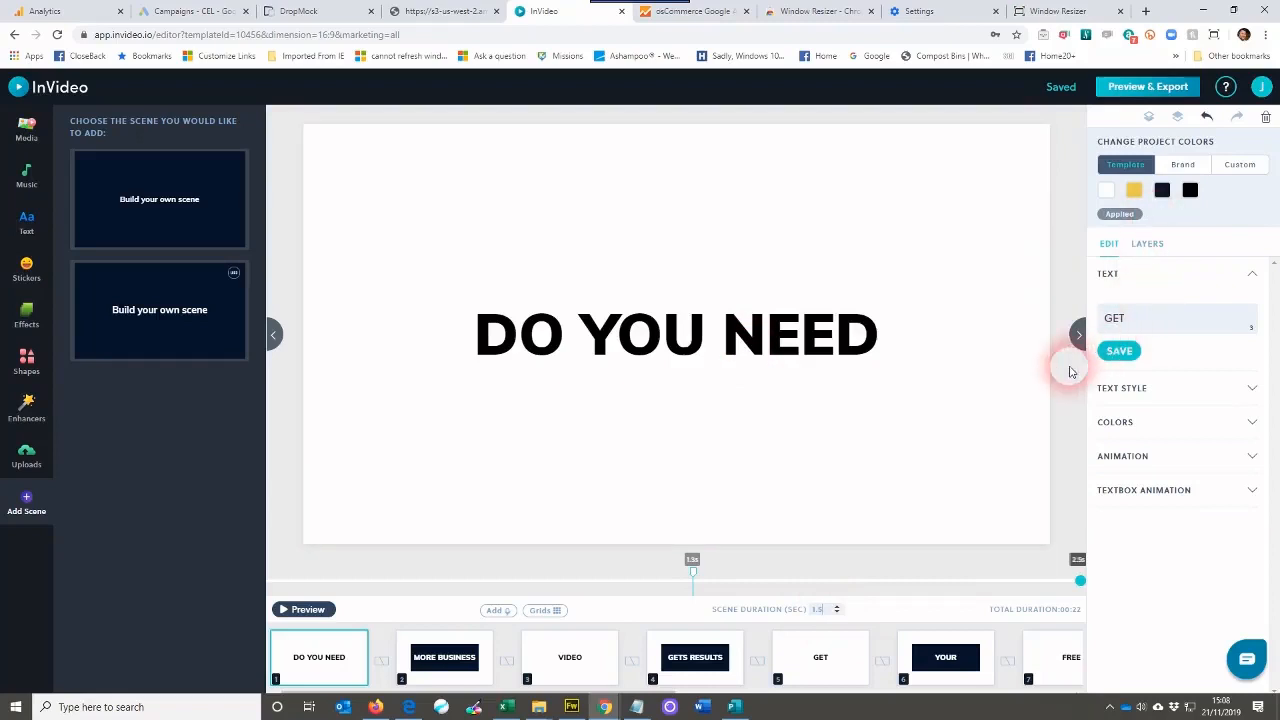
mouse_move(1068, 291)
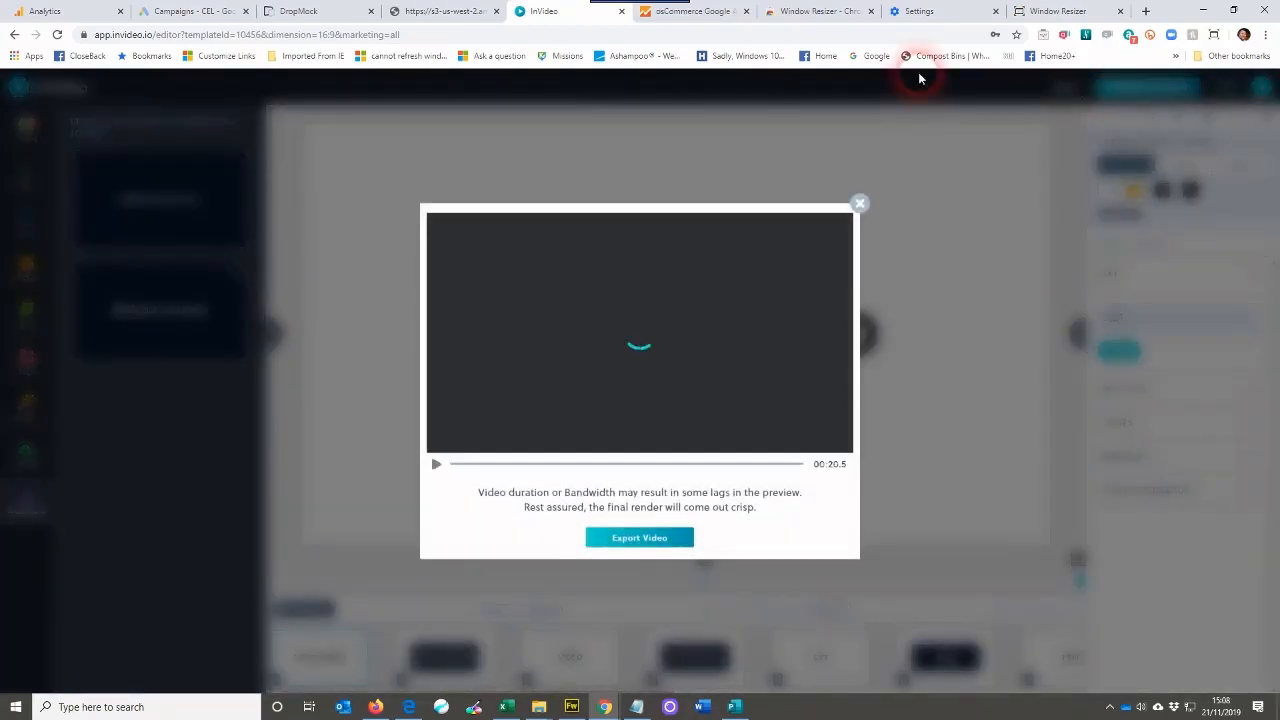
click(436, 464)
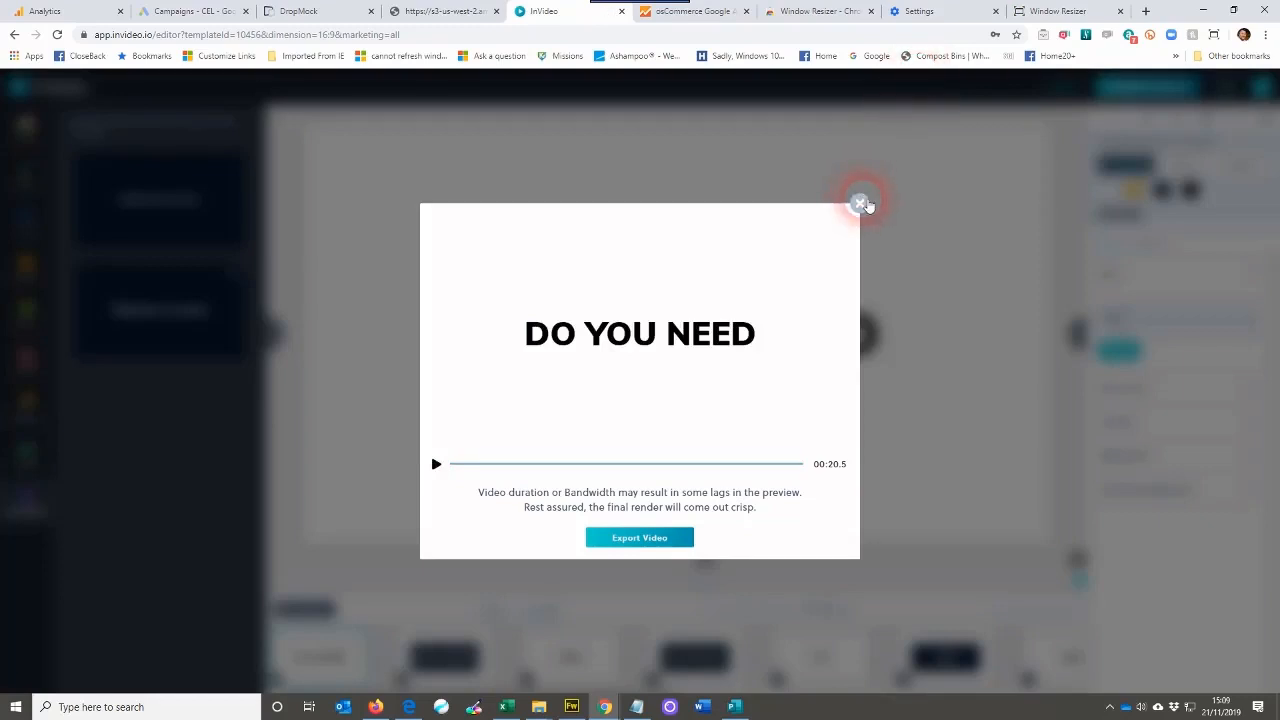
click(859, 203)
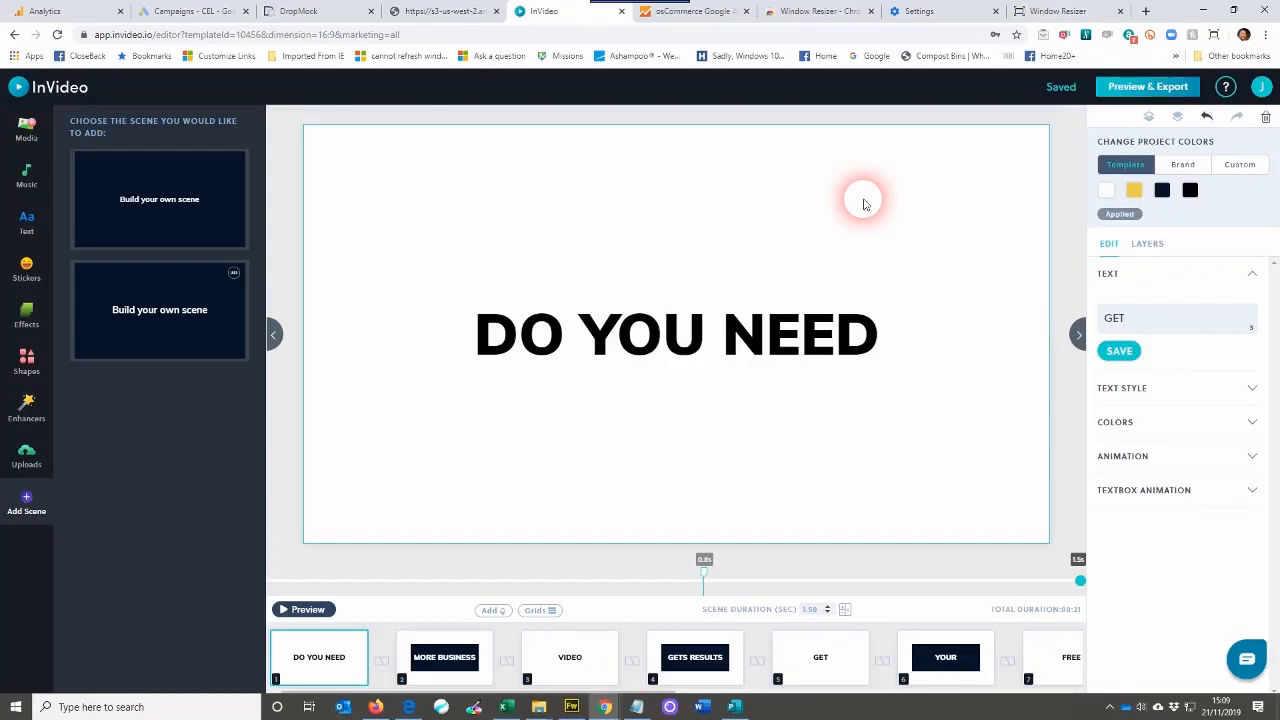
mouse_move(853, 401)
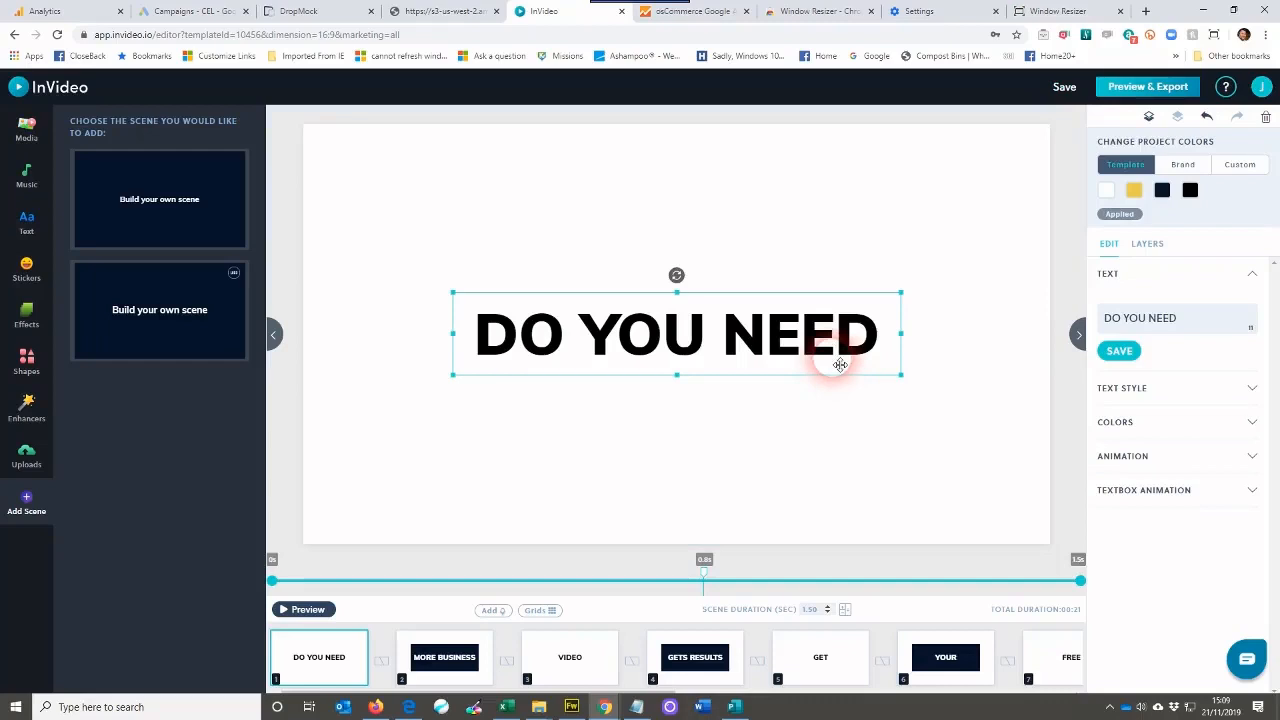
Step: Give the DO YOU NEED text a character-by-character Shift From Left entrance
click(1252, 456)
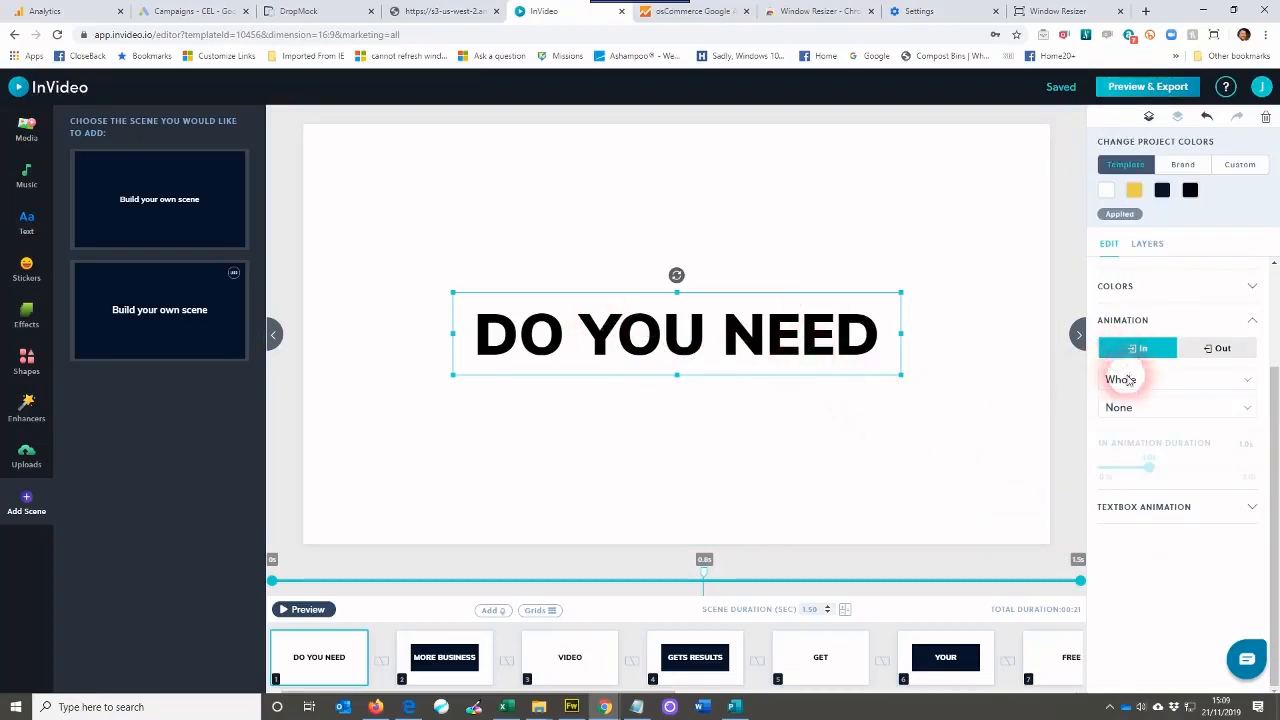
click(1177, 378)
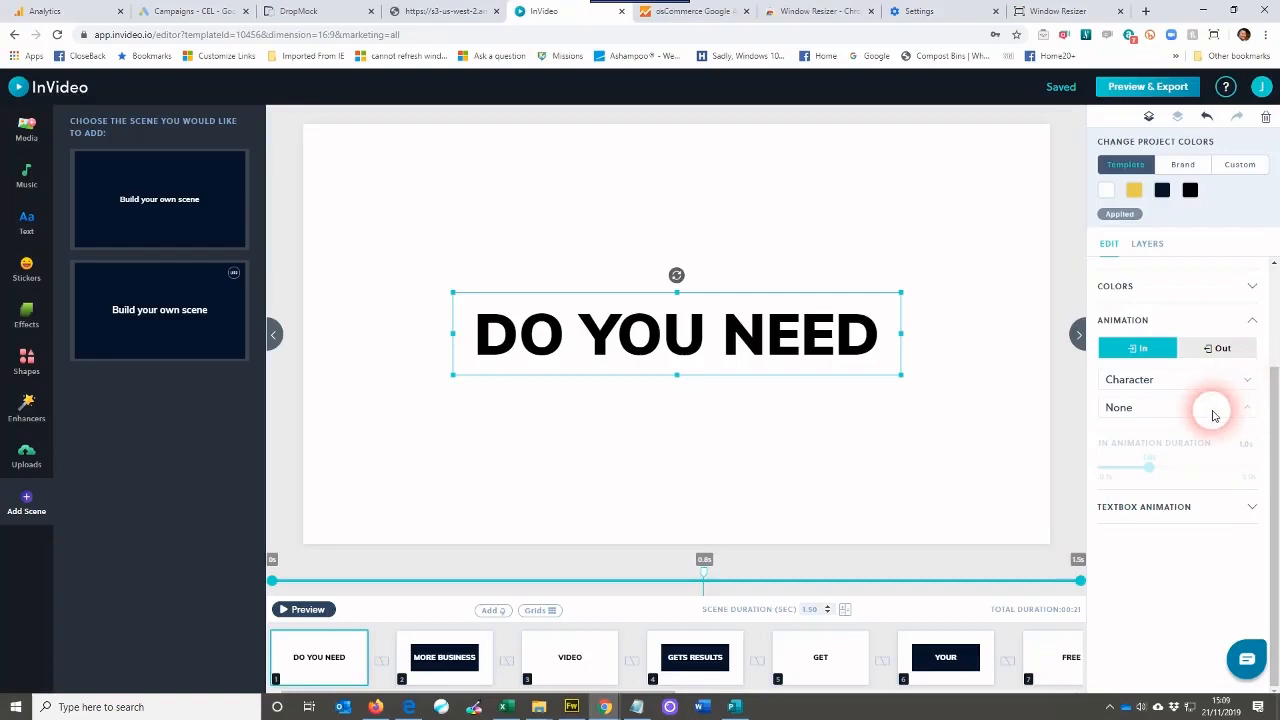
click(1178, 407)
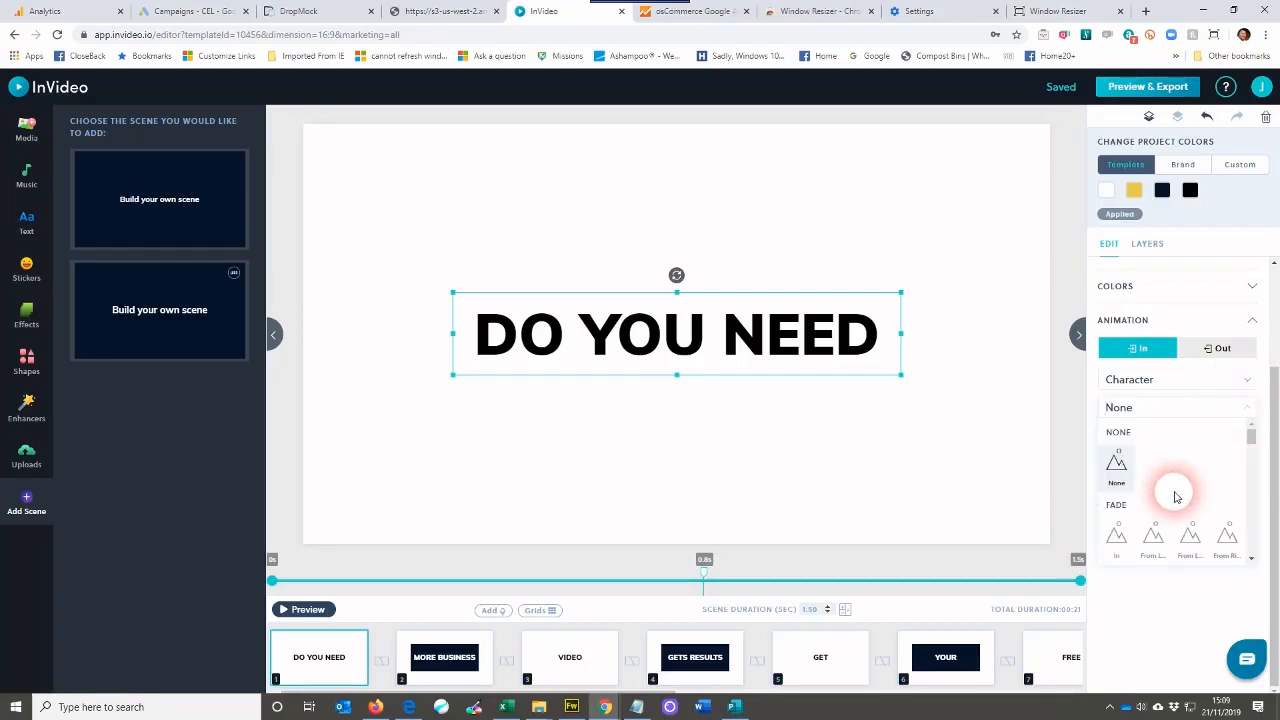
scroll(down, 3)
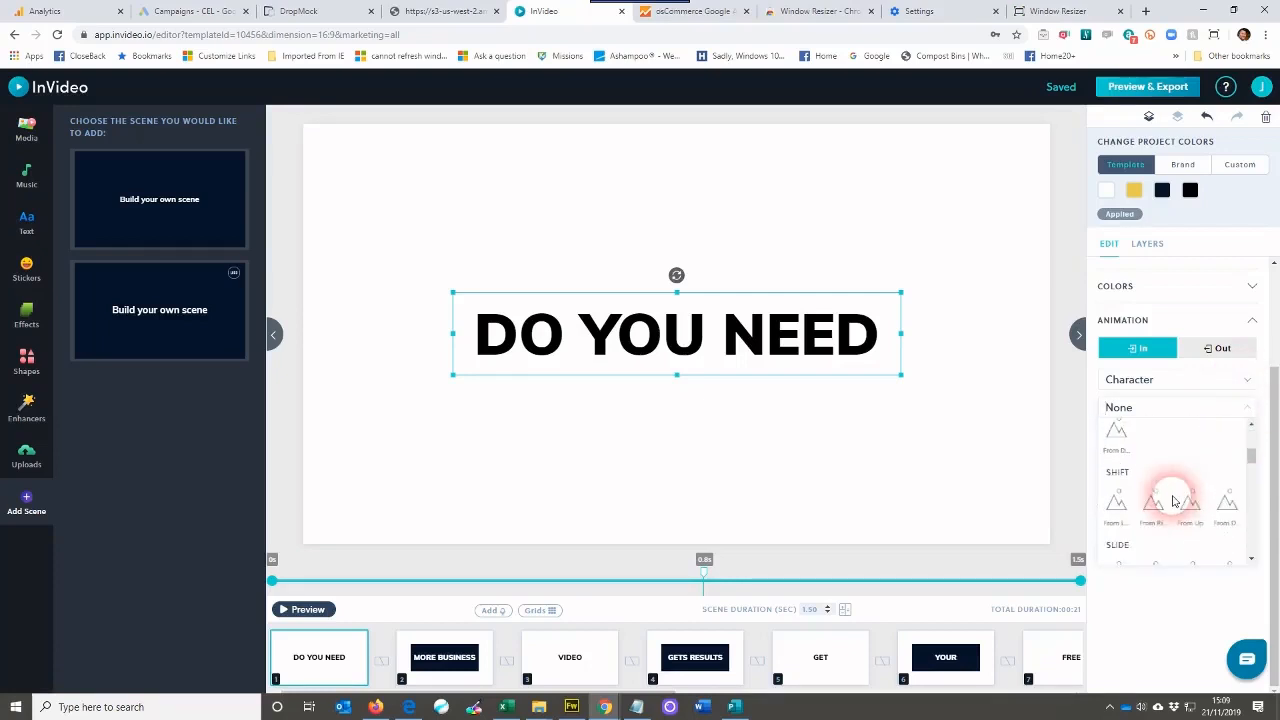
scroll(down, 3)
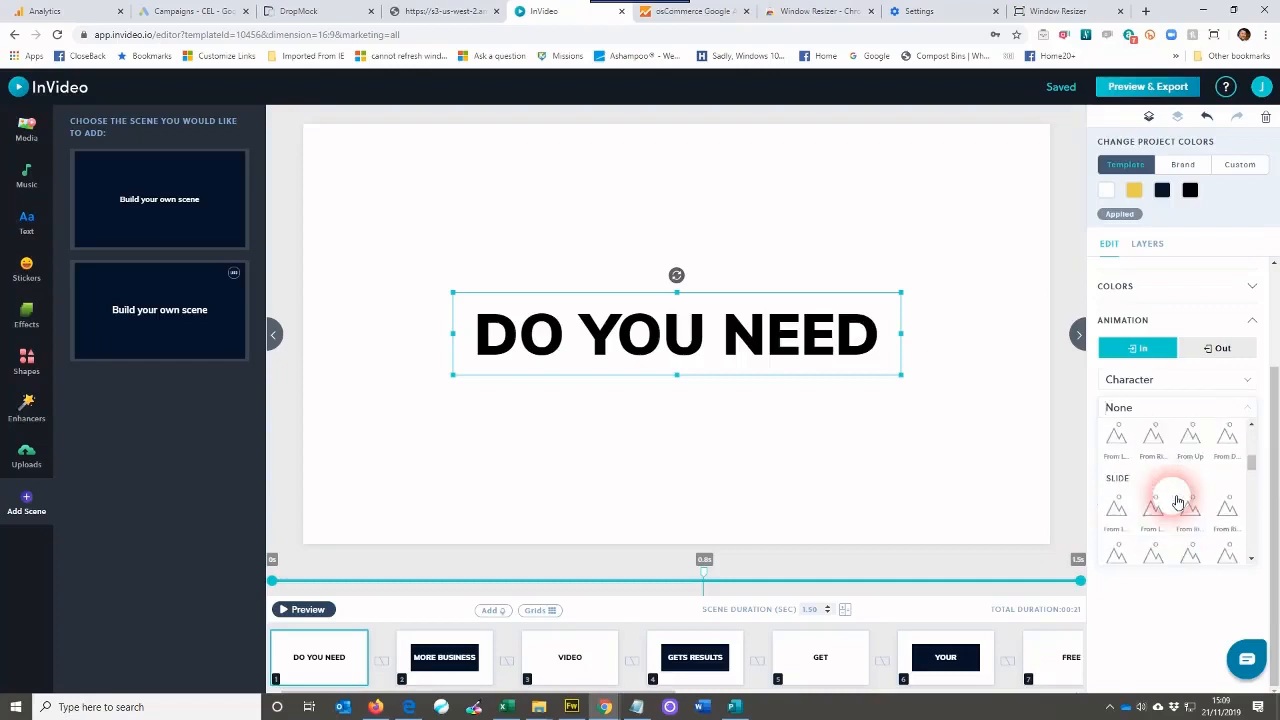
scroll(down, 3)
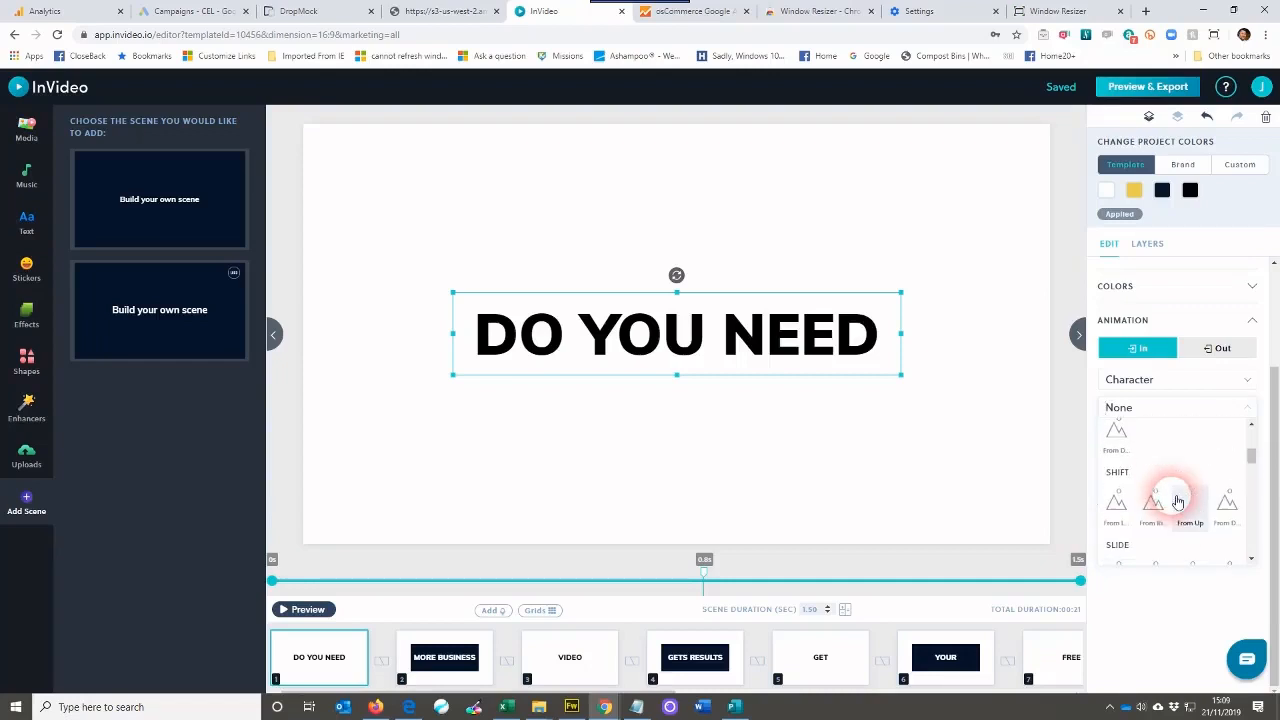
click(1153, 497)
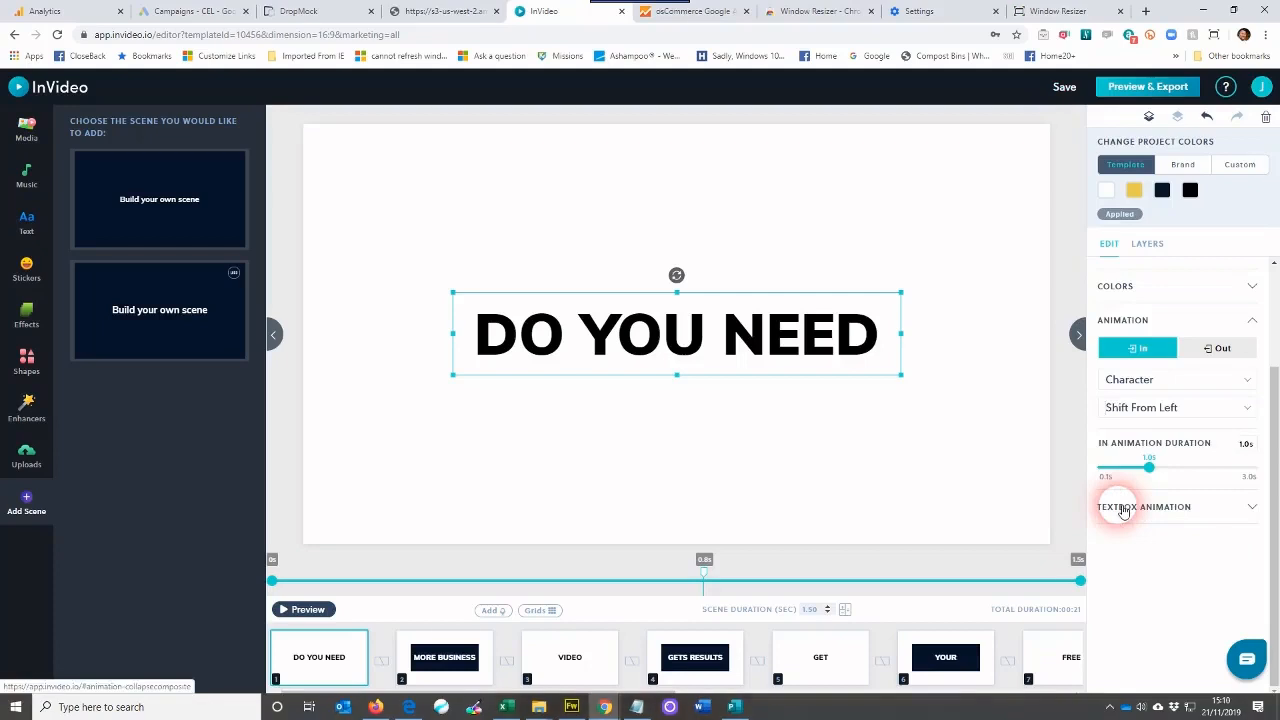
Step: Lengthen the entrance animation to 1.4 seconds and preview the scene
drag(1148, 467, 1158, 467)
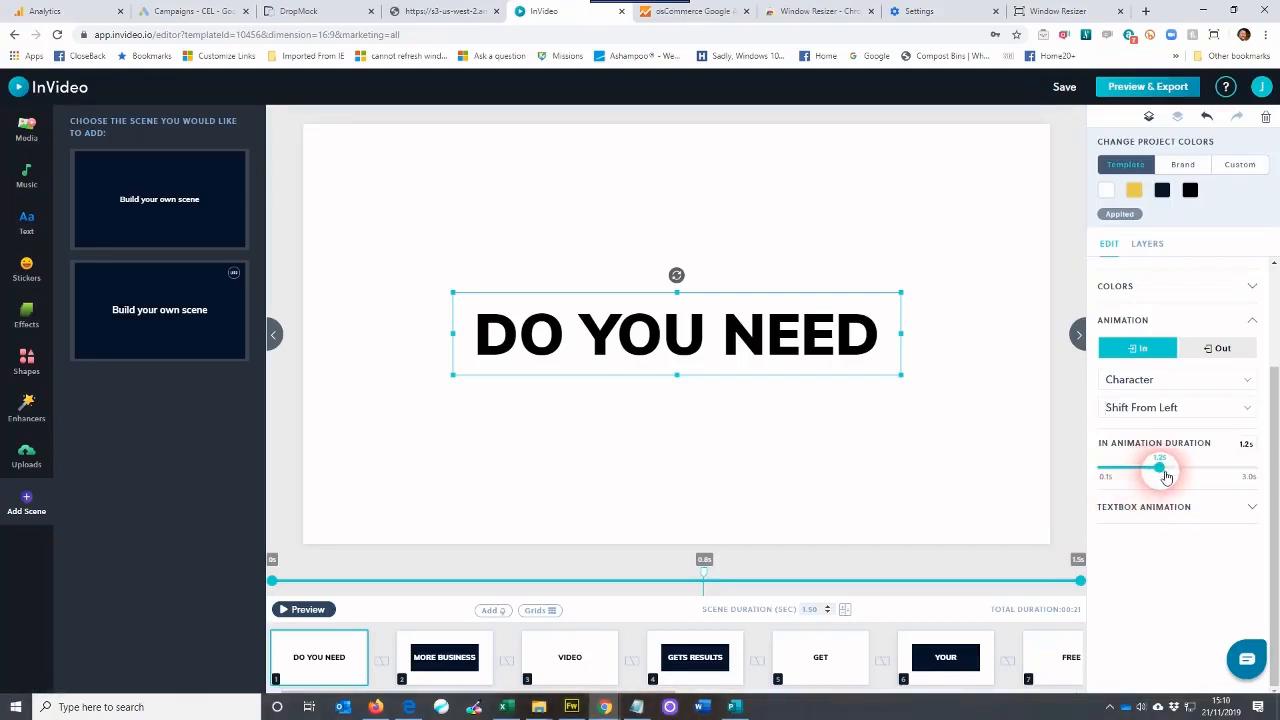
drag(1158, 468, 1173, 468)
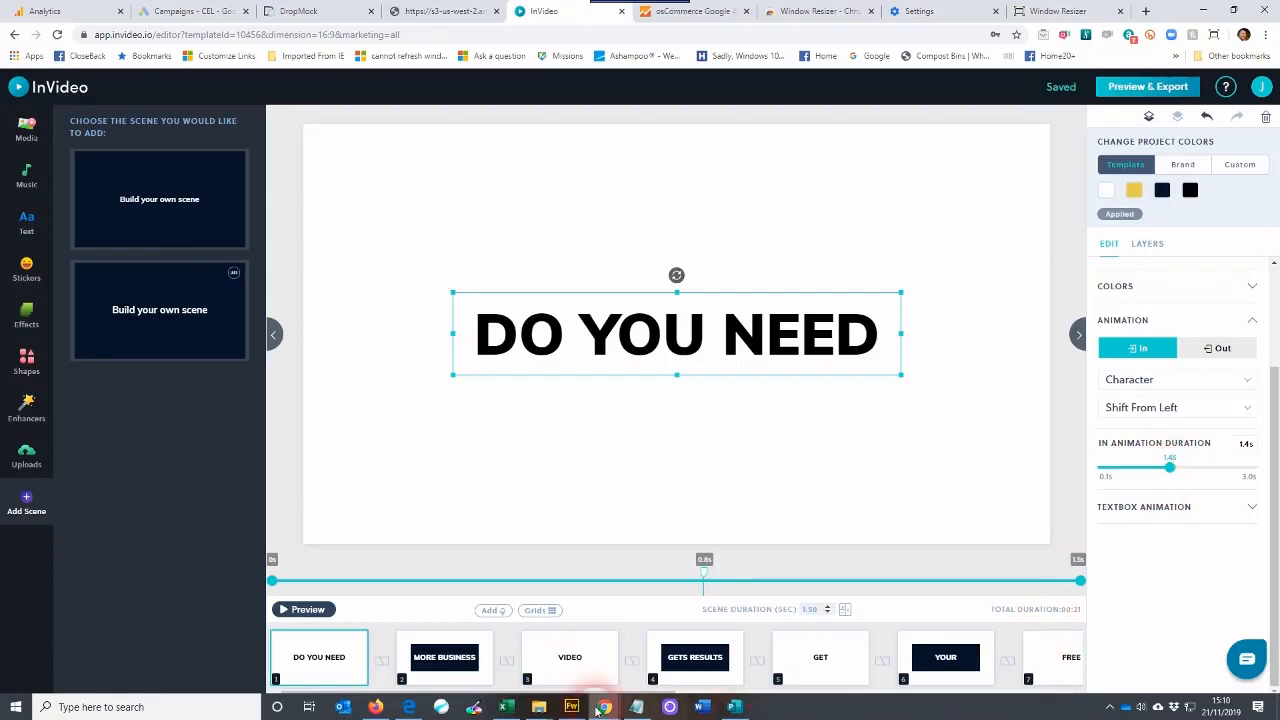
click(303, 609)
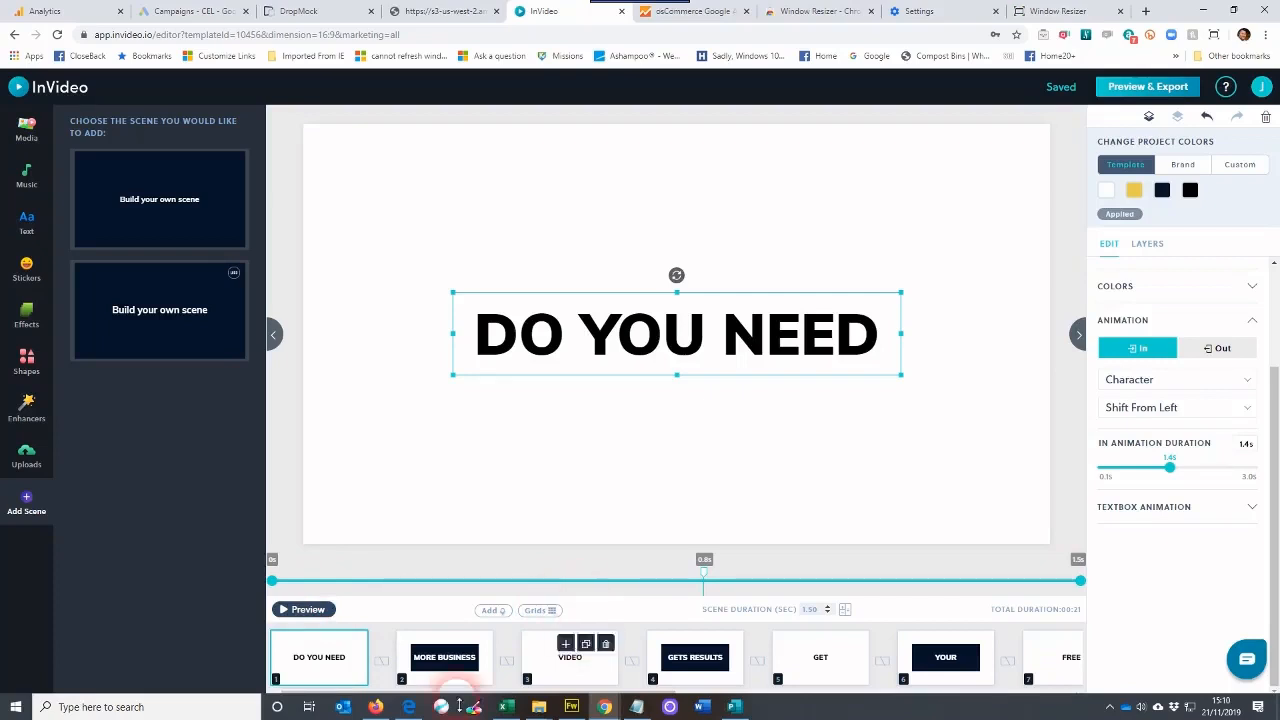
click(444, 657)
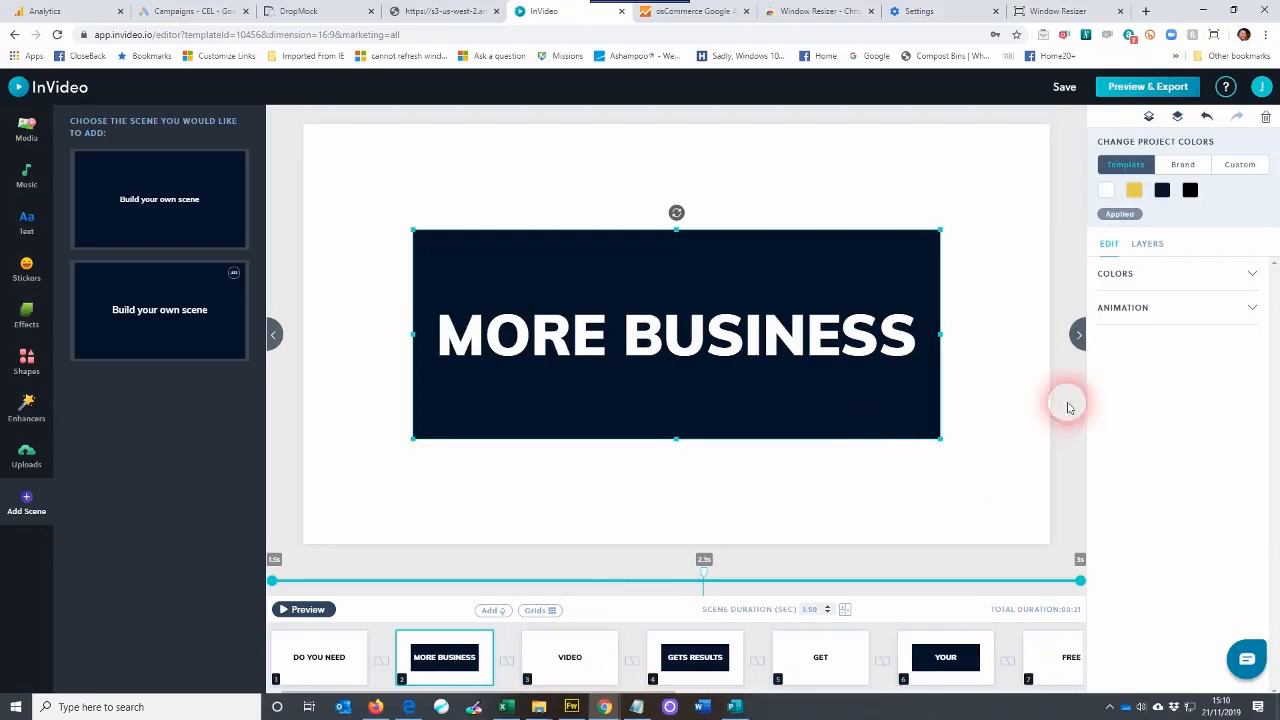
Step: Give the MORE BUSINESS box a Zoom From Out entrance lasting 1.3 seconds
click(1147, 243)
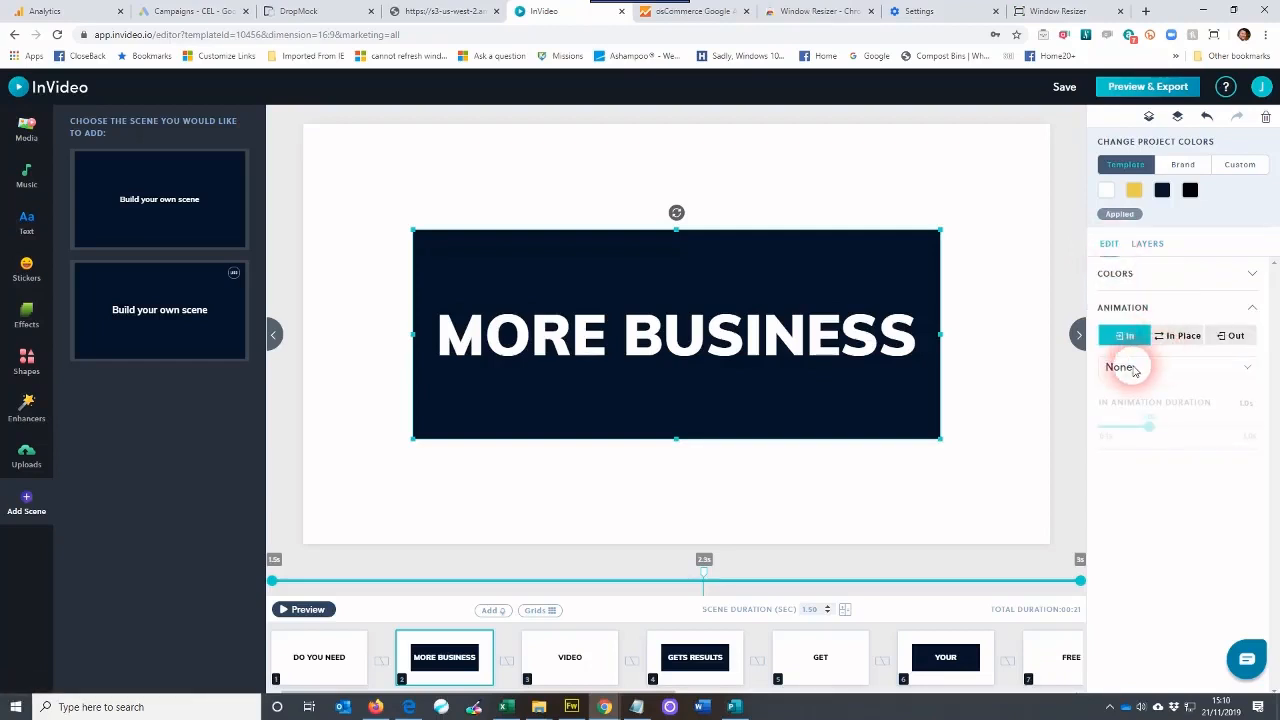
click(1135, 367)
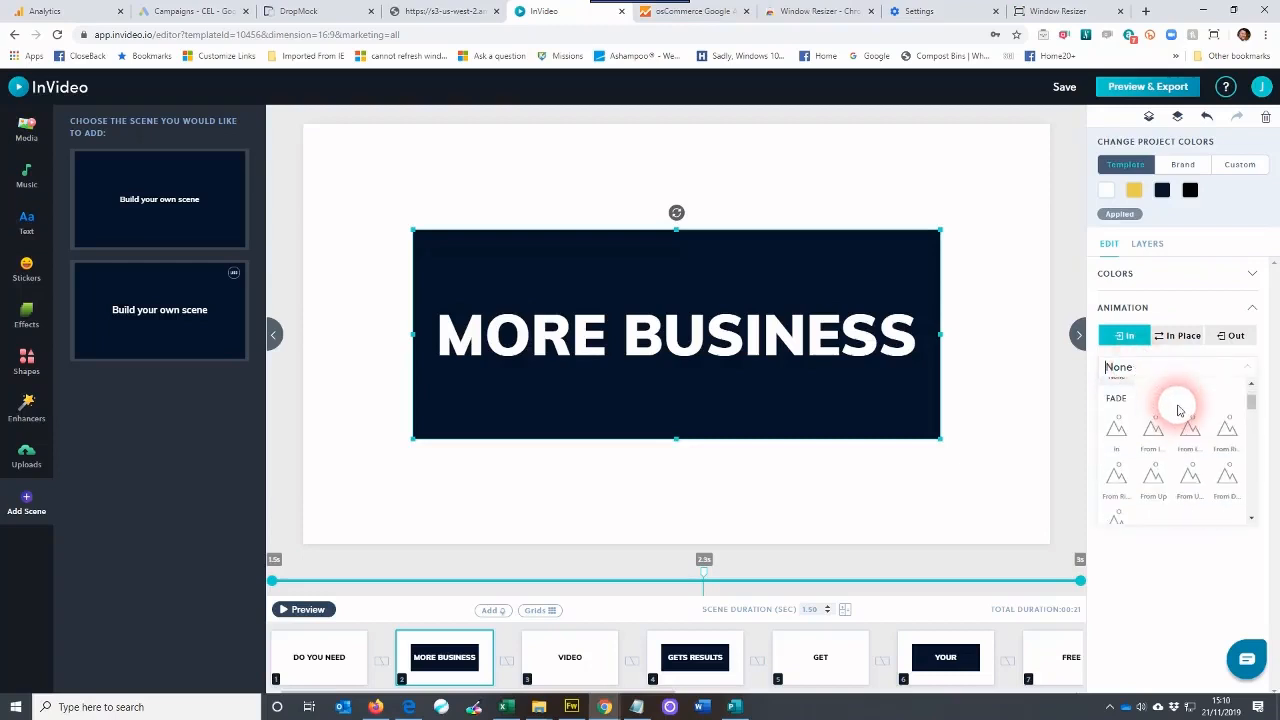
scroll(down, 3)
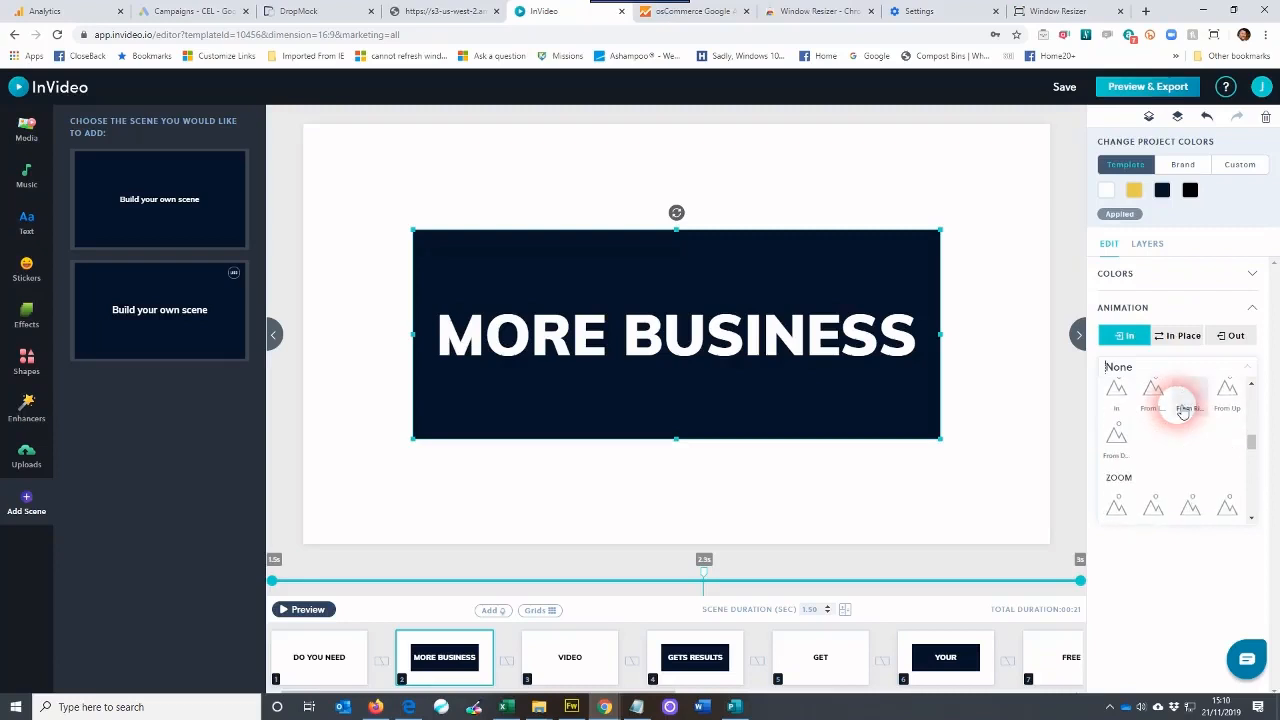
scroll(down, 3)
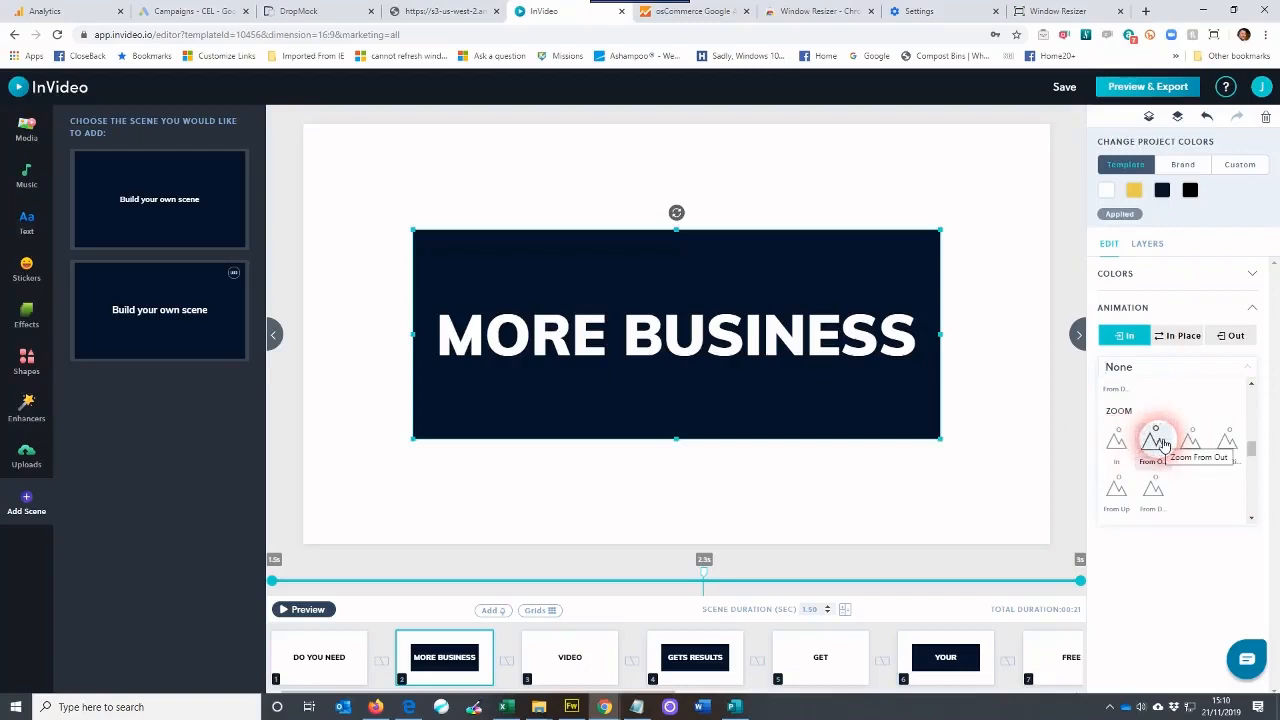
click(1152, 442)
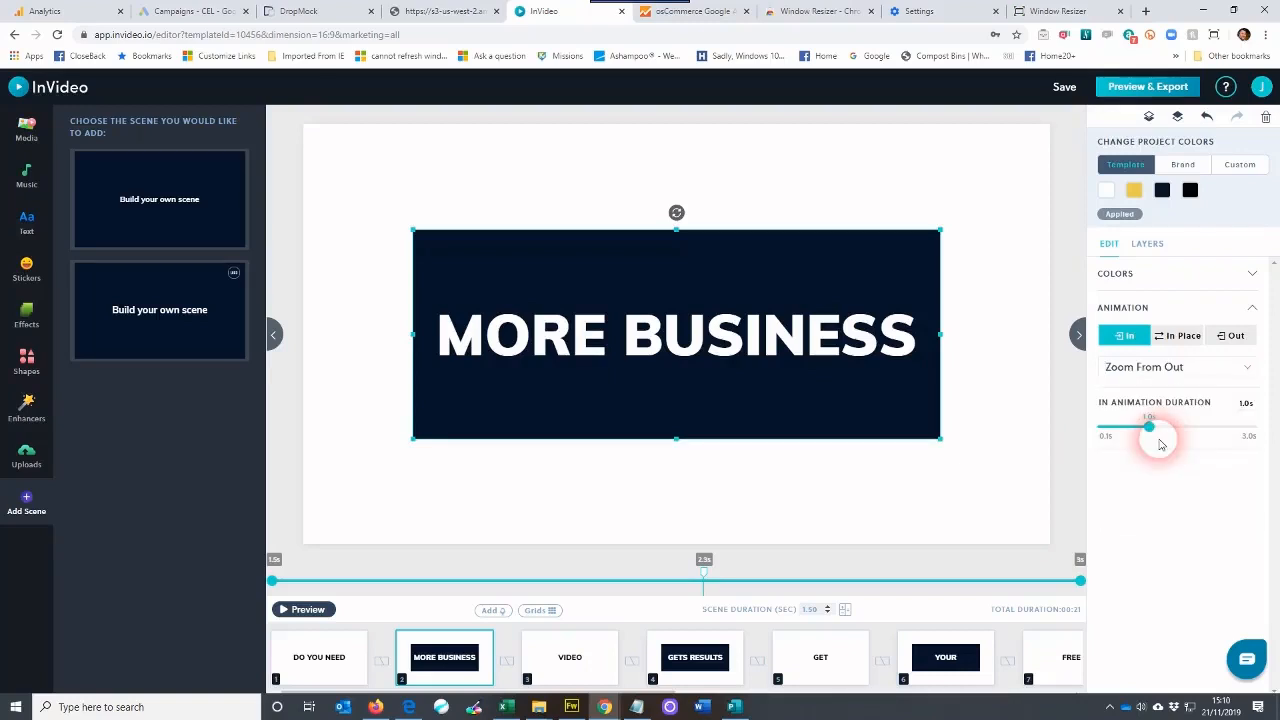
drag(1148, 427, 1155, 427)
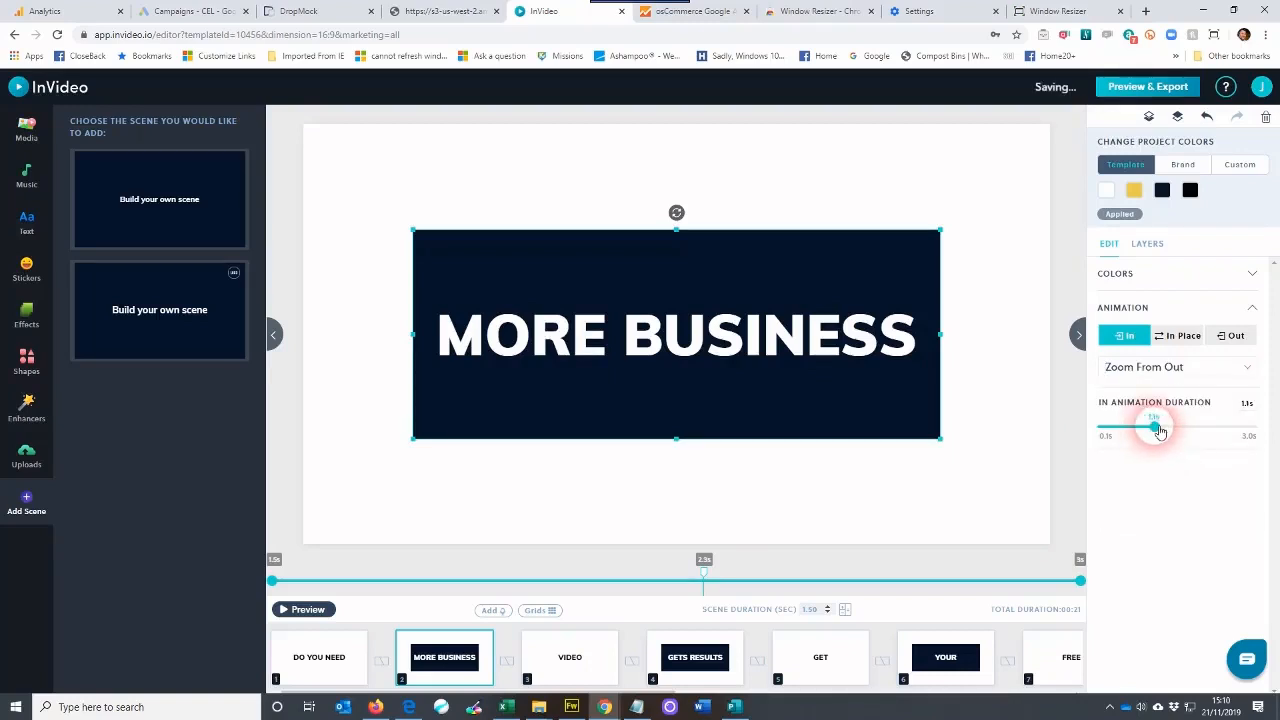
drag(1154, 423, 1164, 427)
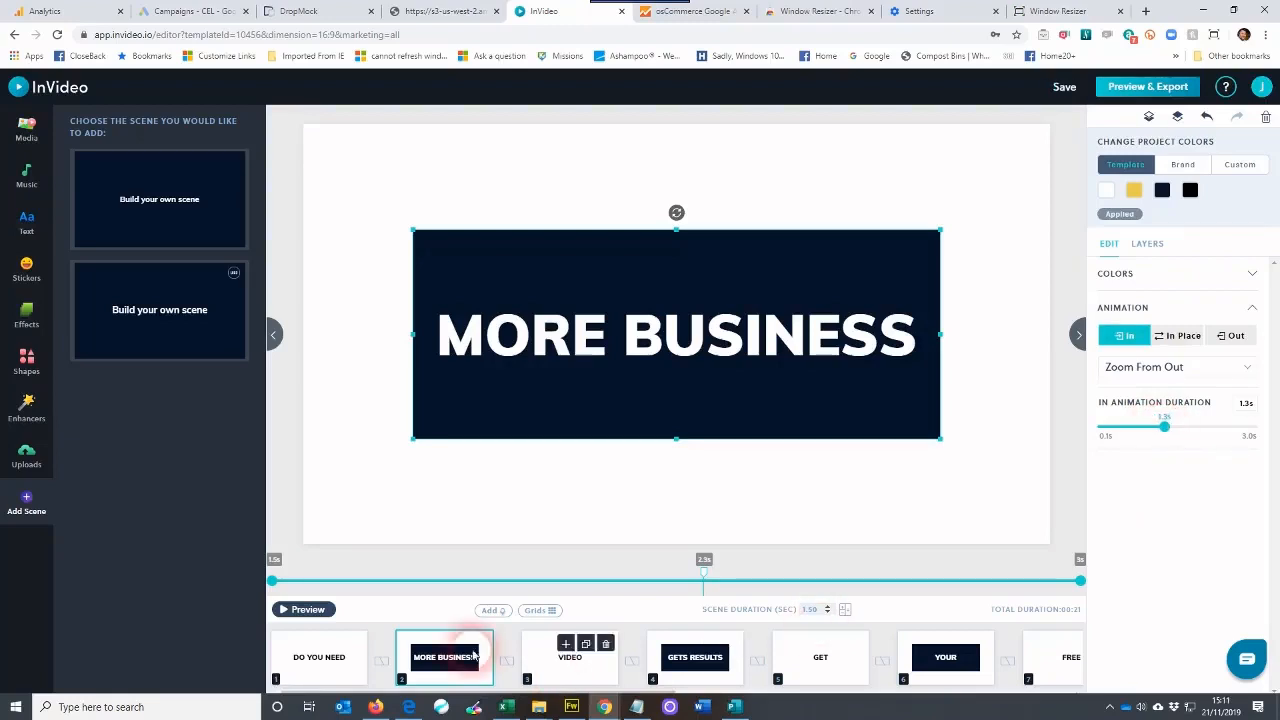
Step: Preview the MORE BUSINESS scene and show its list of layers
click(307, 609)
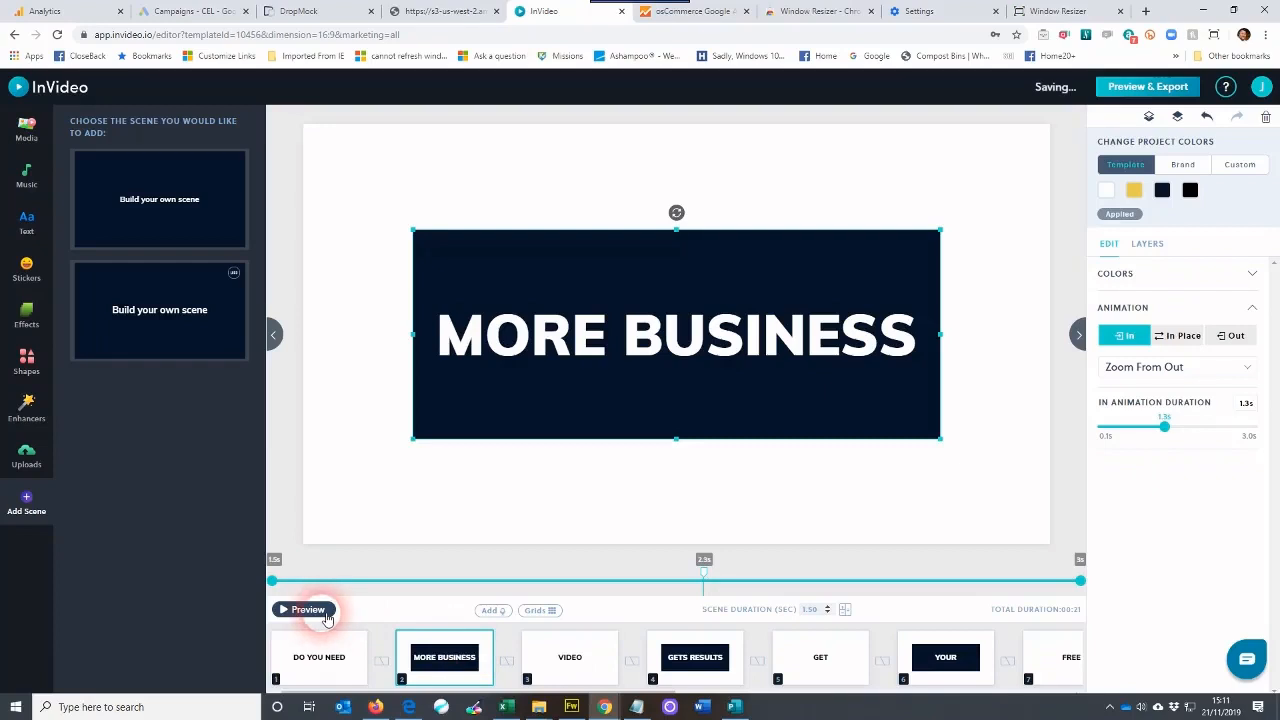
click(301, 609)
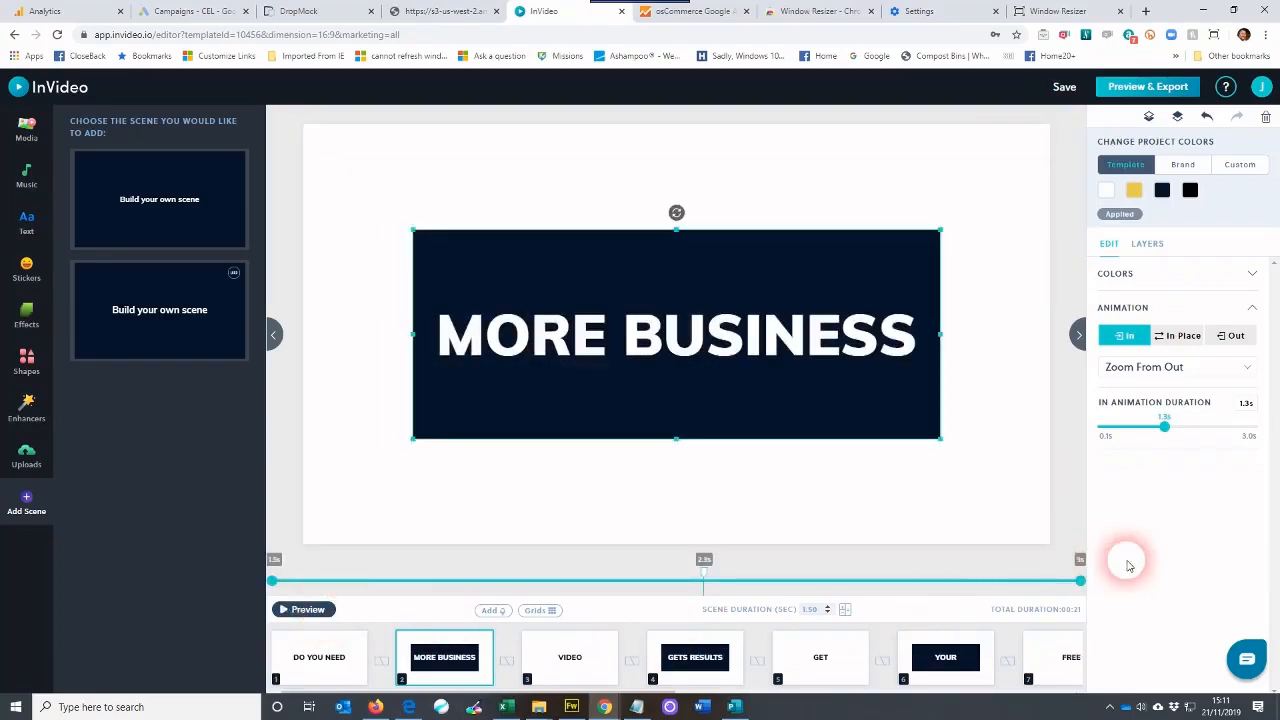
click(1147, 243)
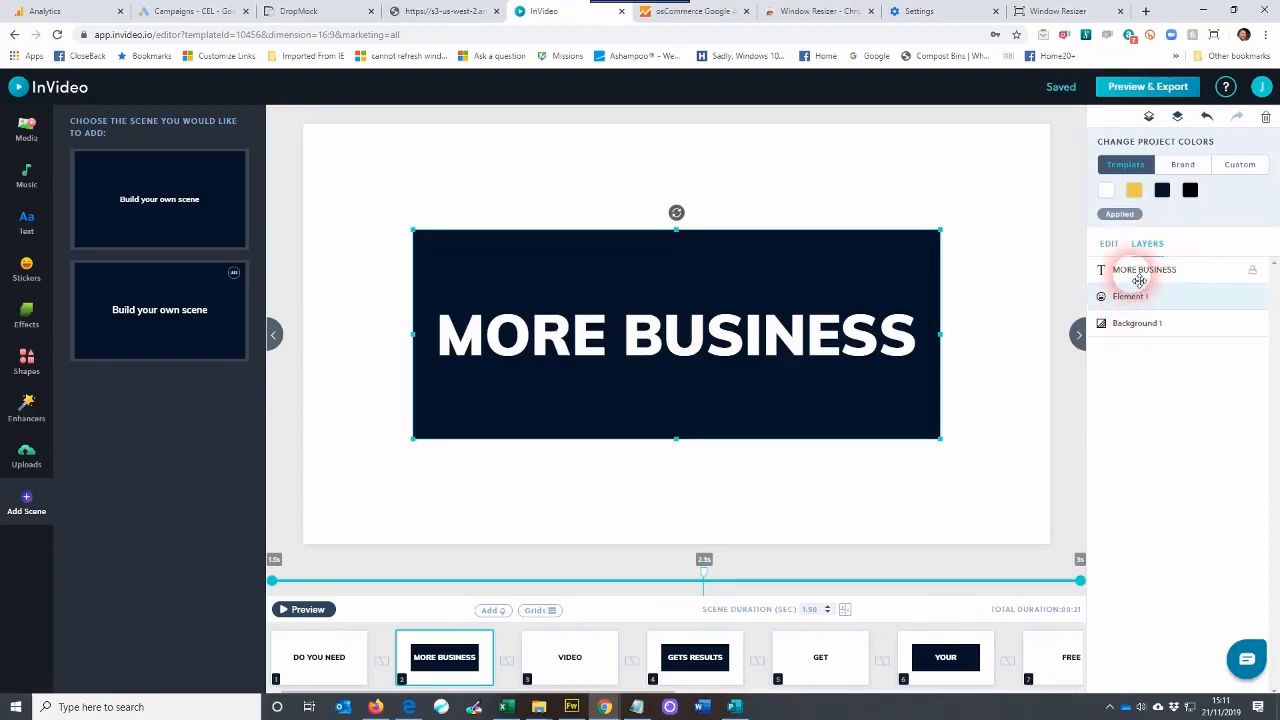
Step: Set the MORE BUSINESS text layer to Fade In and preview the scene
click(1108, 243)
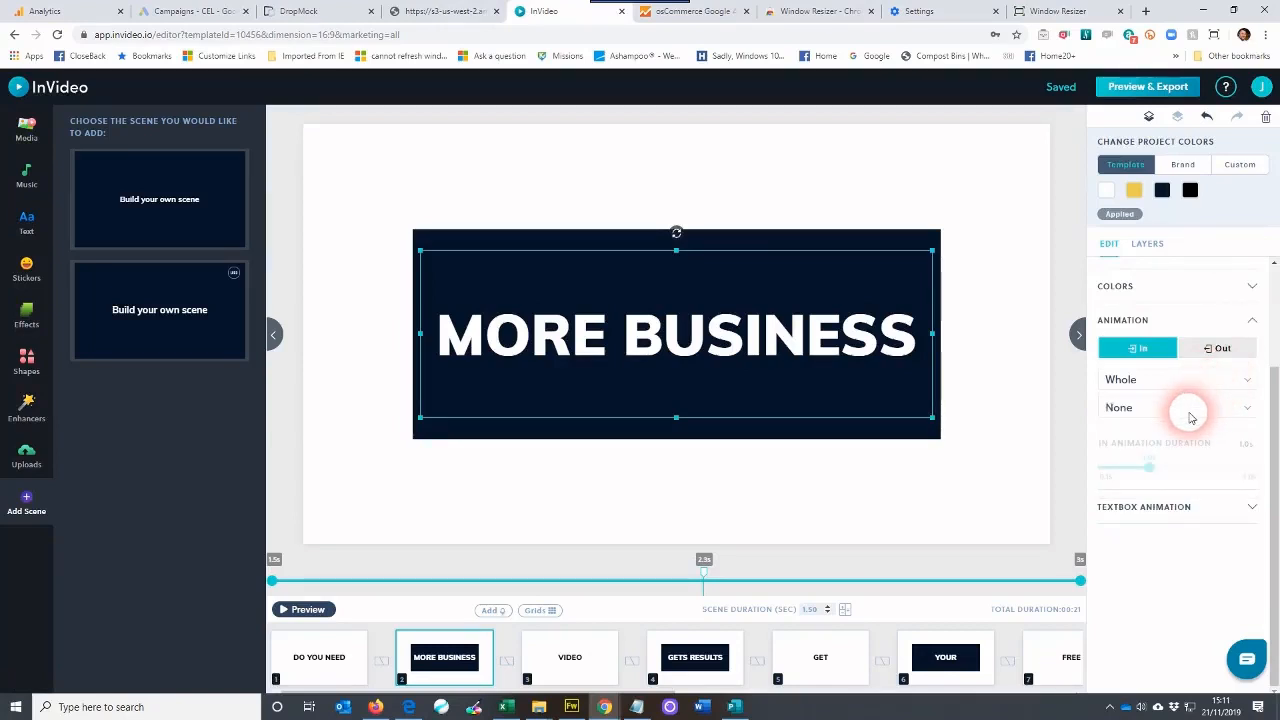
click(1177, 407)
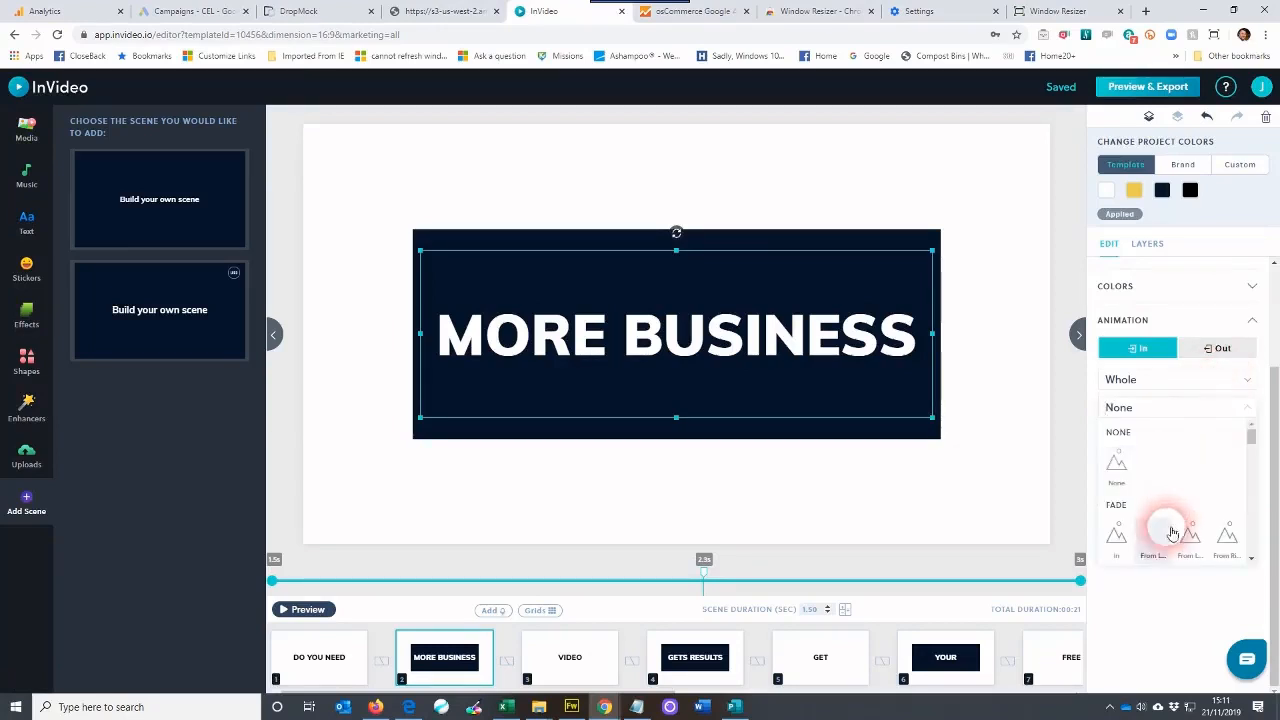
click(1152, 533)
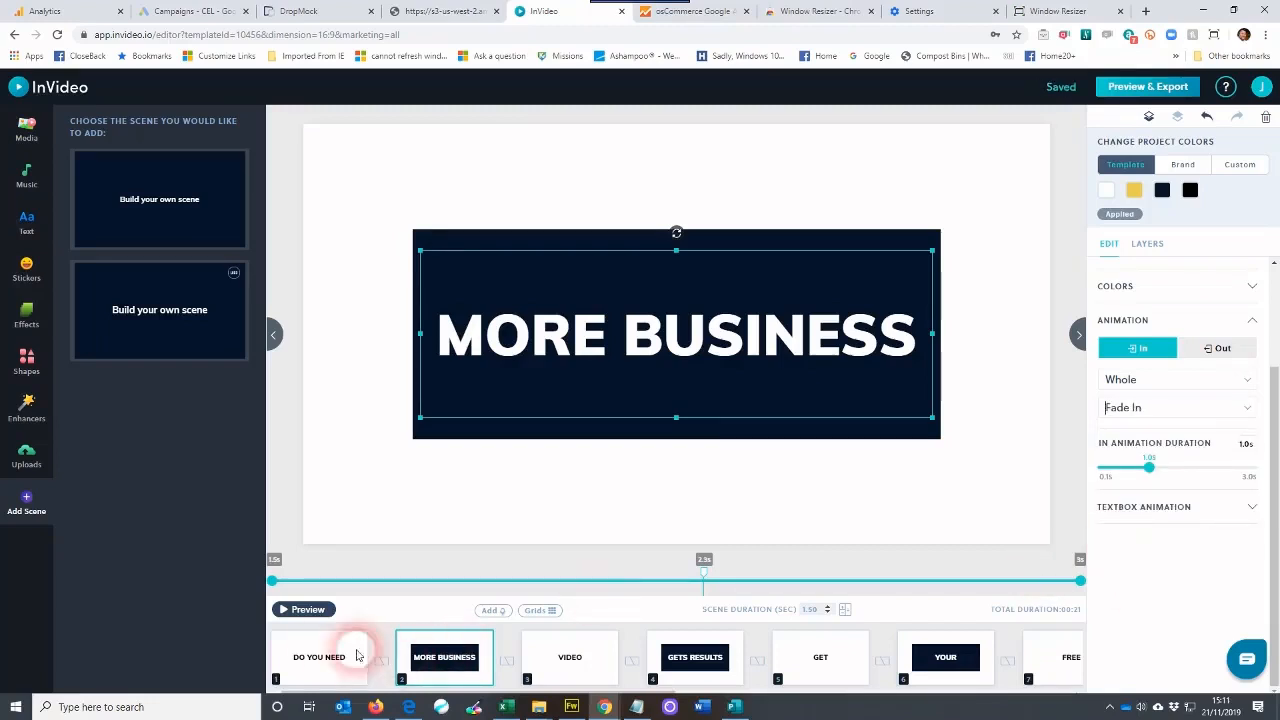
click(303, 609)
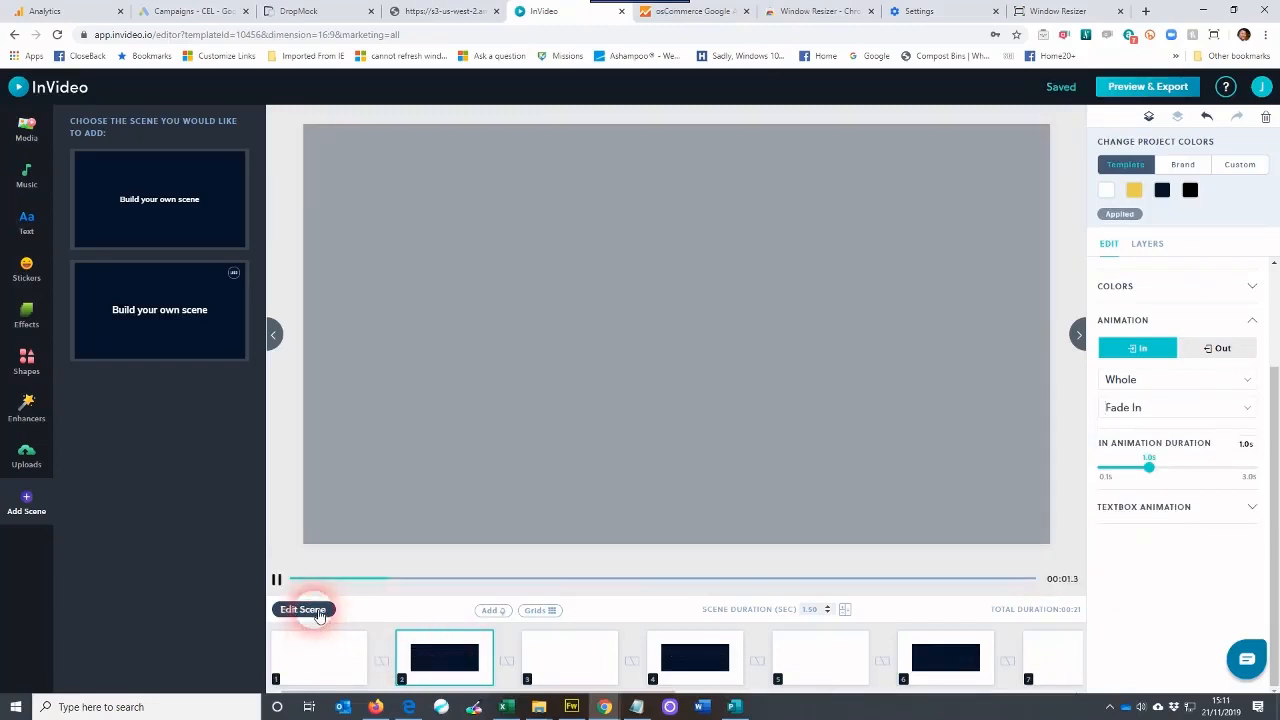
click(303, 609)
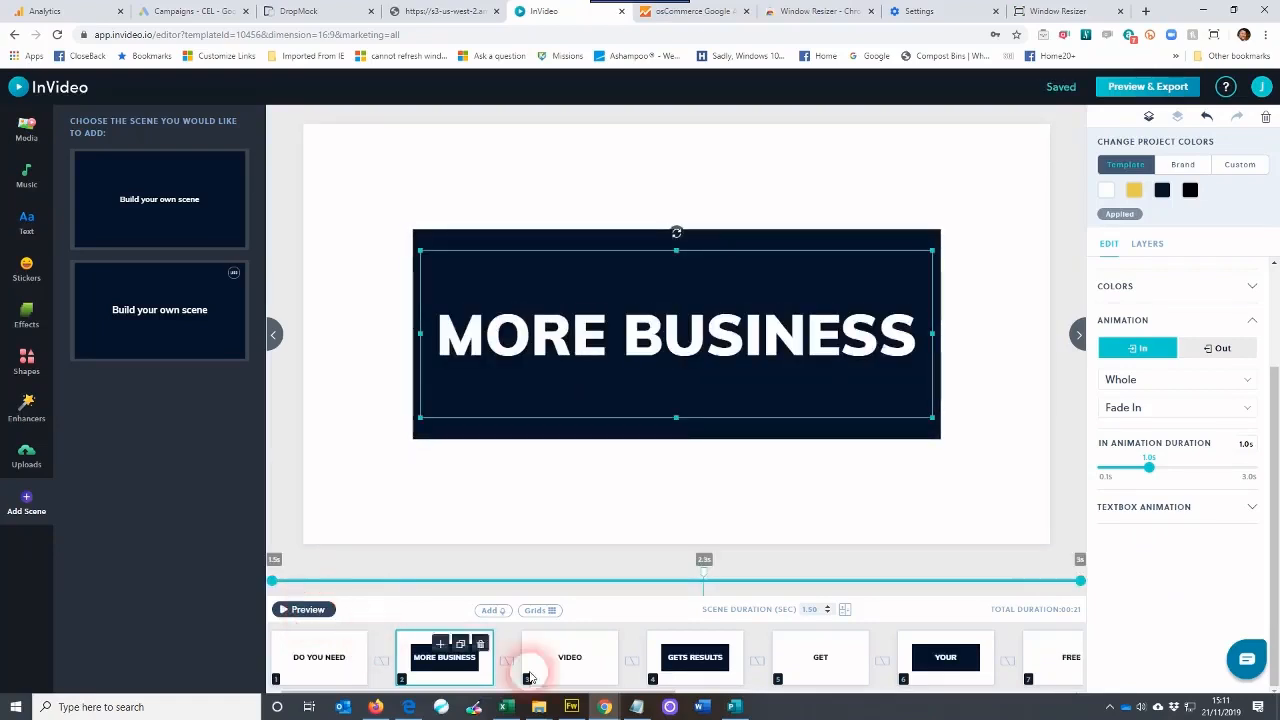
Step: Give the VIDEO scene's text a Slide From Left entrance
click(569, 657)
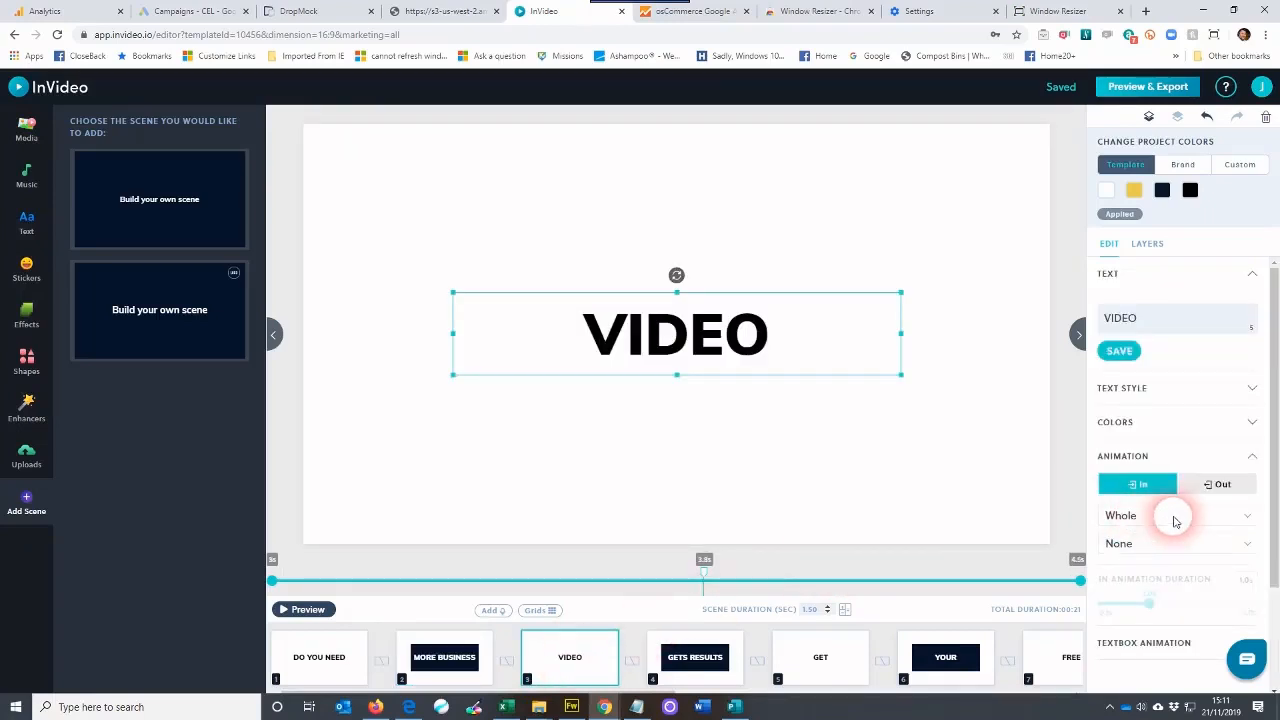
mouse_move(1180, 558)
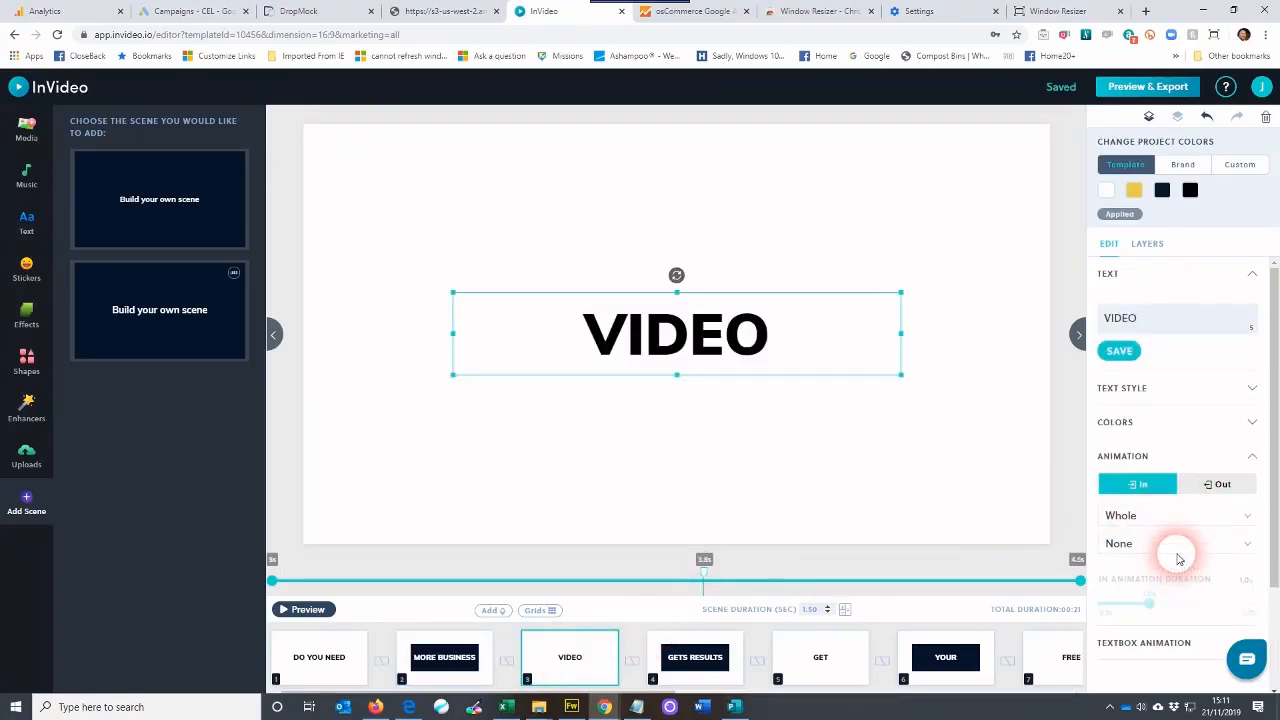
click(1177, 543)
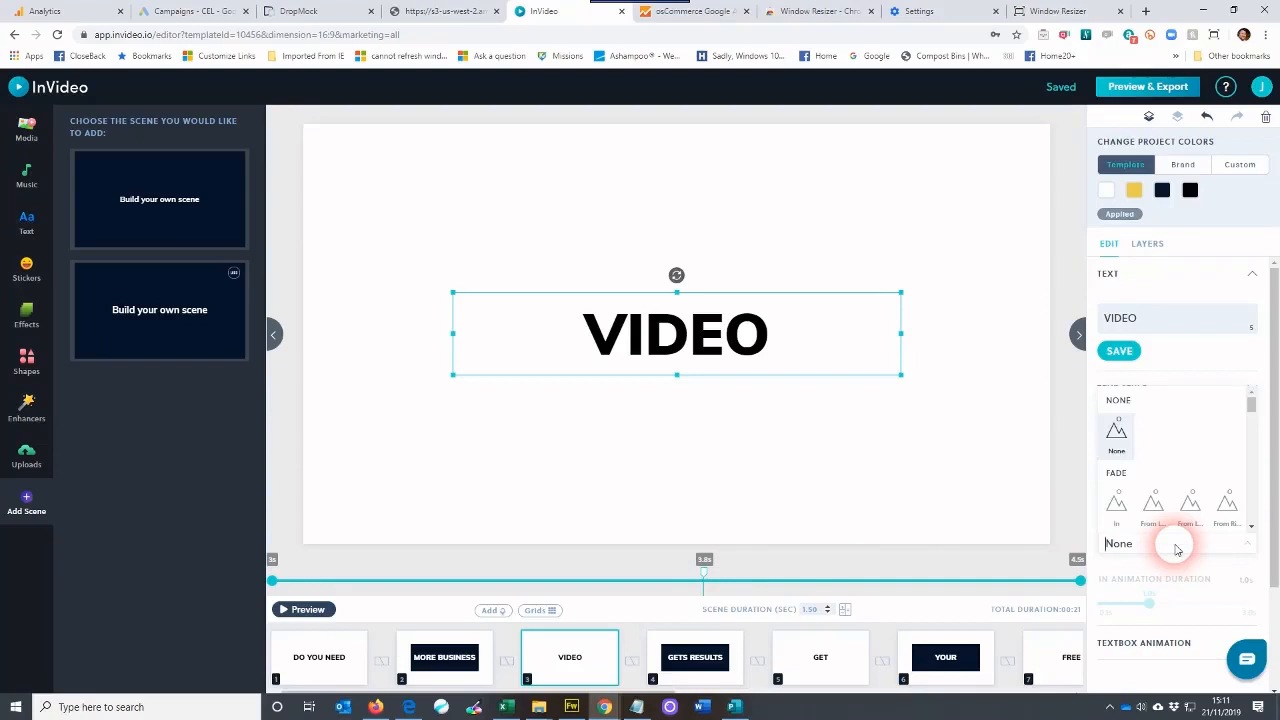
scroll(down, 3)
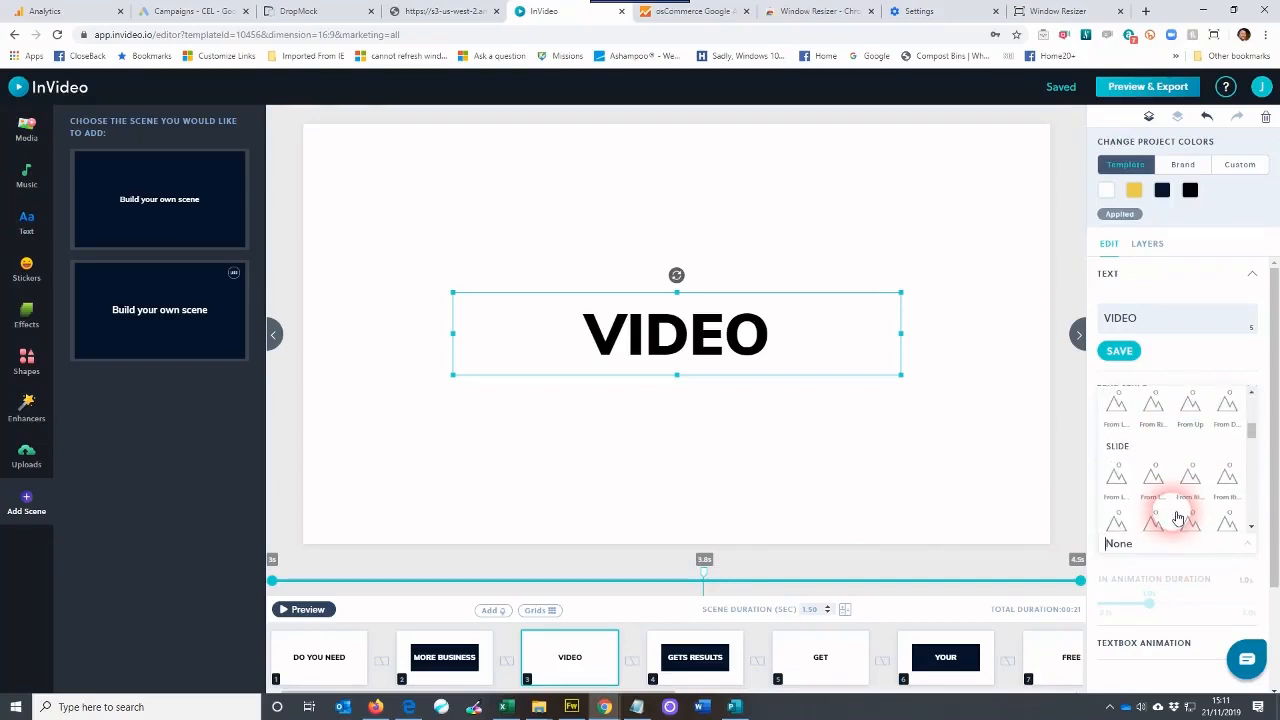
mouse_move(1115, 477)
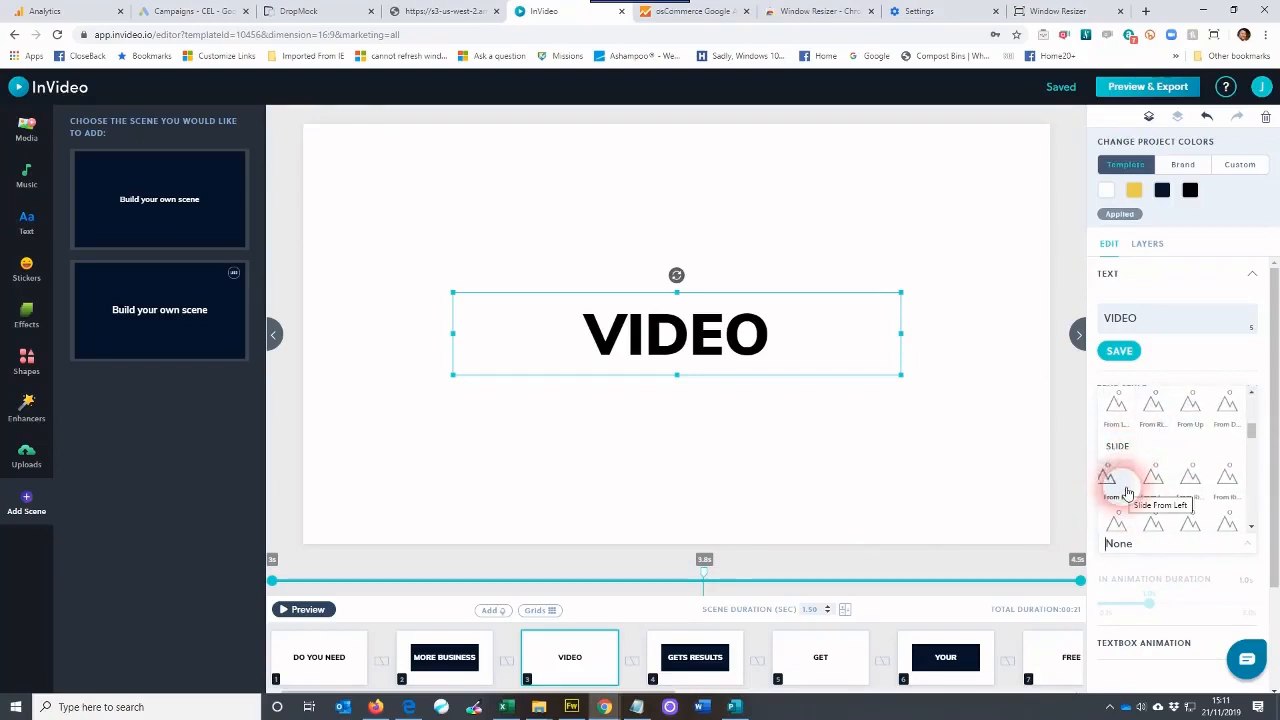
click(1110, 480)
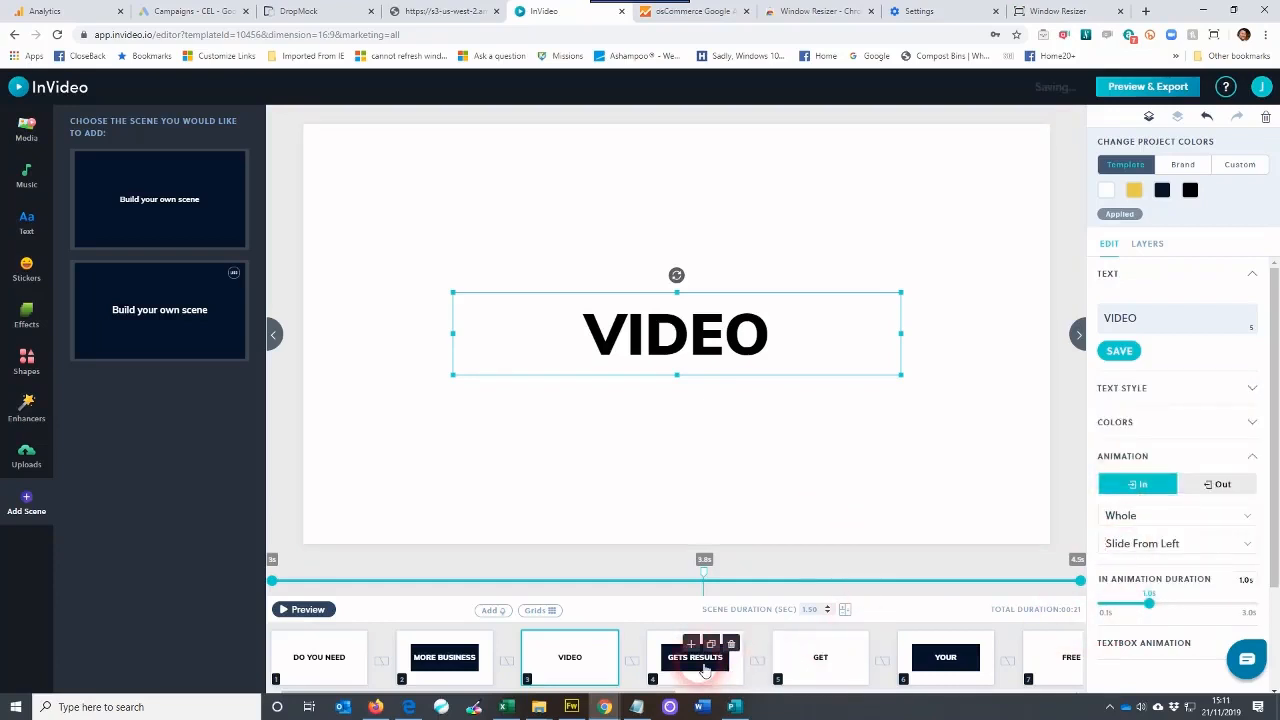
Step: Give the GETS RESULTS text a Slide From Up Big entrance and preview it
click(690, 657)
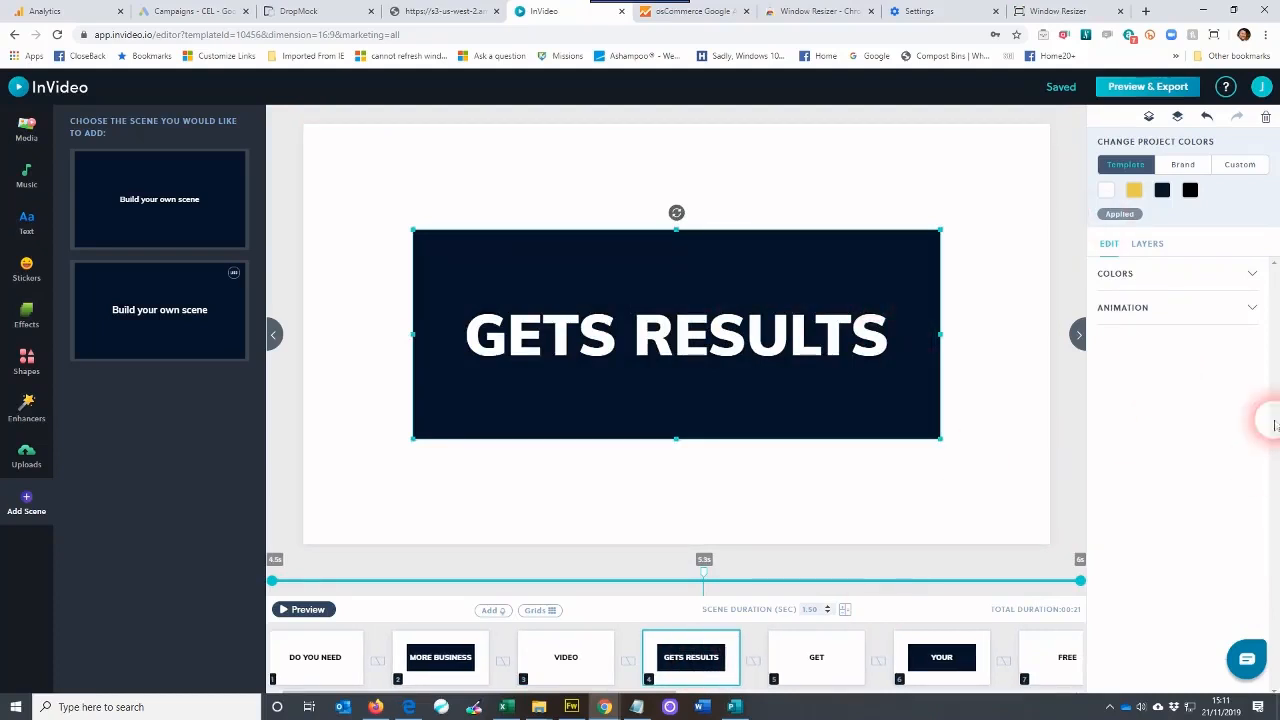
click(1122, 307)
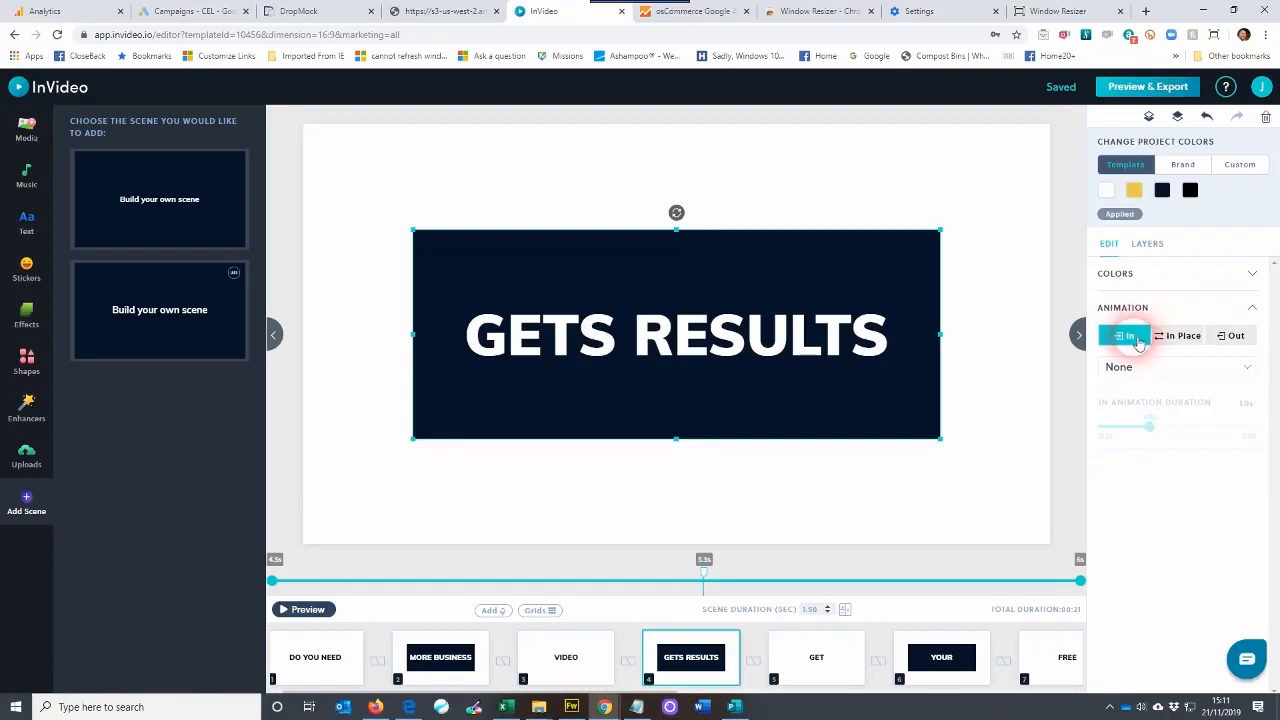
click(1177, 367)
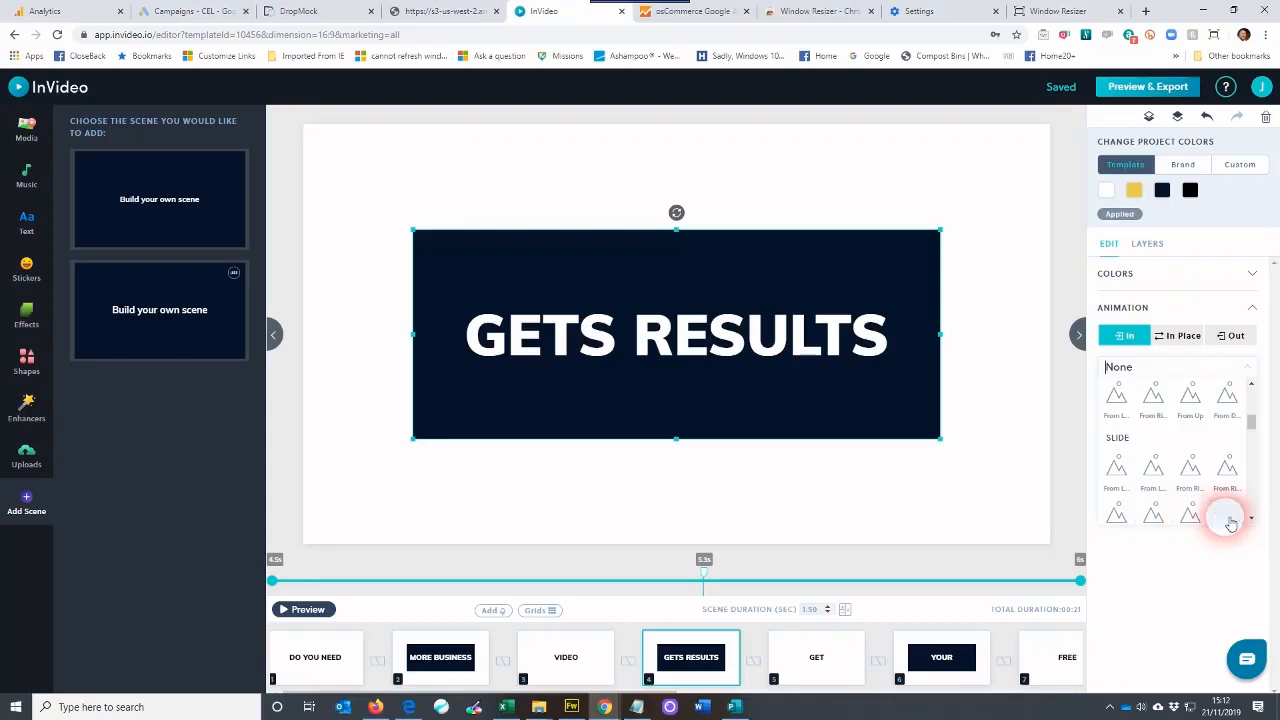
click(1190, 512)
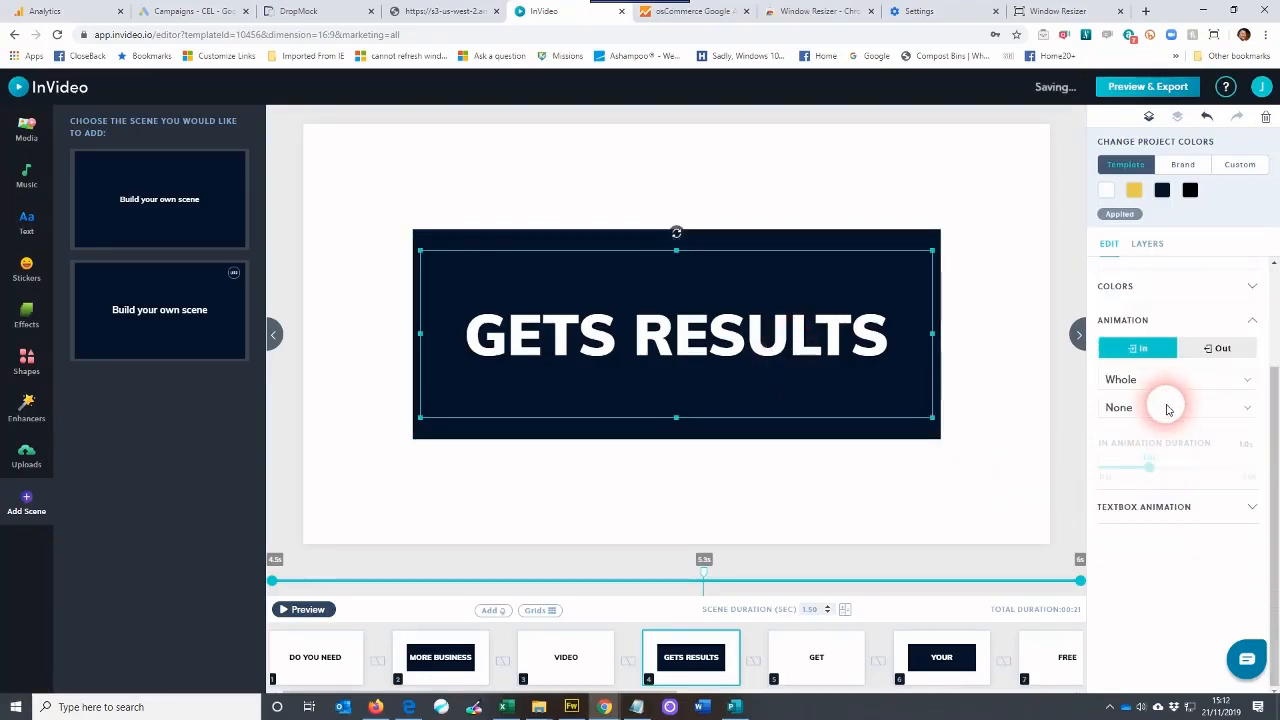
click(1175, 407)
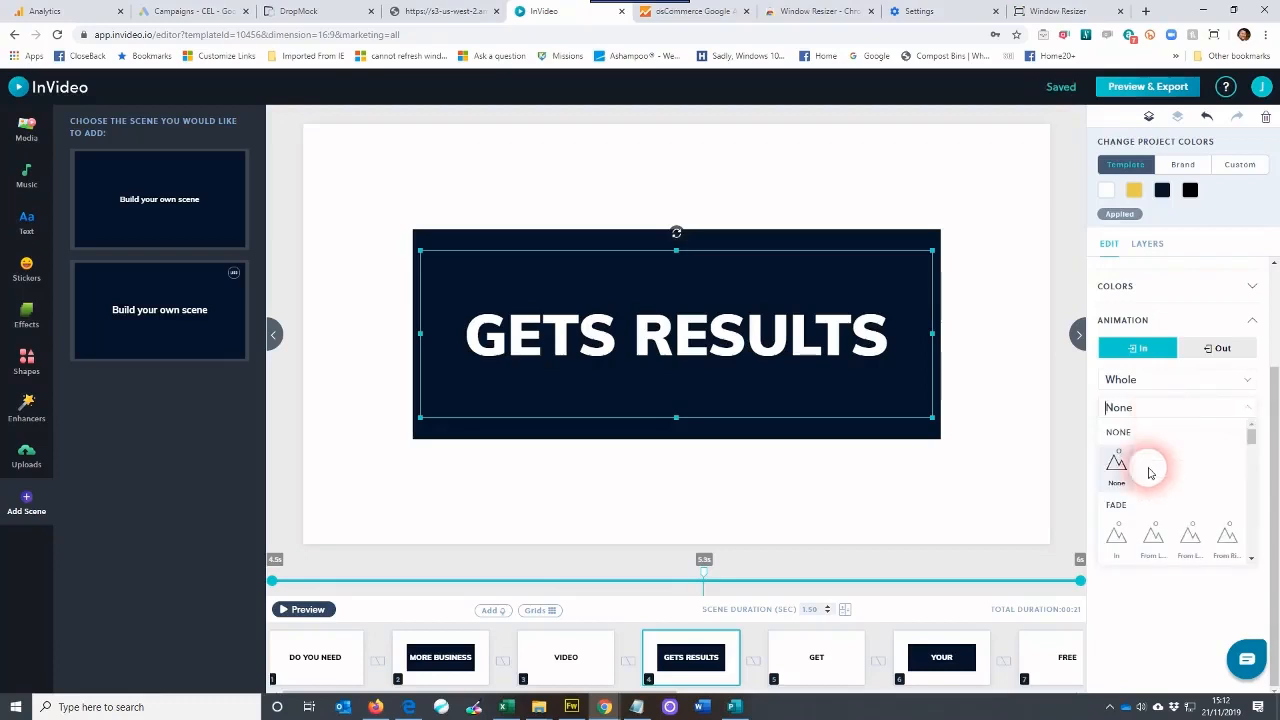
scroll(down, 3)
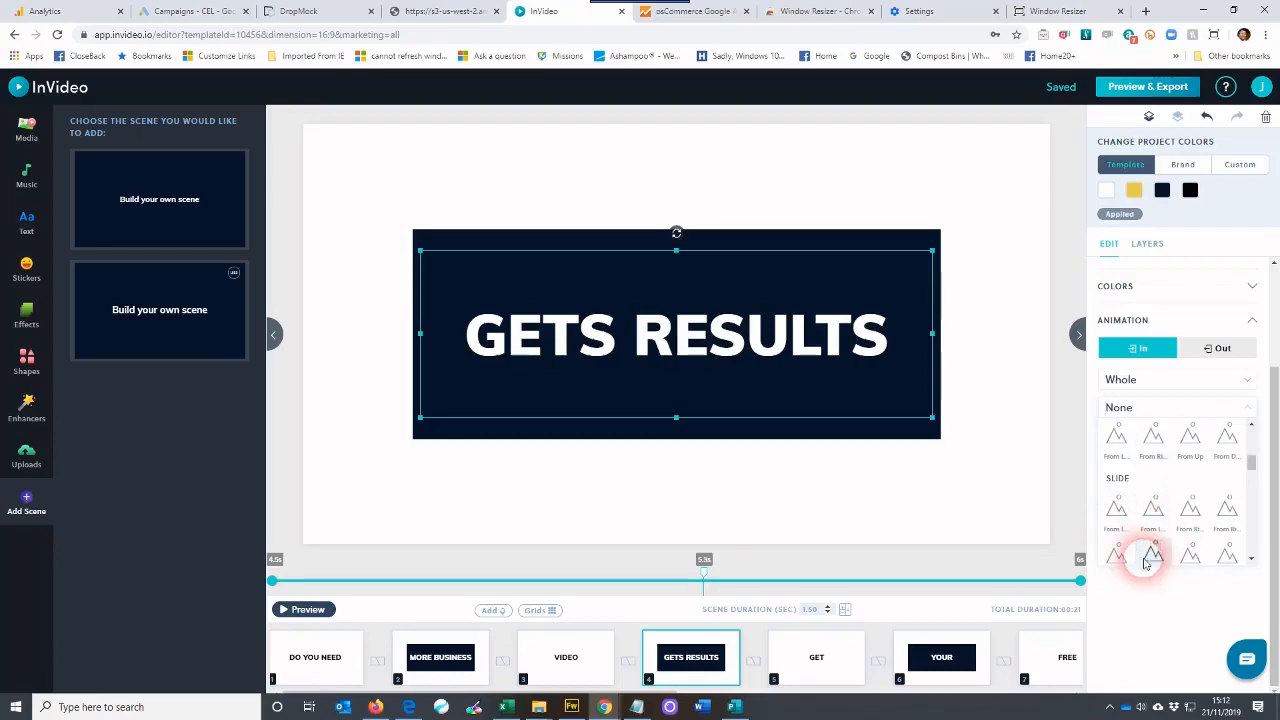
click(1150, 553)
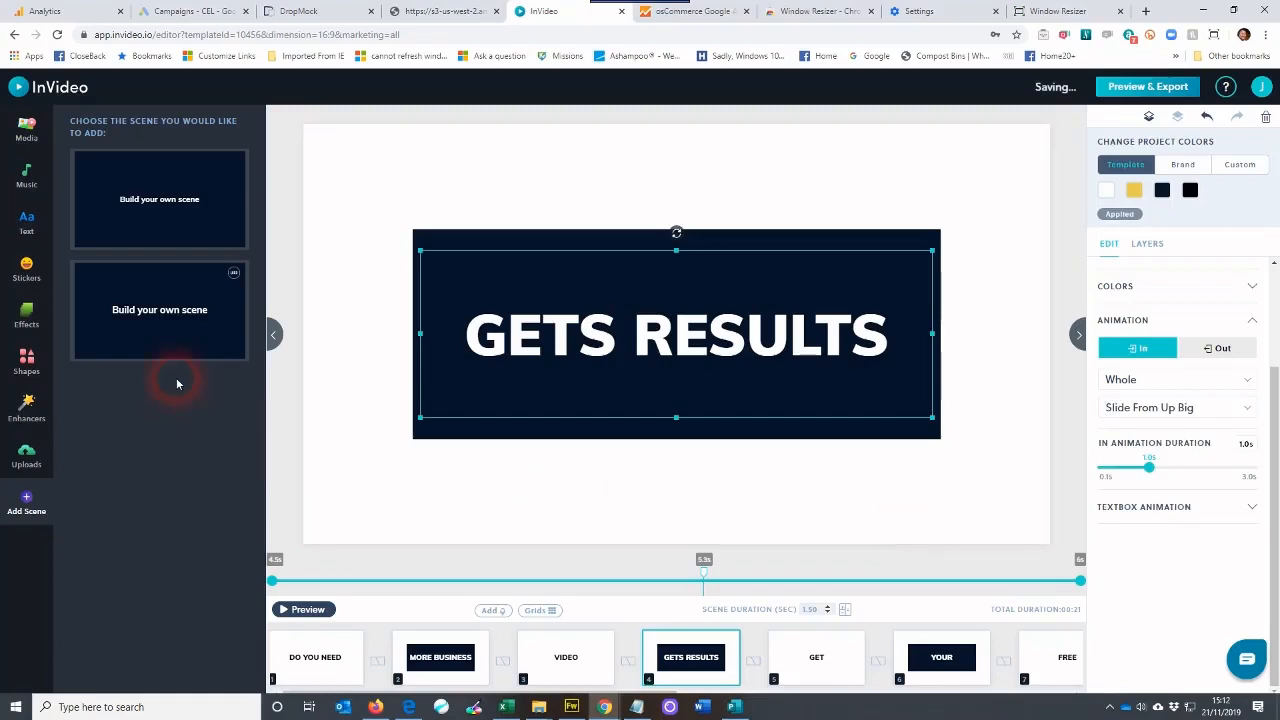
click(303, 609)
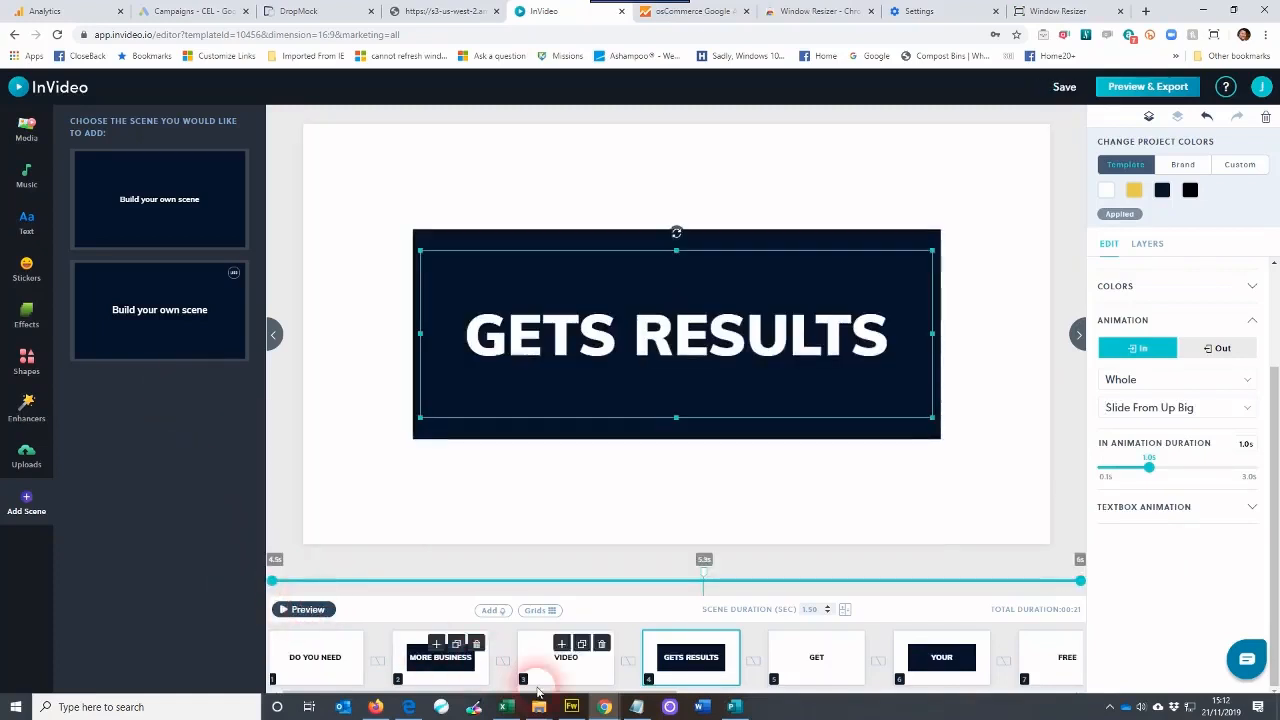
click(816, 657)
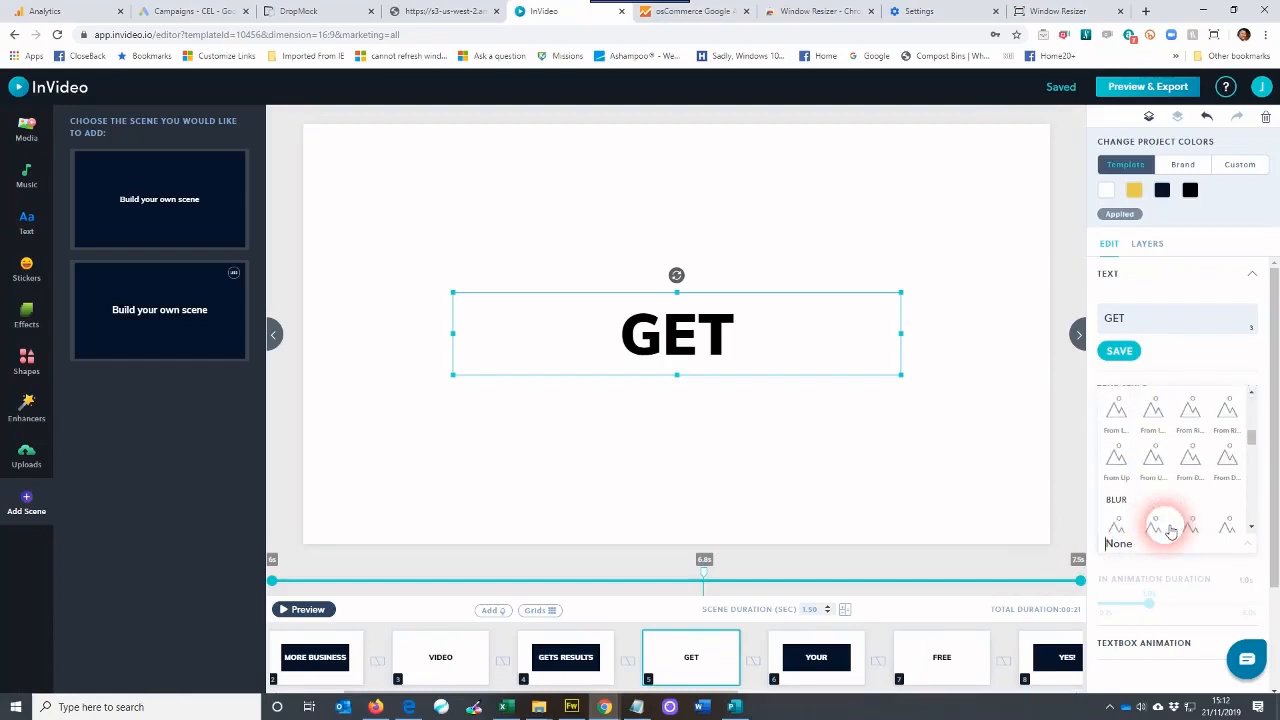
Step: Scroll through the GET text's entrance effects (Slide, Blur, Flip, Skew, Wipe, Zoom) and open the YOUR scene
scroll(down, 3)
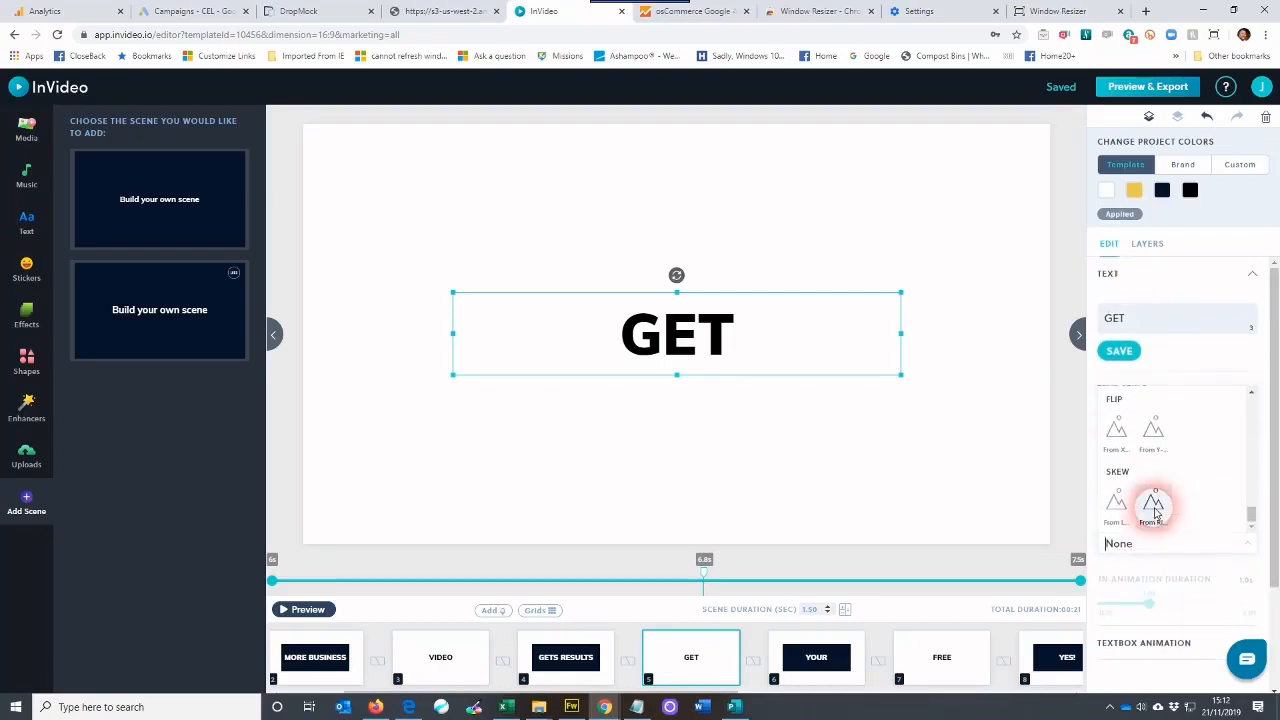
scroll(down, 3)
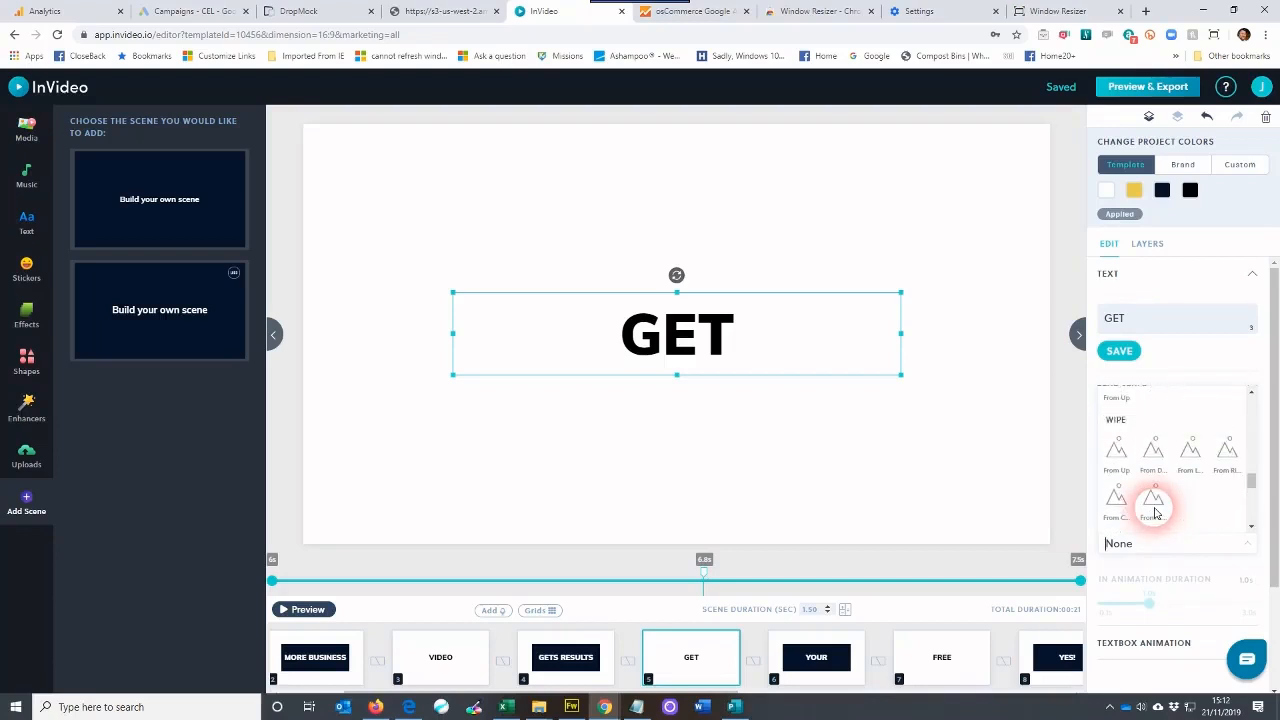
scroll(down, 3)
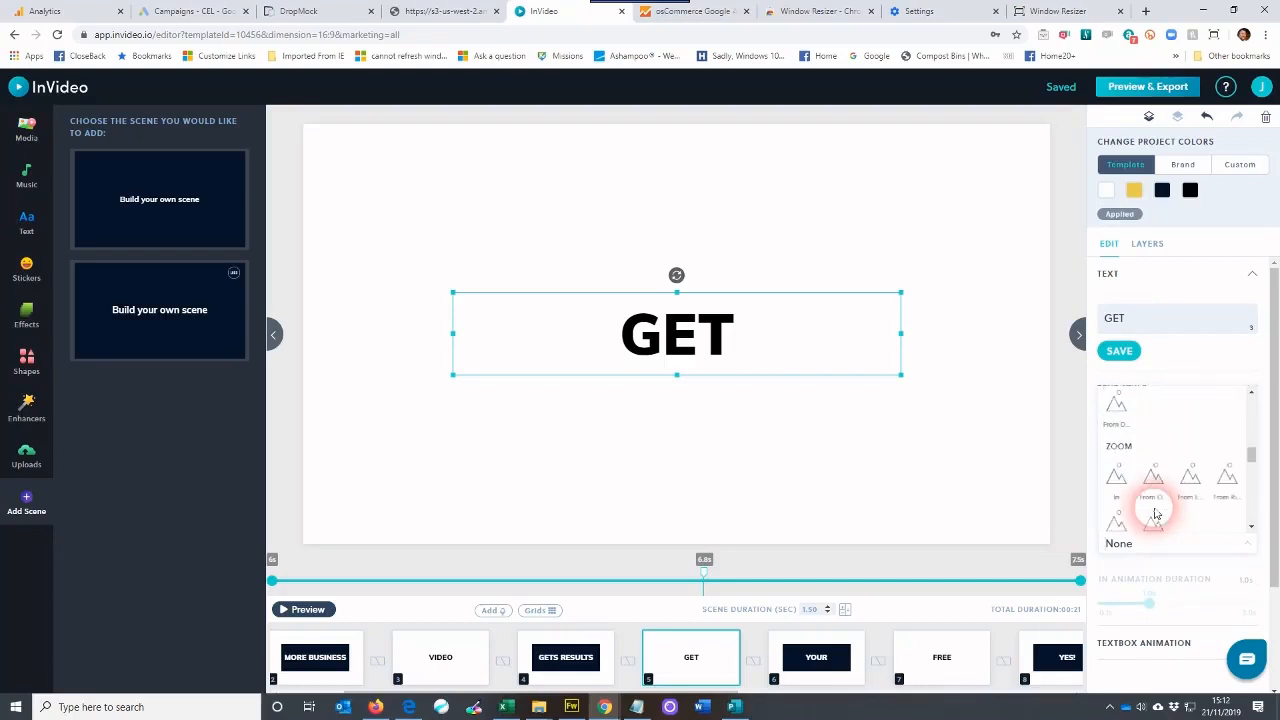
scroll(down, 3)
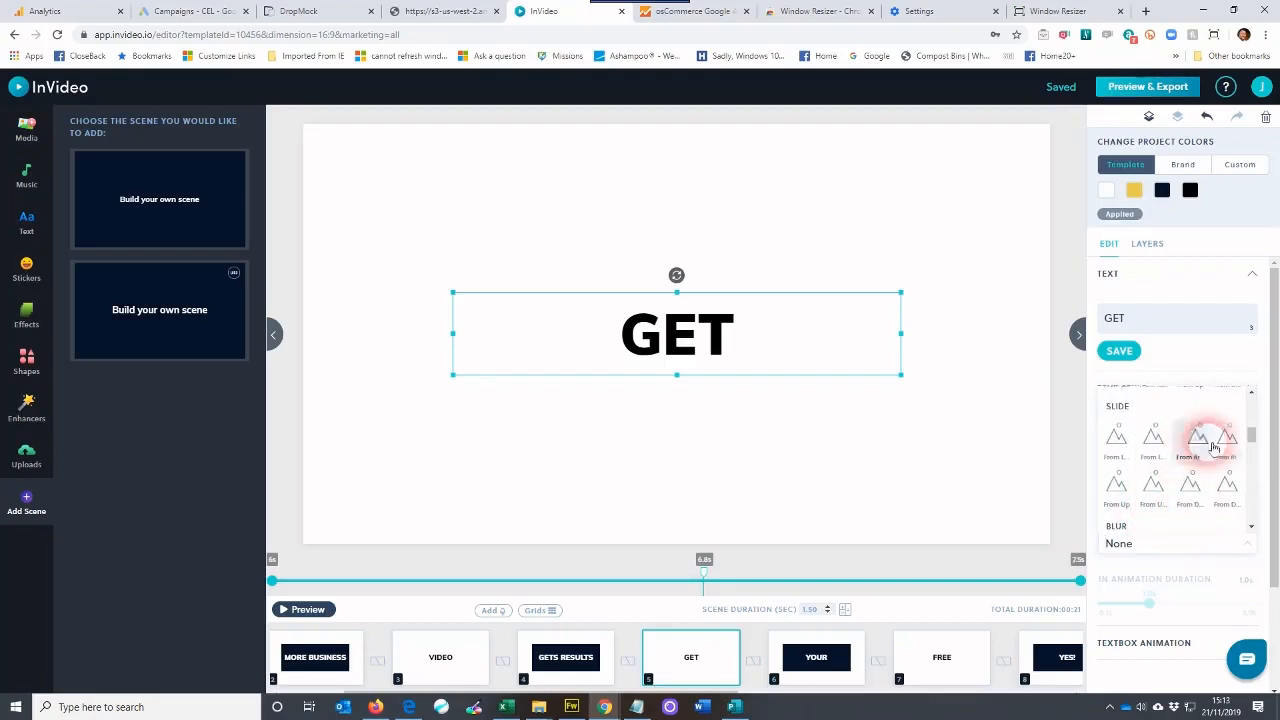
click(1227, 440)
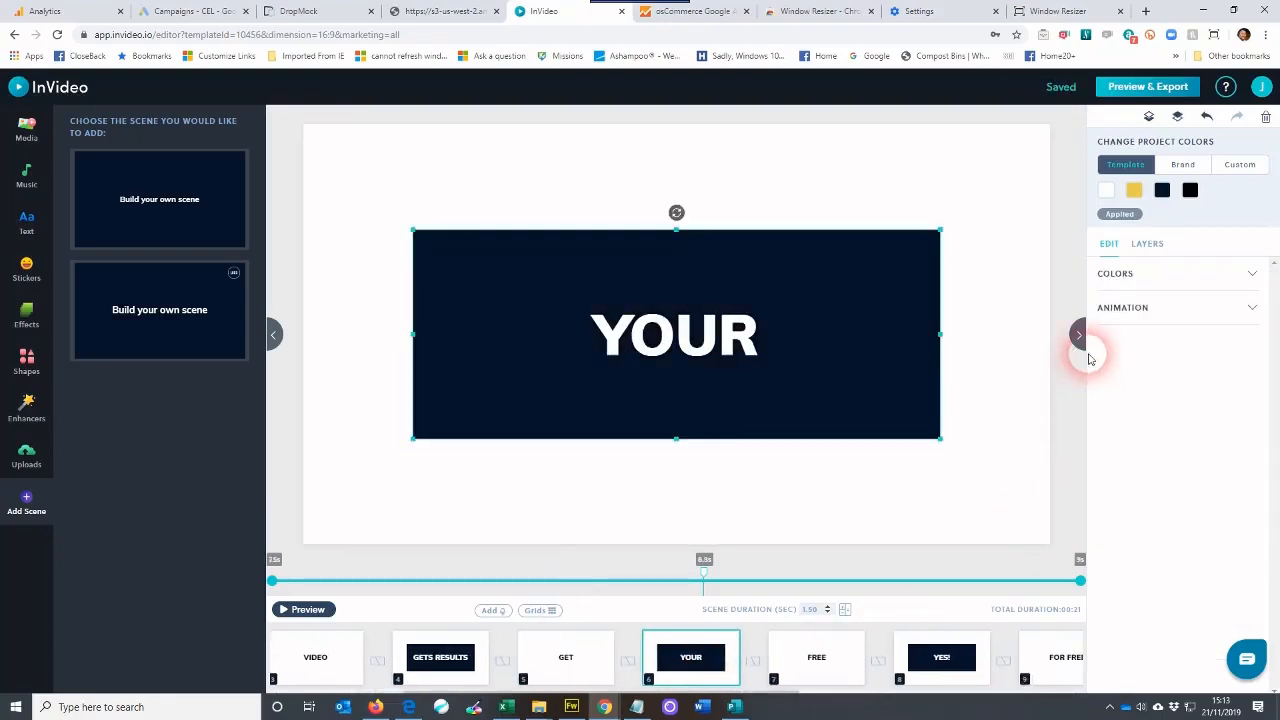
Step: Browse the YOUR scene's box and text entrances and apply a slide-from-right to YOUR
click(1122, 307)
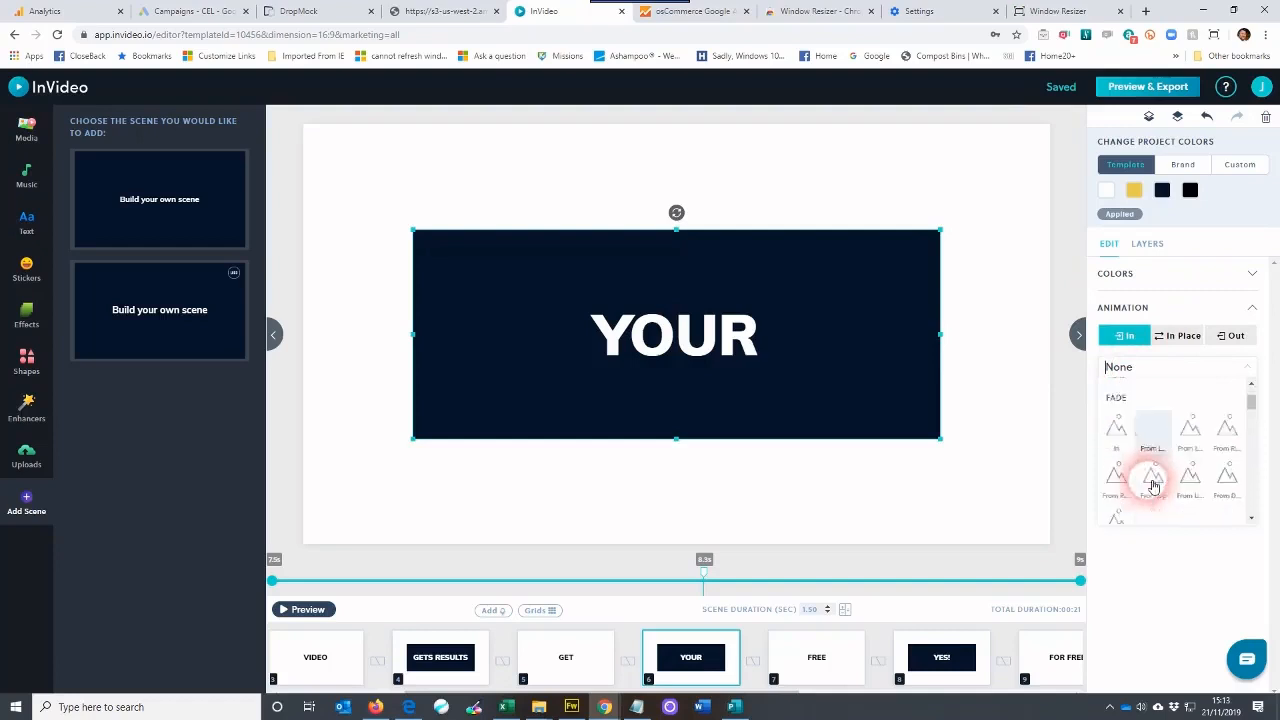
scroll(down, 3)
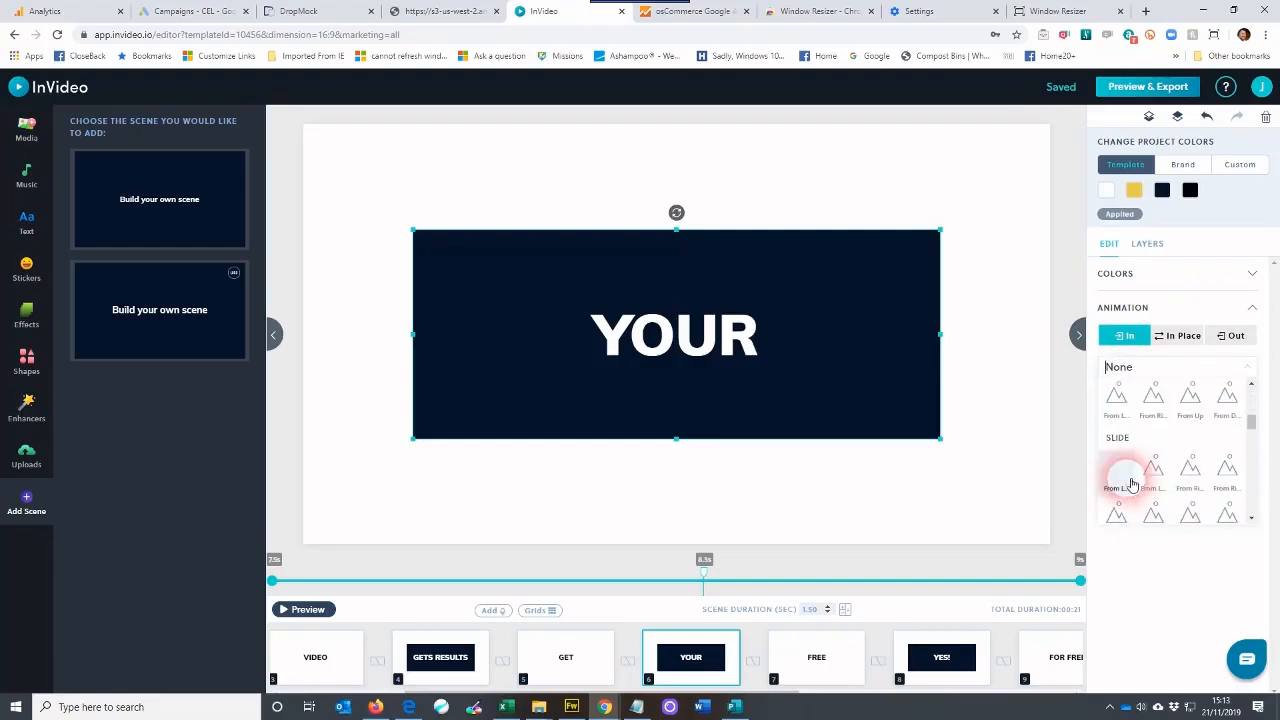
click(1116, 470)
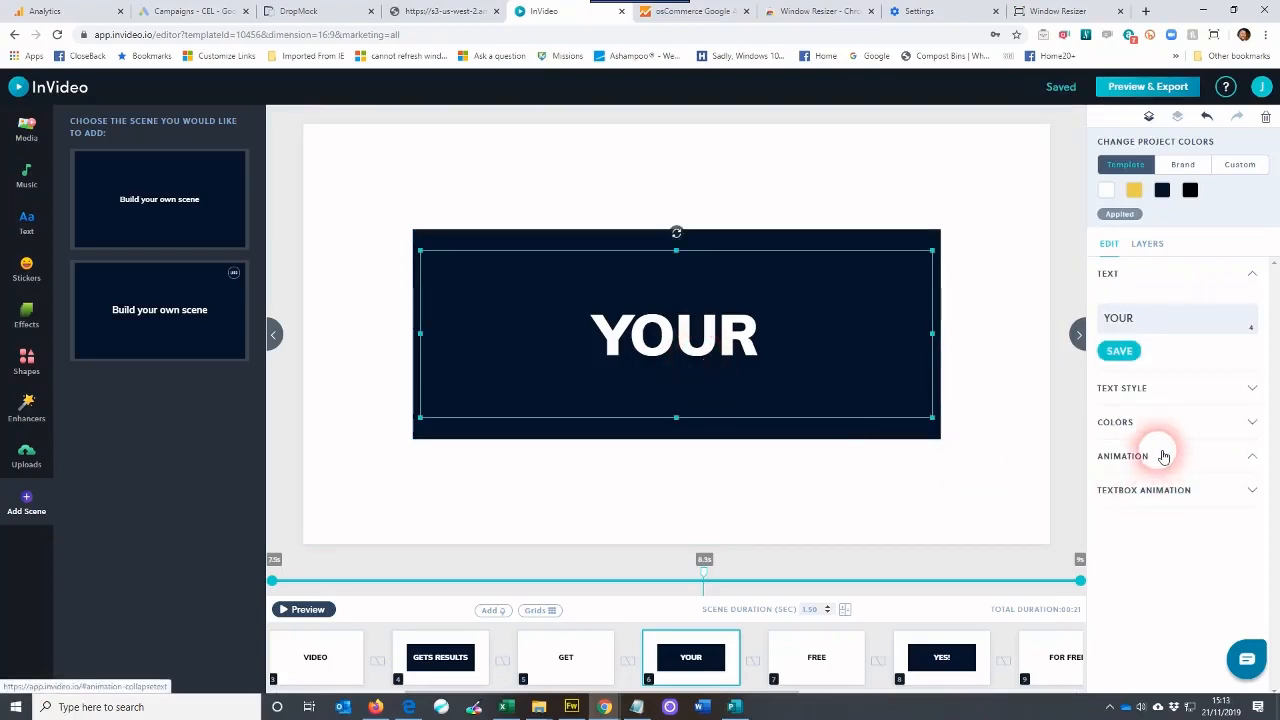
click(1160, 456)
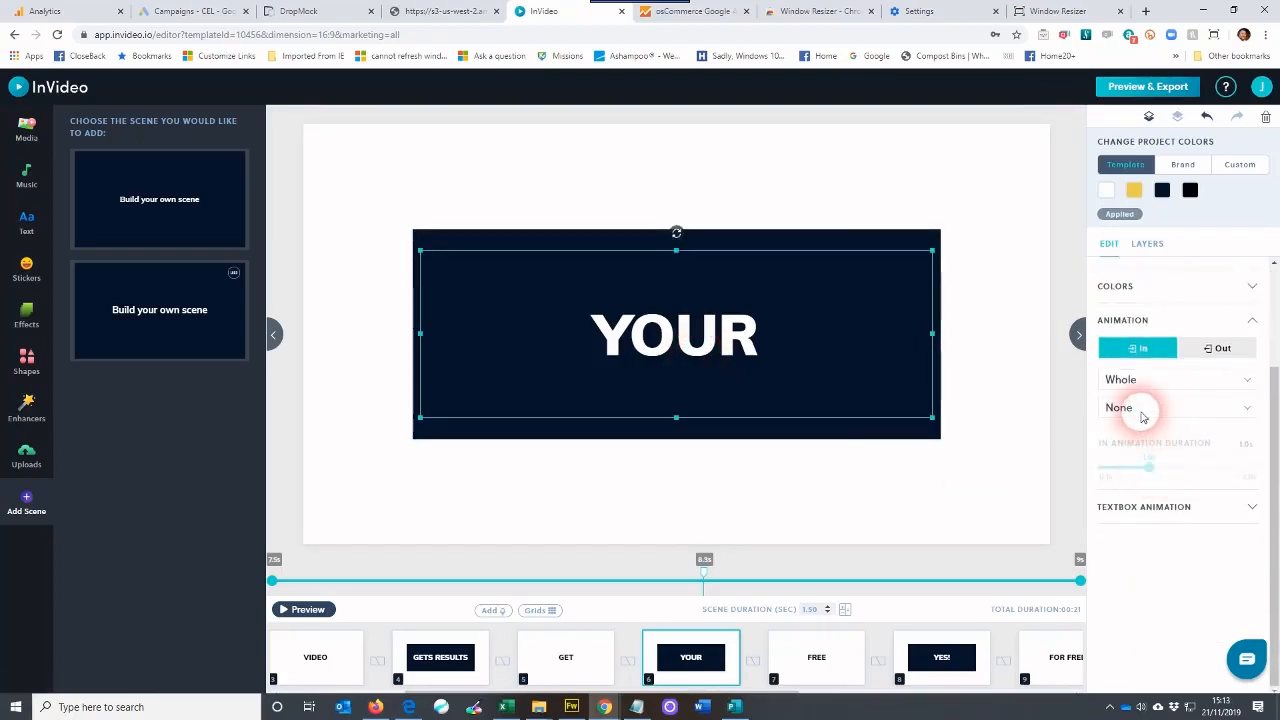
click(1140, 407)
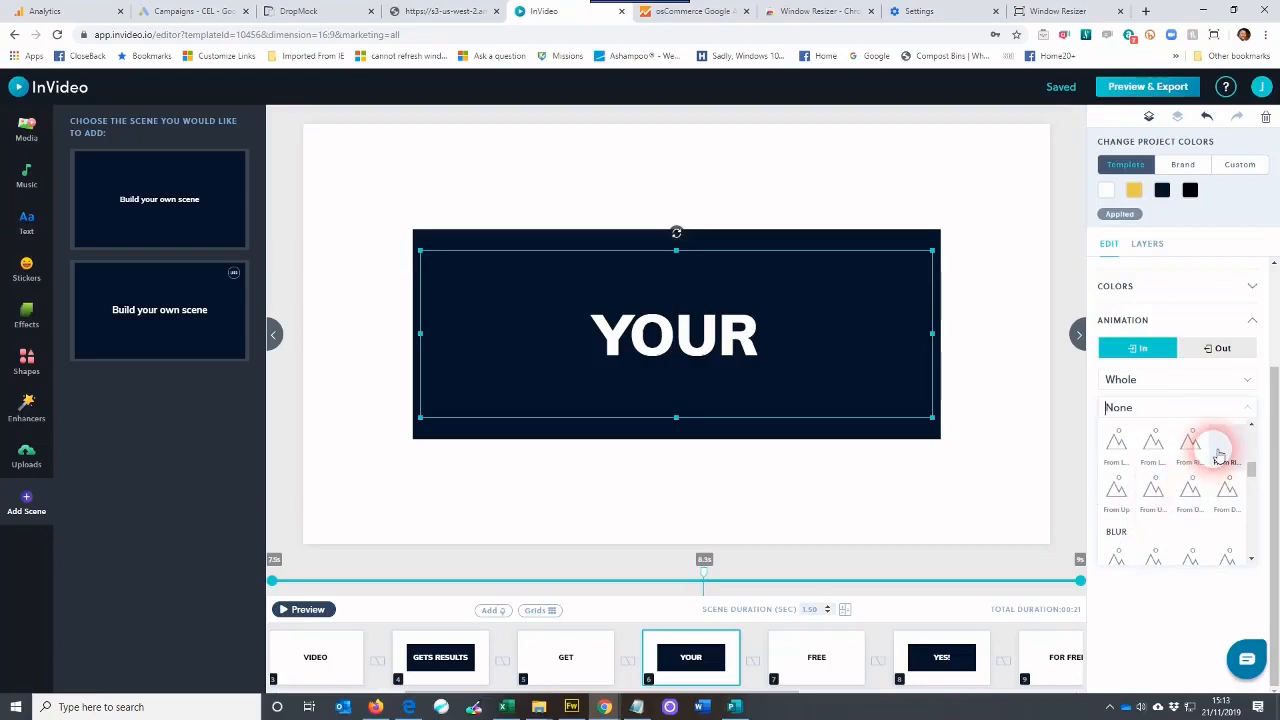
click(1227, 443)
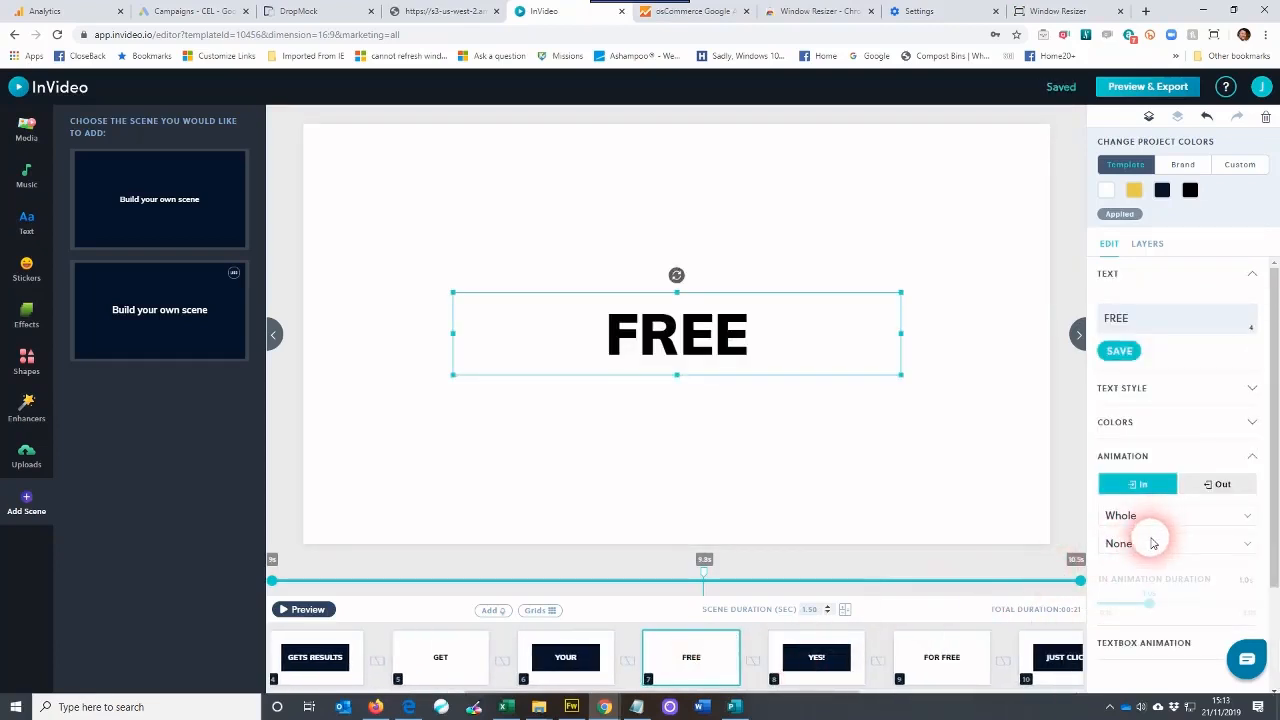
Step: Scroll through the FREE text's entrance animation list
click(1177, 543)
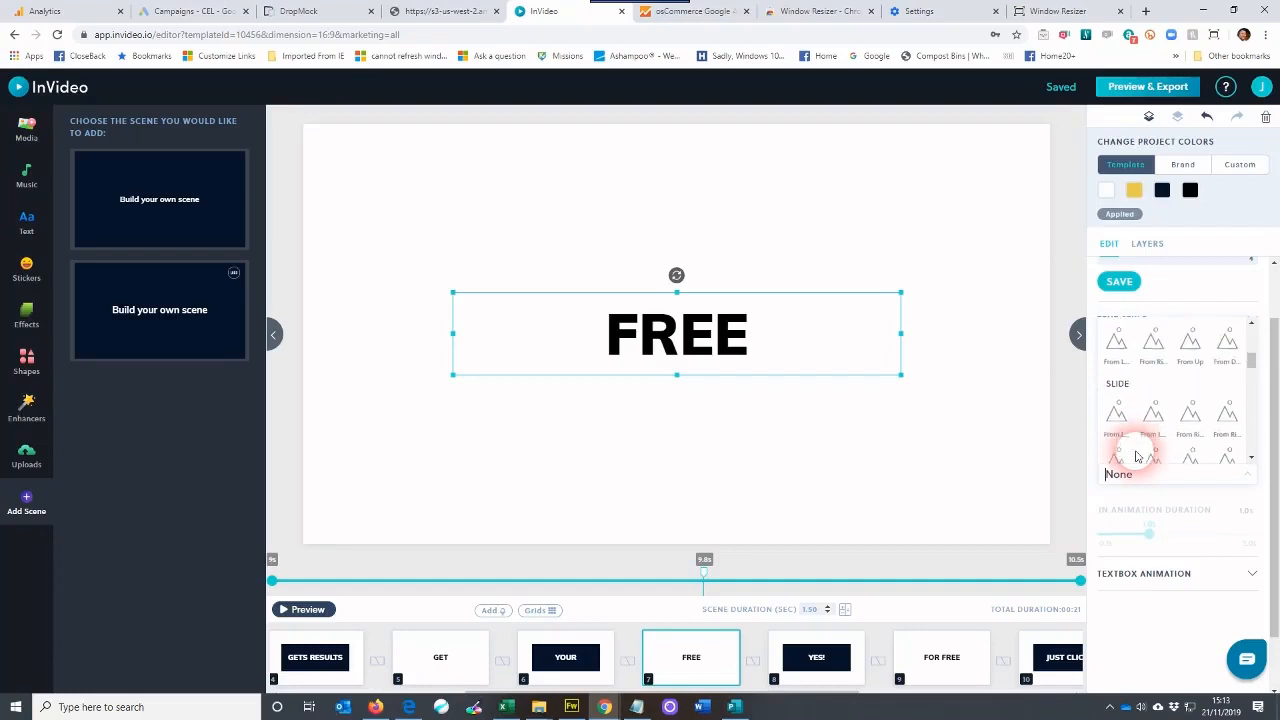
scroll(down, 3)
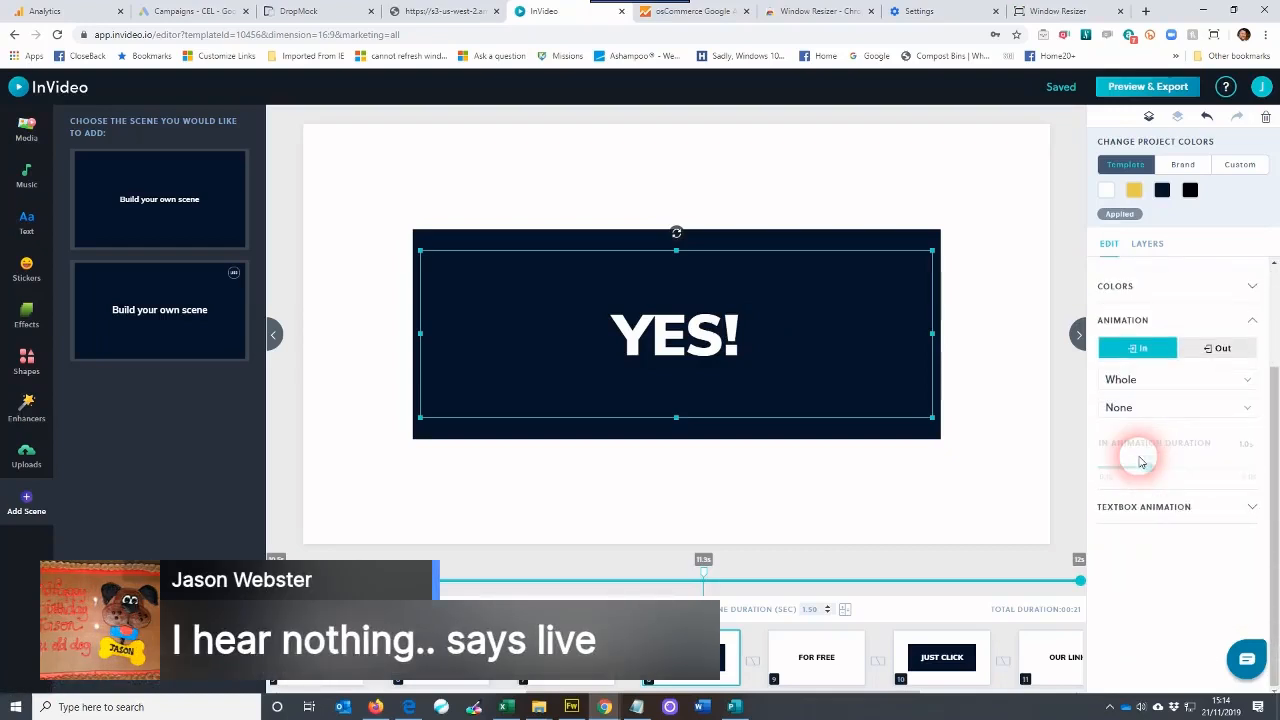
Step: Review the YES! text's entrance animation, then select the dark navy panel
click(1177, 407)
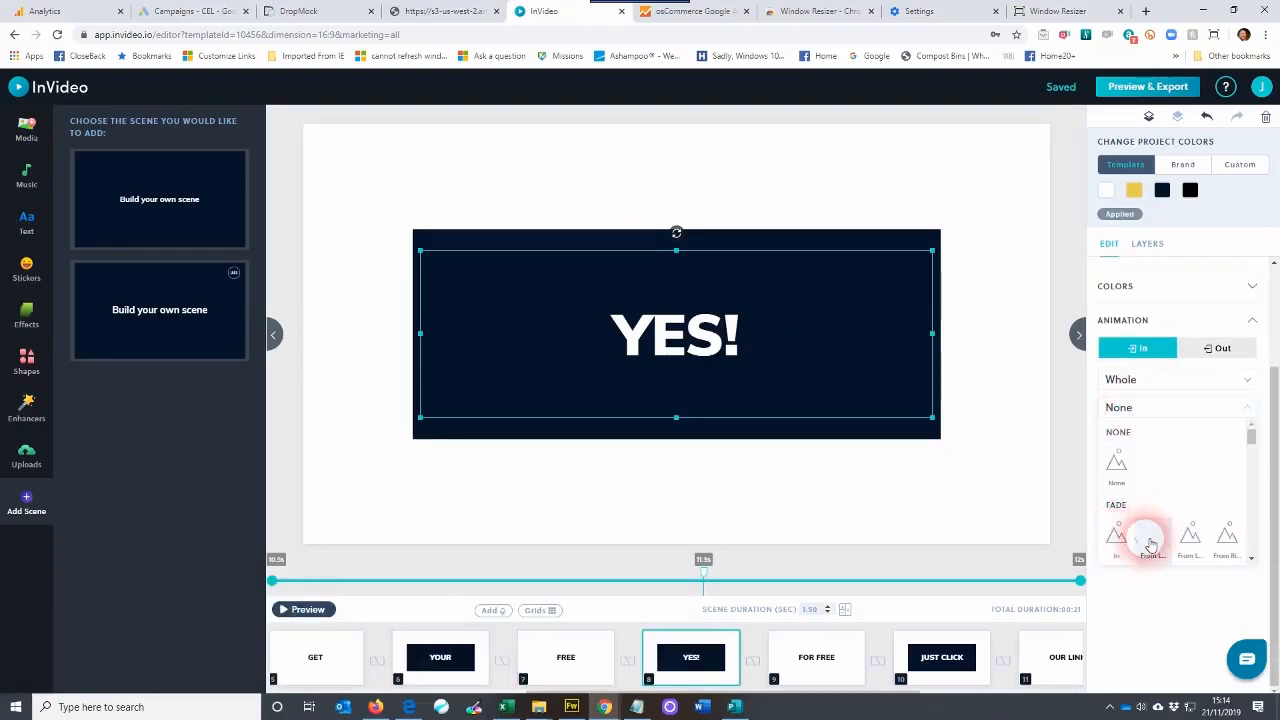
click(1151, 535)
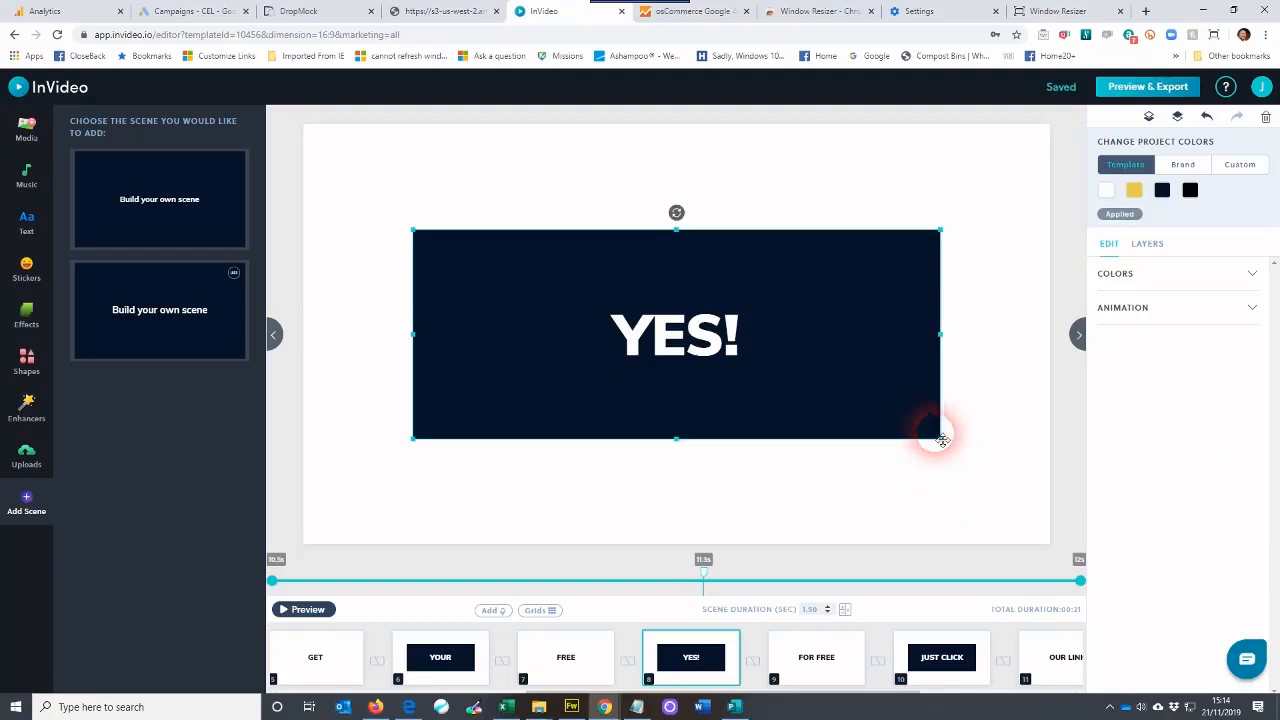
click(1122, 307)
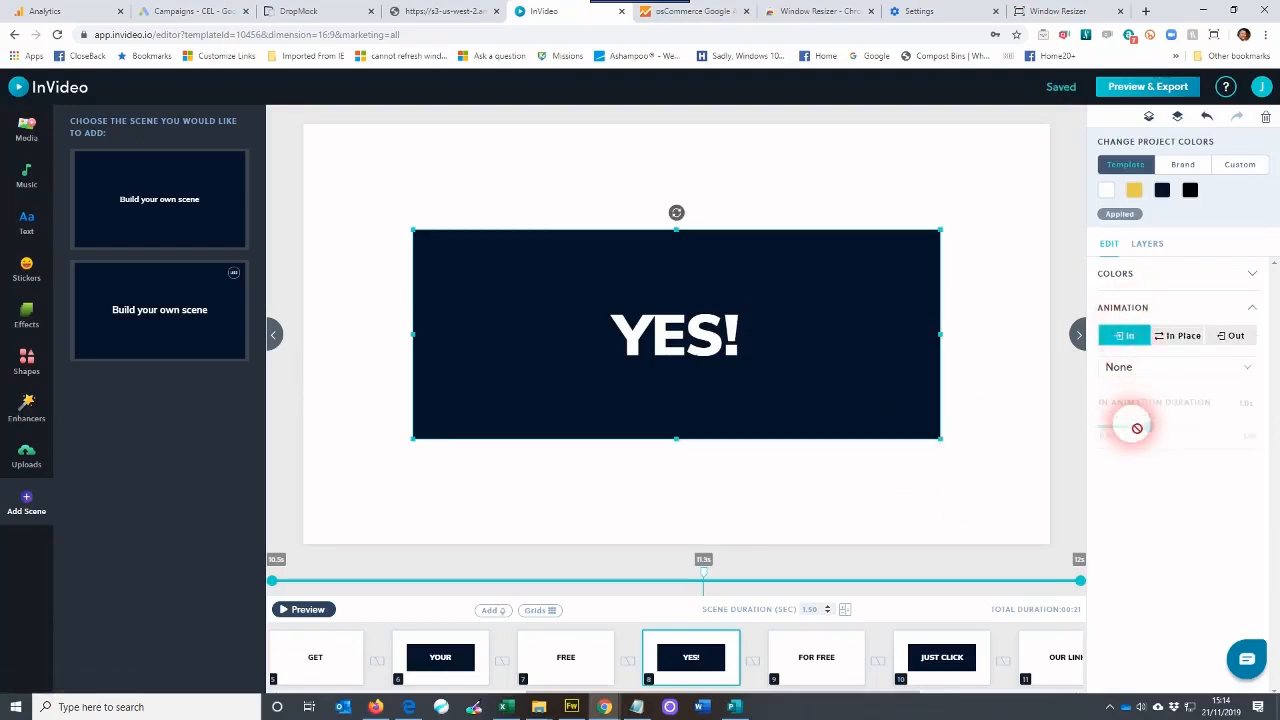
Step: Give the dark panel a 1-second Slide From Up Big entrance and move to the FOR FREE scene
click(1177, 367)
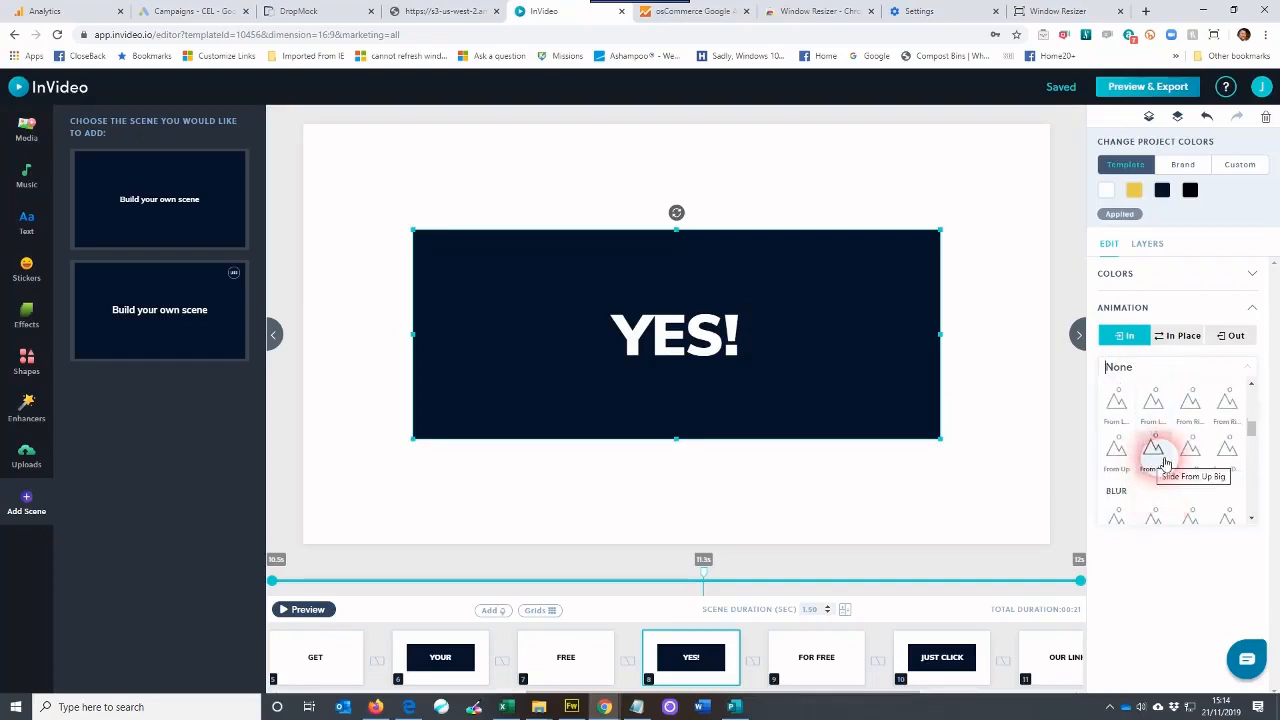
click(1165, 450)
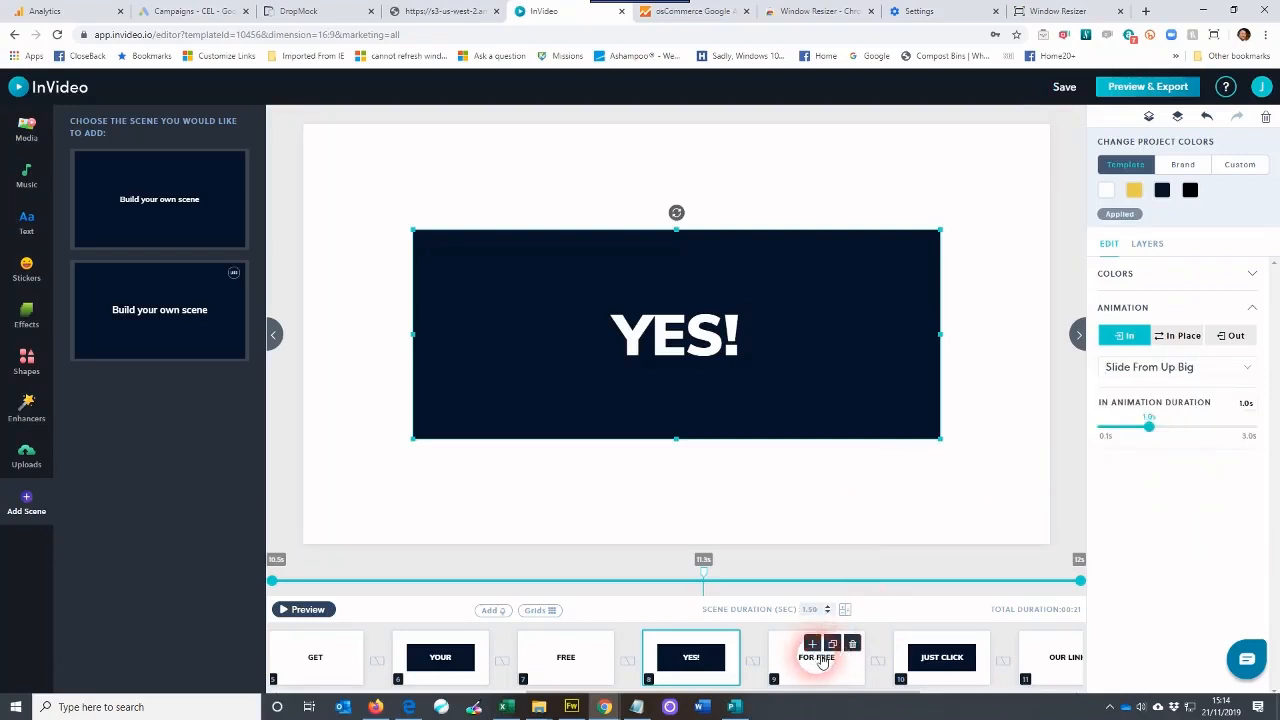
click(816, 657)
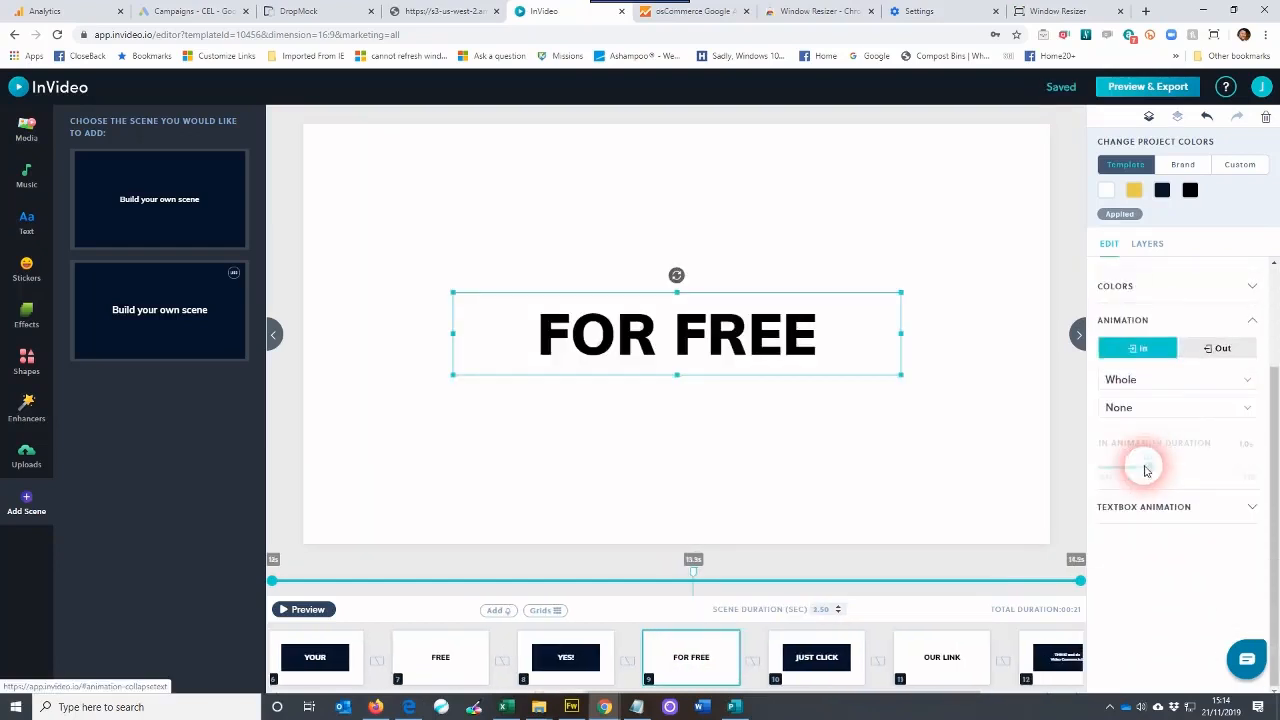
Step: Give the FOR FREE text a 1-second Bounce From Left entrance
click(1177, 407)
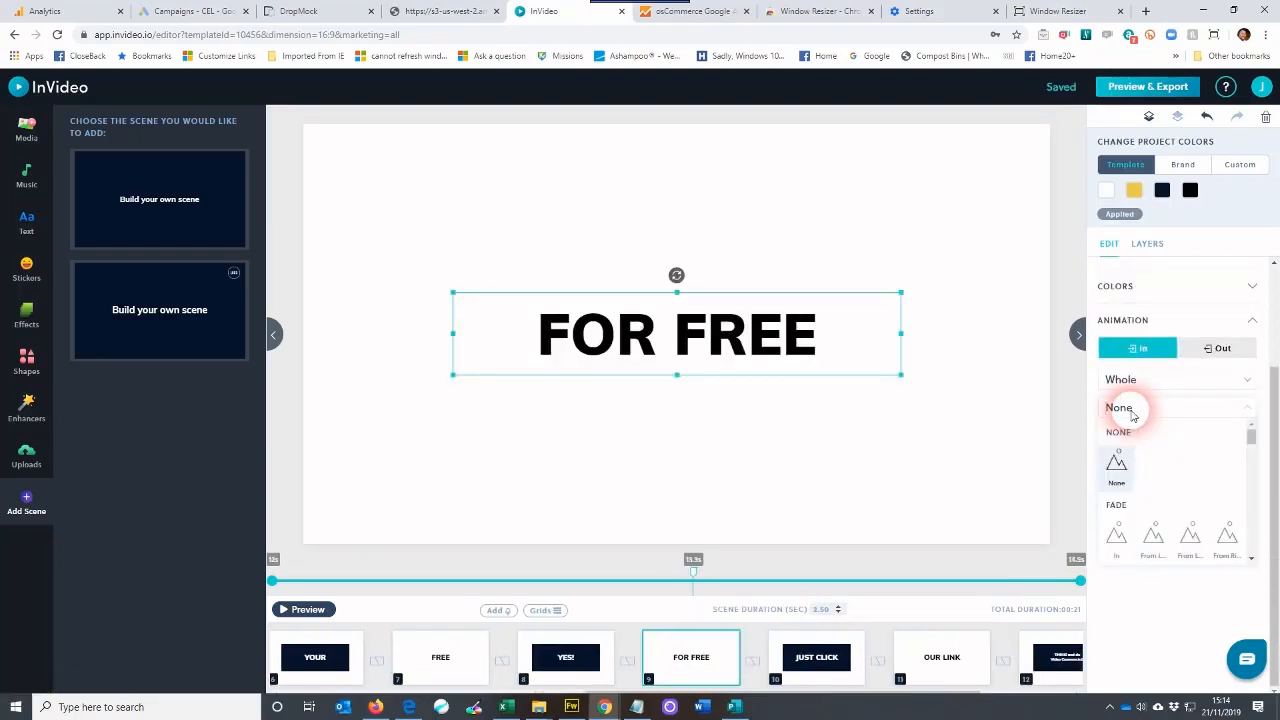
scroll(down, 3)
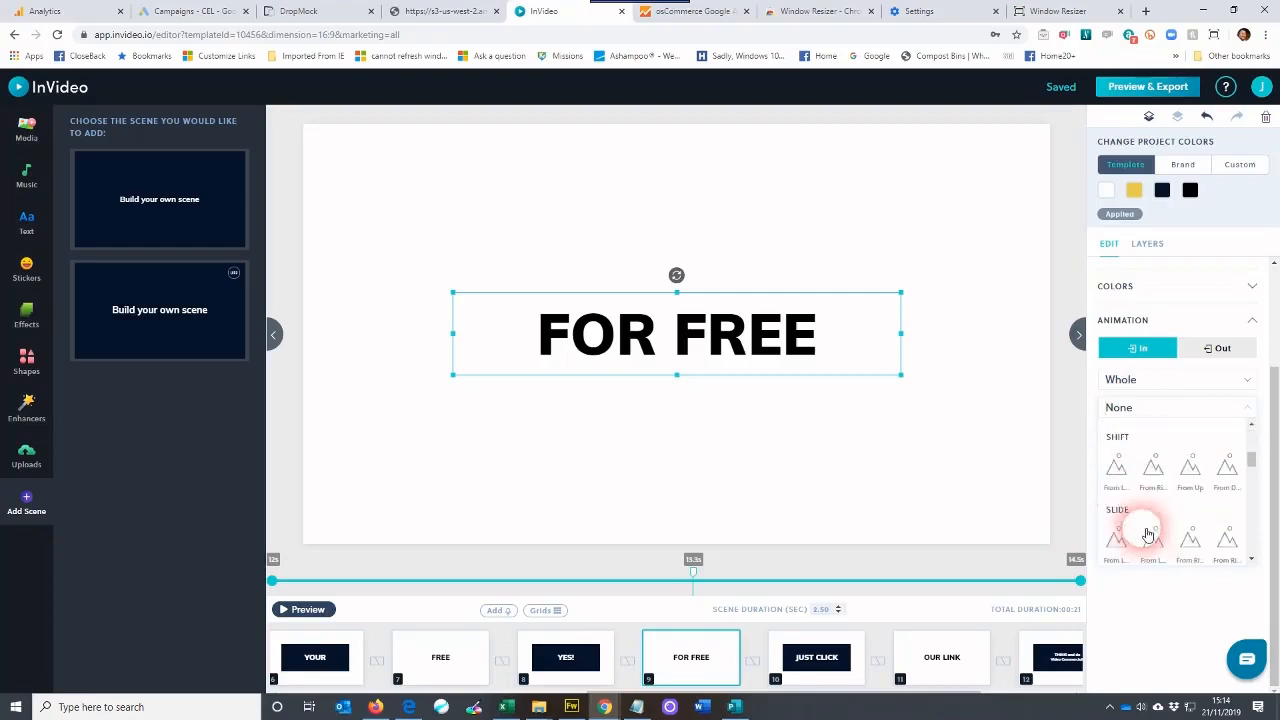
scroll(down, 3)
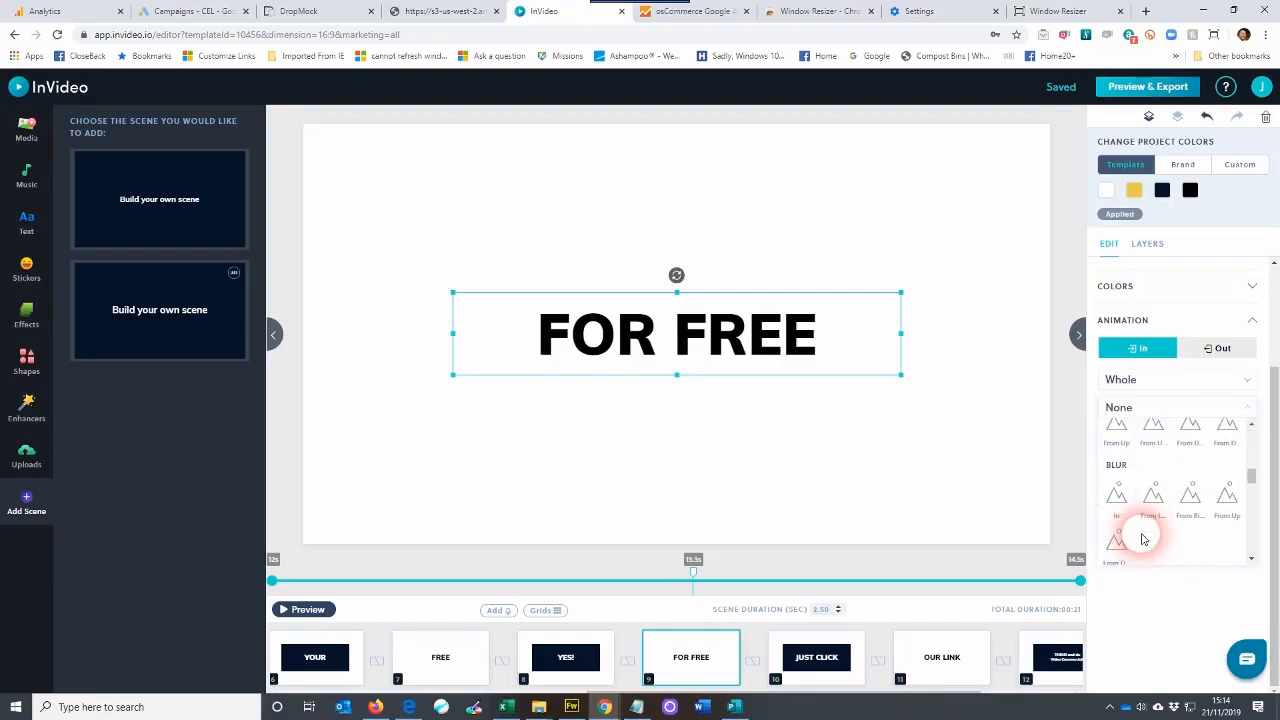
scroll(down, 3)
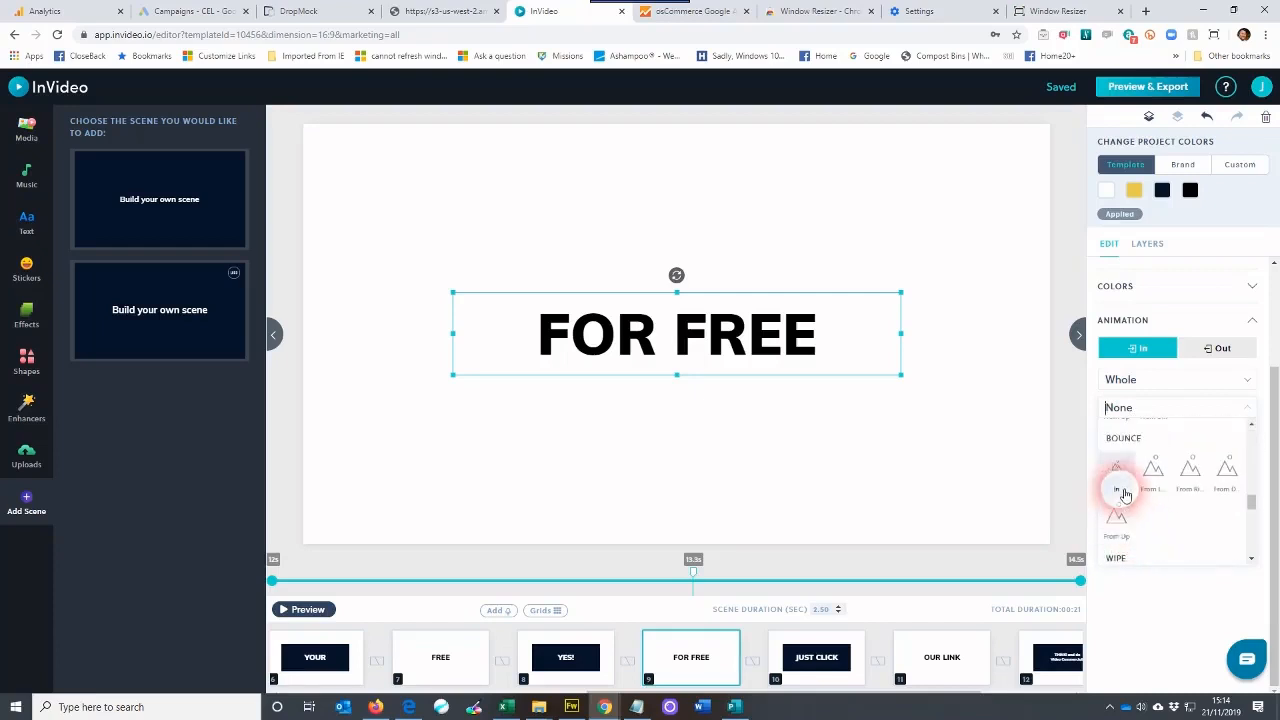
click(1118, 475)
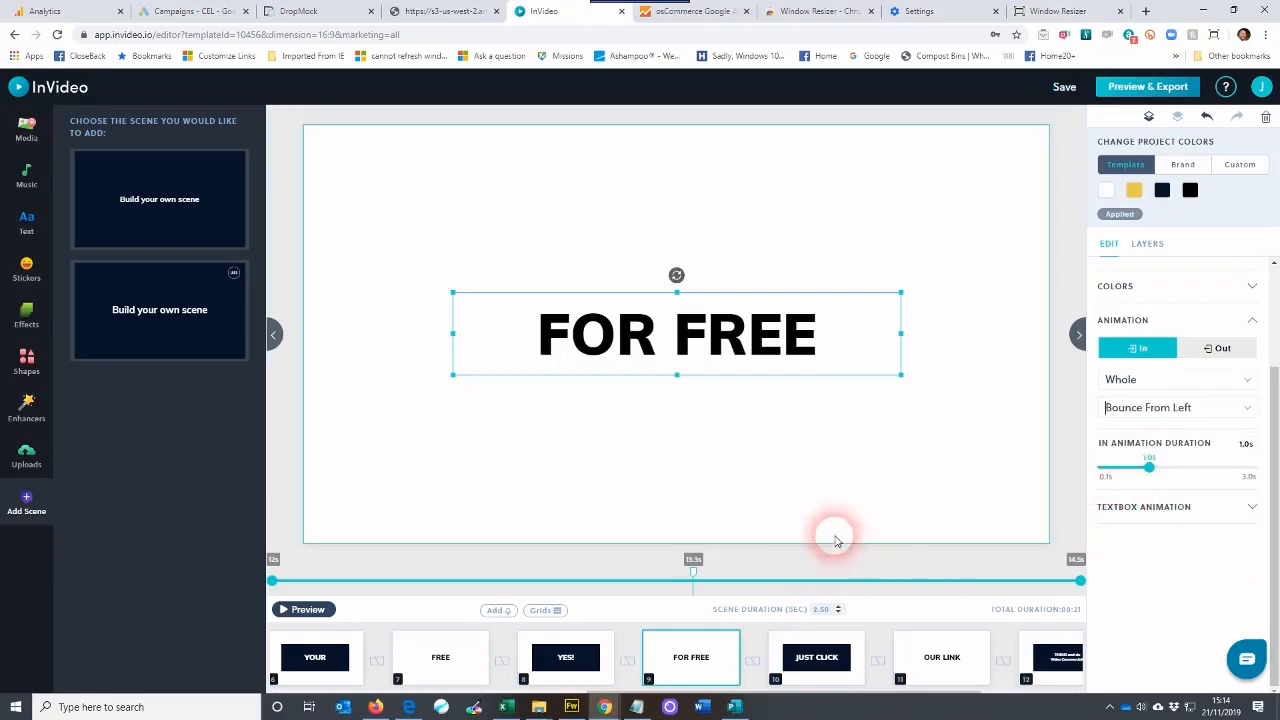
Step: In the JUST CLICK scene, give the textbox a fade-from-right entrance
click(817, 657)
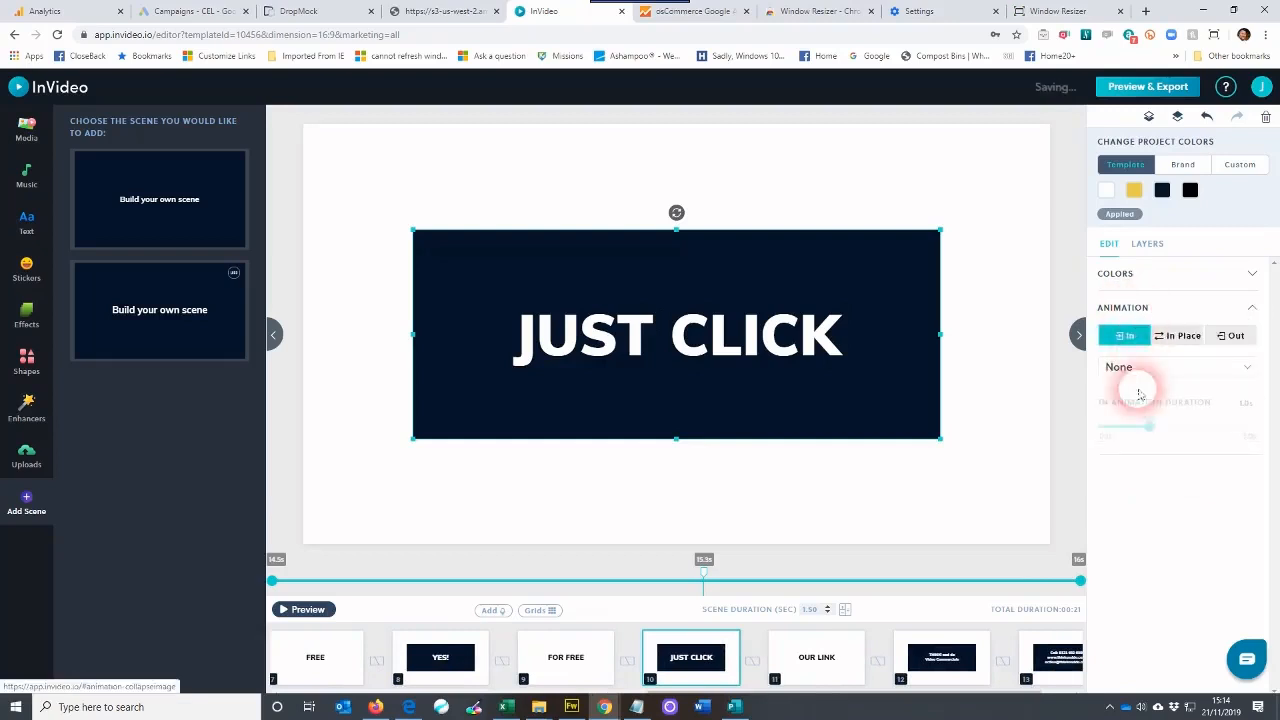
click(1175, 367)
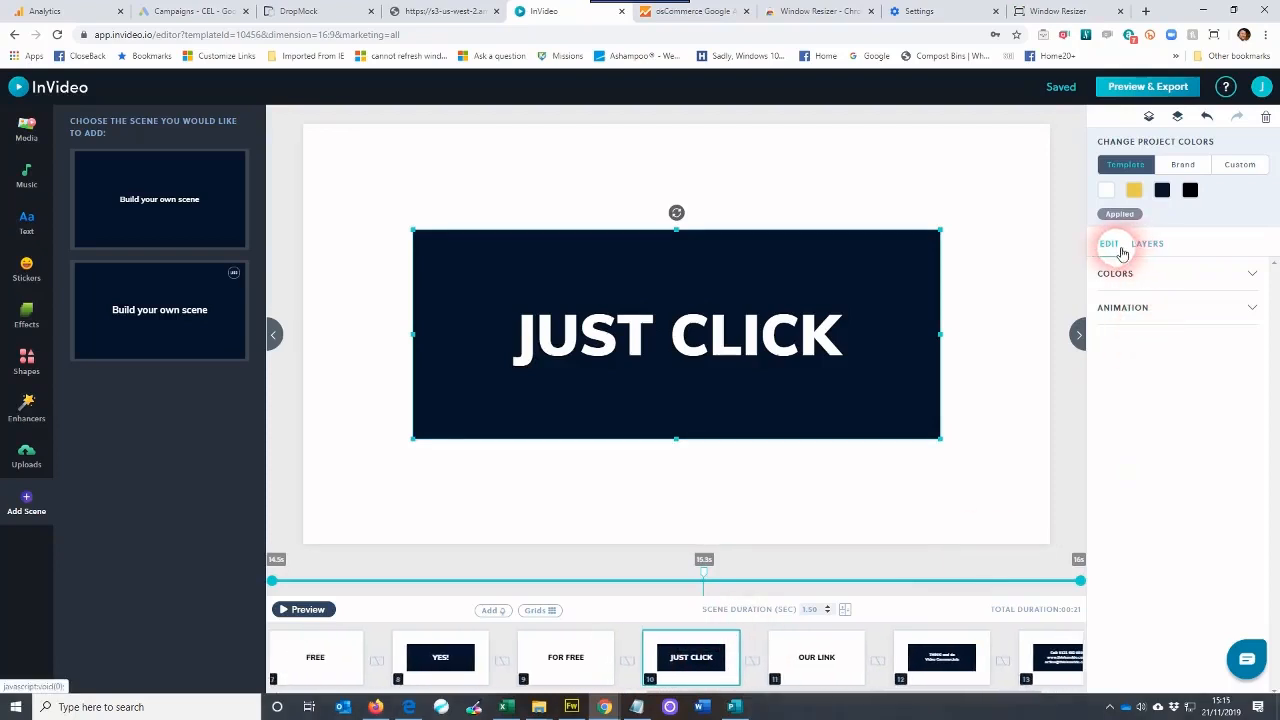
click(1147, 243)
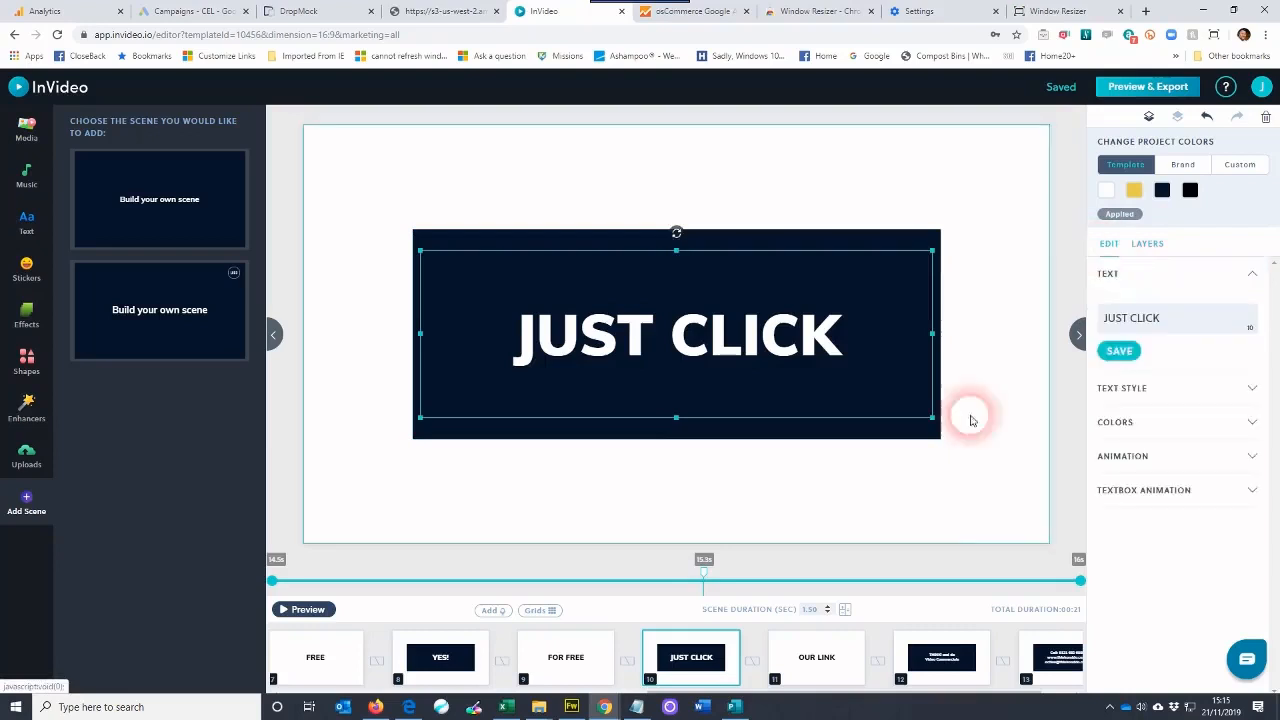
click(1144, 490)
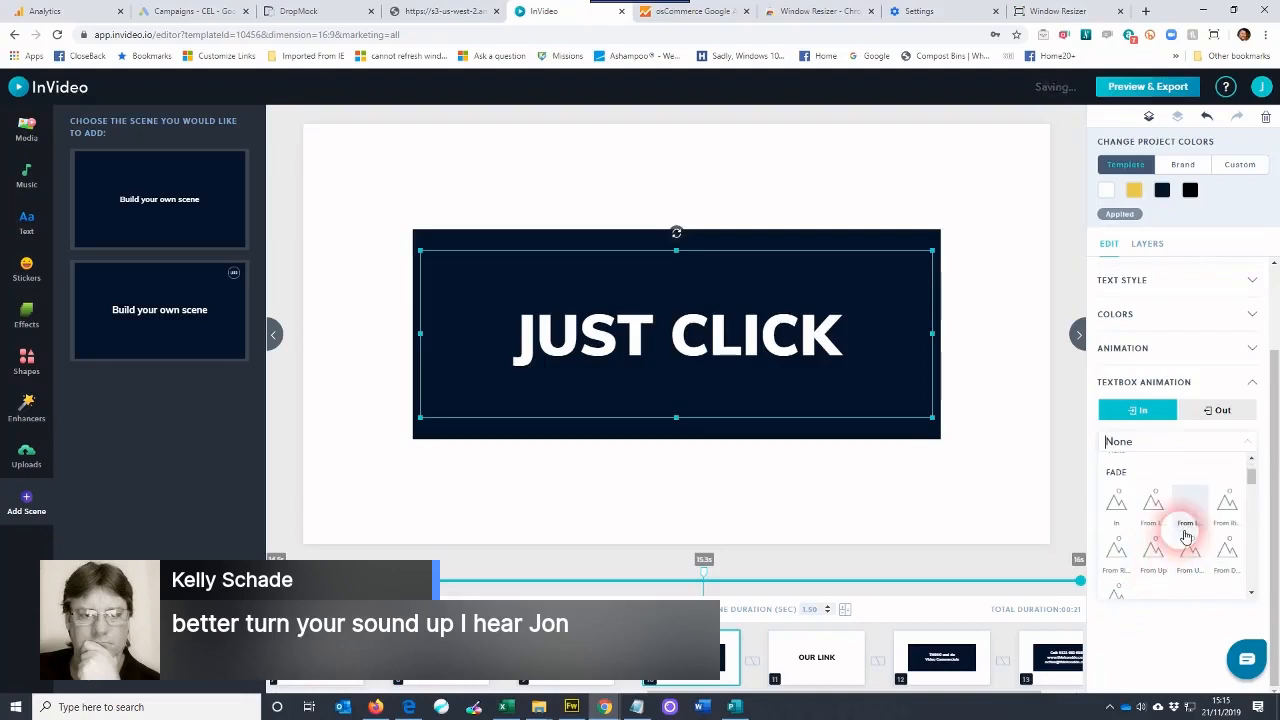
click(1190, 525)
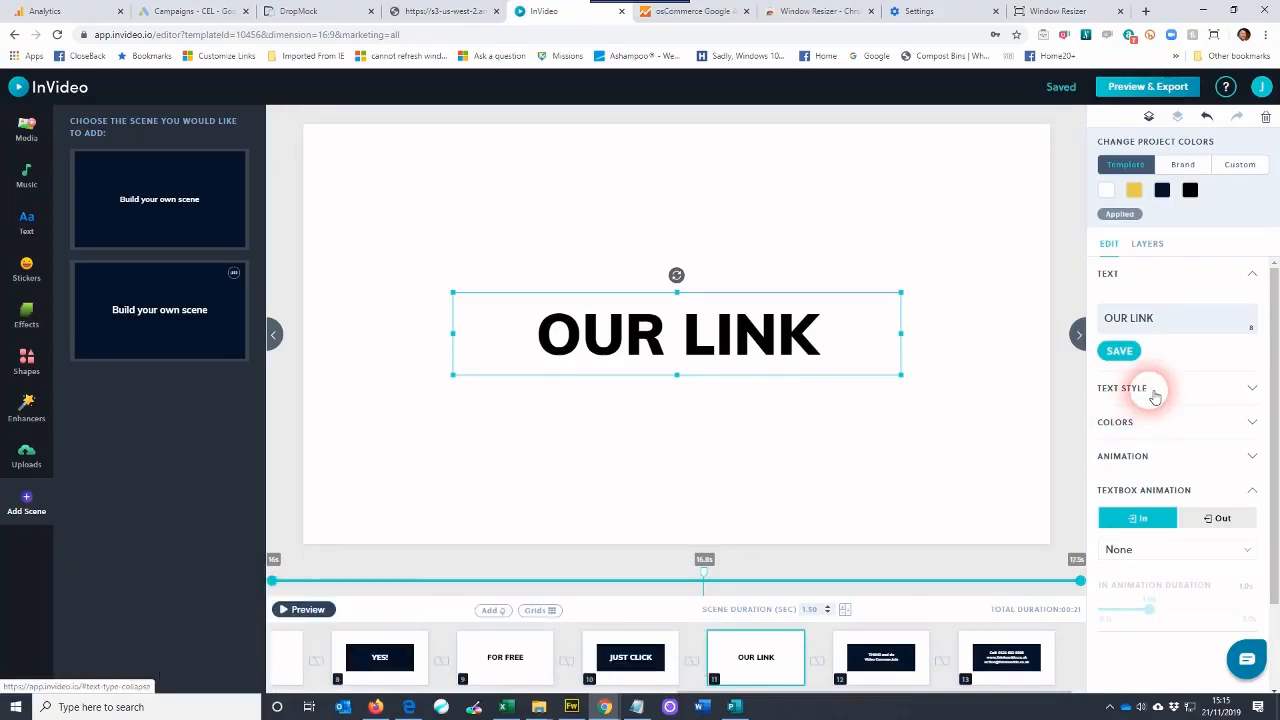
Step: Give the OUR LINK textbox a 1-second Fade From Right entrance
click(1138, 517)
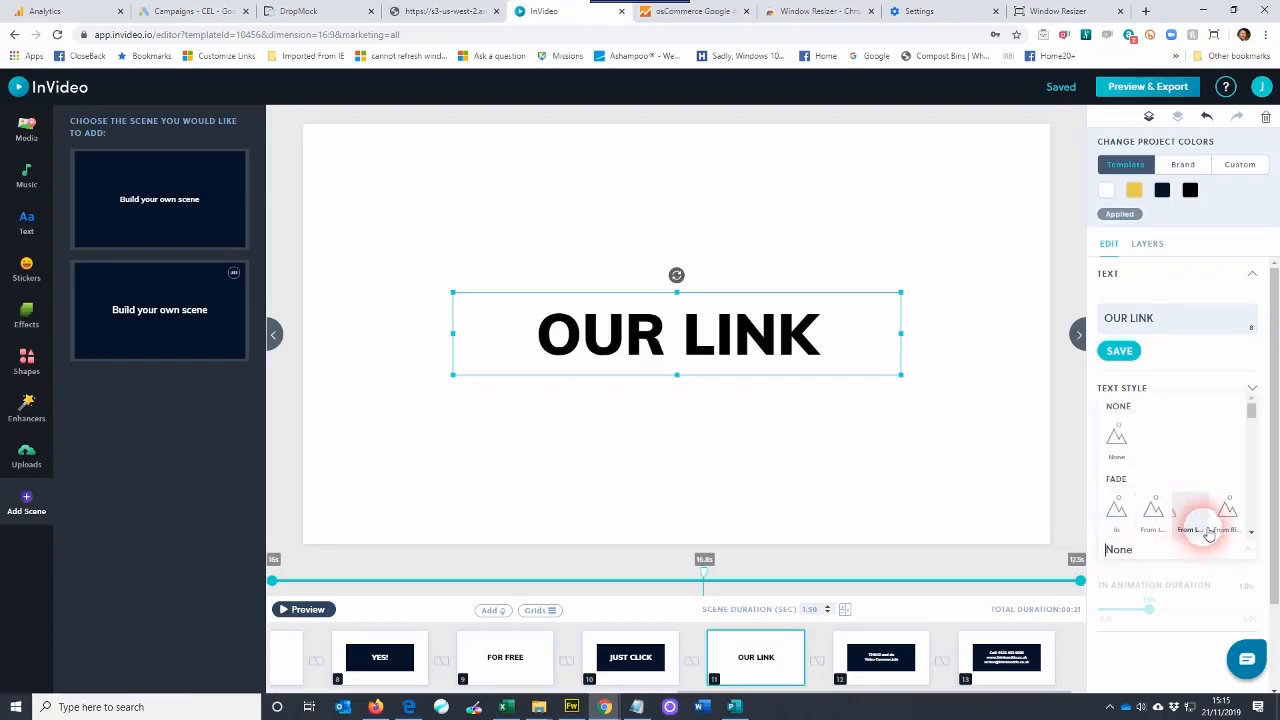
click(1207, 530)
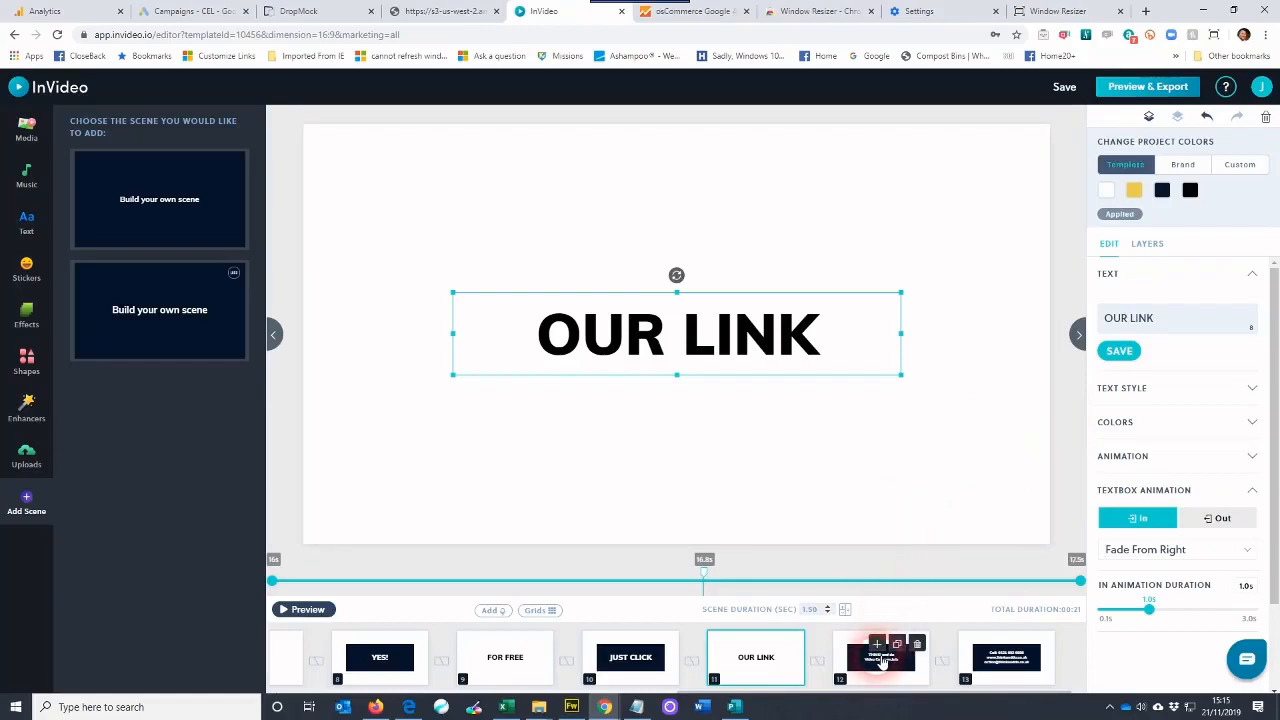
Step: Step through the THINK! Video Commercials scene to the final contact-details scene
click(880, 657)
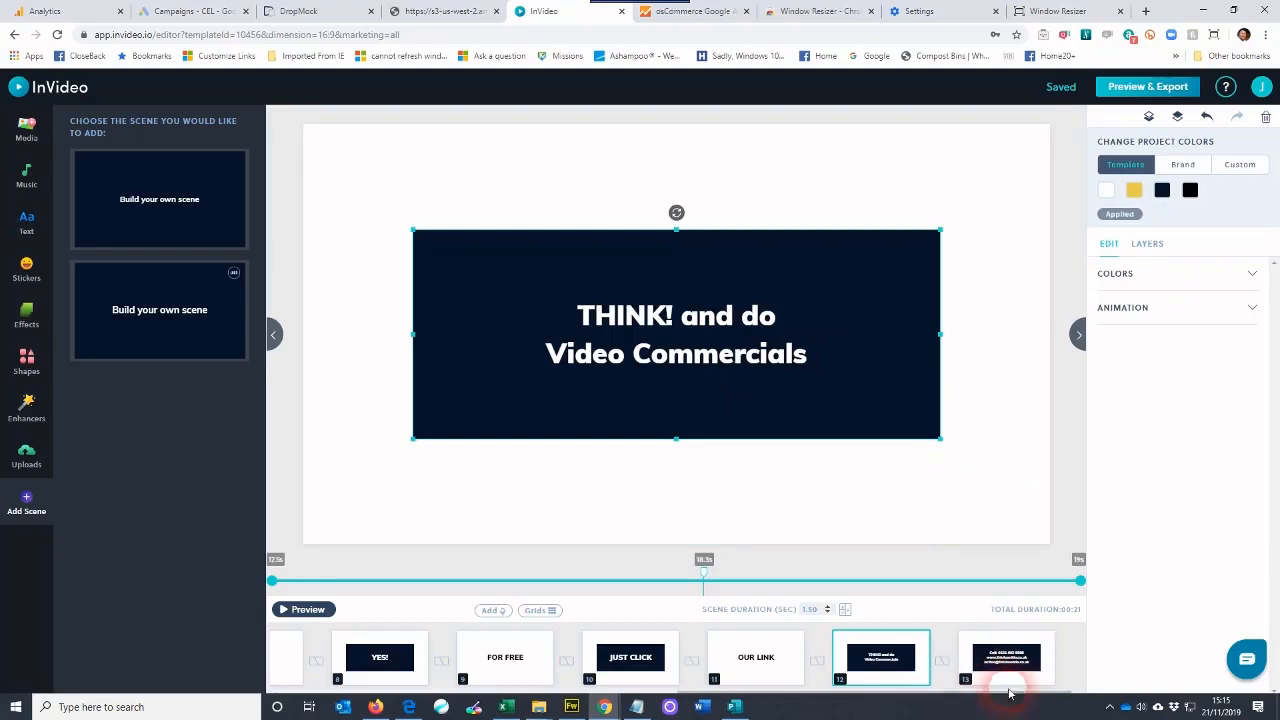
click(1007, 657)
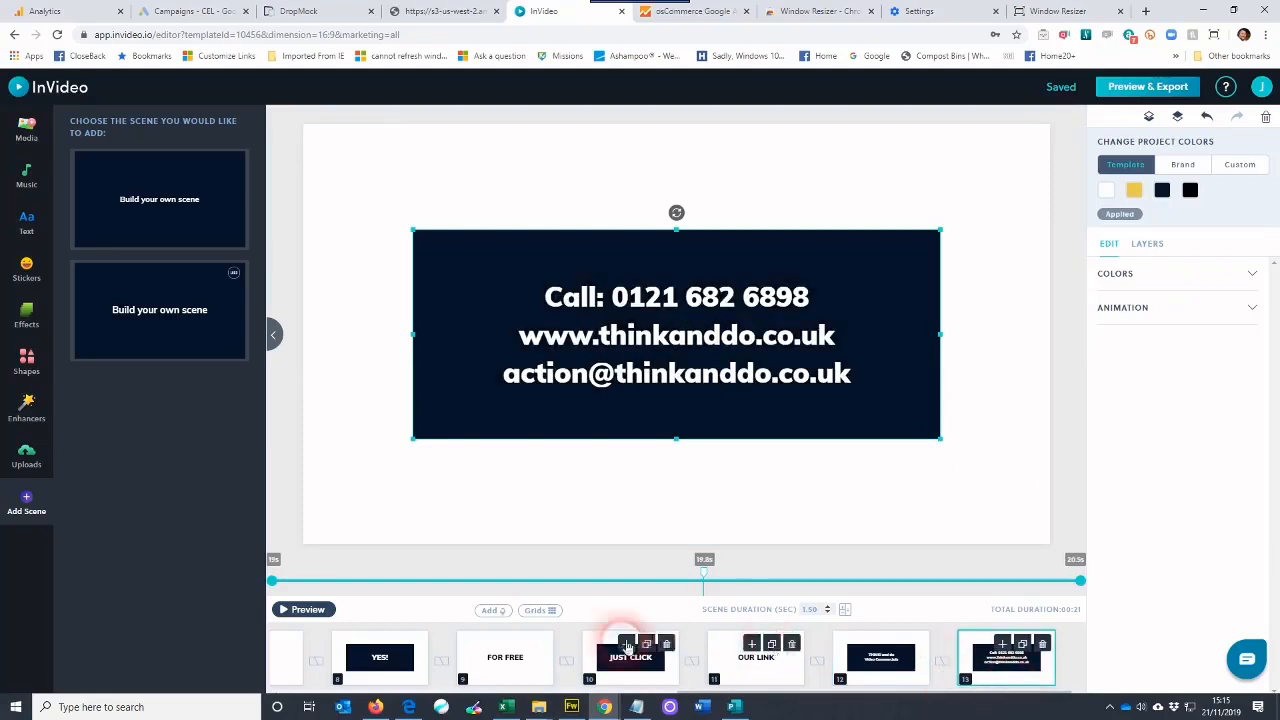
click(630, 657)
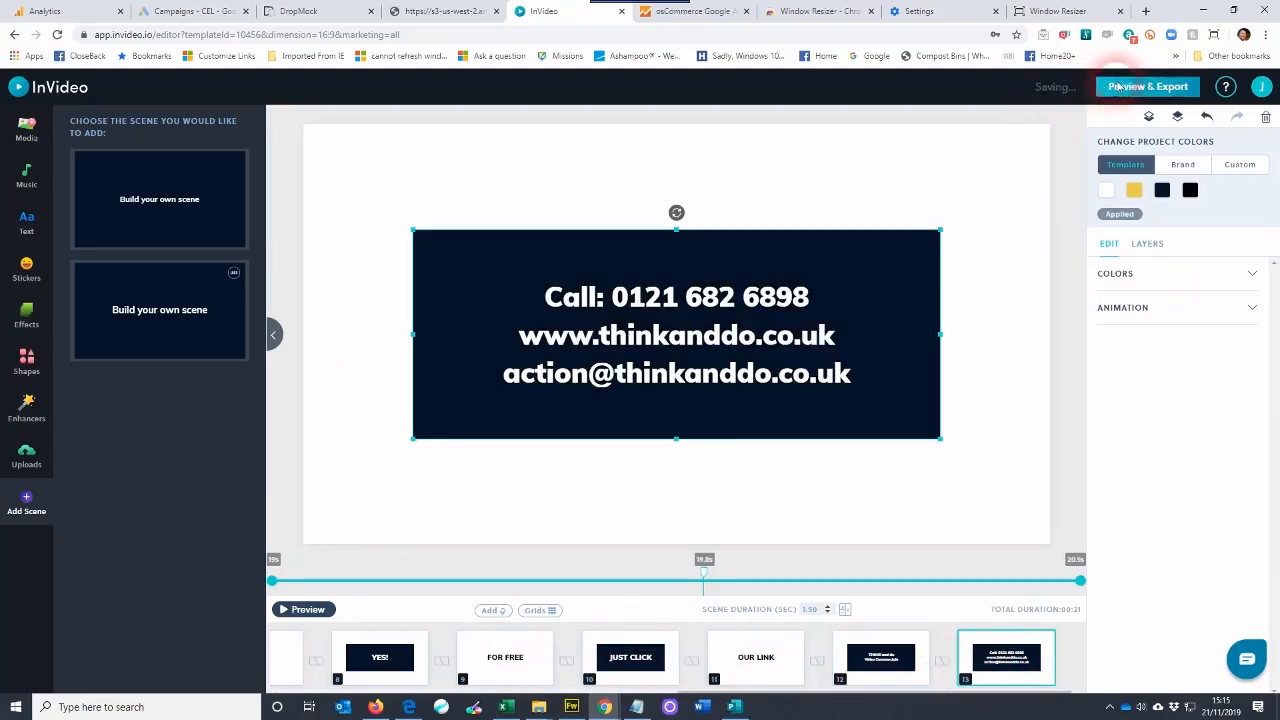
click(1147, 87)
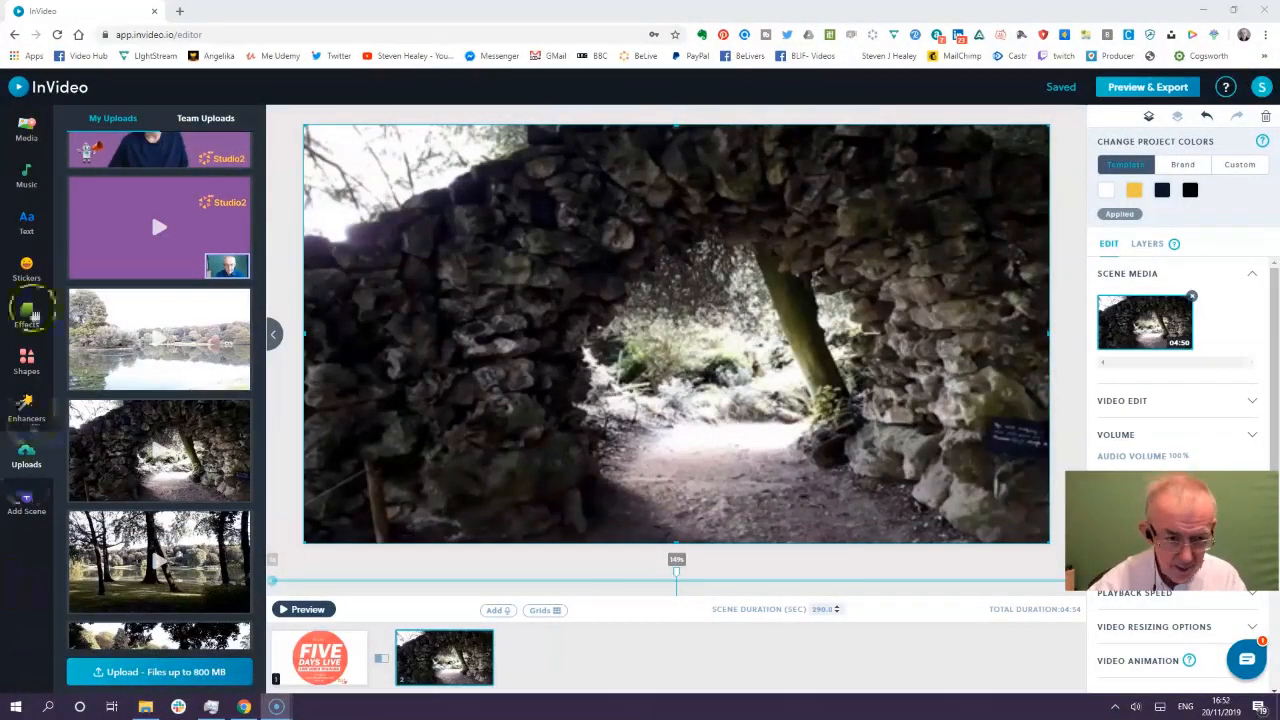
Step: Add a golden sparkle Confetti overlay to the cave-archway scene and preview it
click(26, 315)
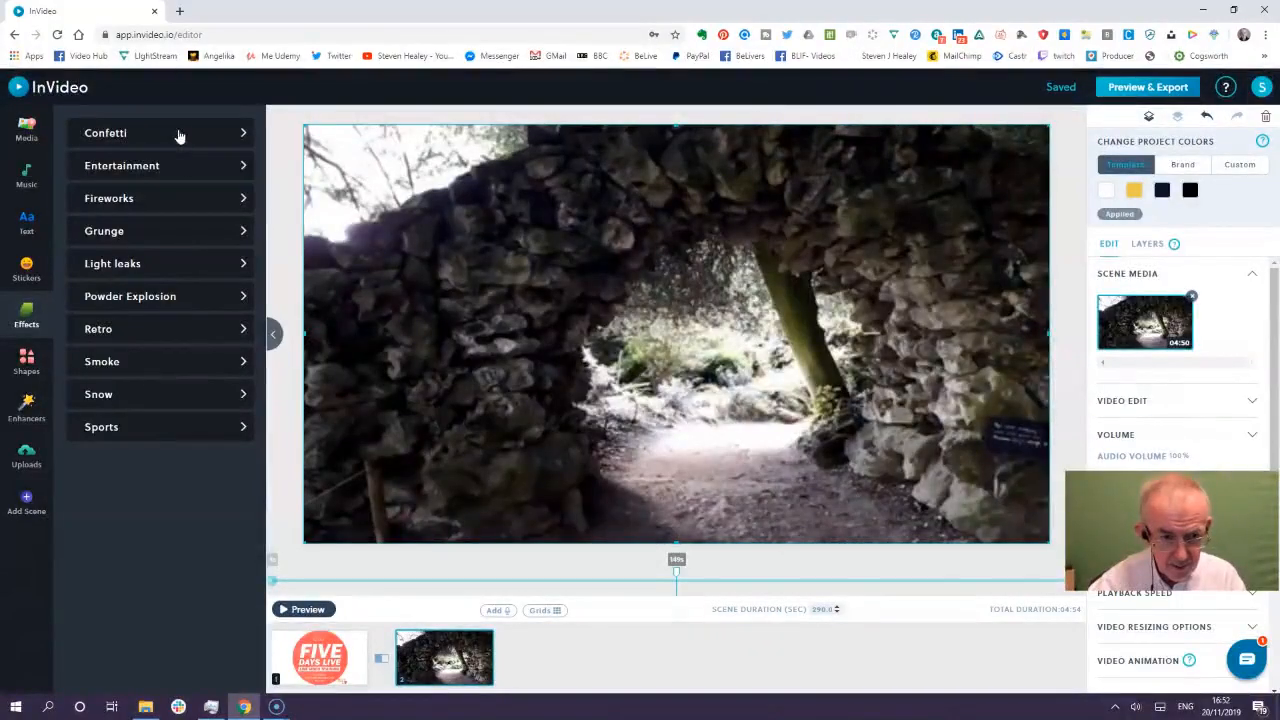
click(105, 132)
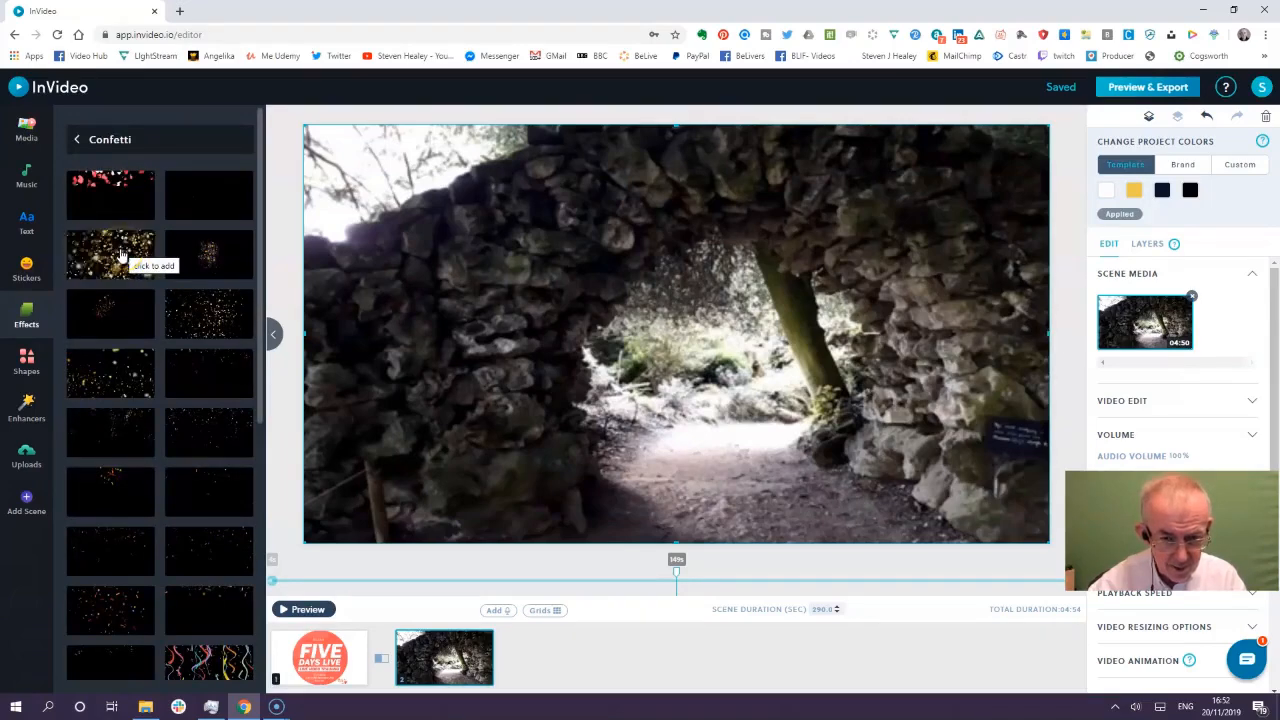
click(110, 255)
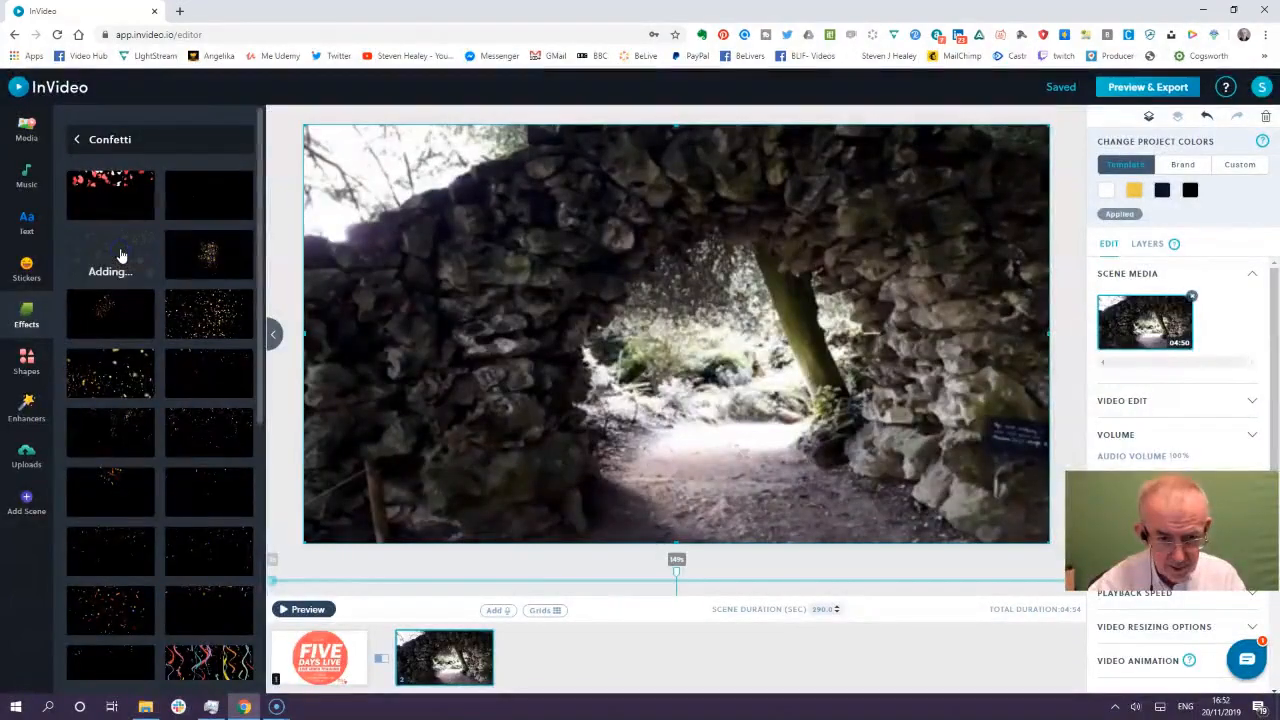
click(110, 255)
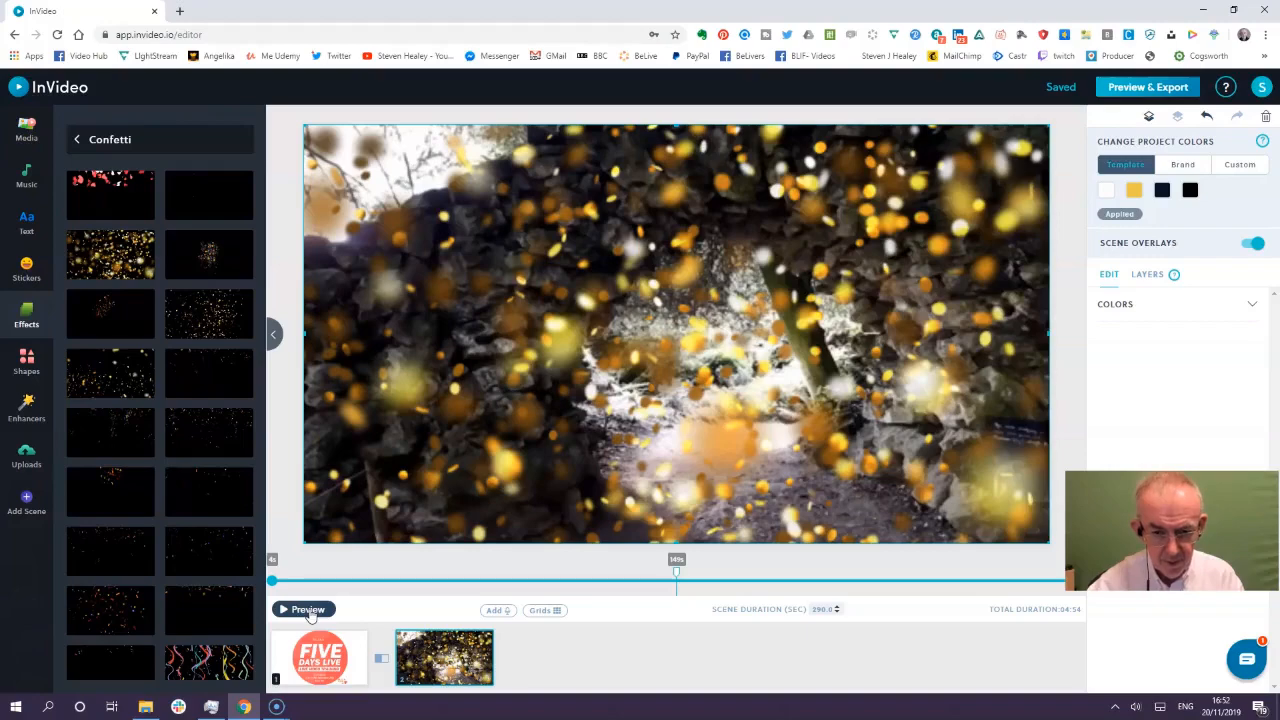
click(303, 609)
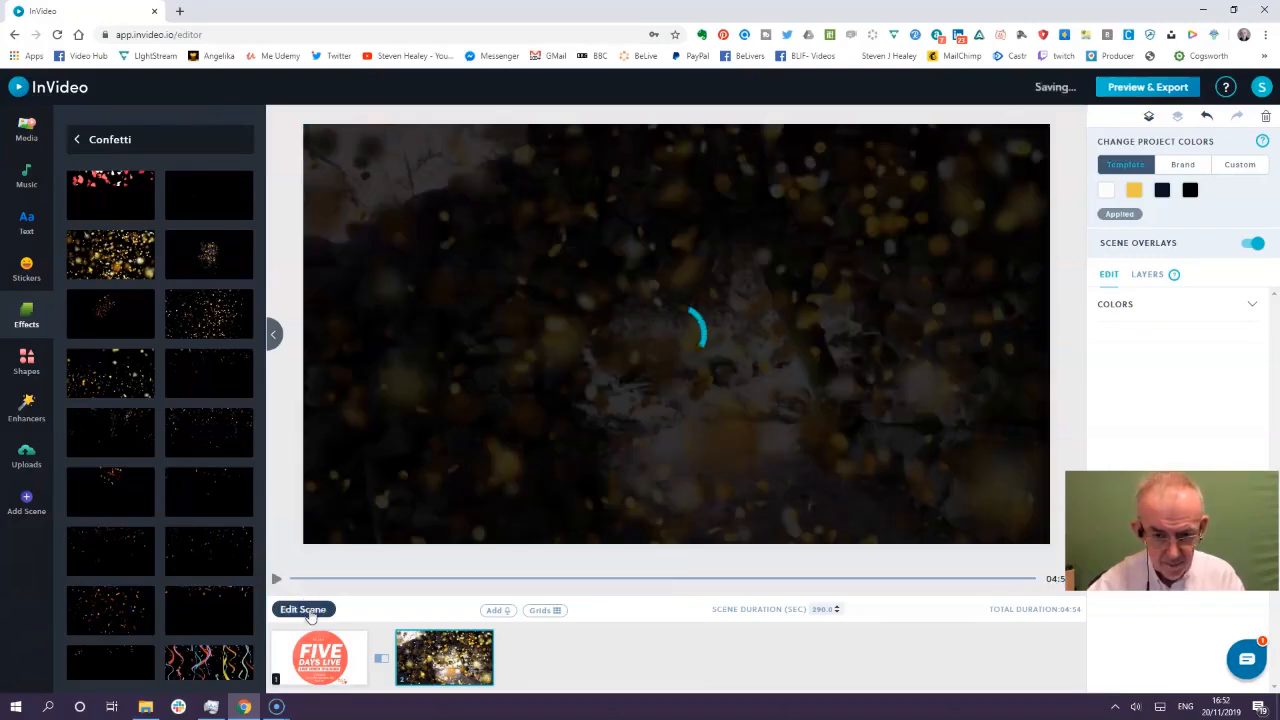
Step: Leave the preview and swap the gold overlay for the colourful streamer Confetti overlay
click(277, 578)
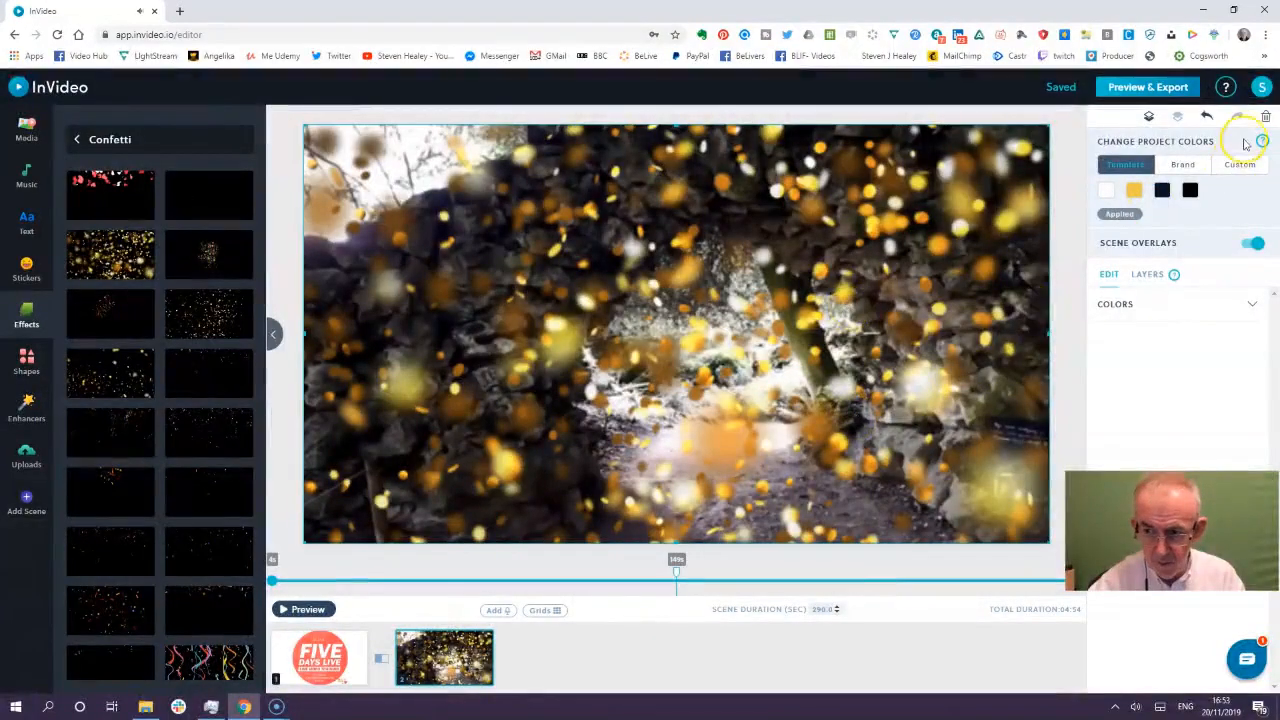
mouse_move(1266, 116)
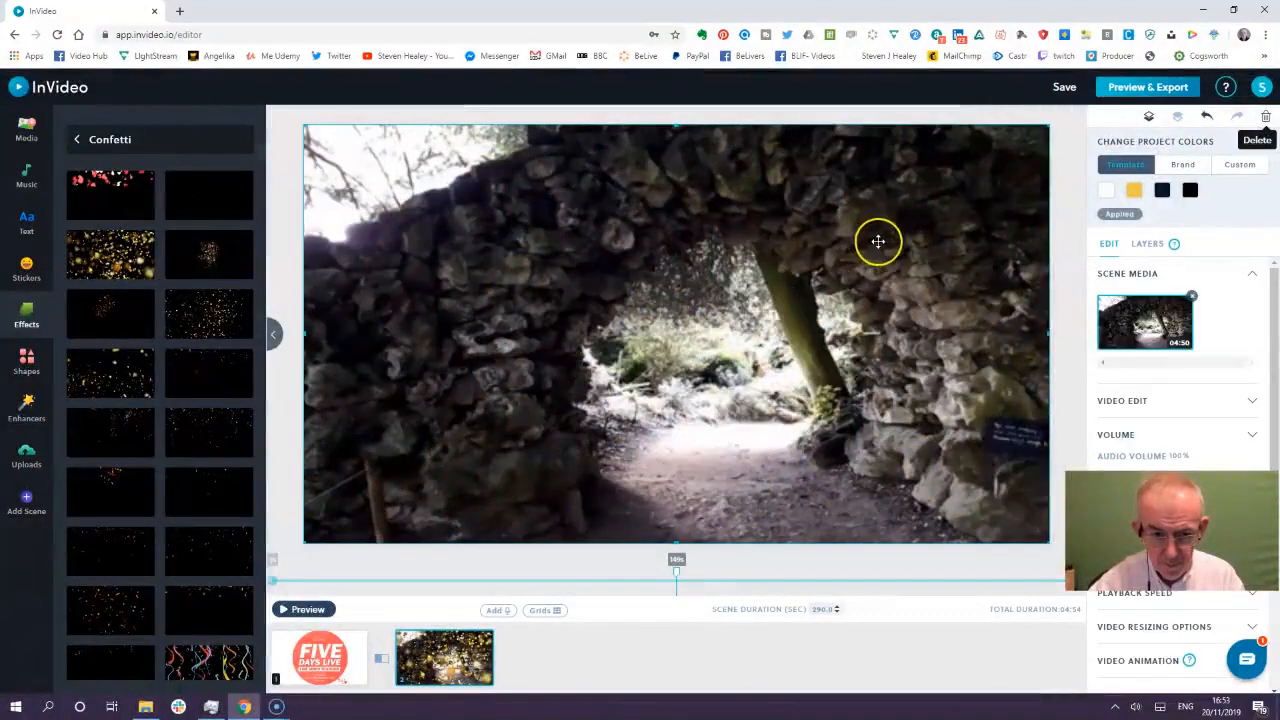
scroll(down, 3)
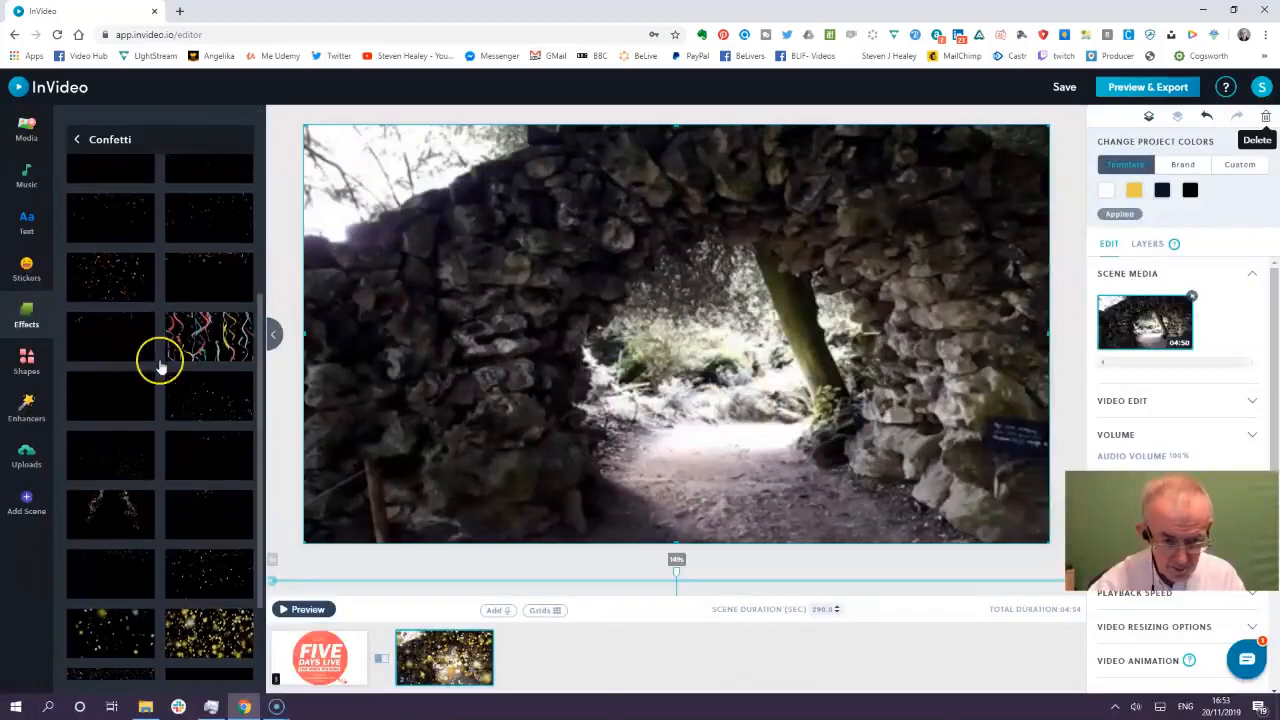
click(208, 340)
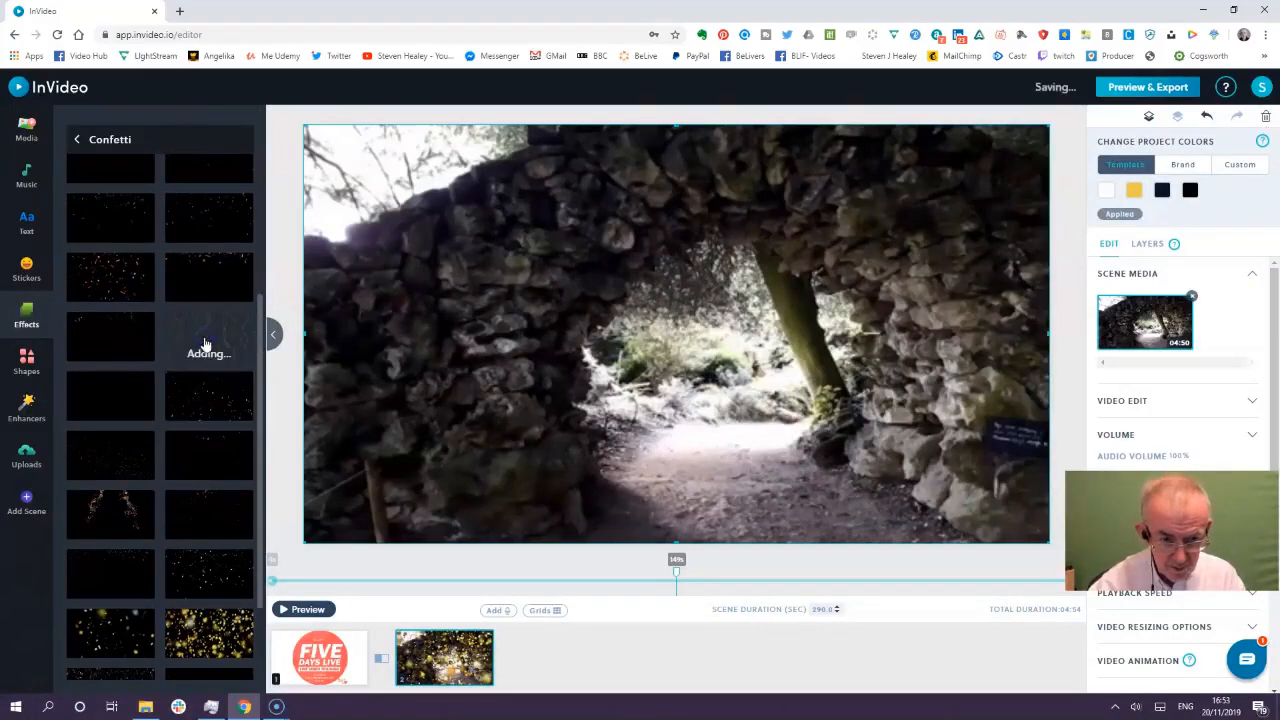
click(208, 337)
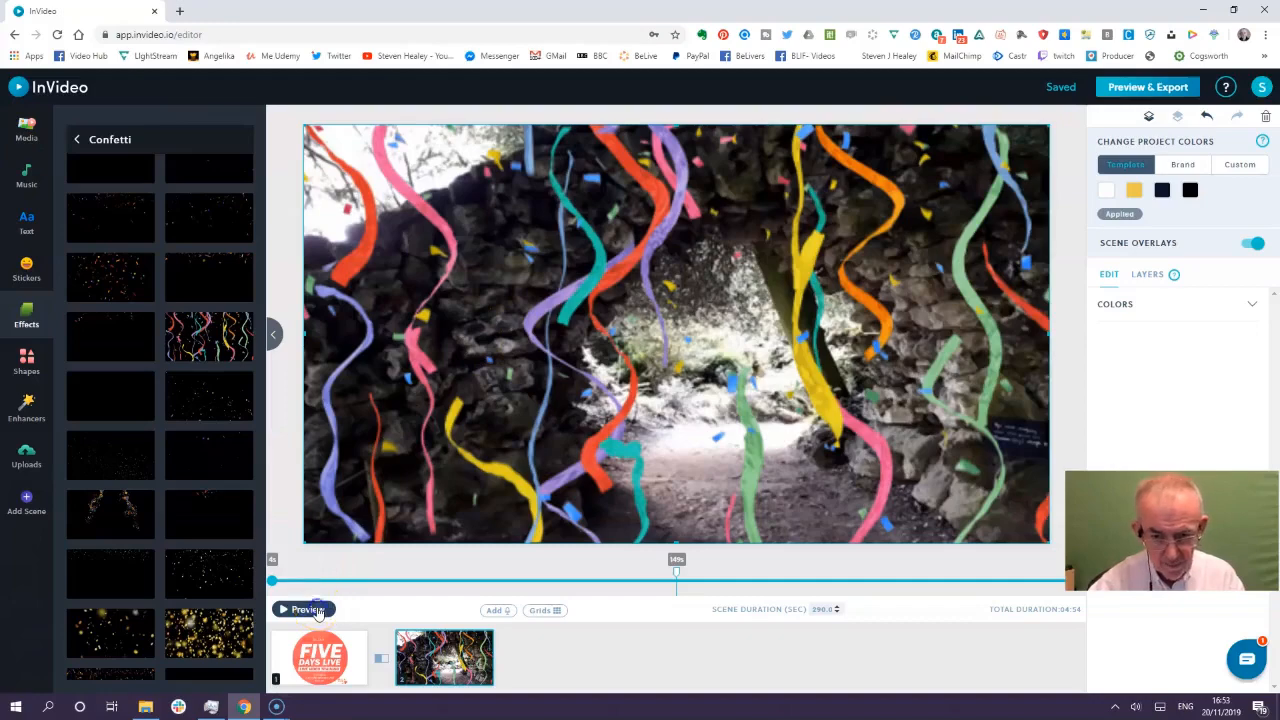
Step: Preview the streamer confetti, then return to the effect categories with no overlay
click(303, 609)
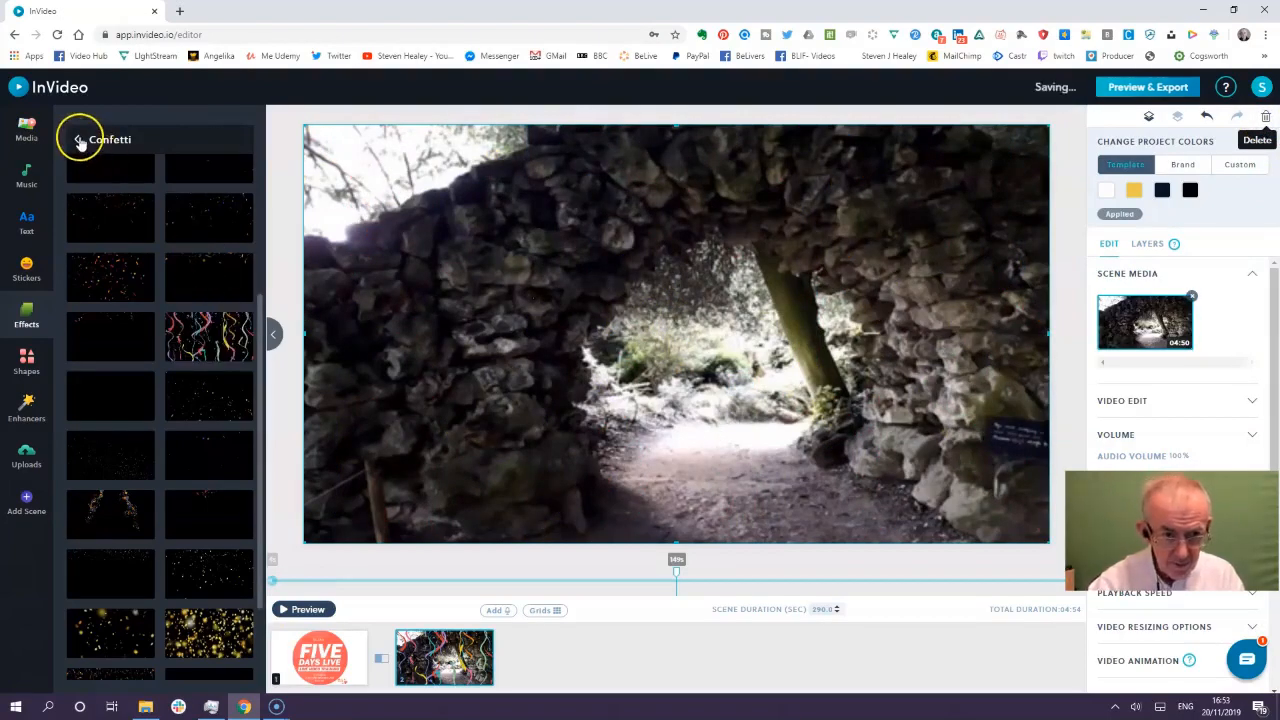
click(78, 139)
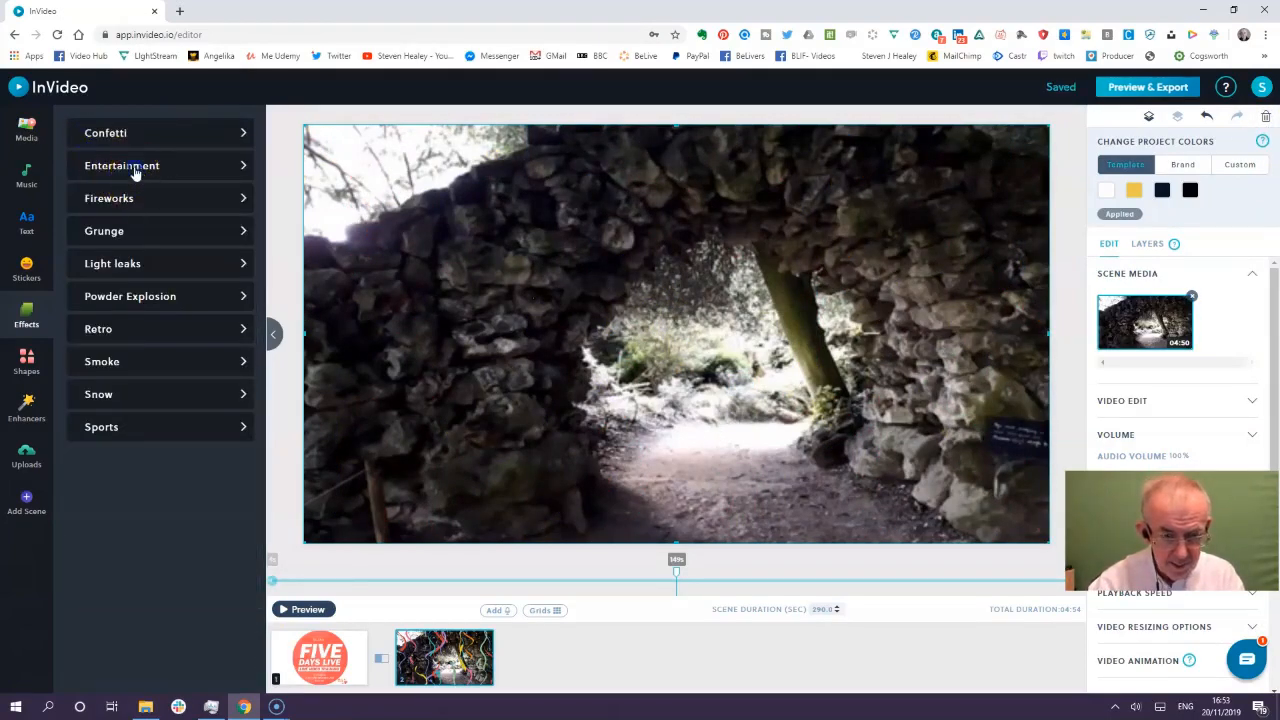
Step: Try the dark blue Entertainment overlay on the cave scene, preview it, then resume editing to remove it
click(122, 165)
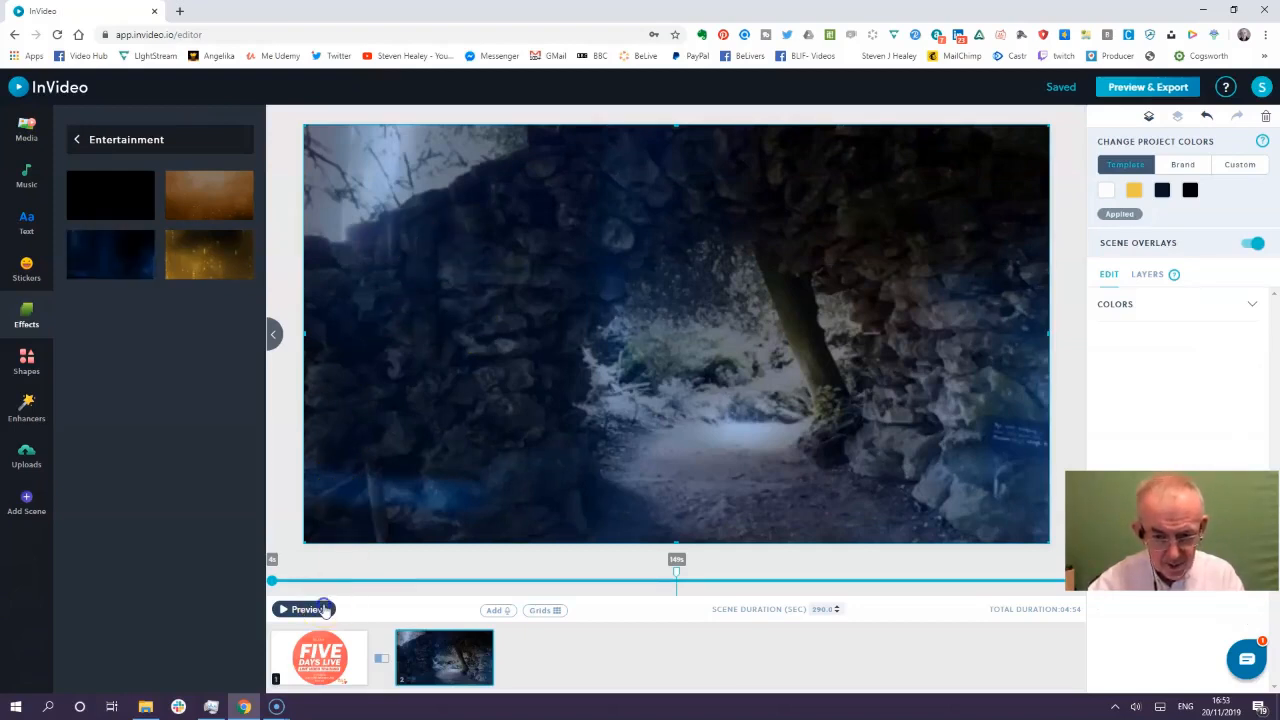
click(306, 609)
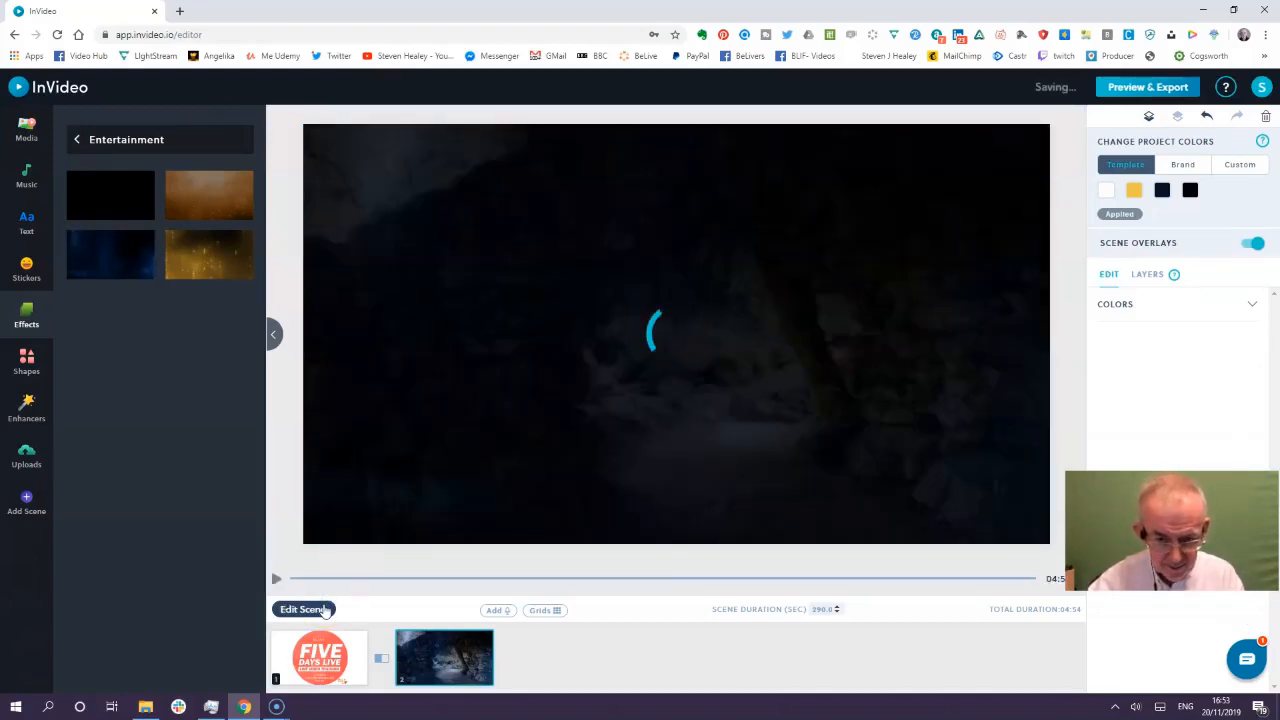
click(277, 578)
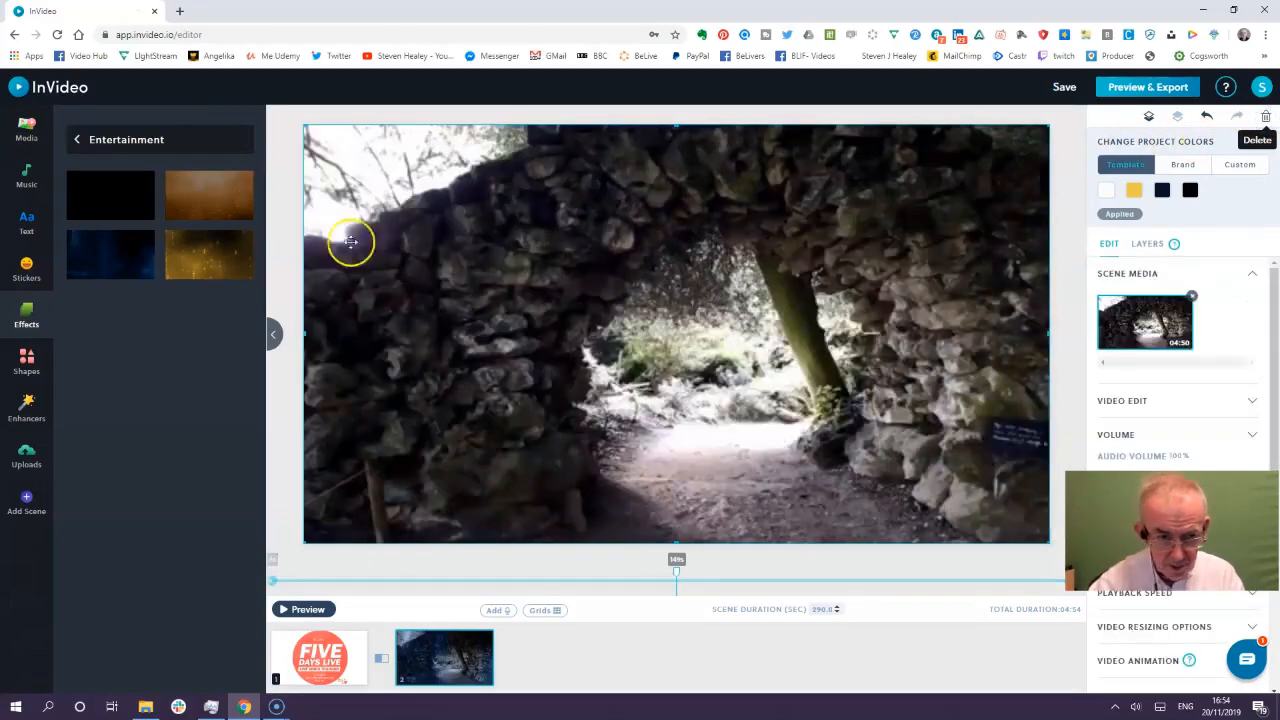
Step: Add a Fireworks overlay to the cave scene, preview it, then resume editing
click(77, 139)
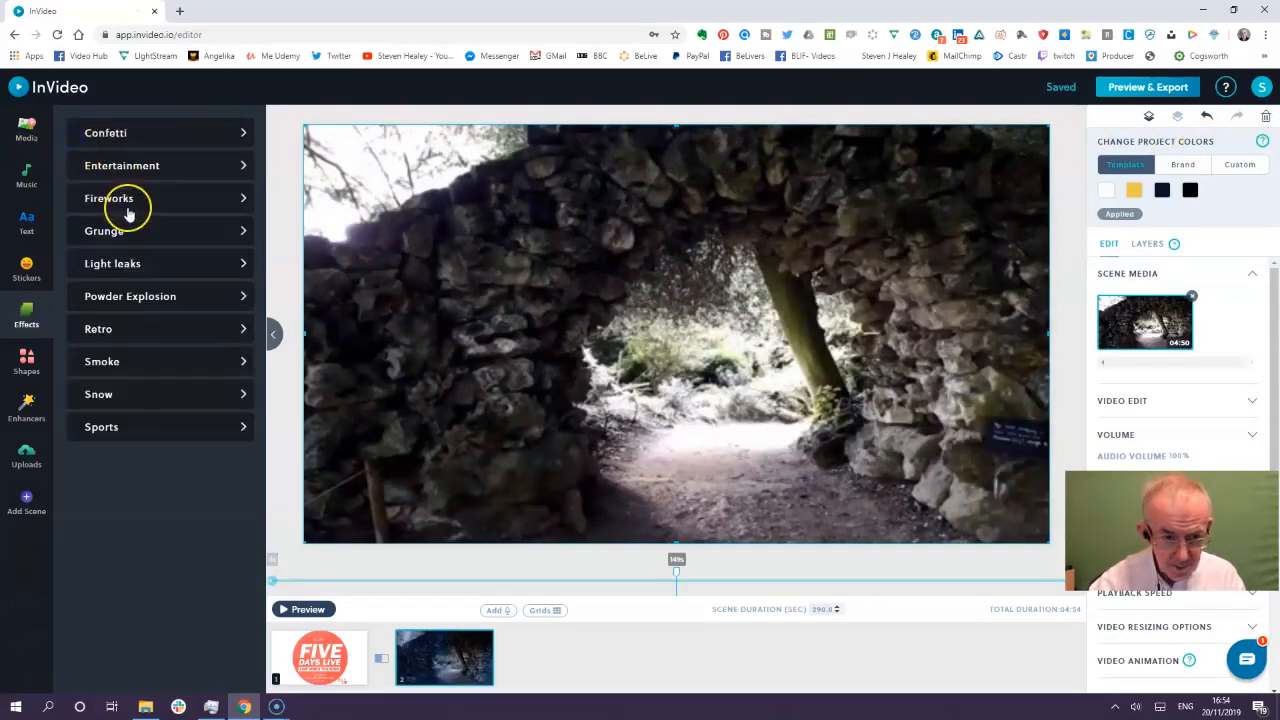
click(108, 198)
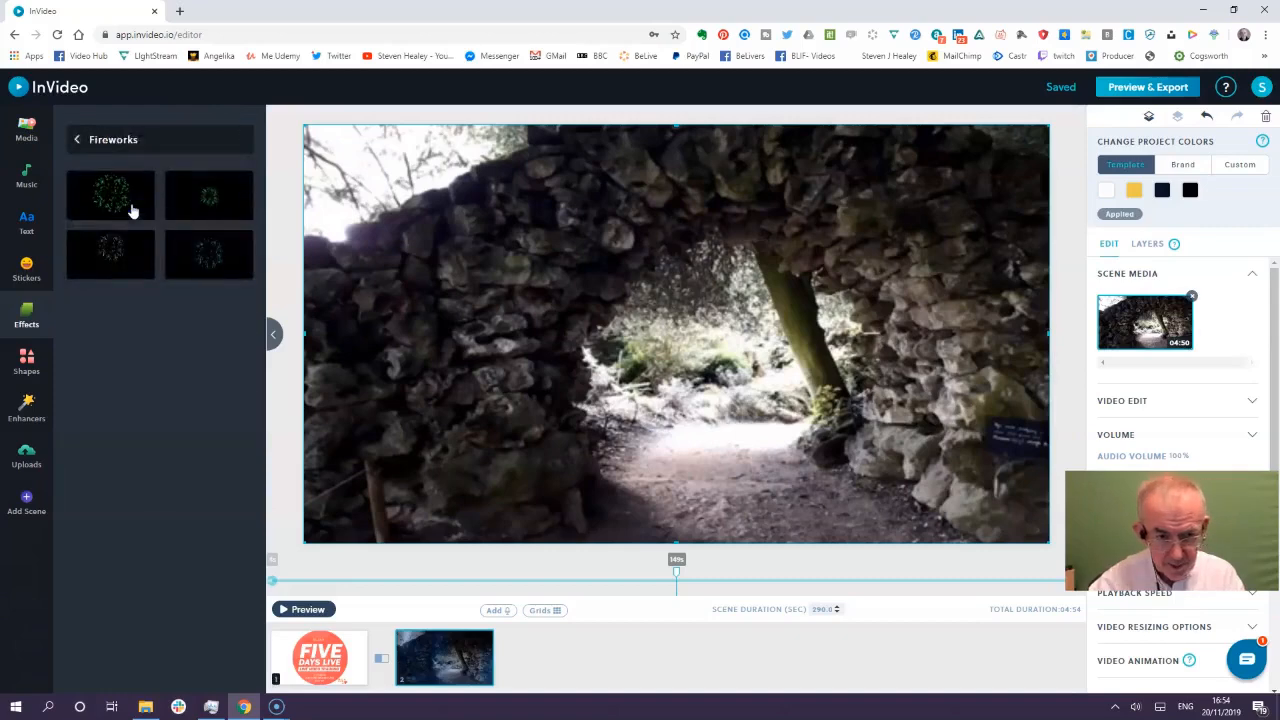
mouse_move(208, 195)
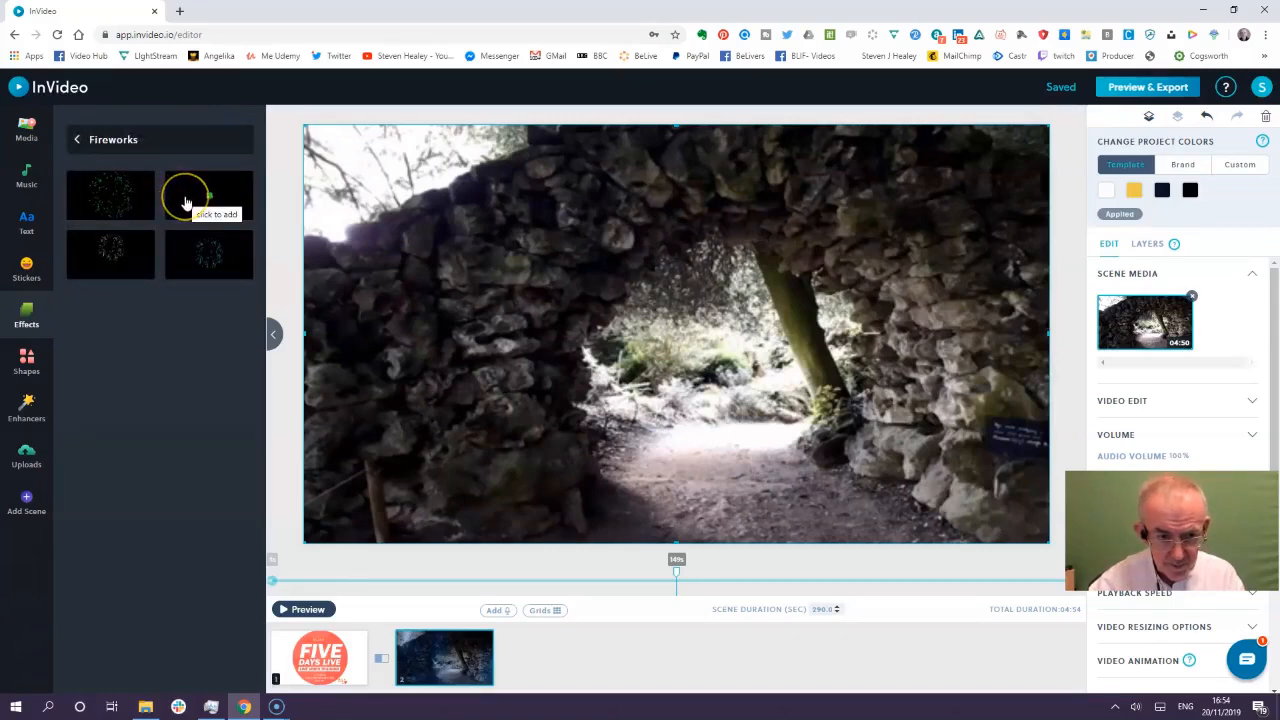
click(110, 194)
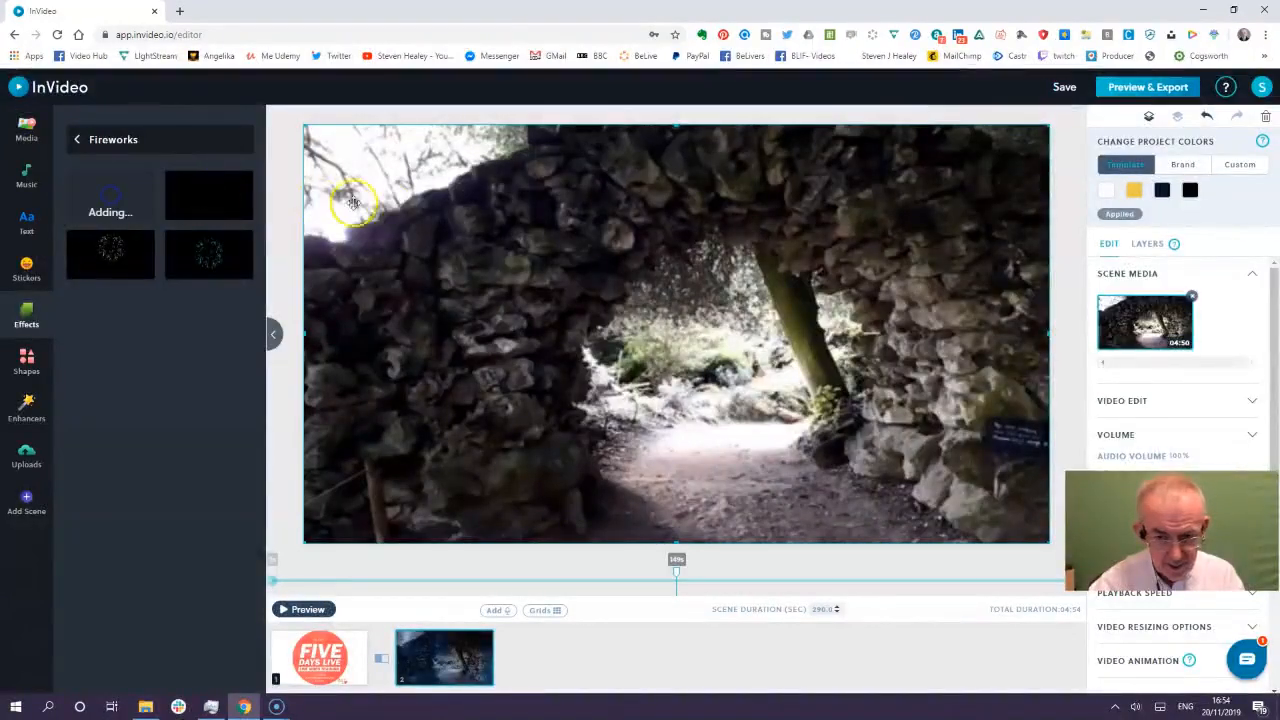
click(110, 195)
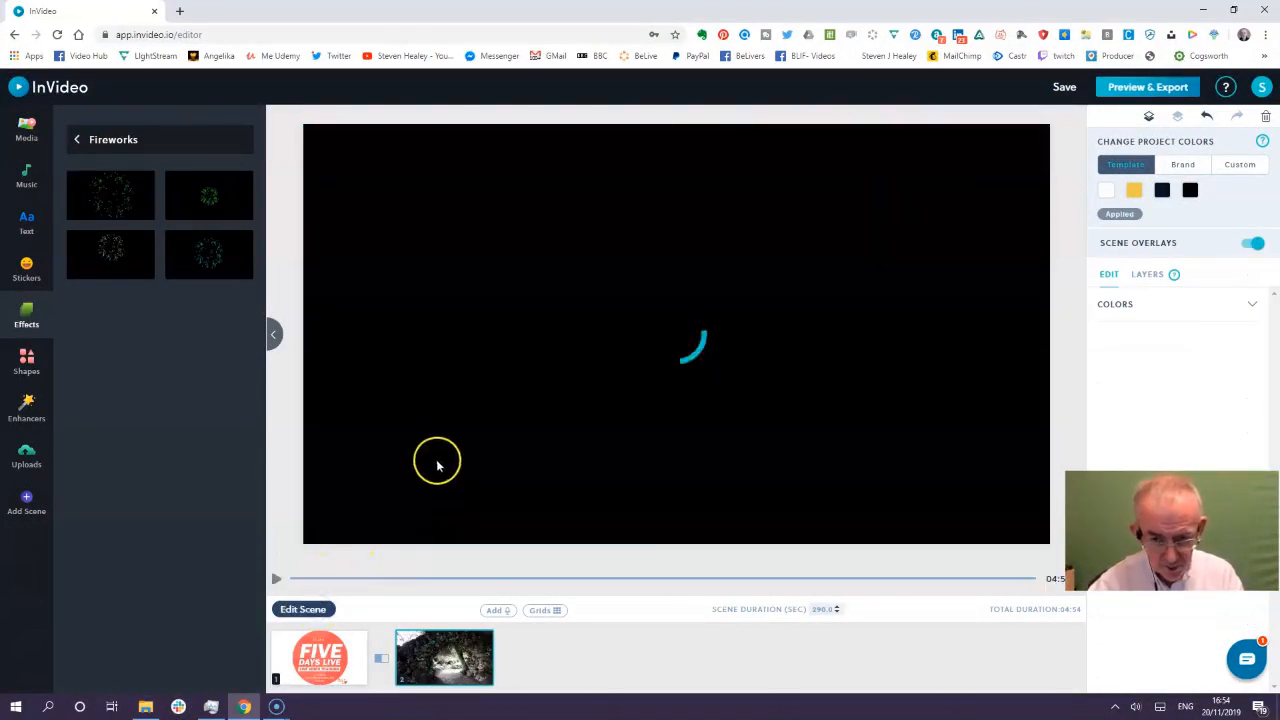
click(276, 578)
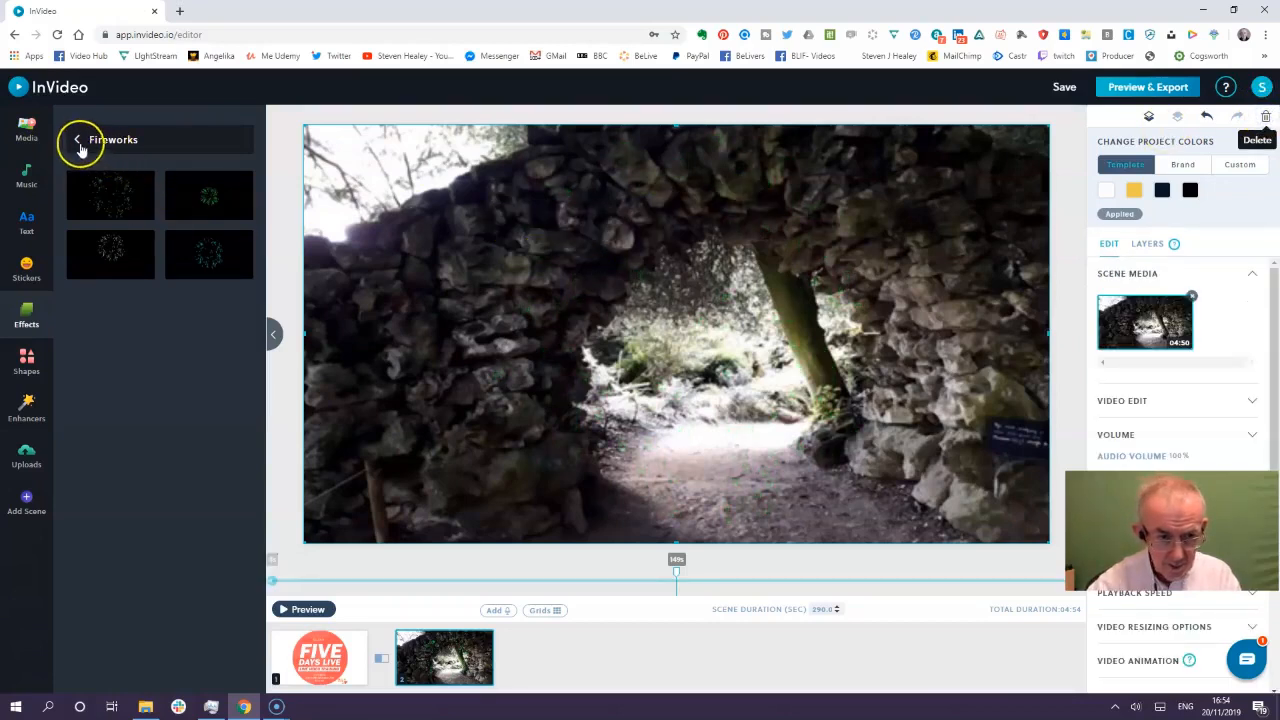
Step: Add the purple Grunge overlay to the cave-archway scene
click(78, 139)
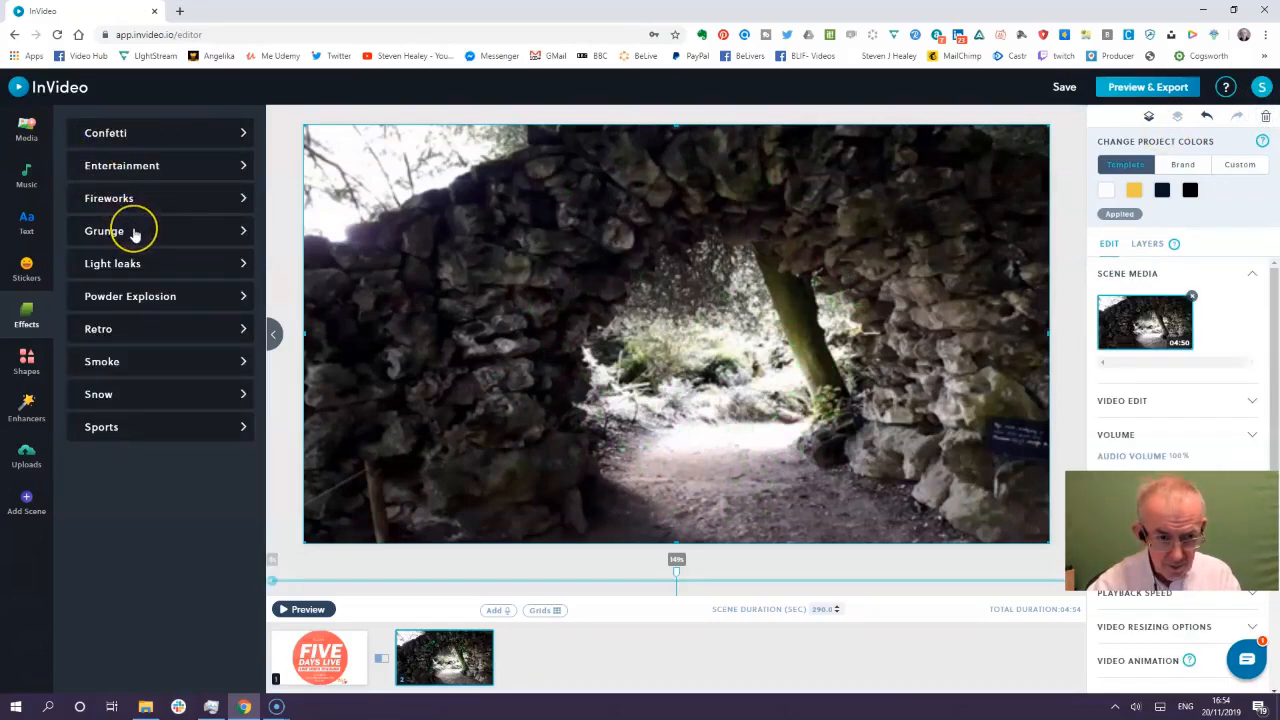
click(103, 230)
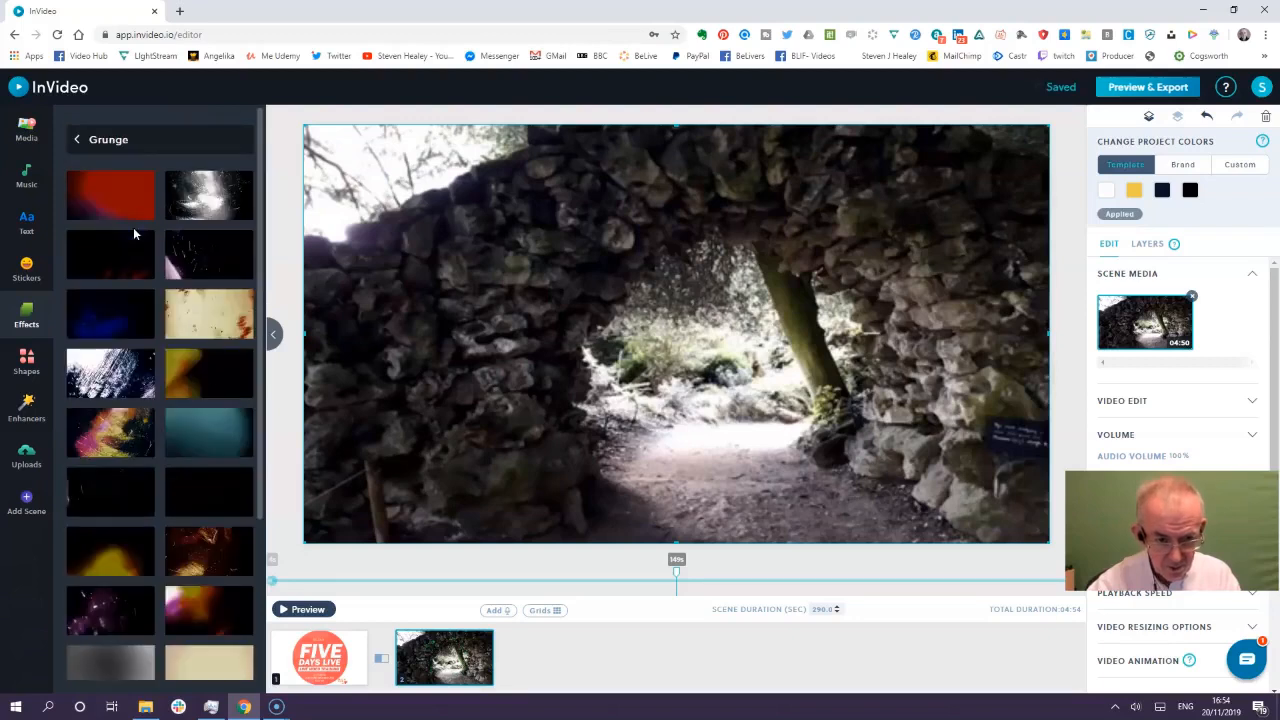
scroll(down, 3)
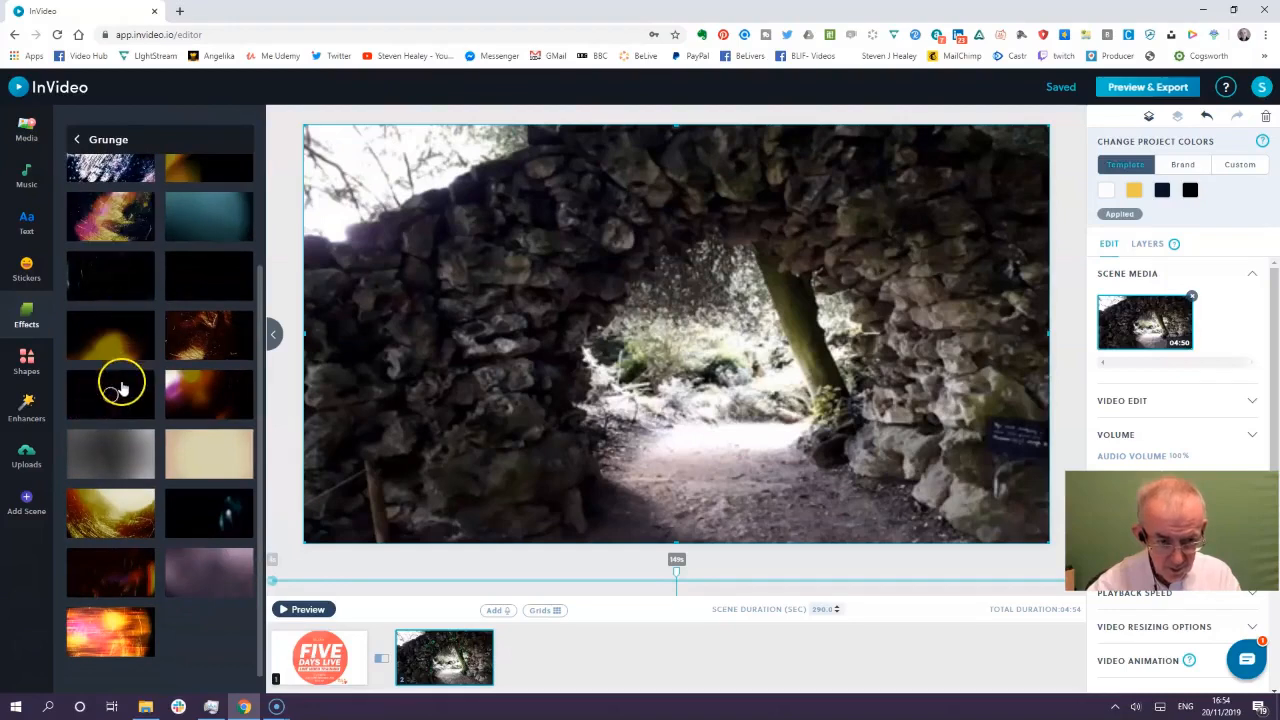
click(110, 395)
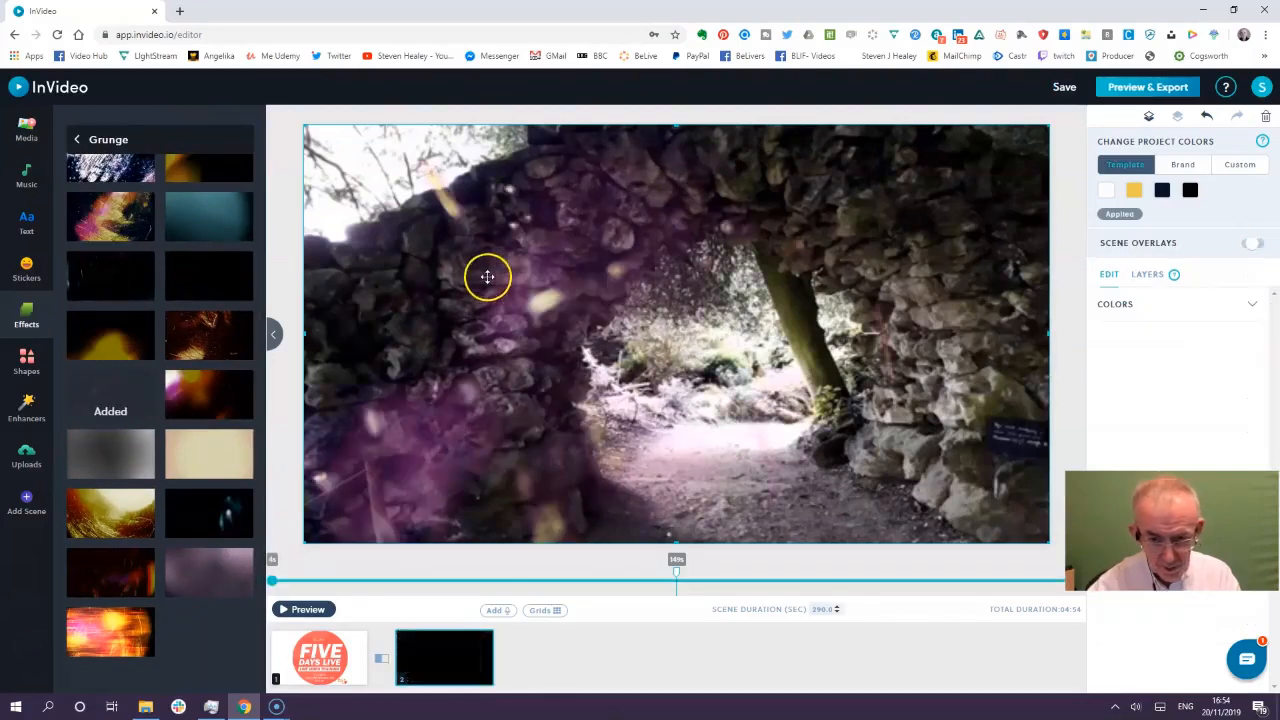
Step: Preview the purple grunge overlay on the scene, then resume editing to remove it
click(1253, 243)
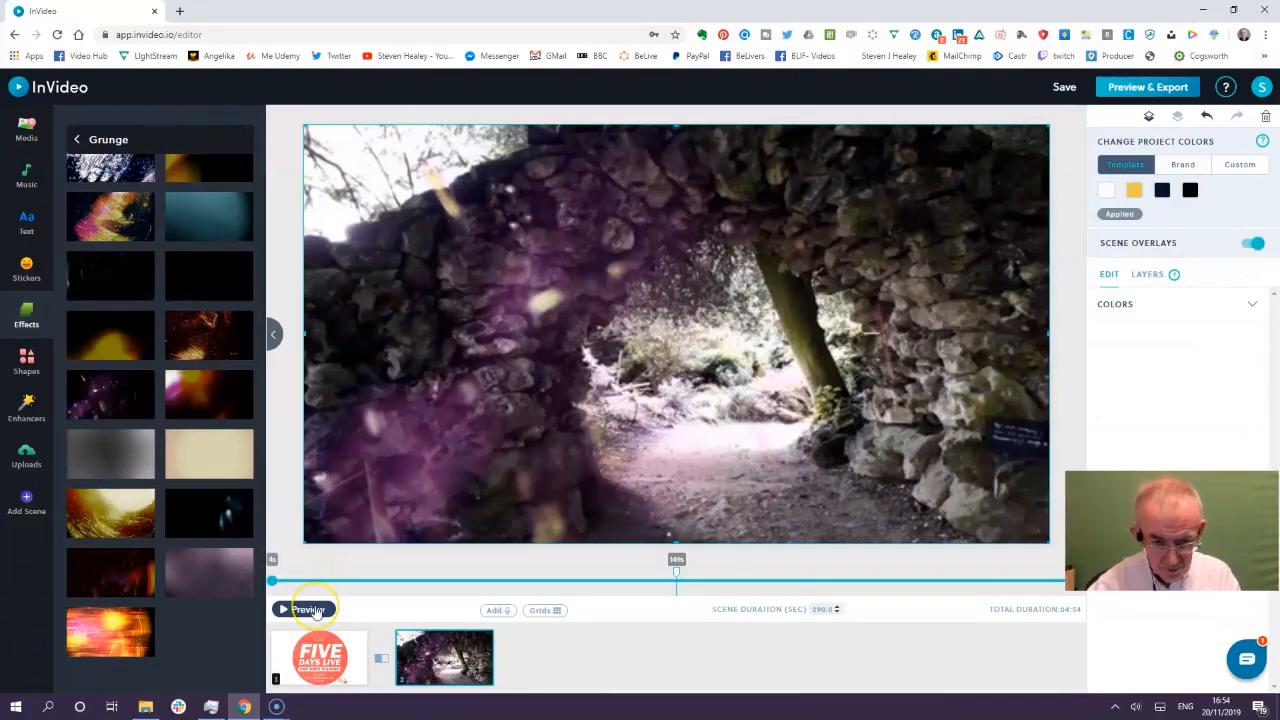
click(302, 609)
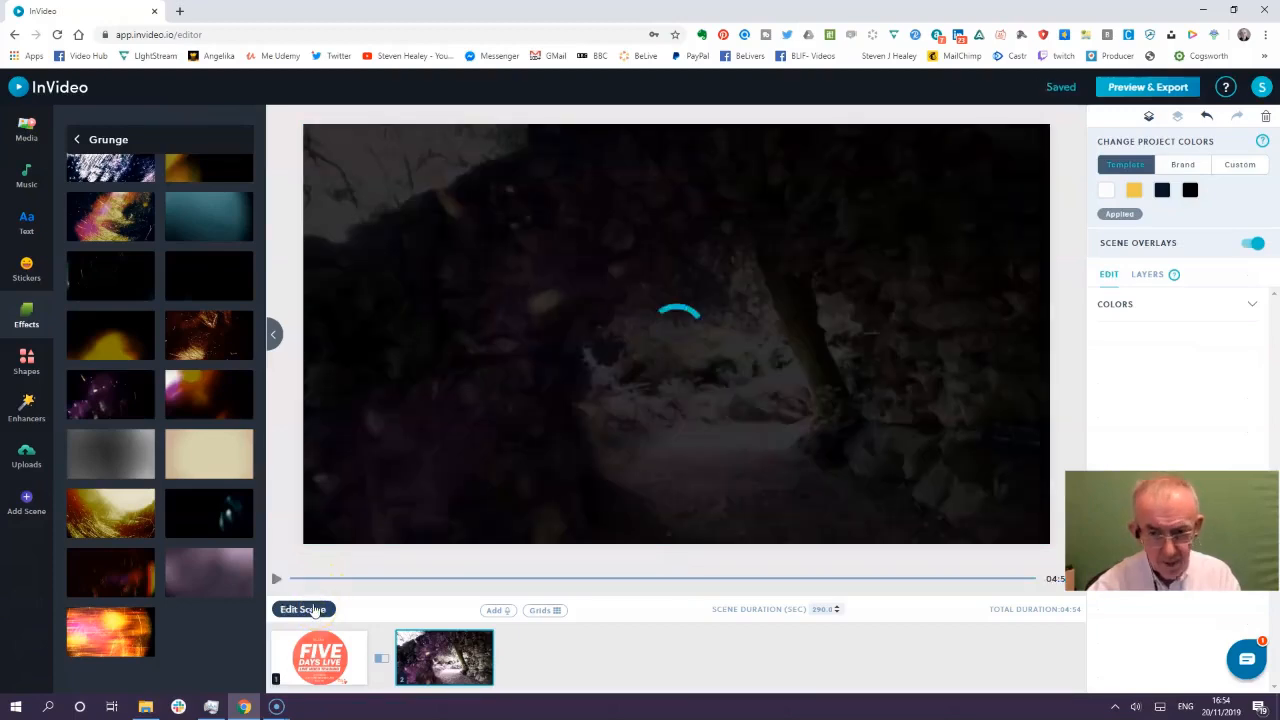
click(277, 578)
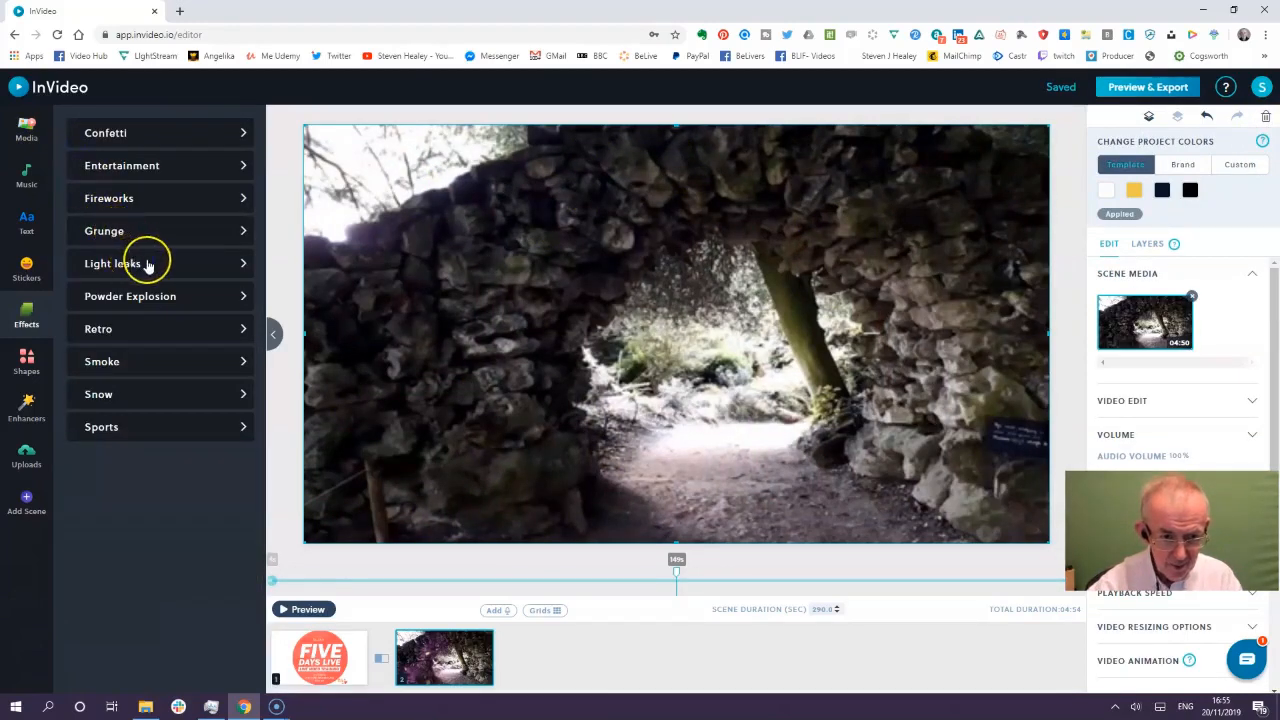
Step: Try a Light leaks overlay on the cave scene, then return to the effect categories with no overlay
click(111, 263)
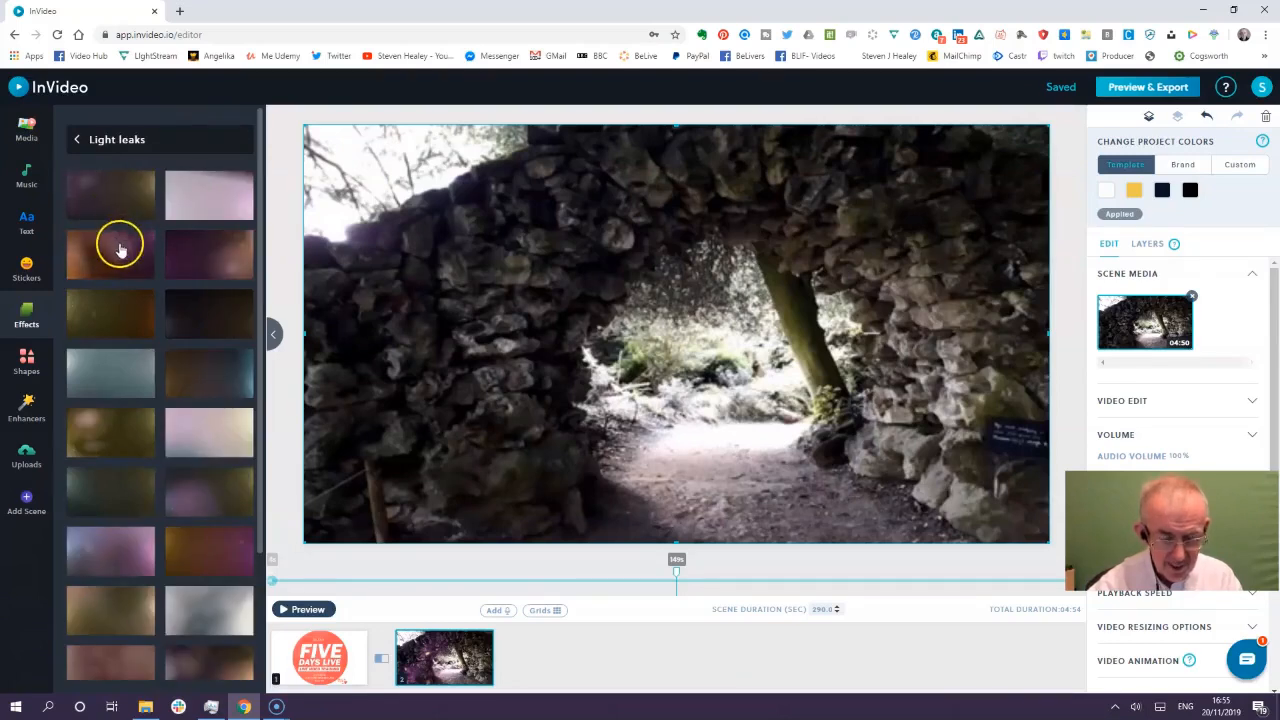
mouse_move(202, 420)
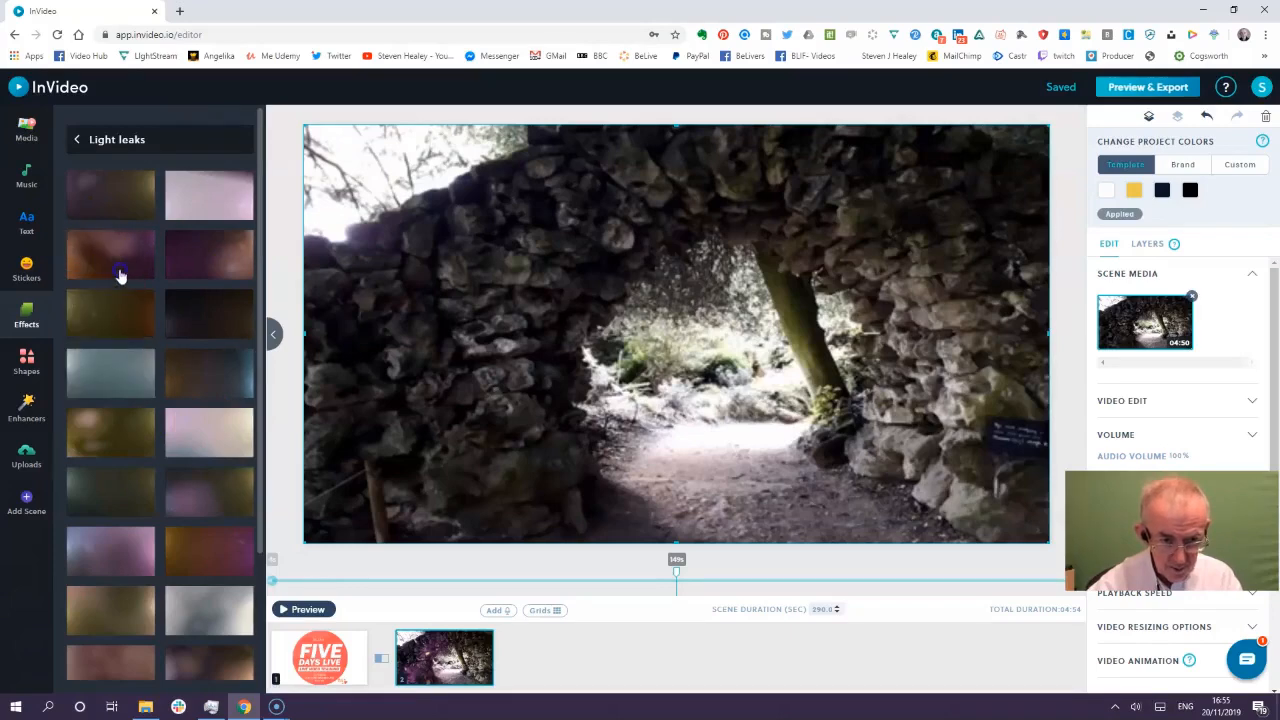
click(110, 255)
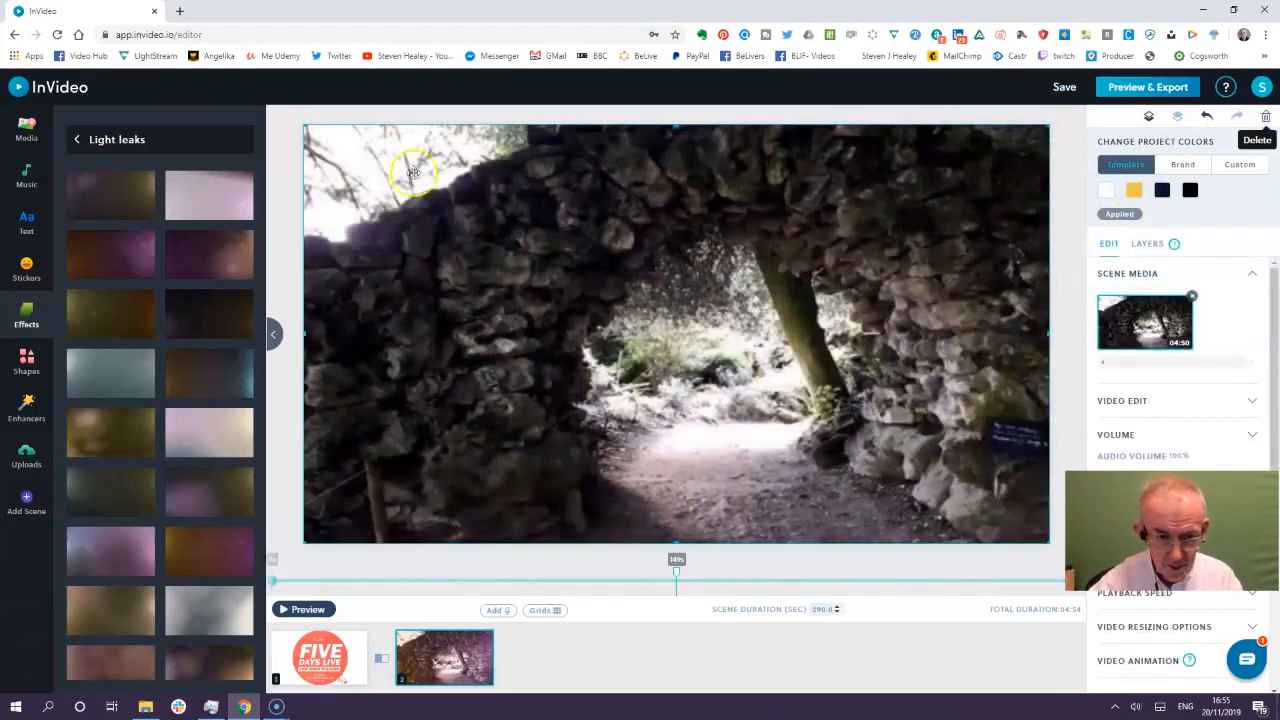
click(77, 139)
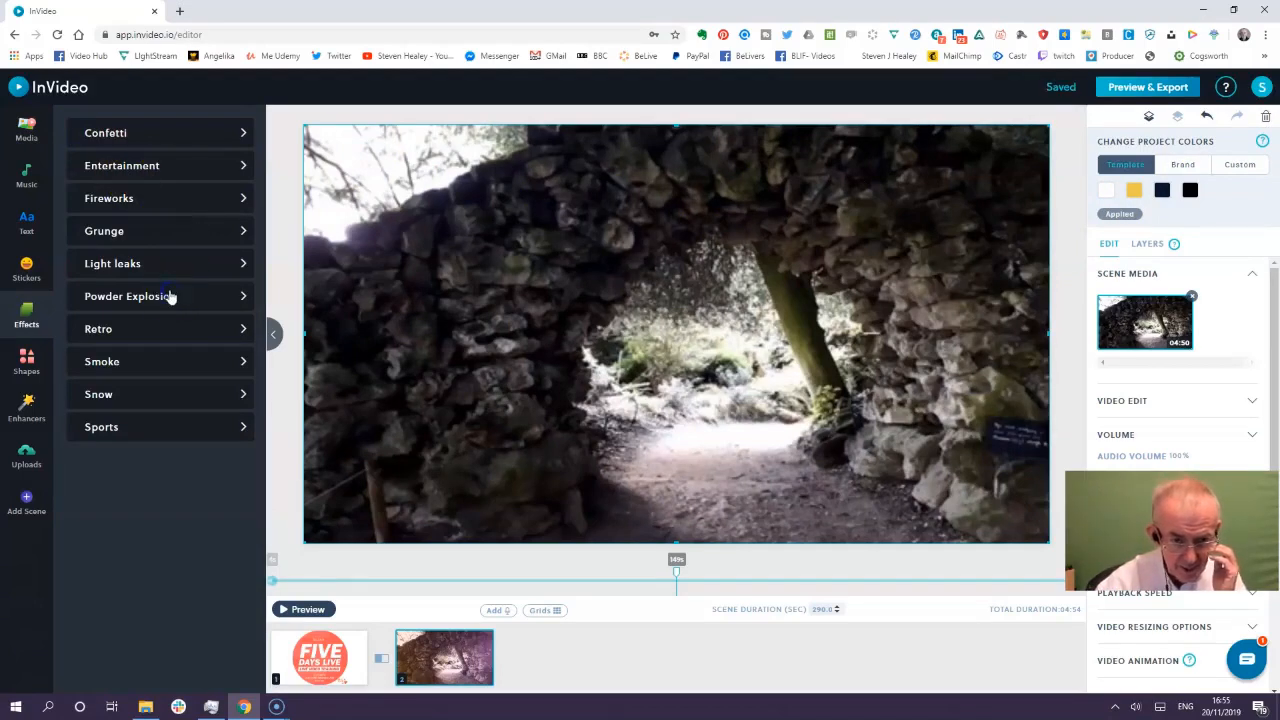
Step: Add a white Powder Explosion burst overlay to the cave scene and preview it
click(127, 296)
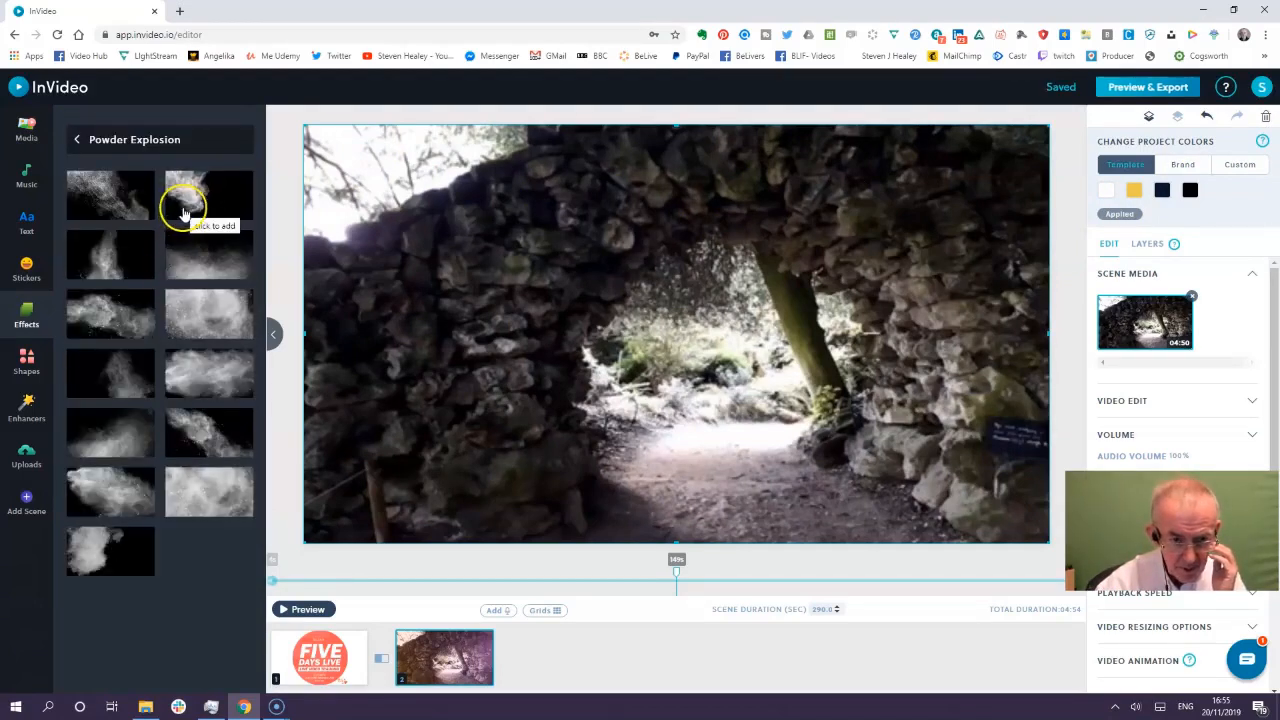
click(208, 195)
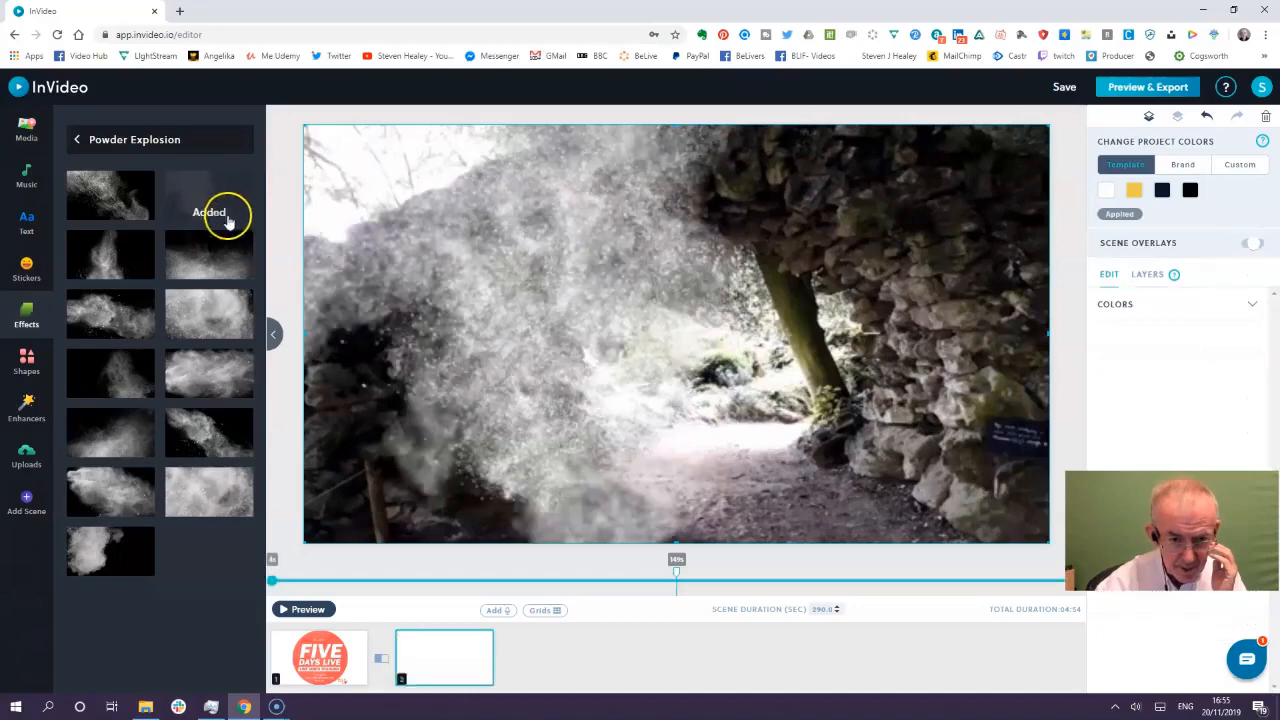
click(208, 195)
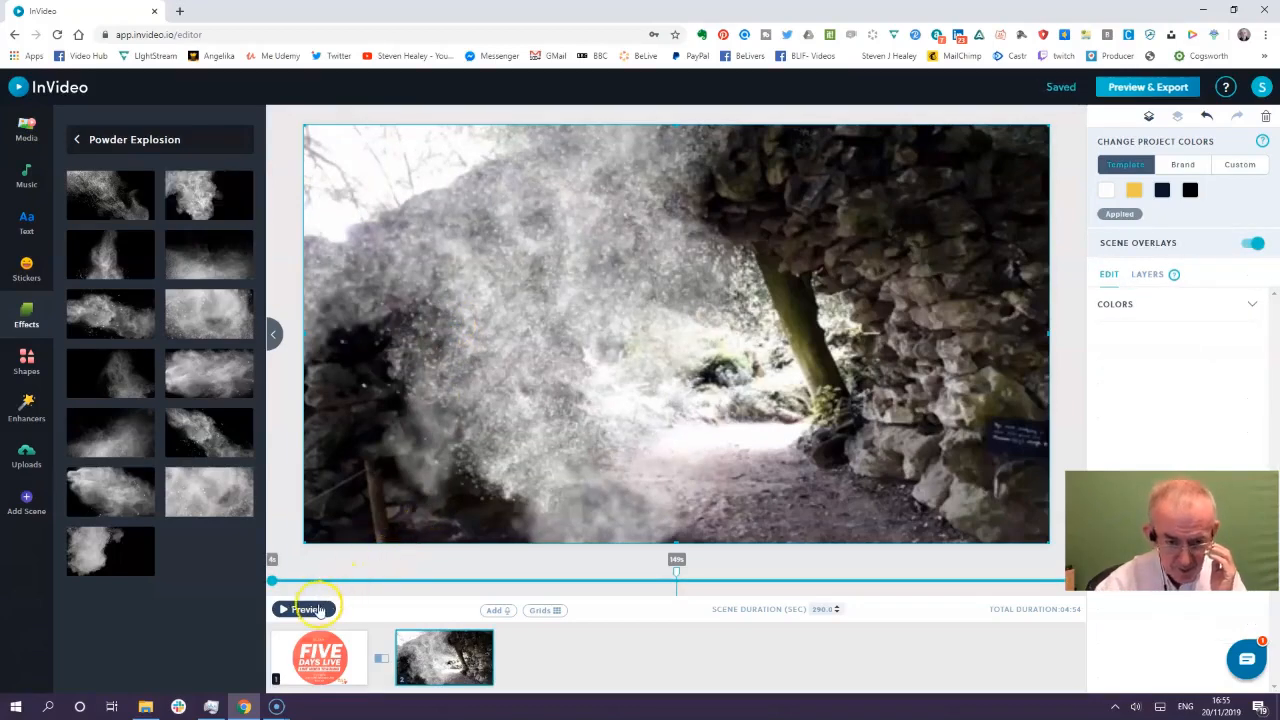
click(283, 609)
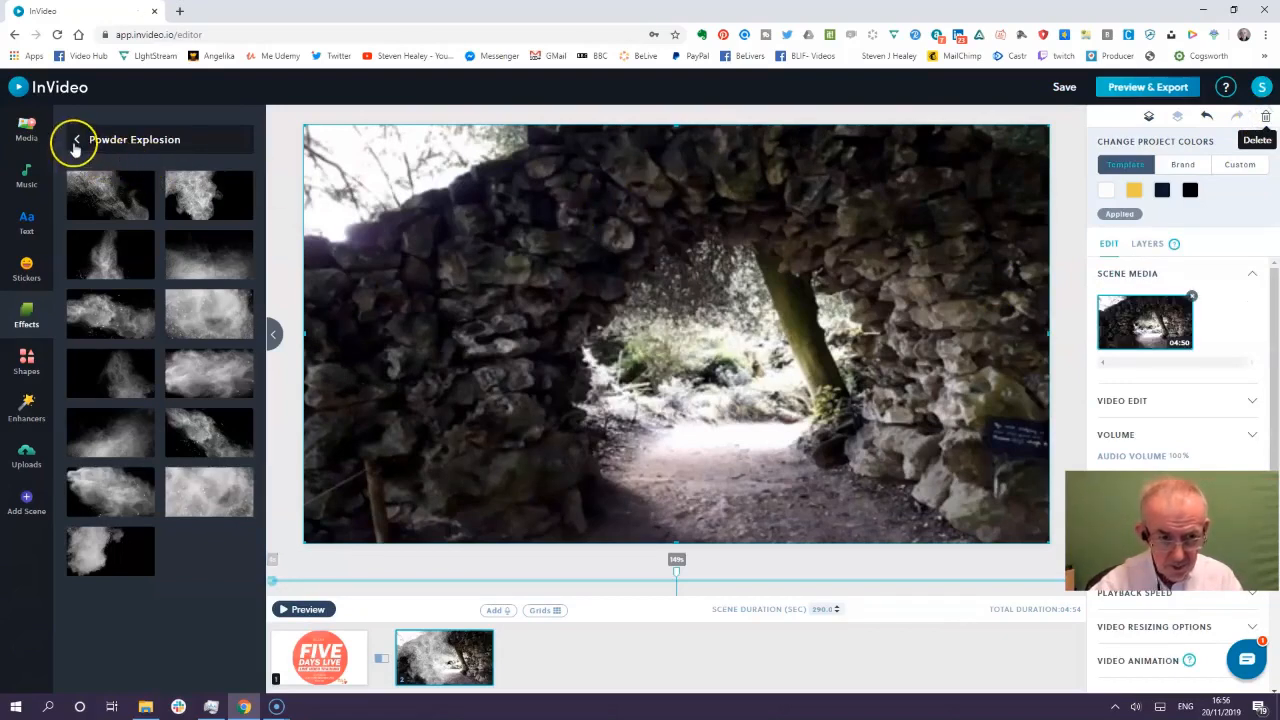
Step: Apply a dark Retro vignette overlay to the cave scene, preview it, then remove it
click(77, 139)
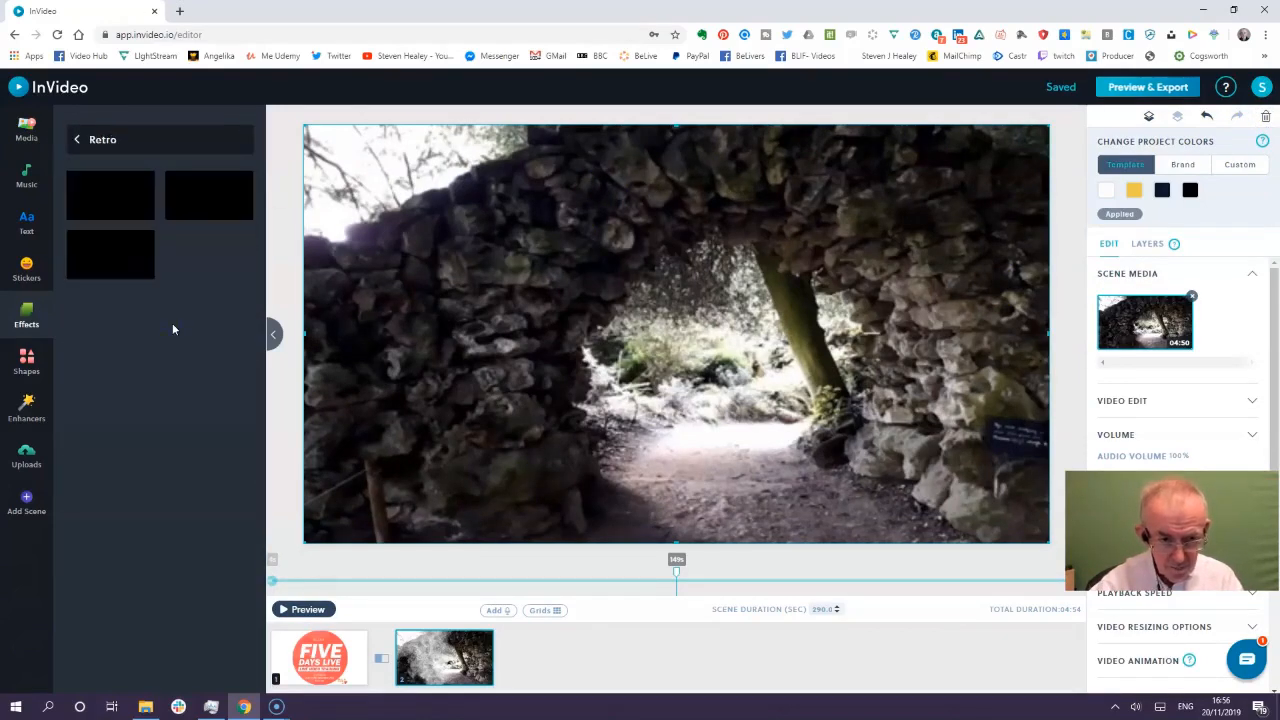
mouse_move(208, 195)
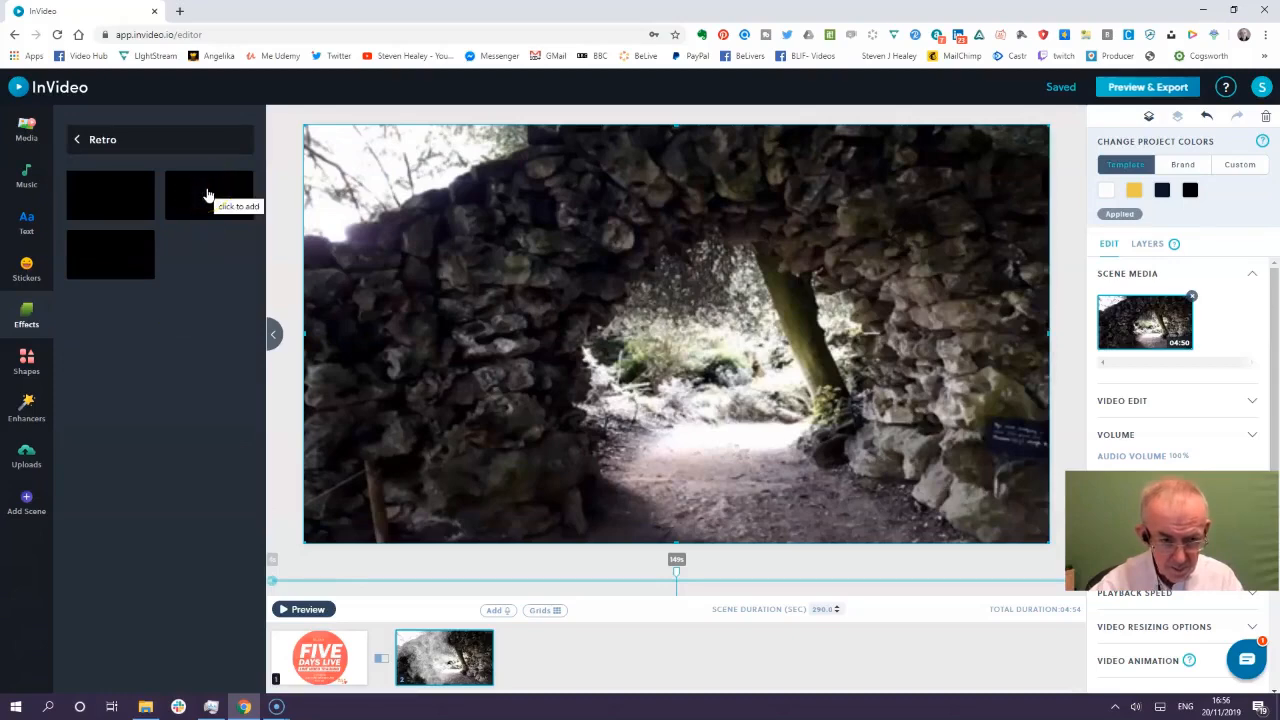
click(209, 194)
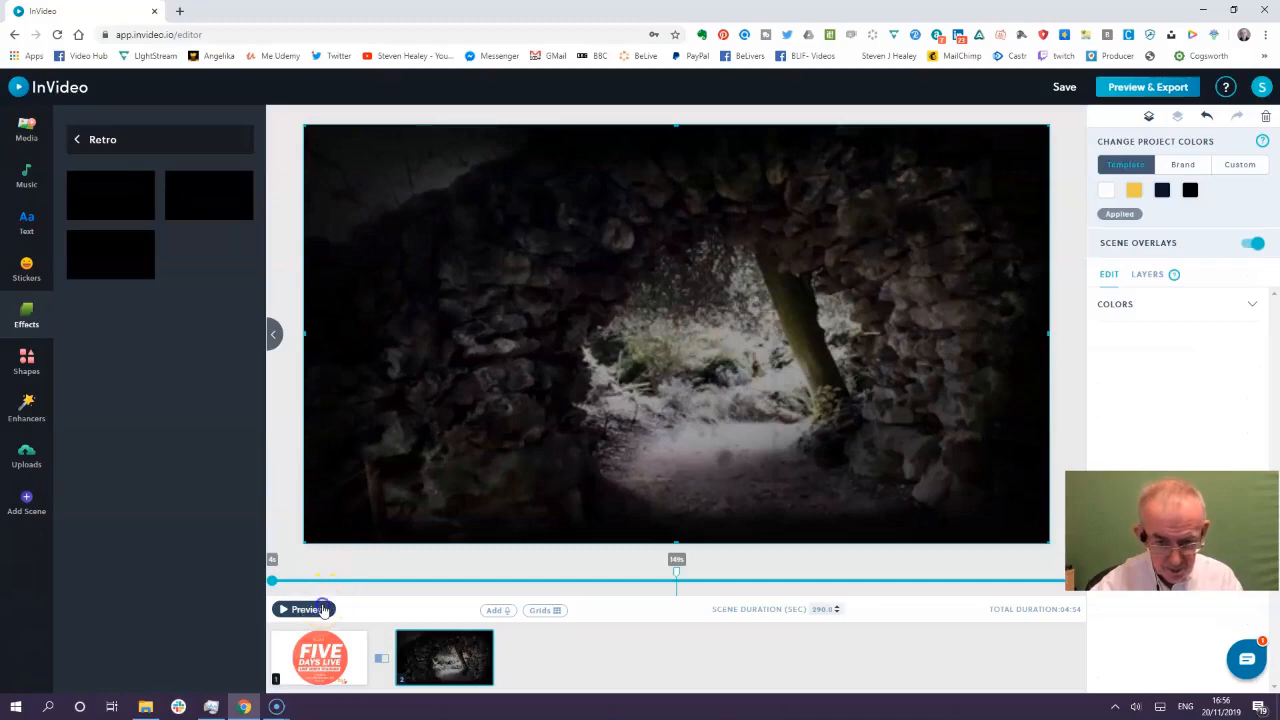
click(303, 609)
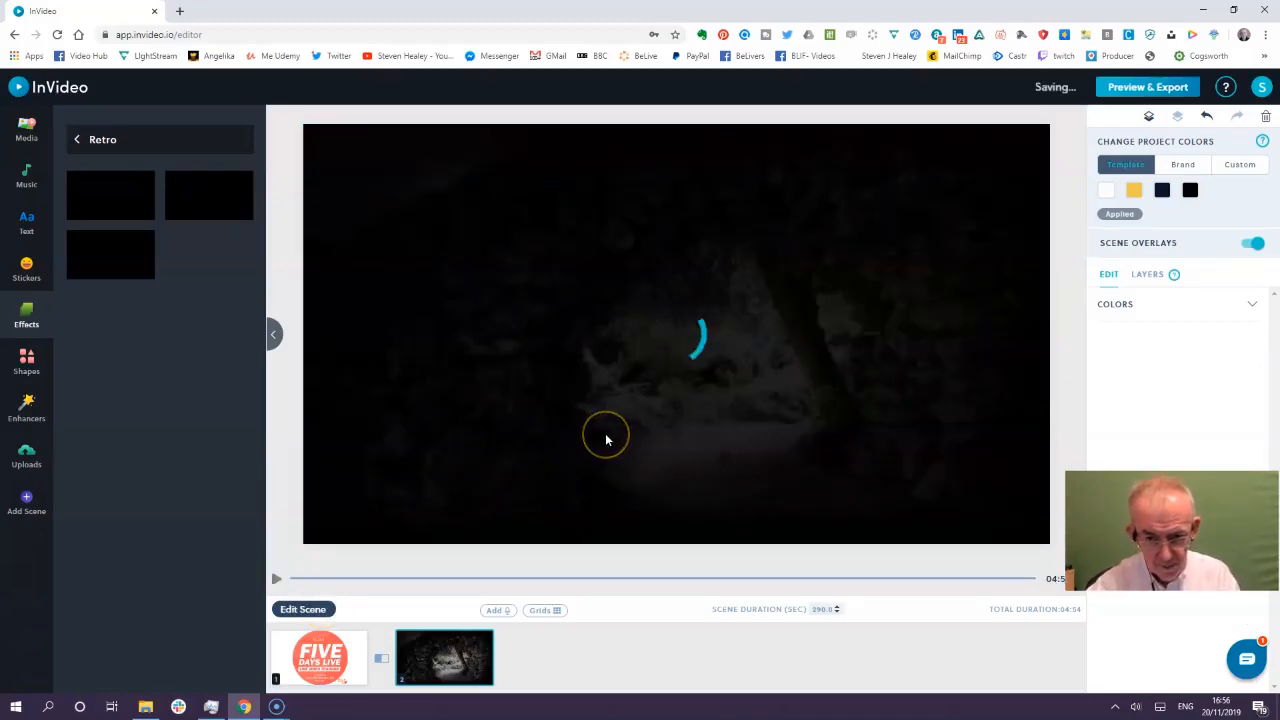
click(277, 578)
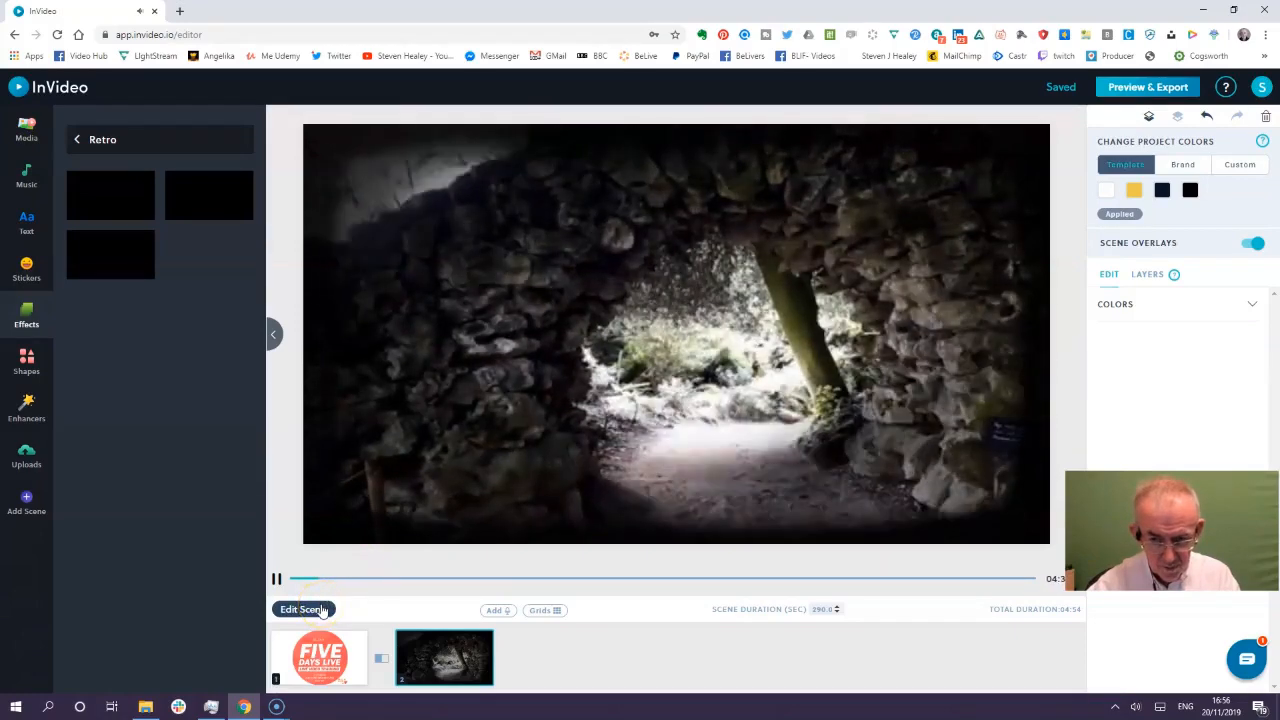
click(305, 609)
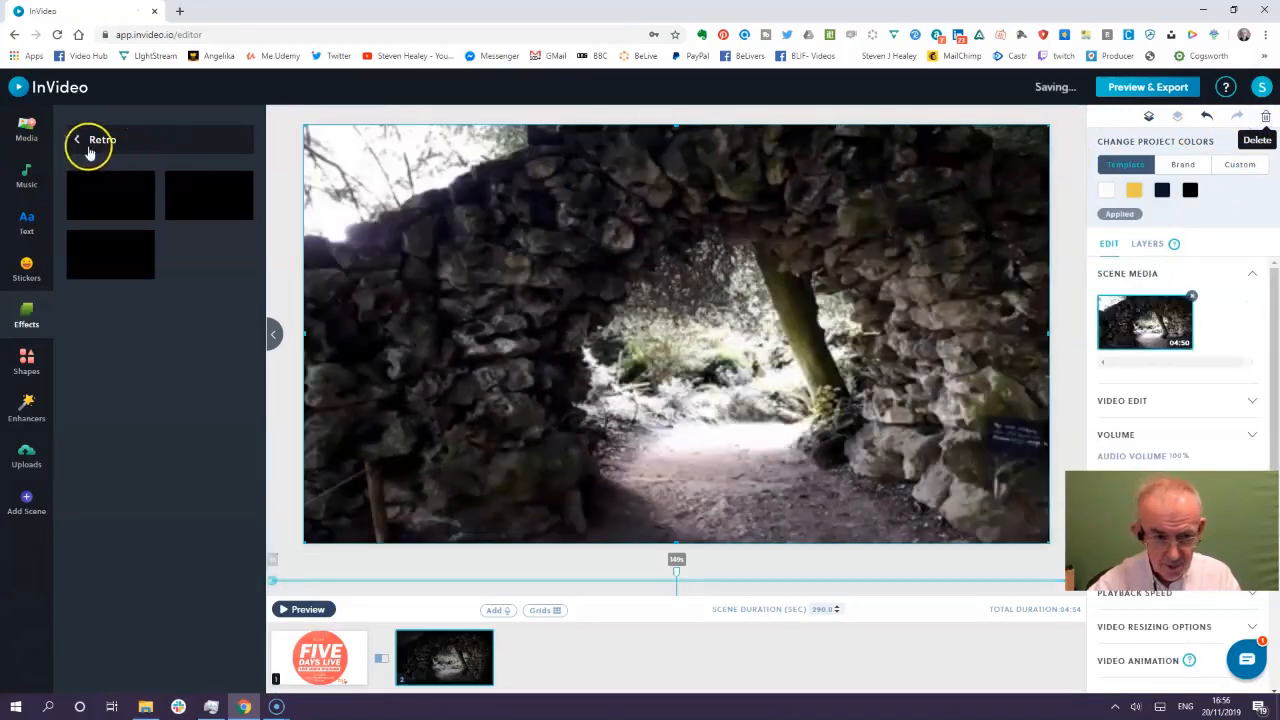
click(77, 139)
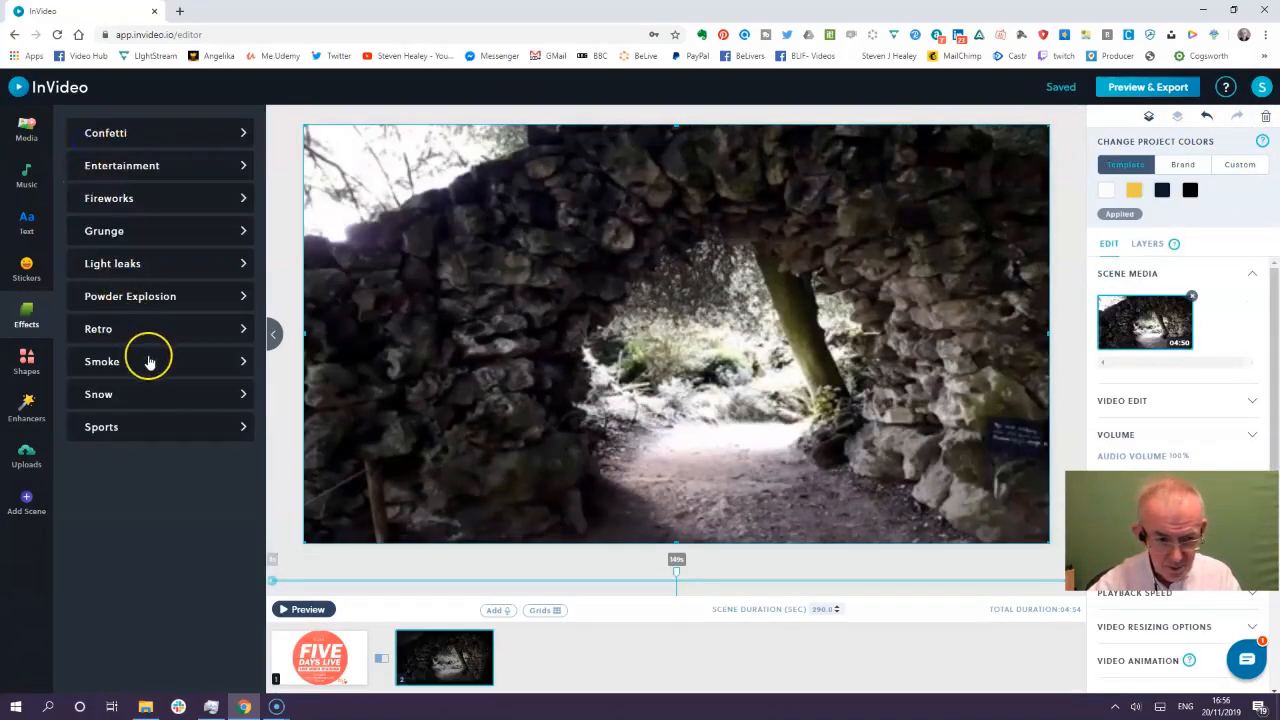
Step: Apply a thick white Smoke cloud overlay to the cave scene, preview it, then remove it
click(101, 361)
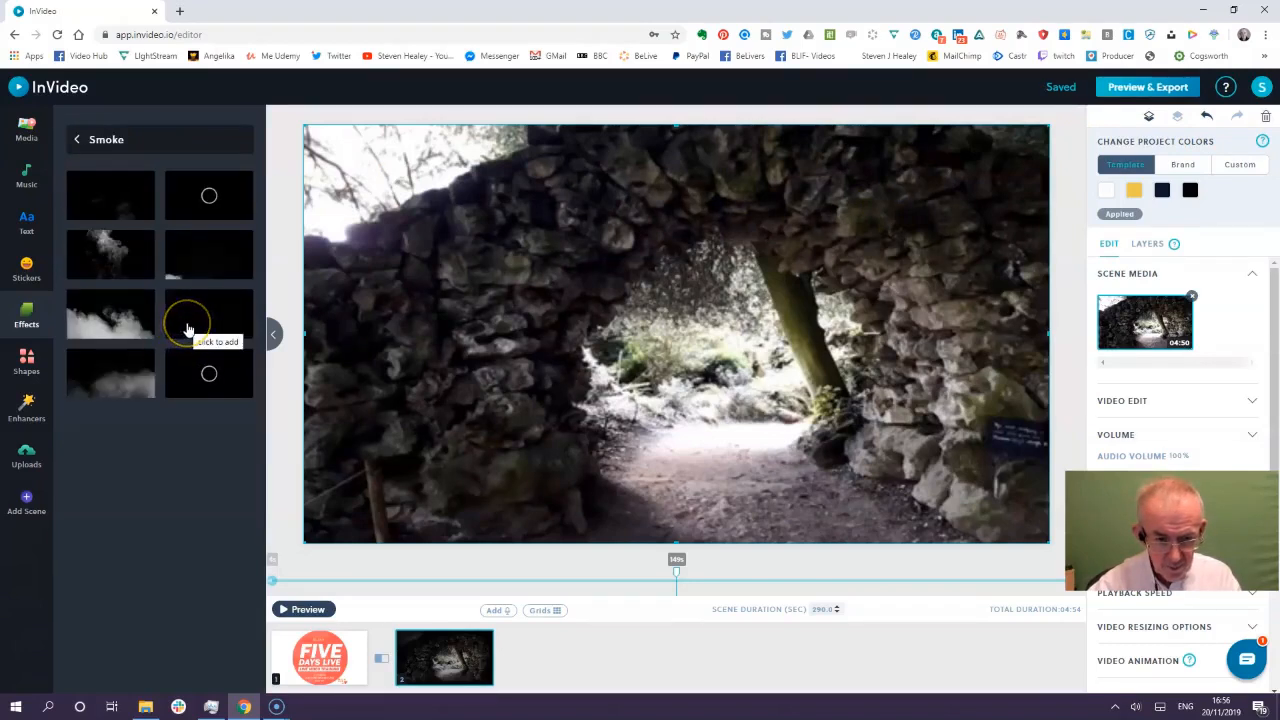
click(208, 315)
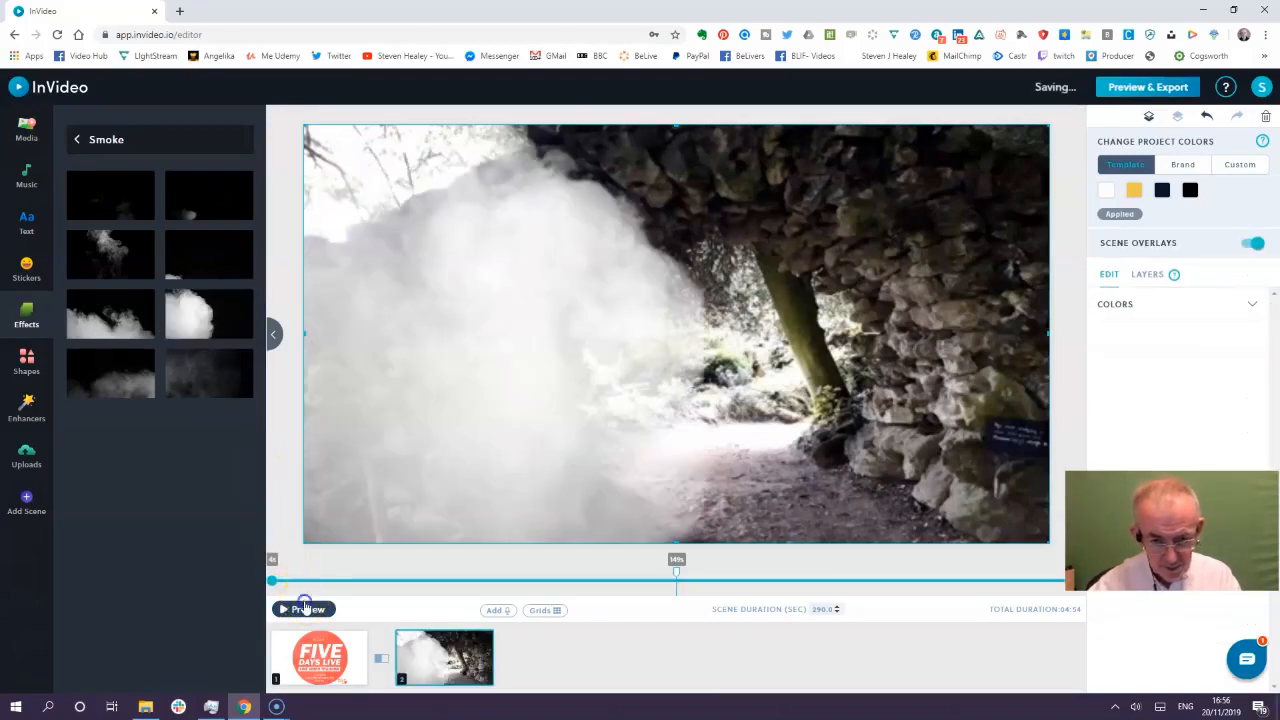
click(304, 609)
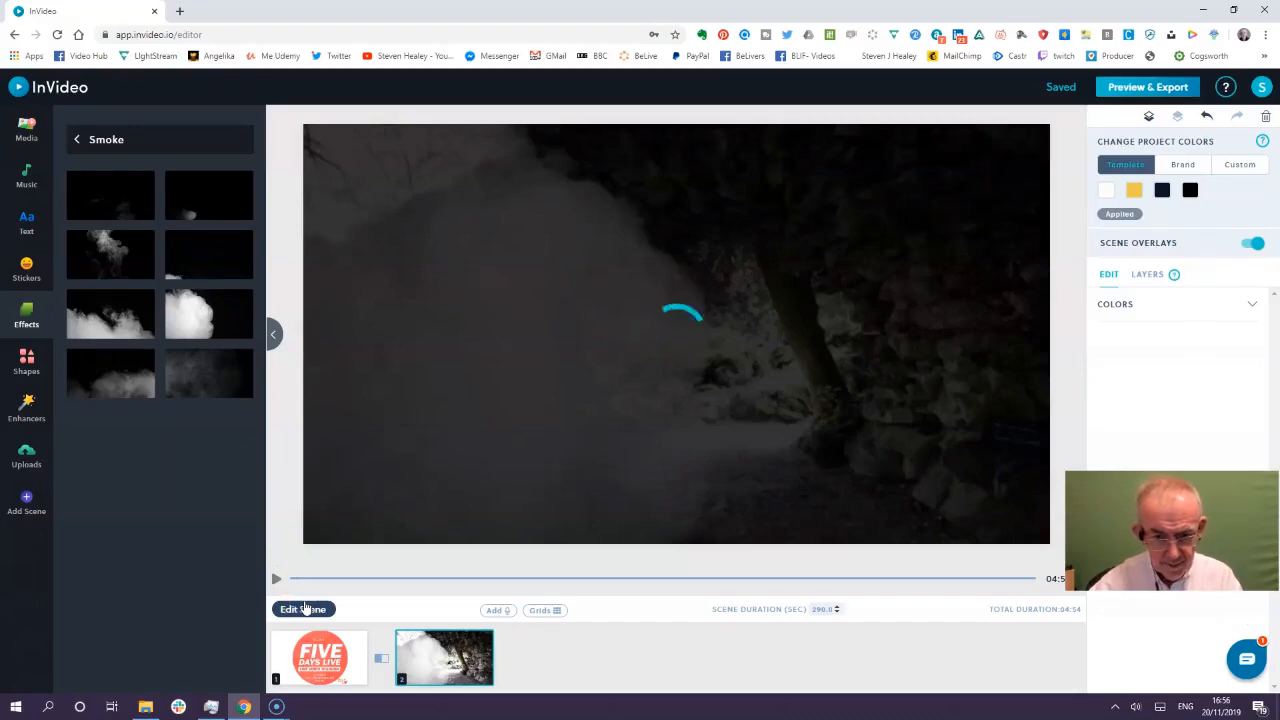
click(276, 578)
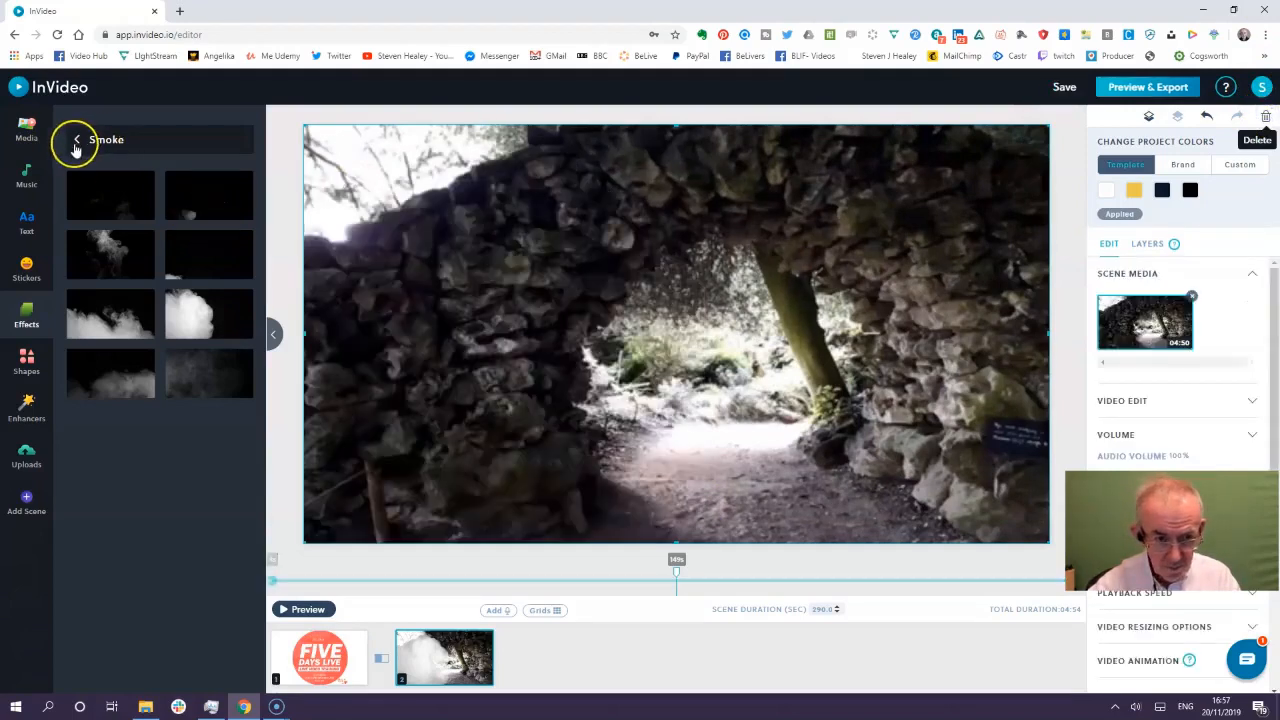
click(77, 139)
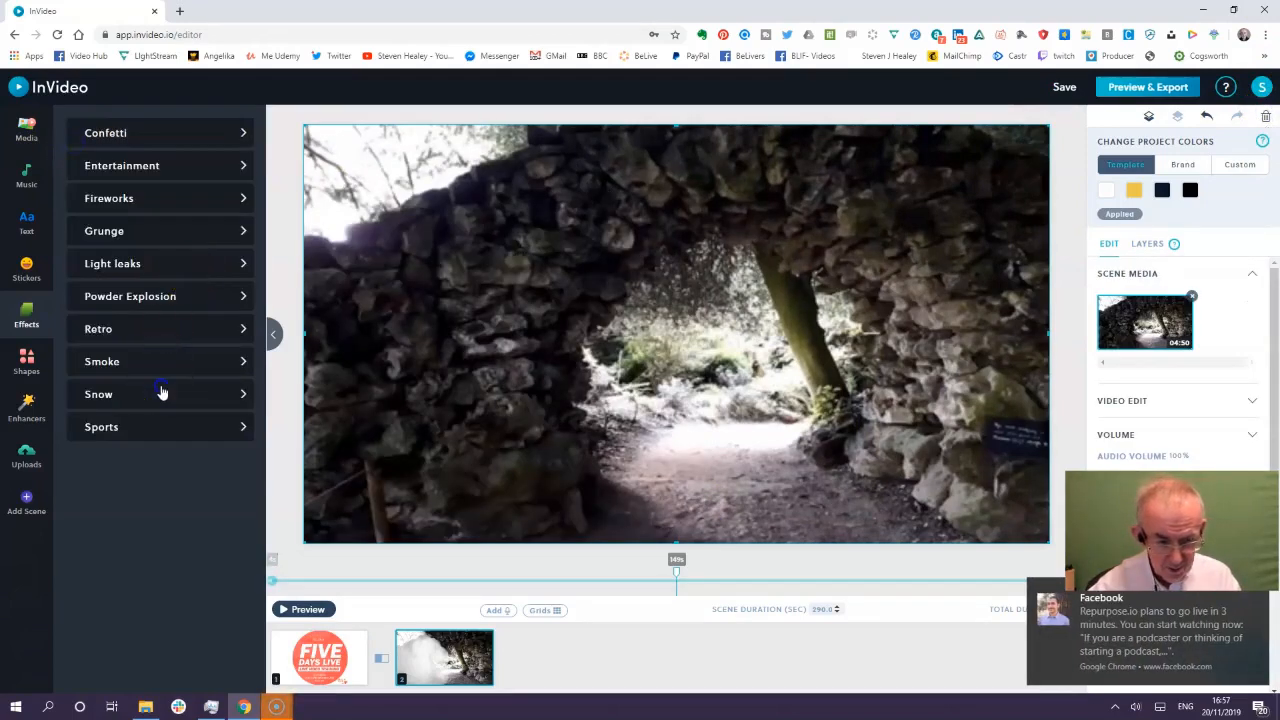
Step: Apply a large-flake falling Snow overlay to the cave scene, preview it, then remove it
click(98, 393)
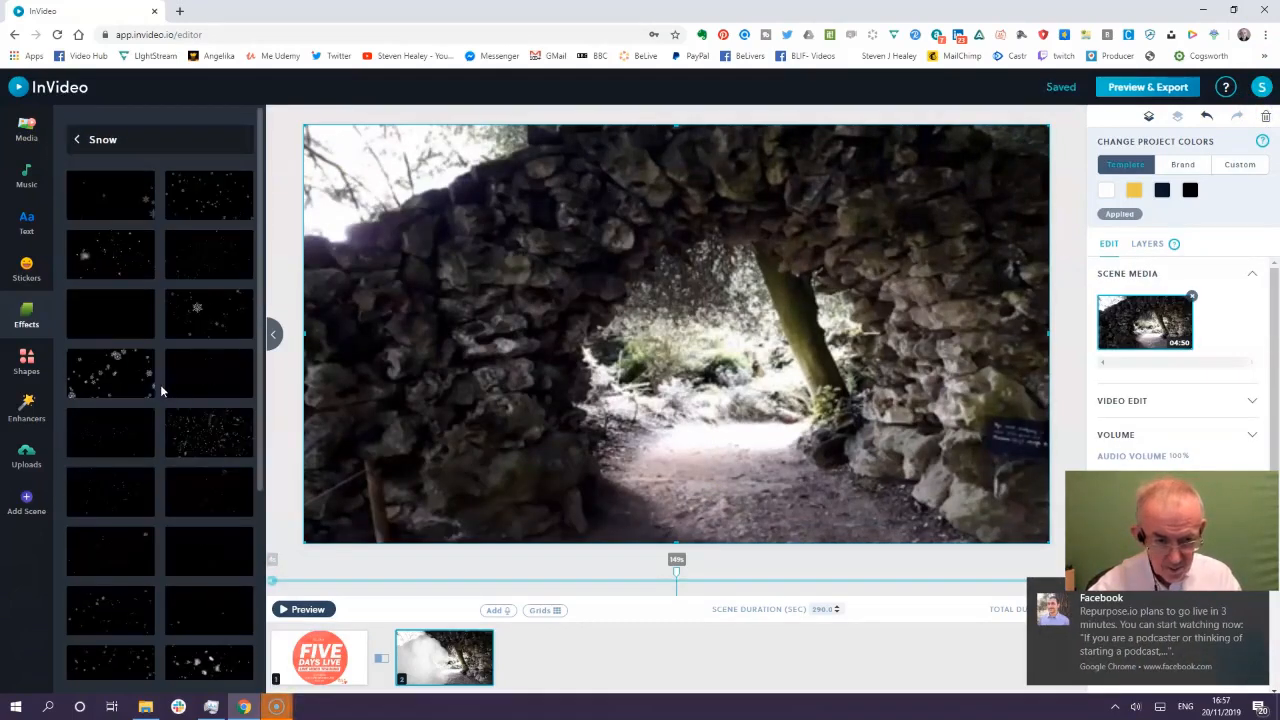
scroll(down, 3)
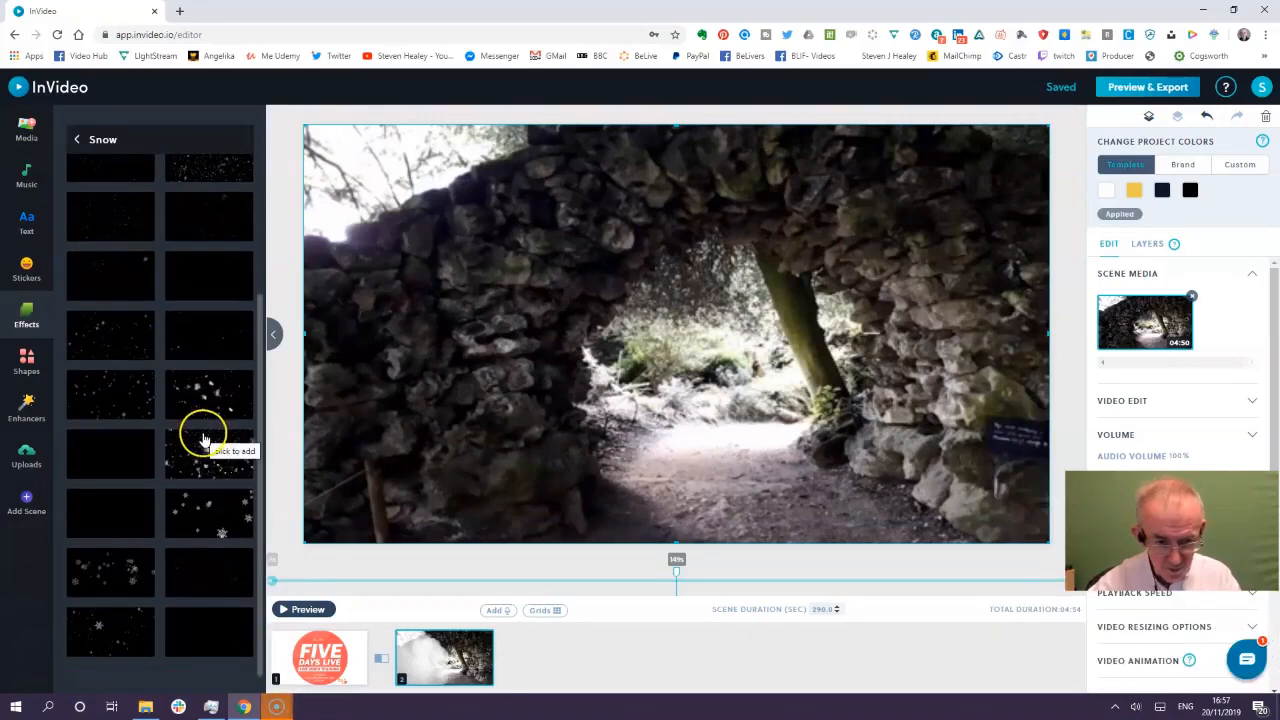
click(209, 453)
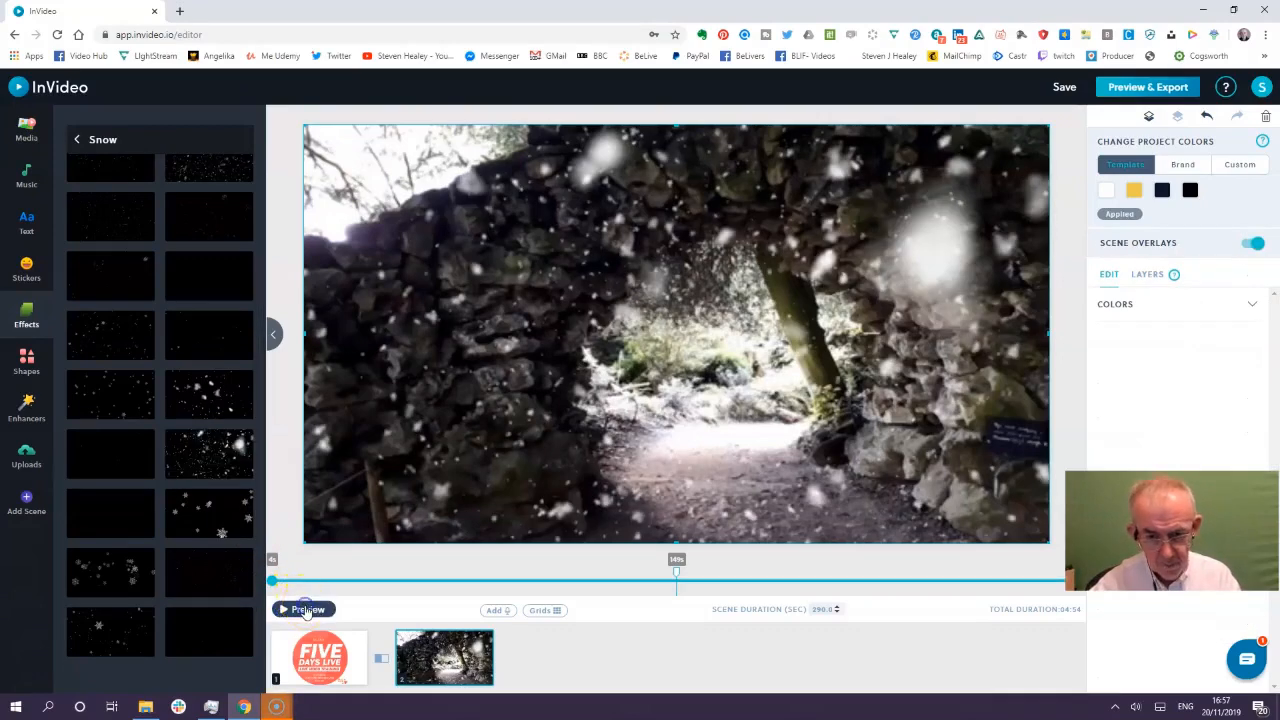
click(304, 609)
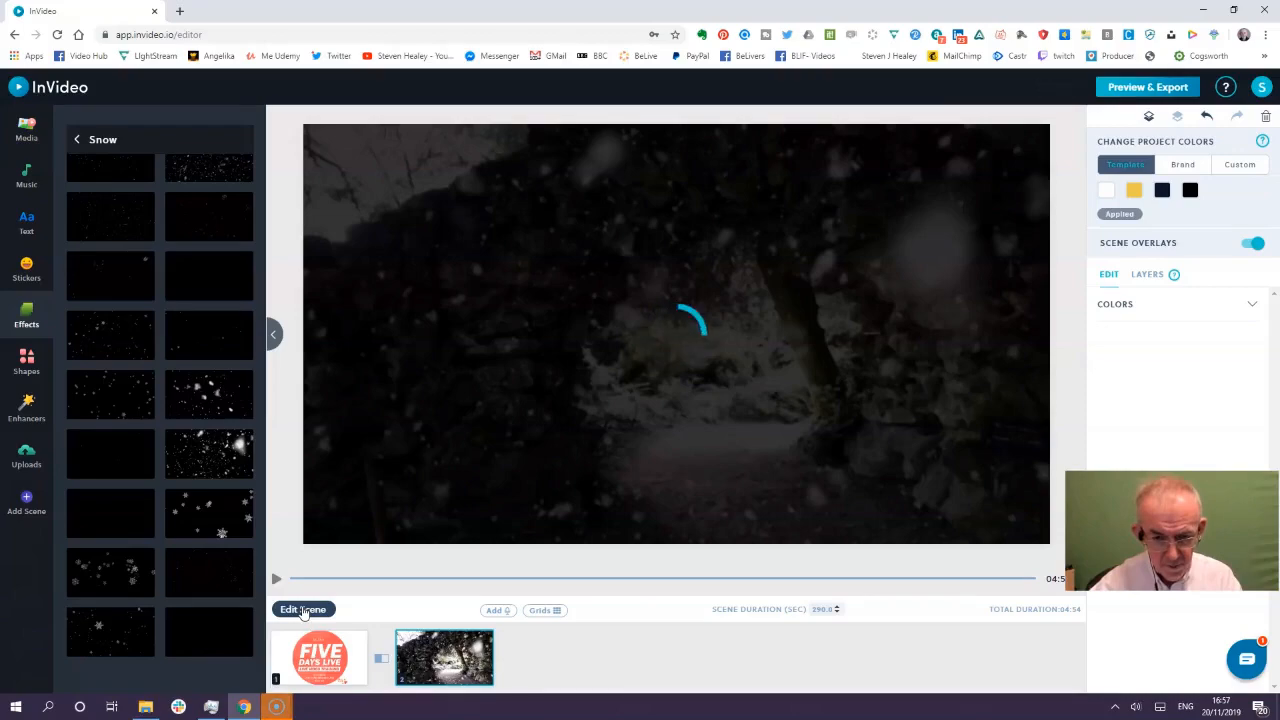
click(276, 578)
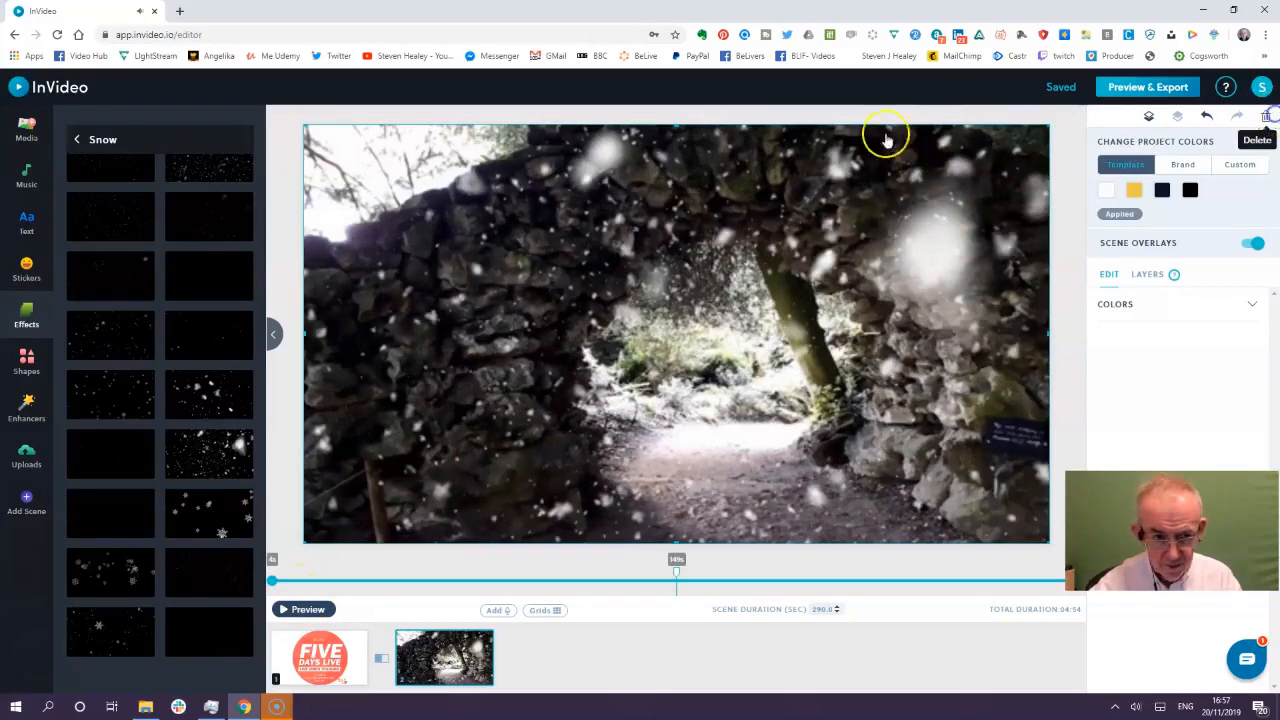
click(77, 139)
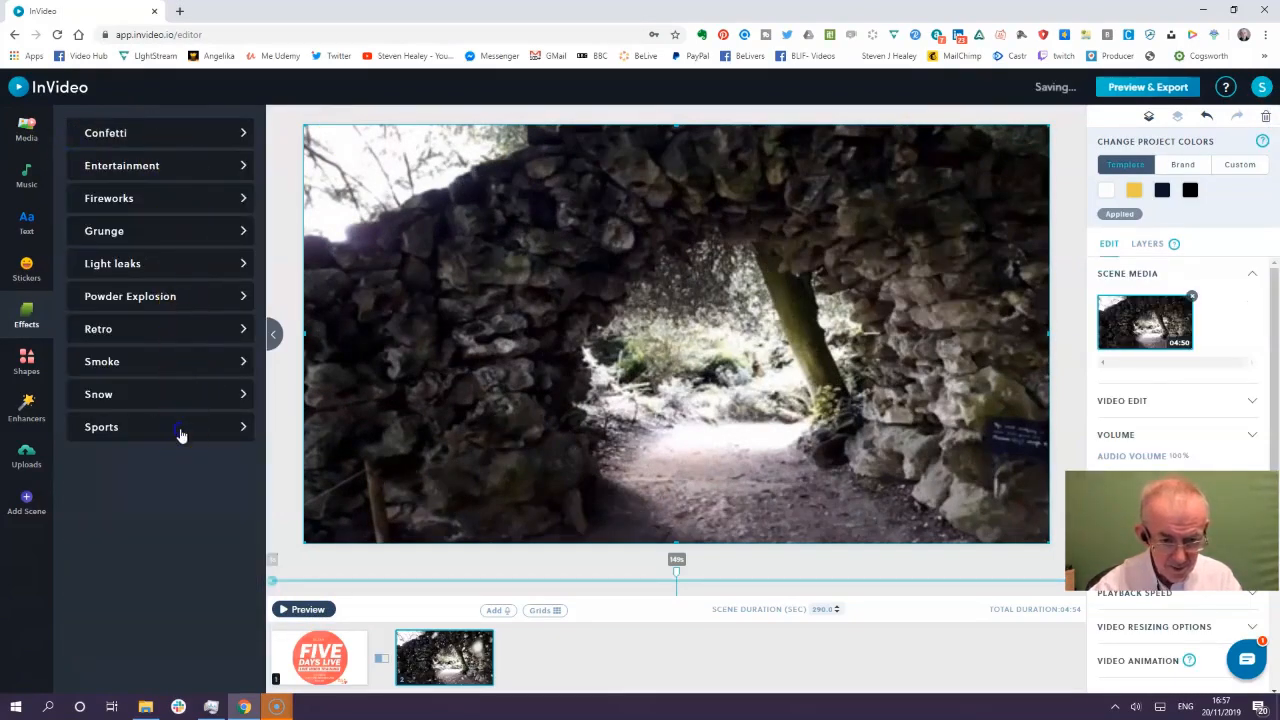
Step: Apply an orange-lined Sports frame overlay to the cave scene, preview it, then remove it
click(101, 427)
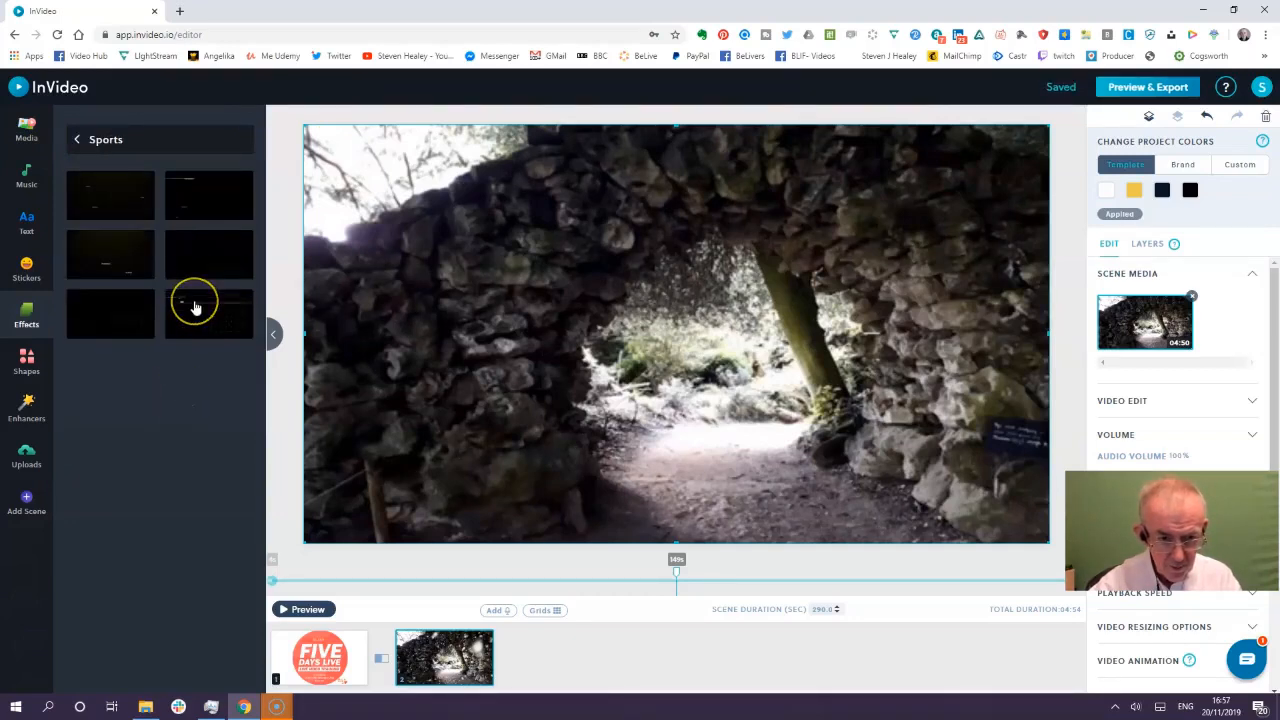
click(208, 313)
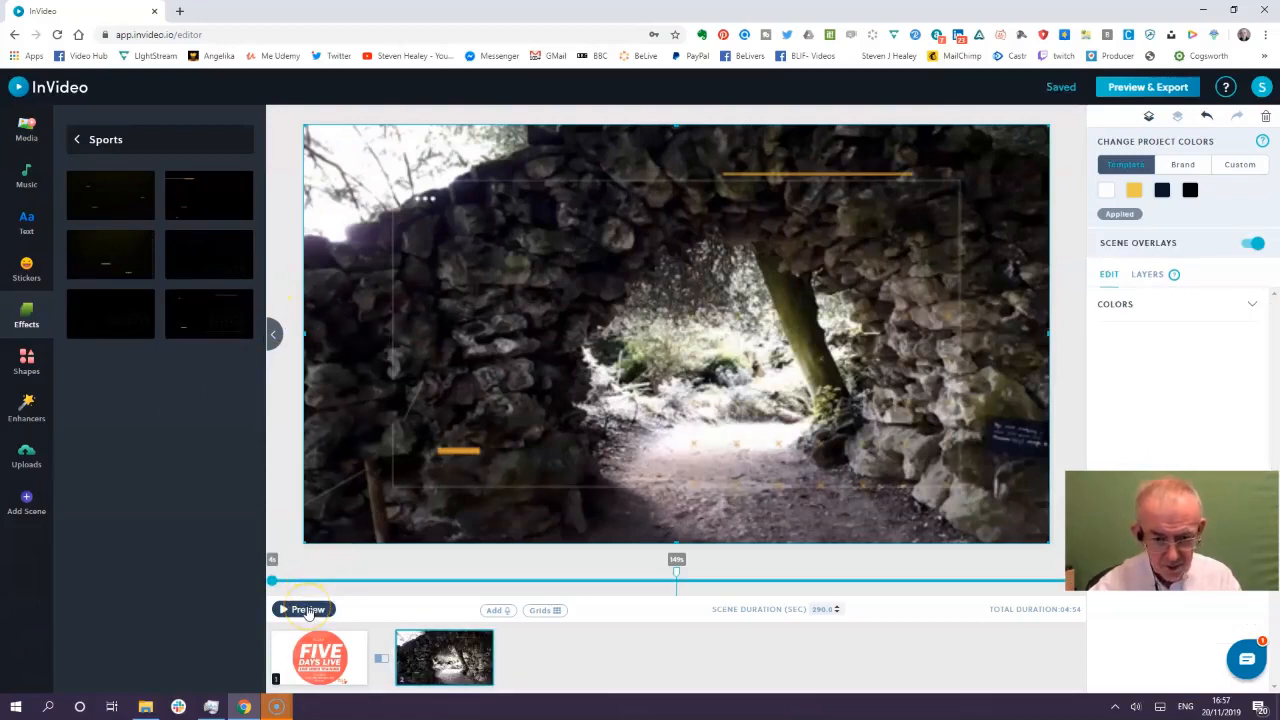
click(304, 609)
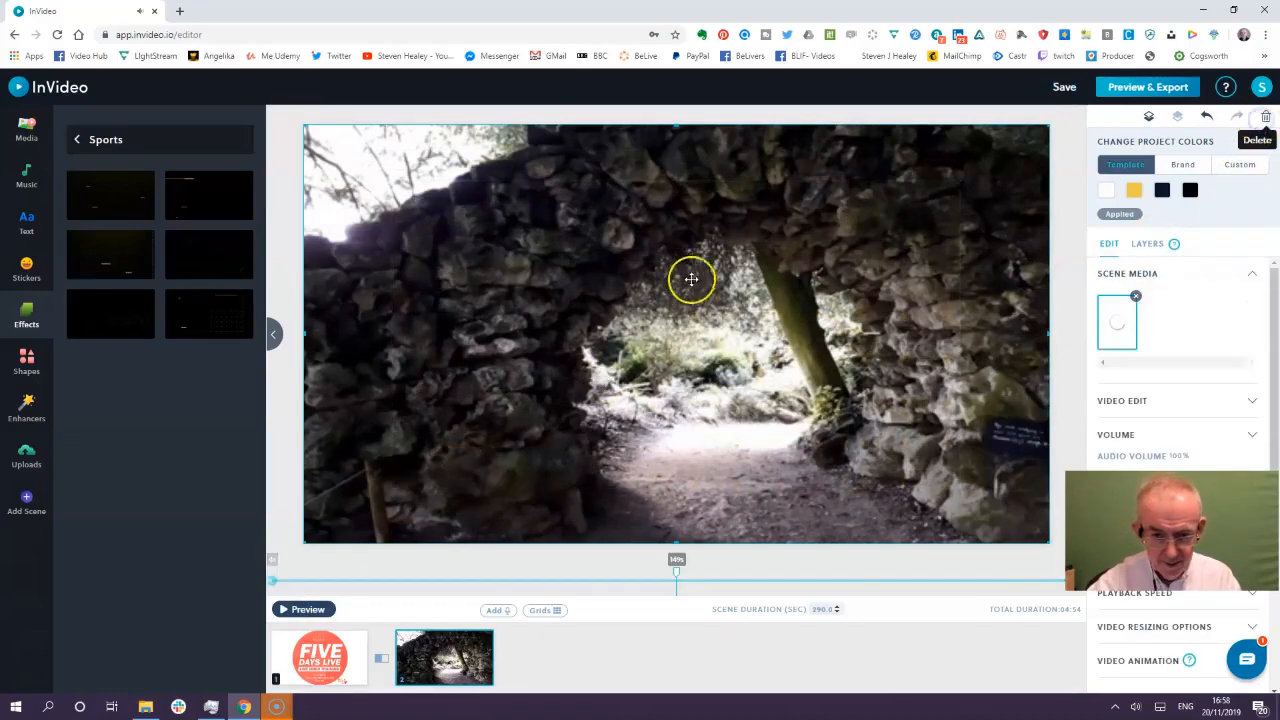
click(77, 139)
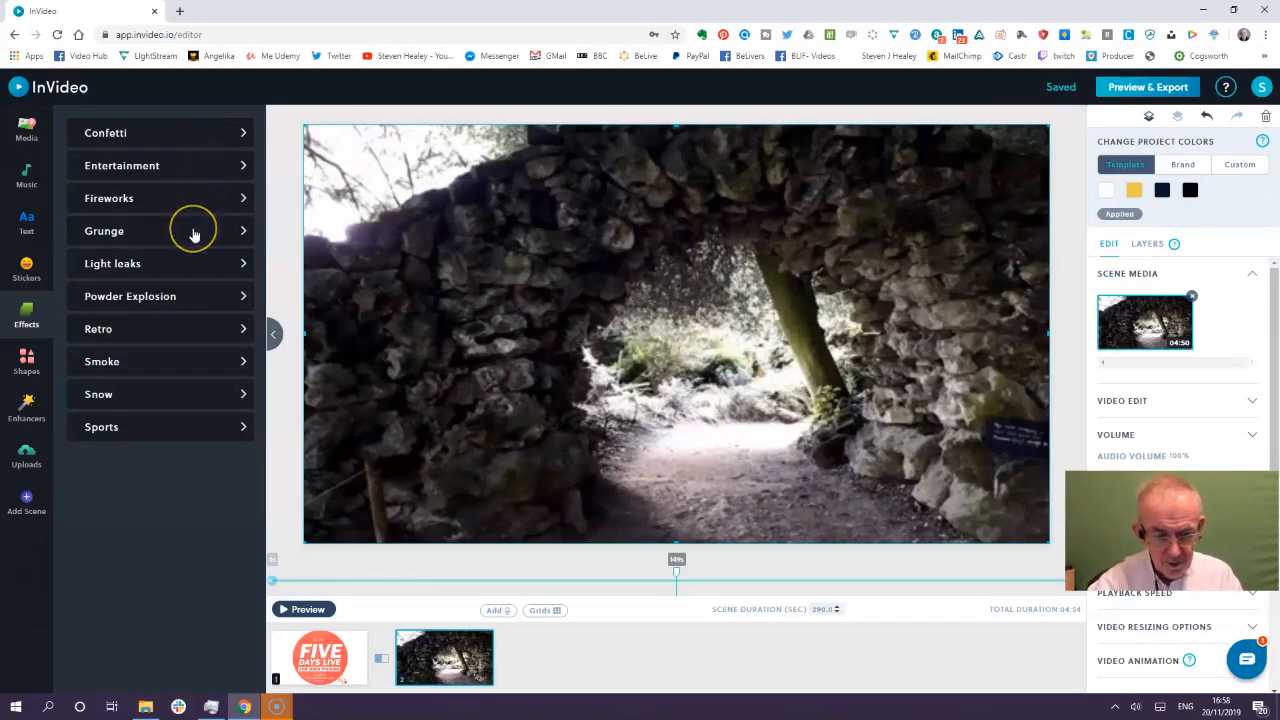
mouse_move(186, 284)
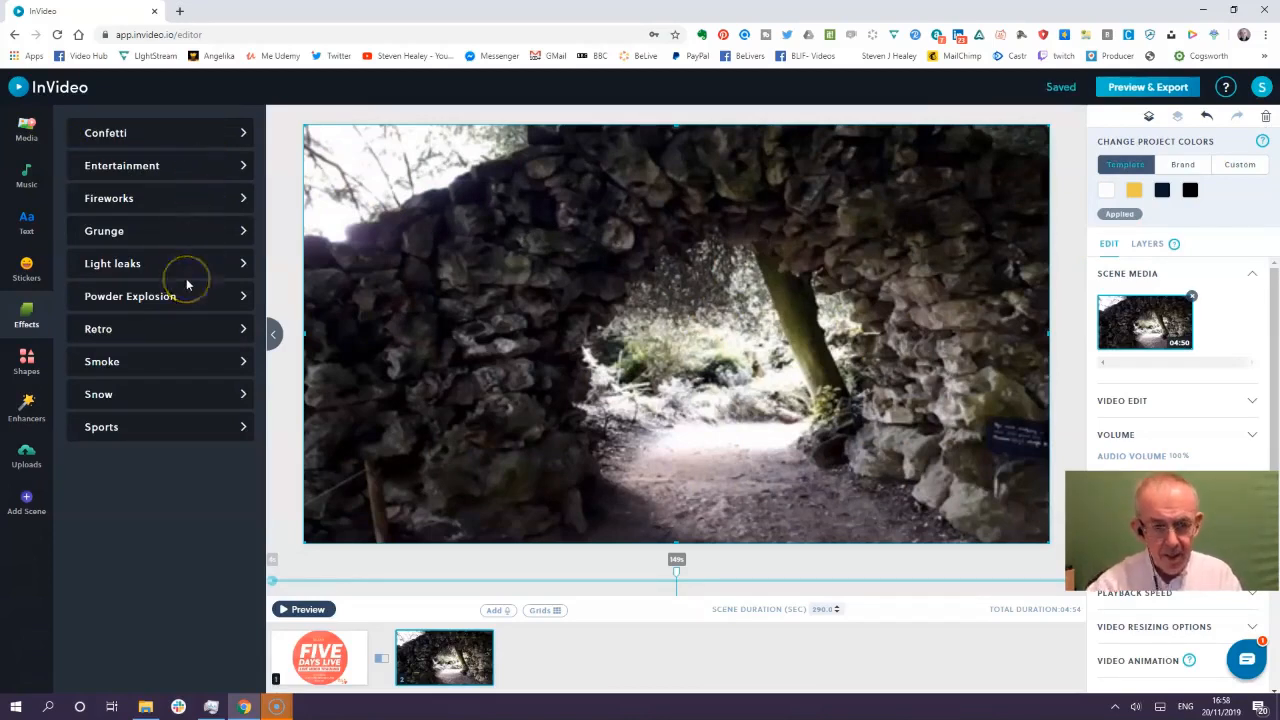